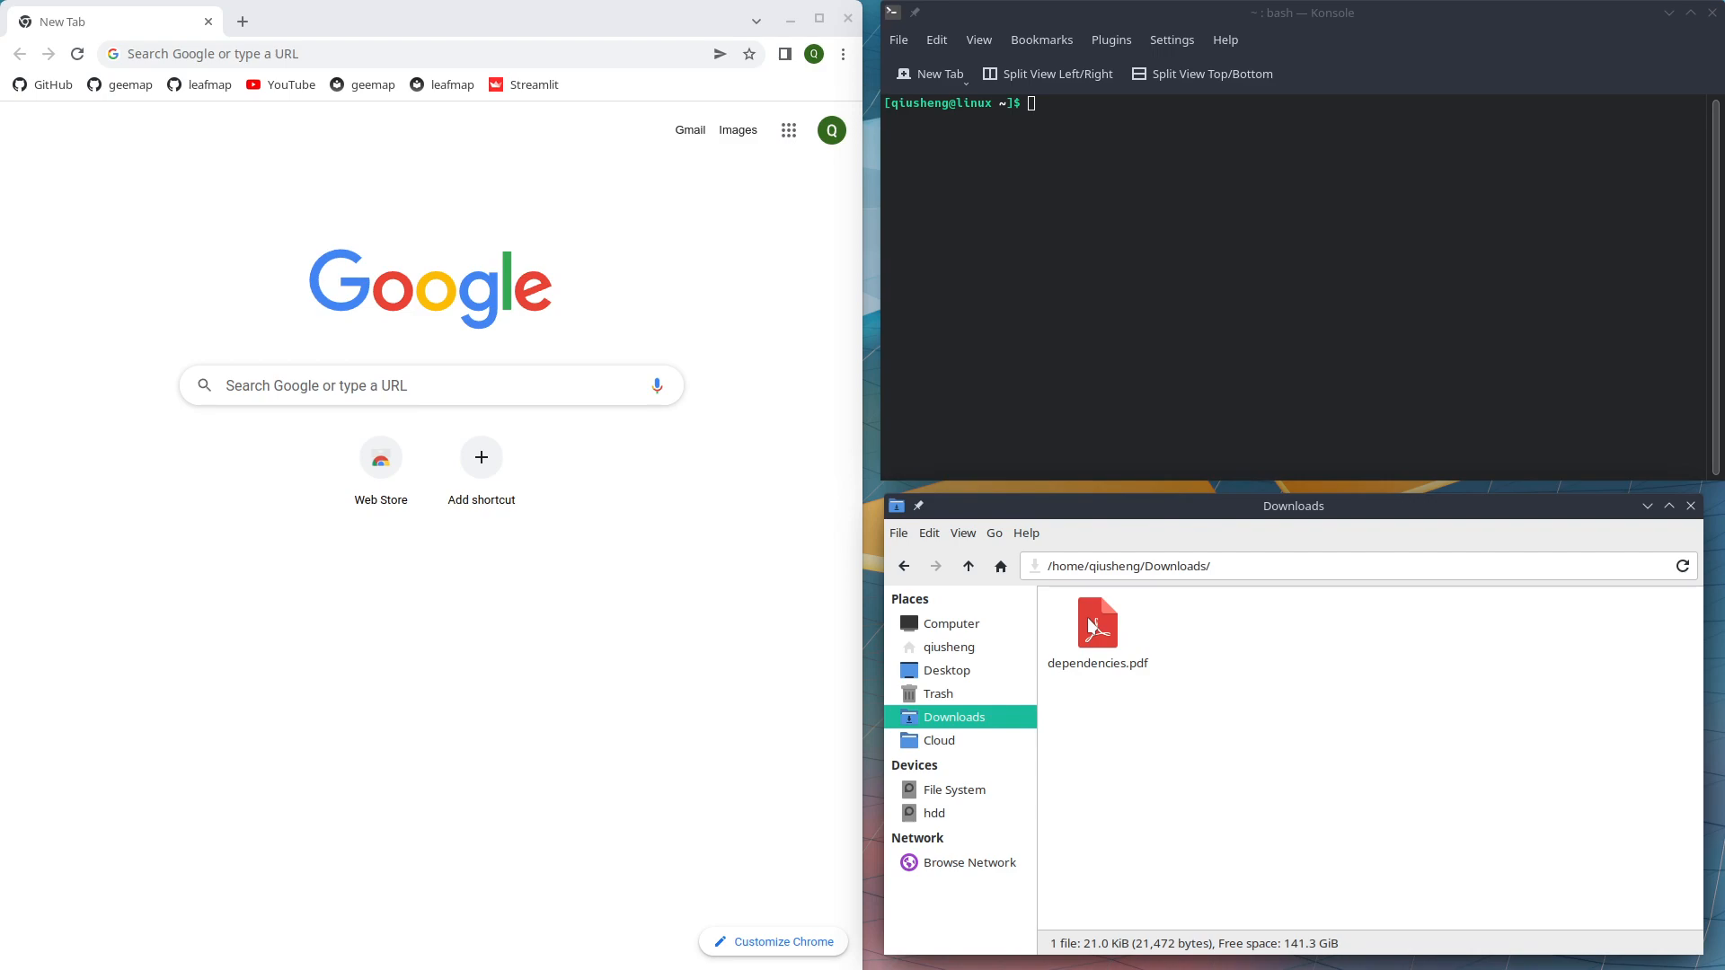
# - Open dependencies.pdf and scroll through the xarray dependency graph
pyautogui.doubleClick(1097, 622)
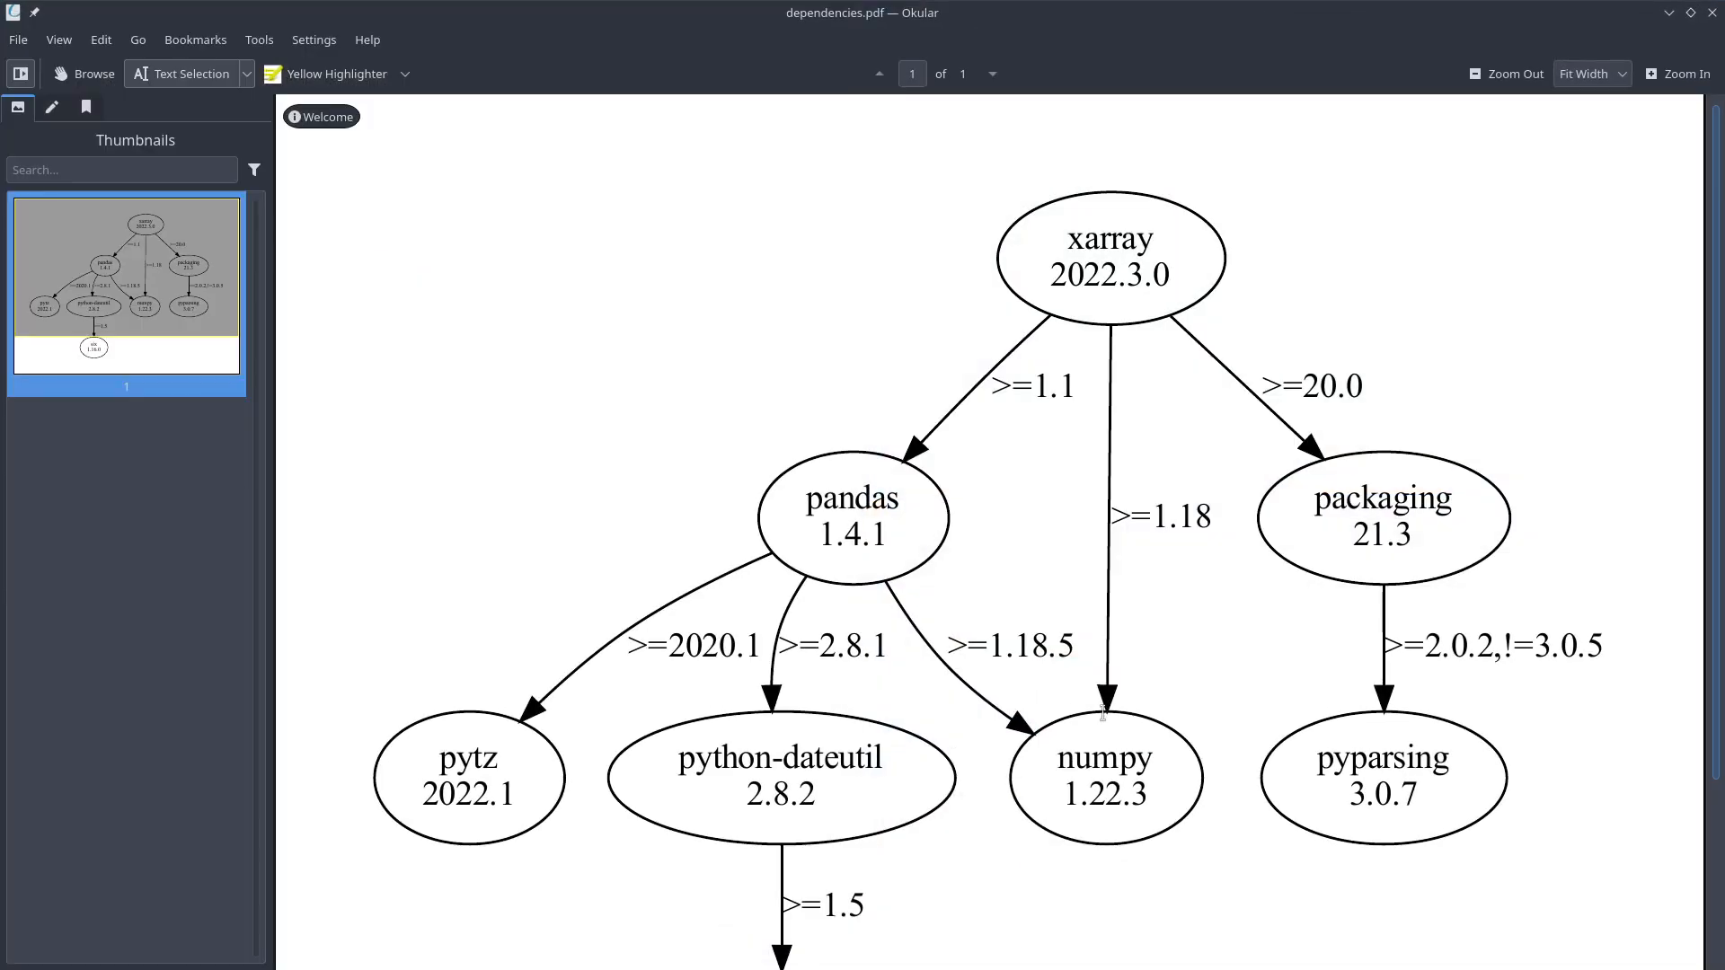
pyautogui.scroll(-3)
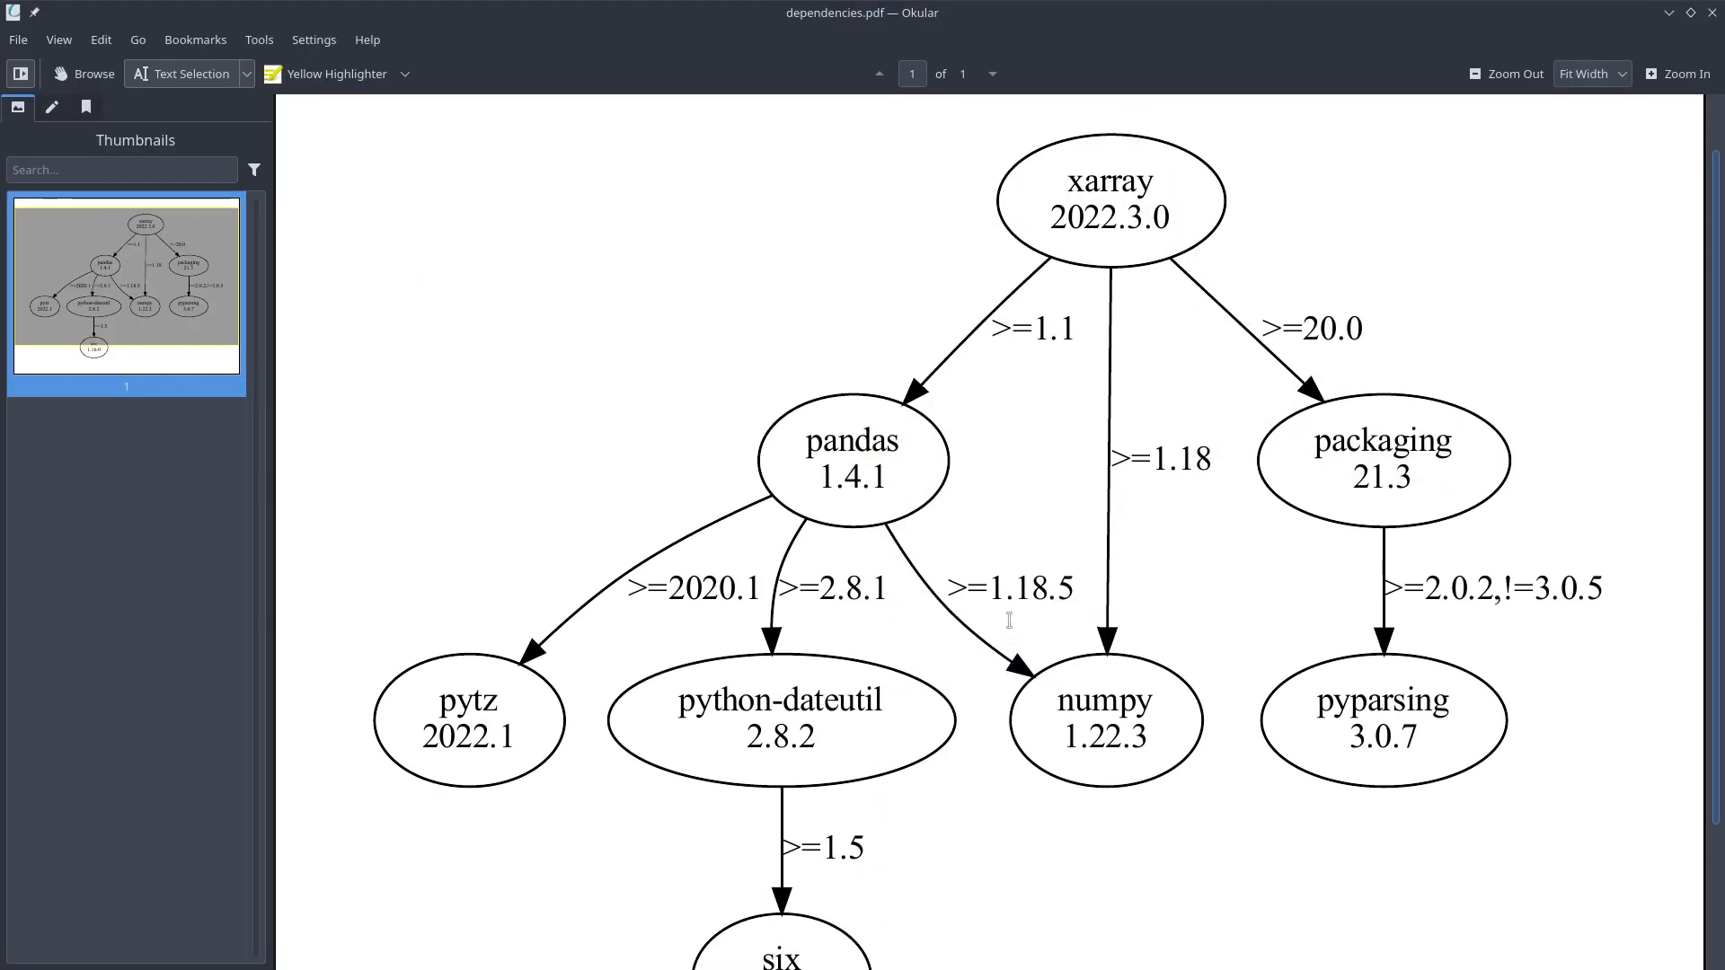
pyautogui.scroll(-3)
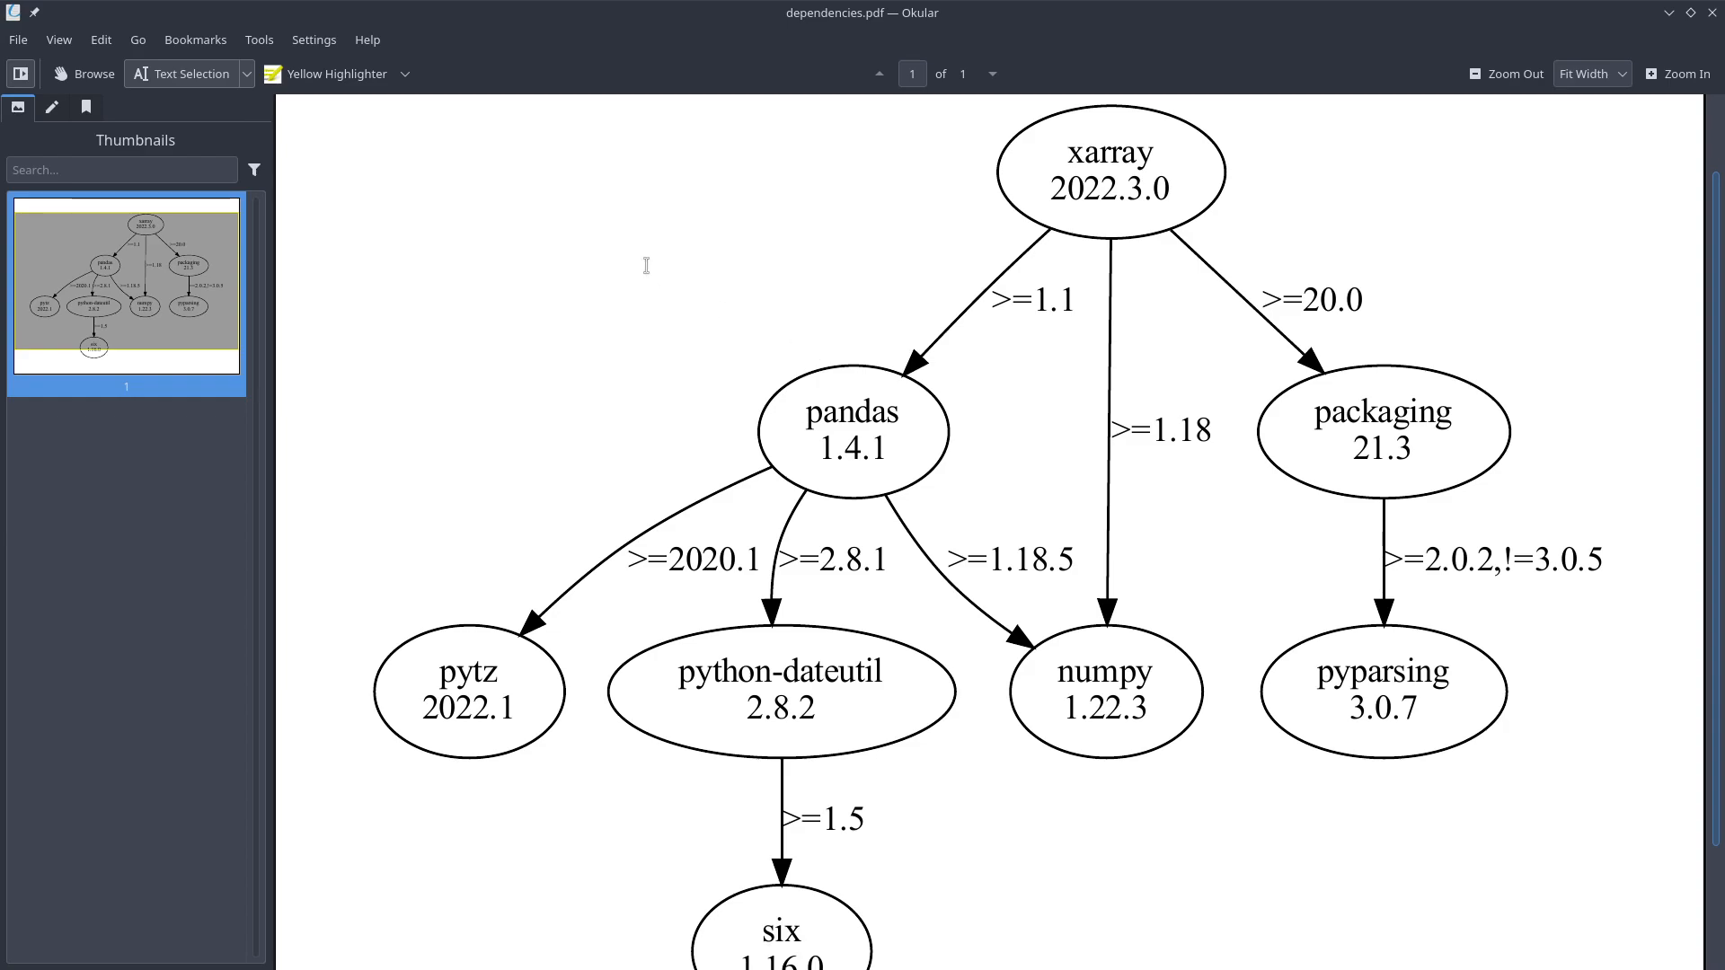
pyautogui.moveTo(1051, 368)
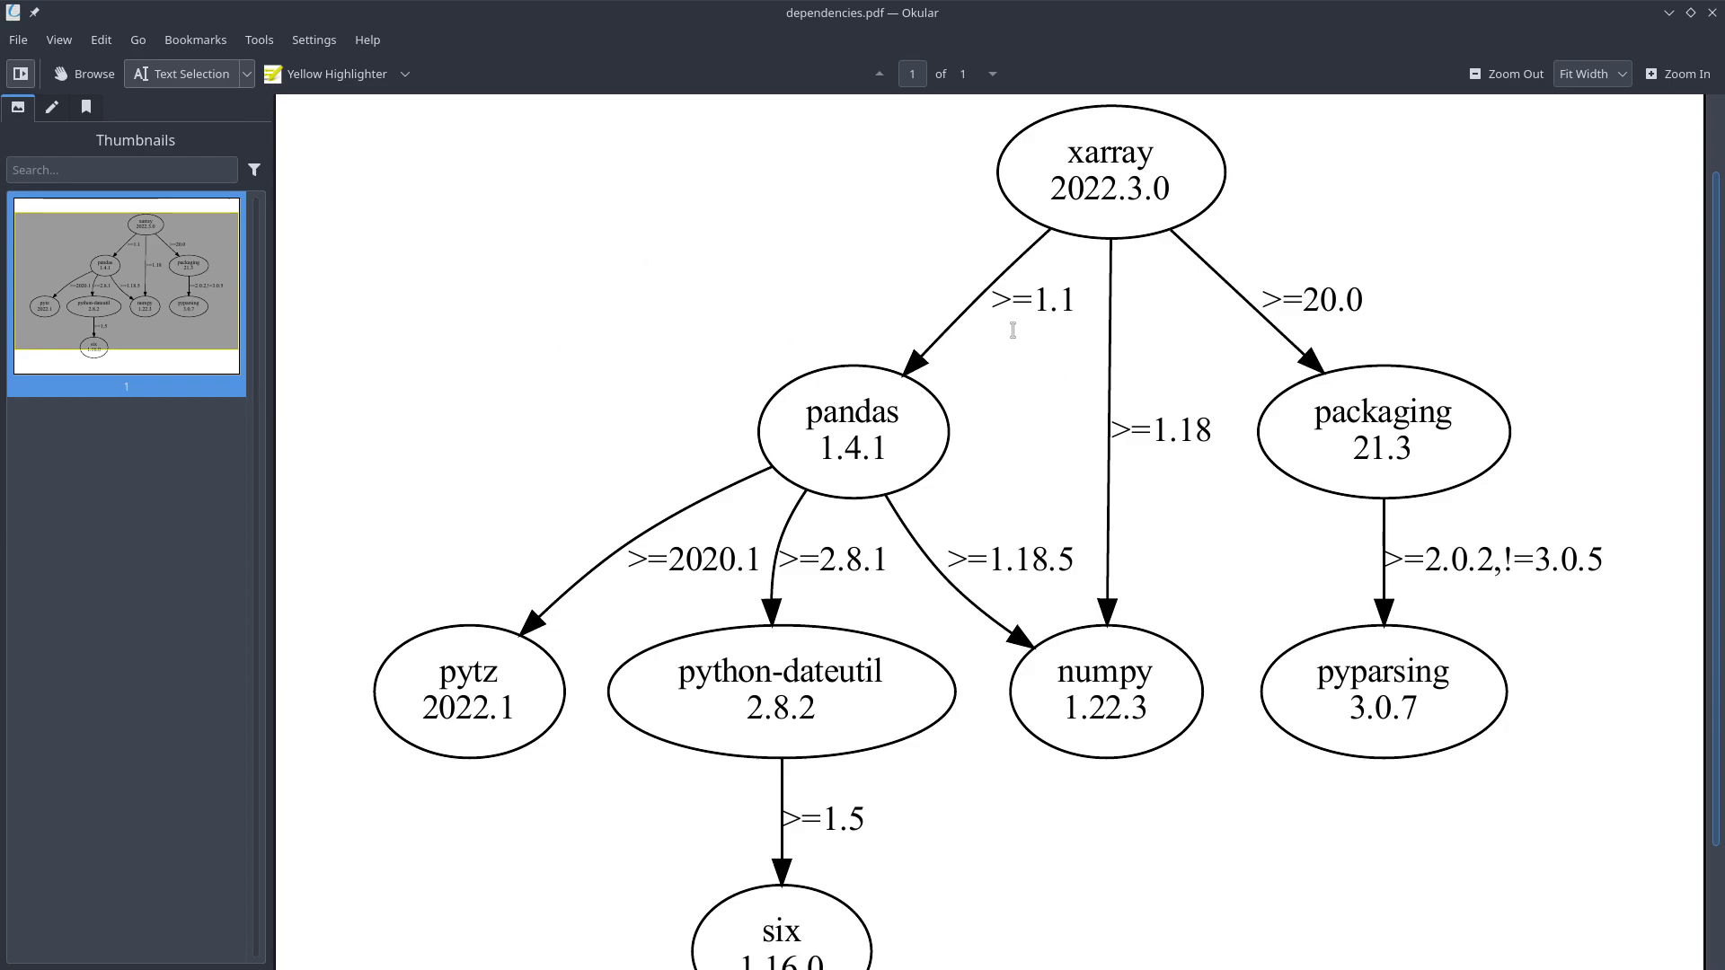
pyautogui.moveTo(916, 335)
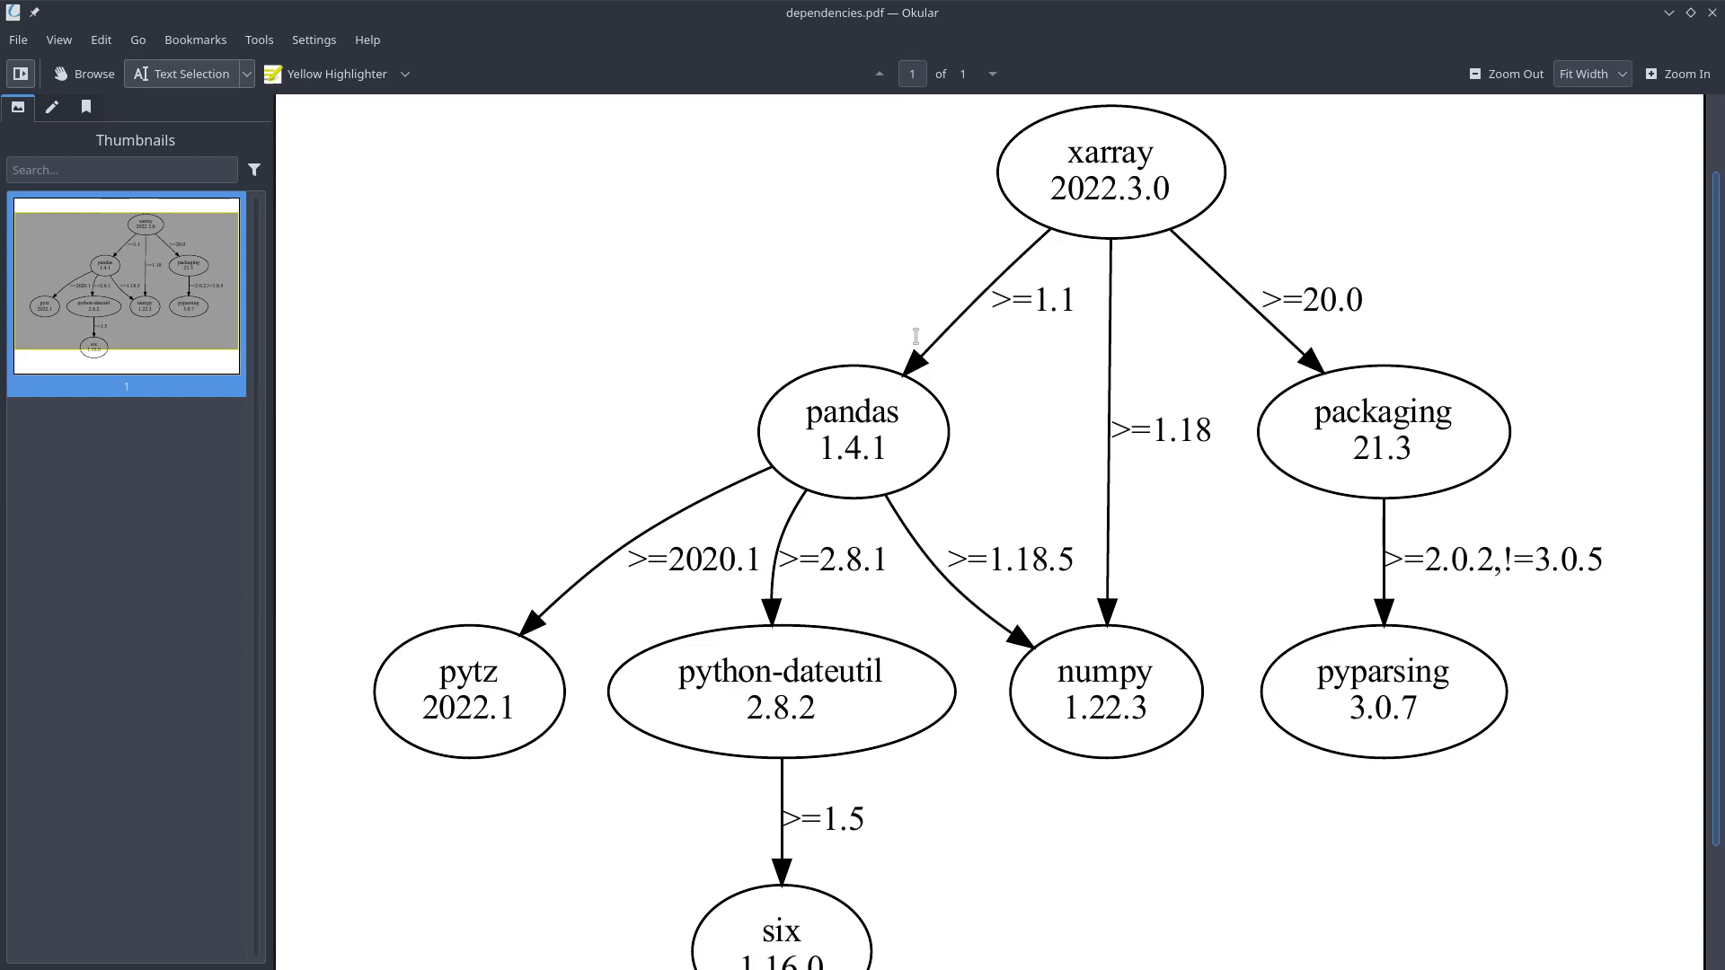
pyautogui.moveTo(976, 311)
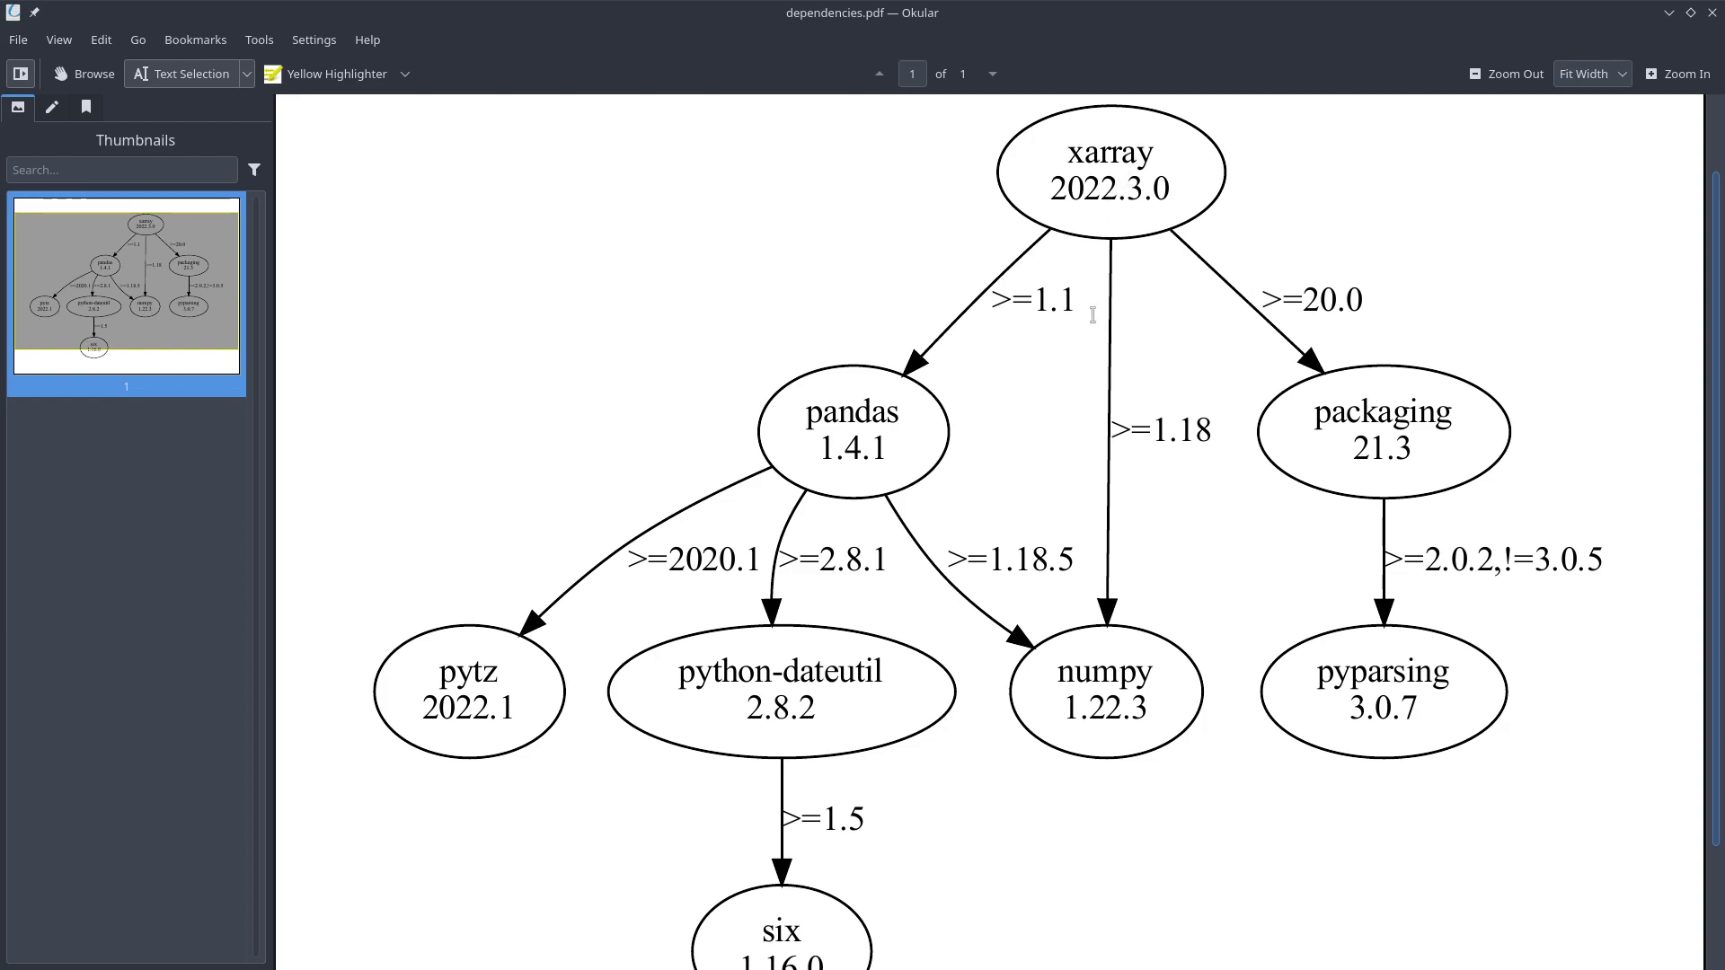
pyautogui.moveTo(836, 413)
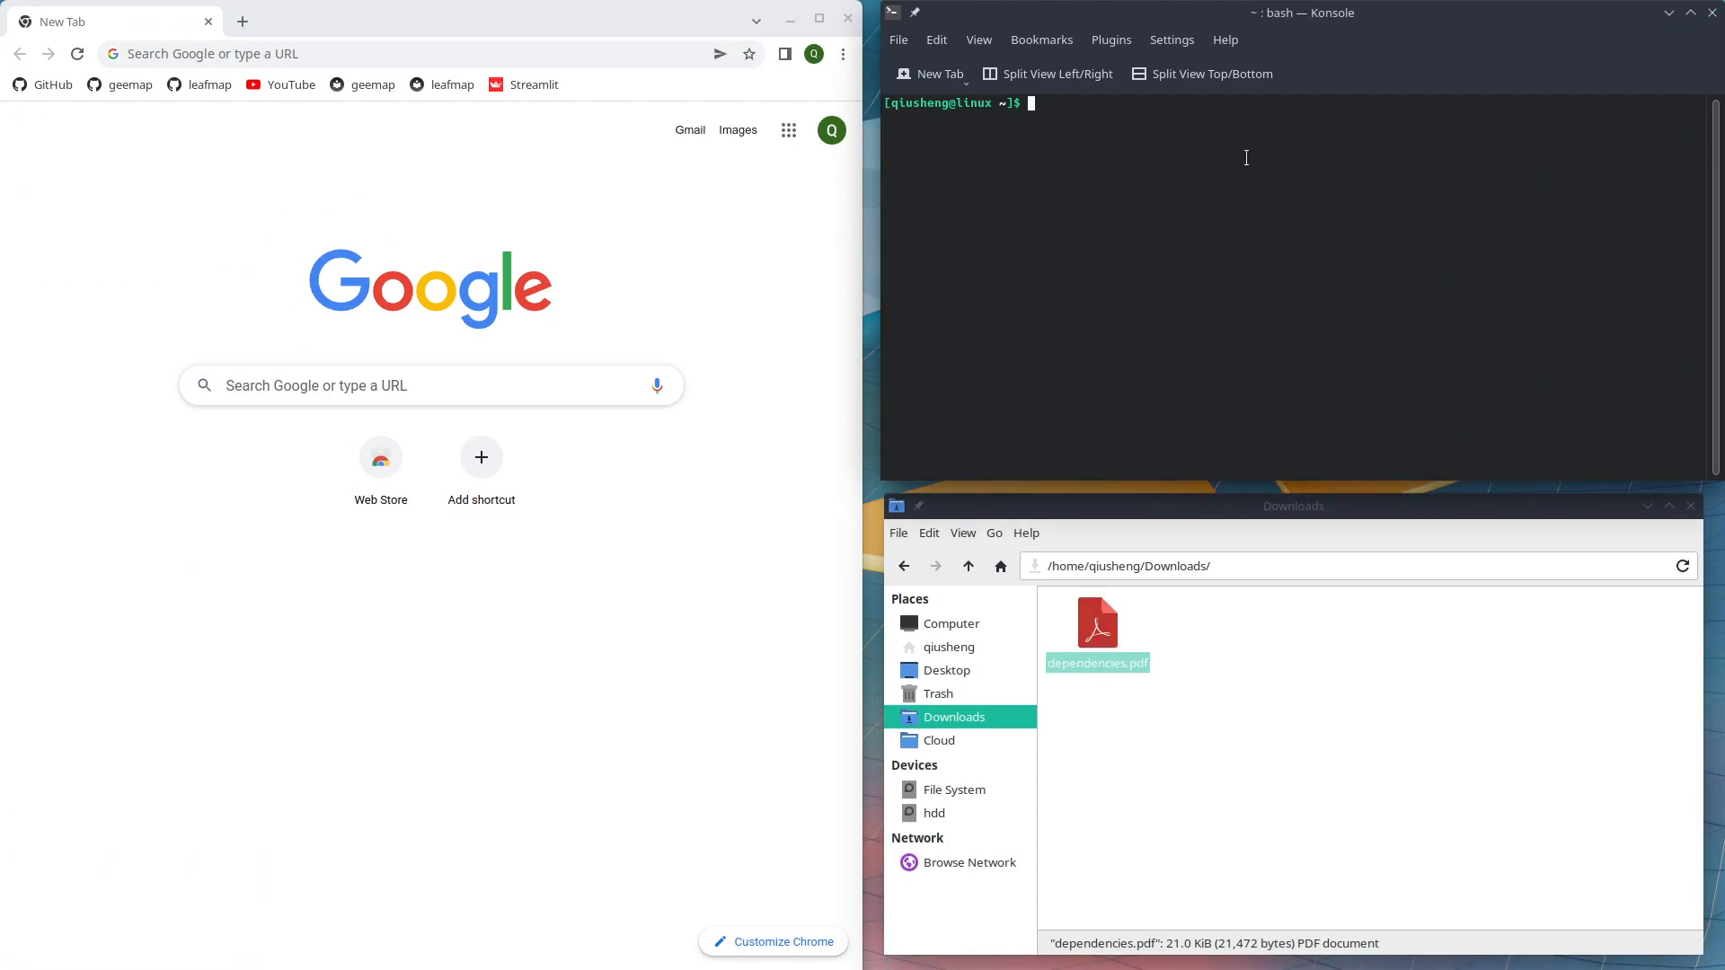
pyautogui.moveTo(1152, 177)
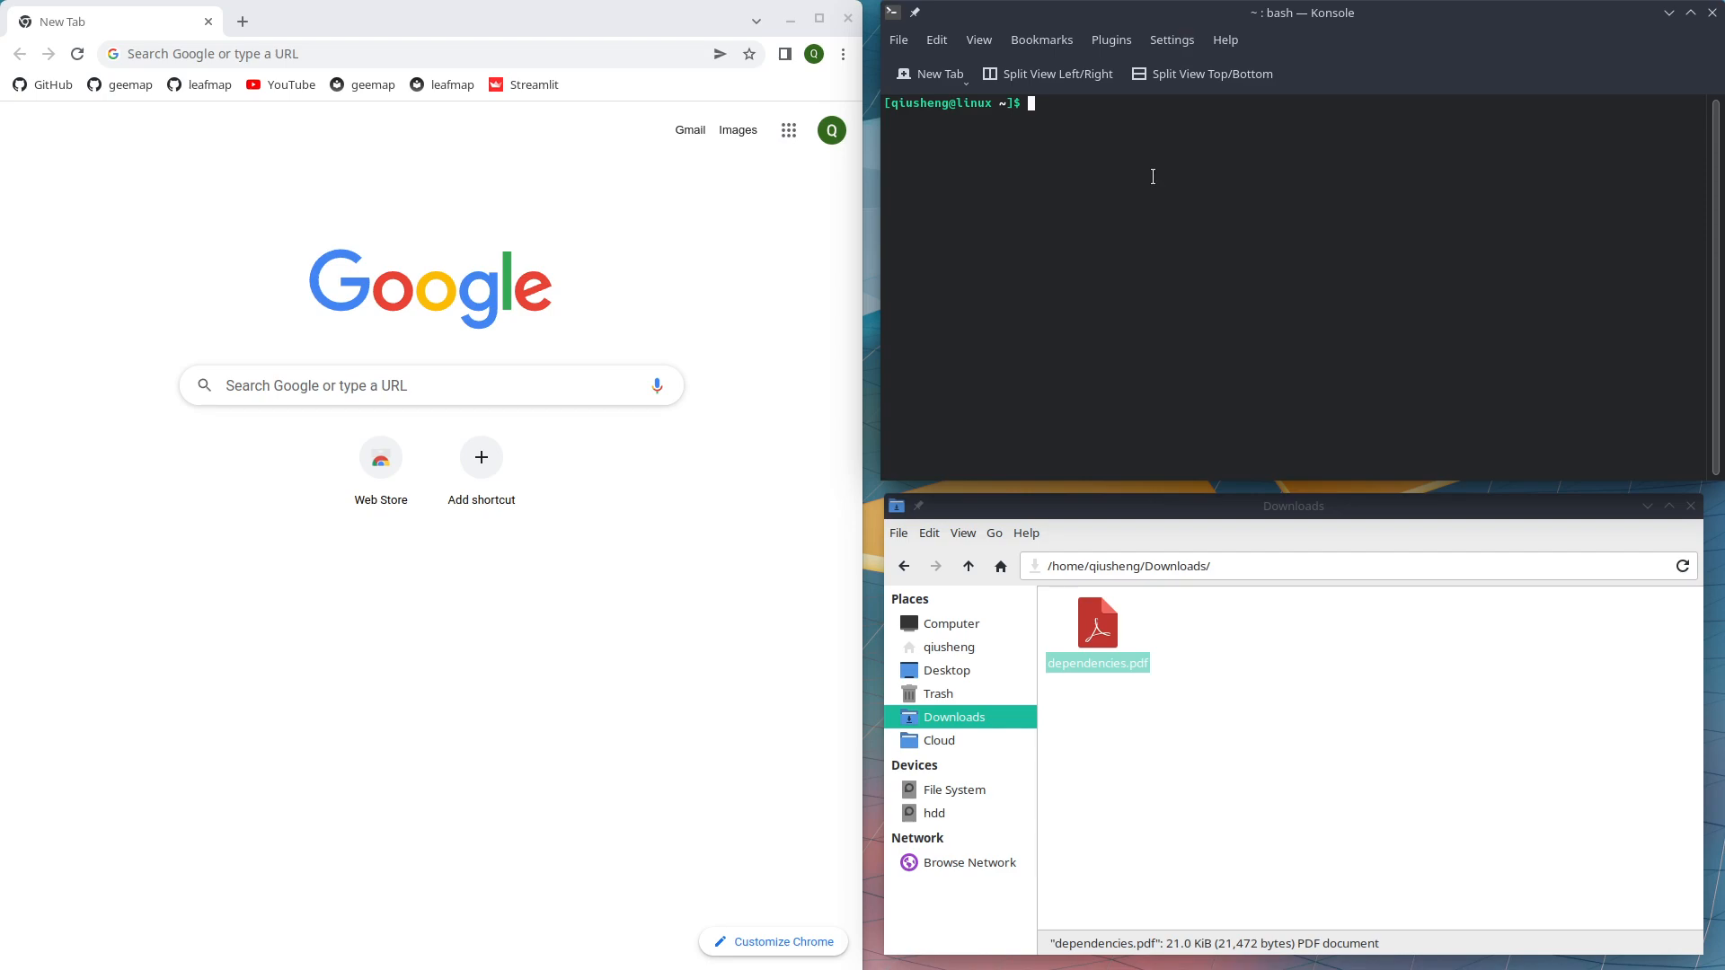
# - Activate the 'test' conda environment and list its pip packages, scrolling the output
pyautogui.write('conda activ')
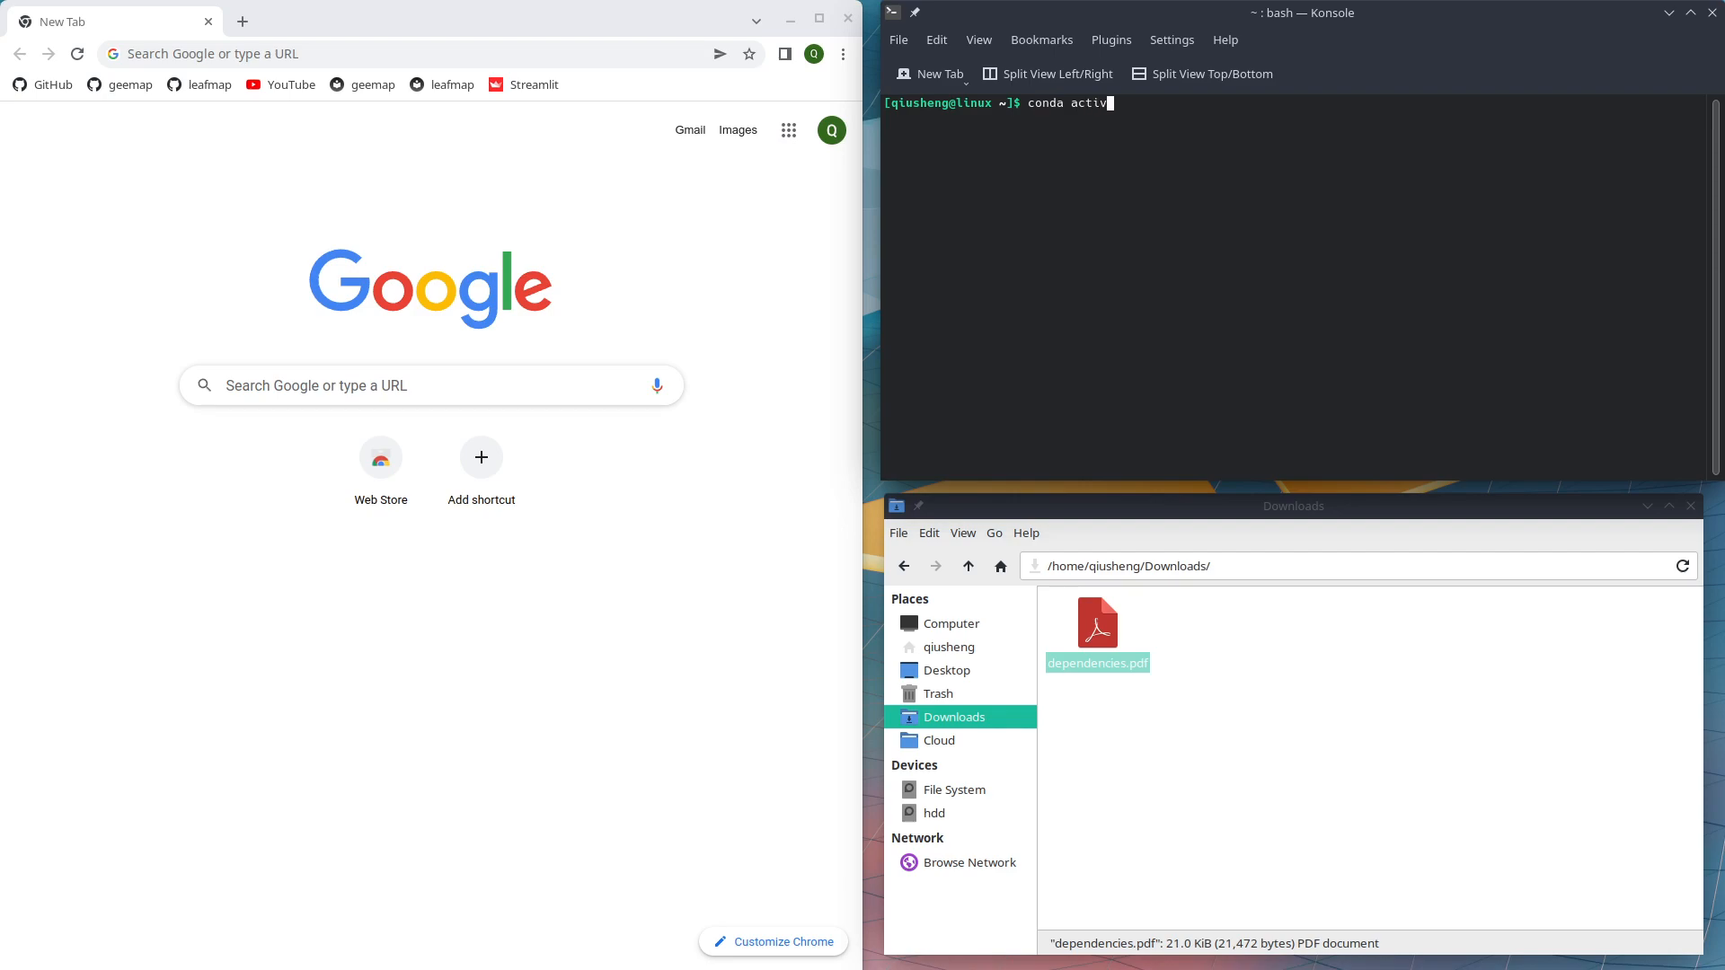
pyautogui.write('ate test')
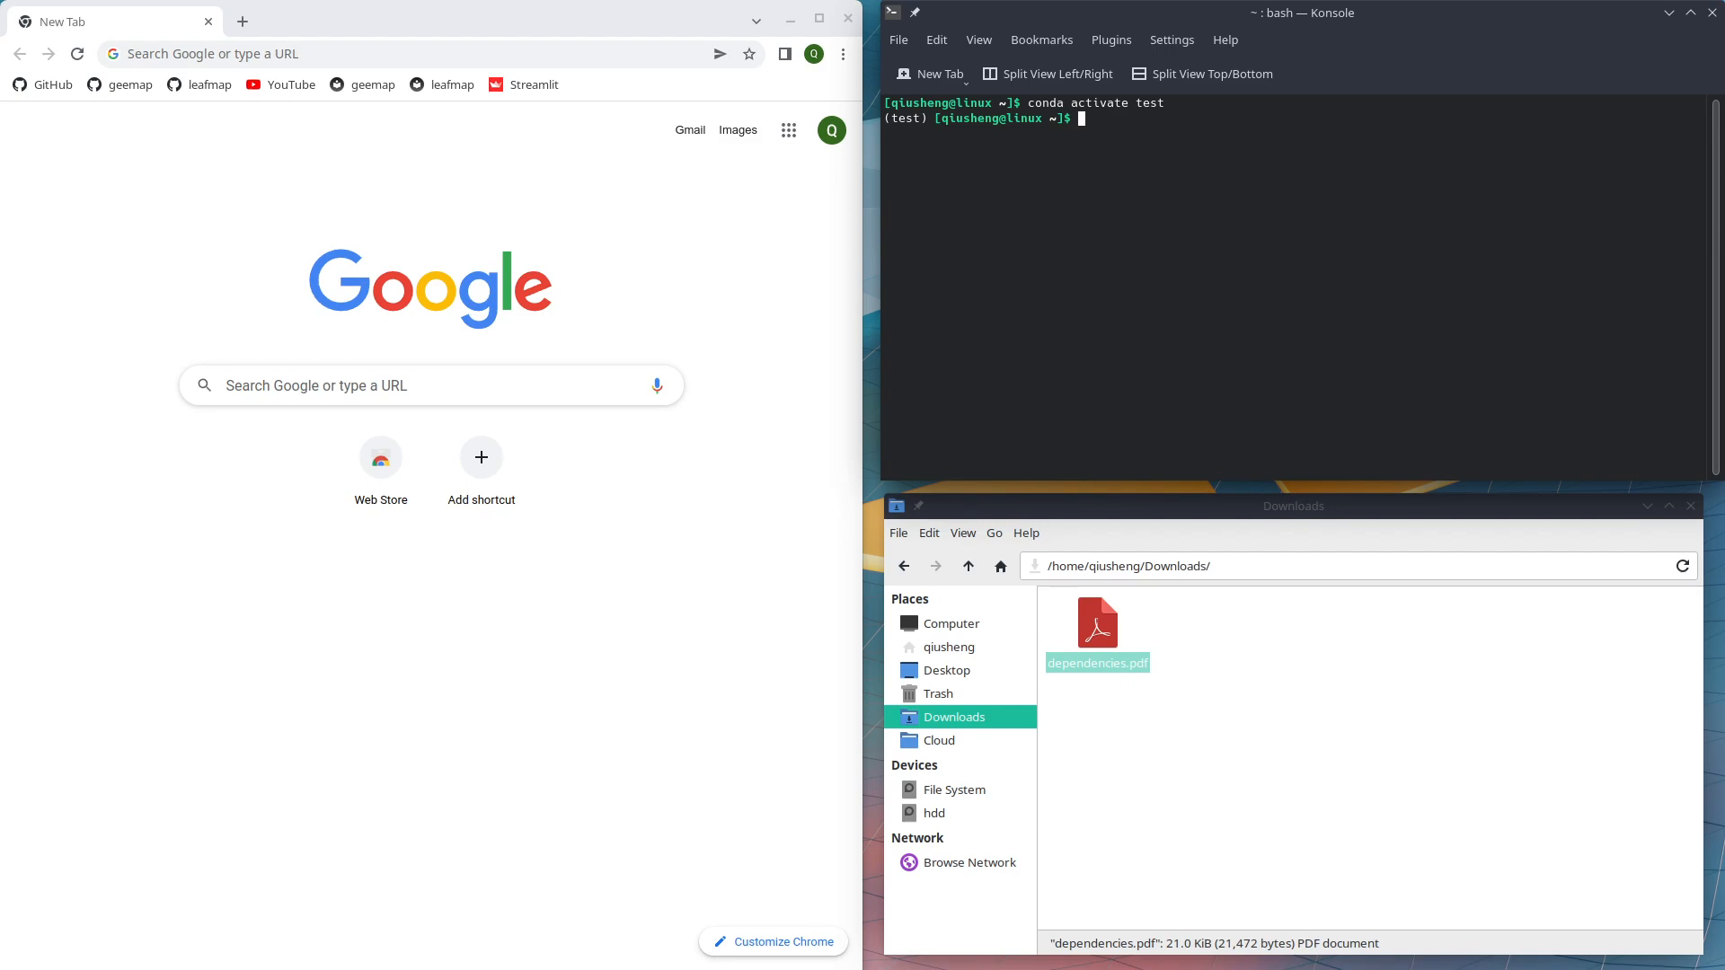
pyautogui.write('pip list')
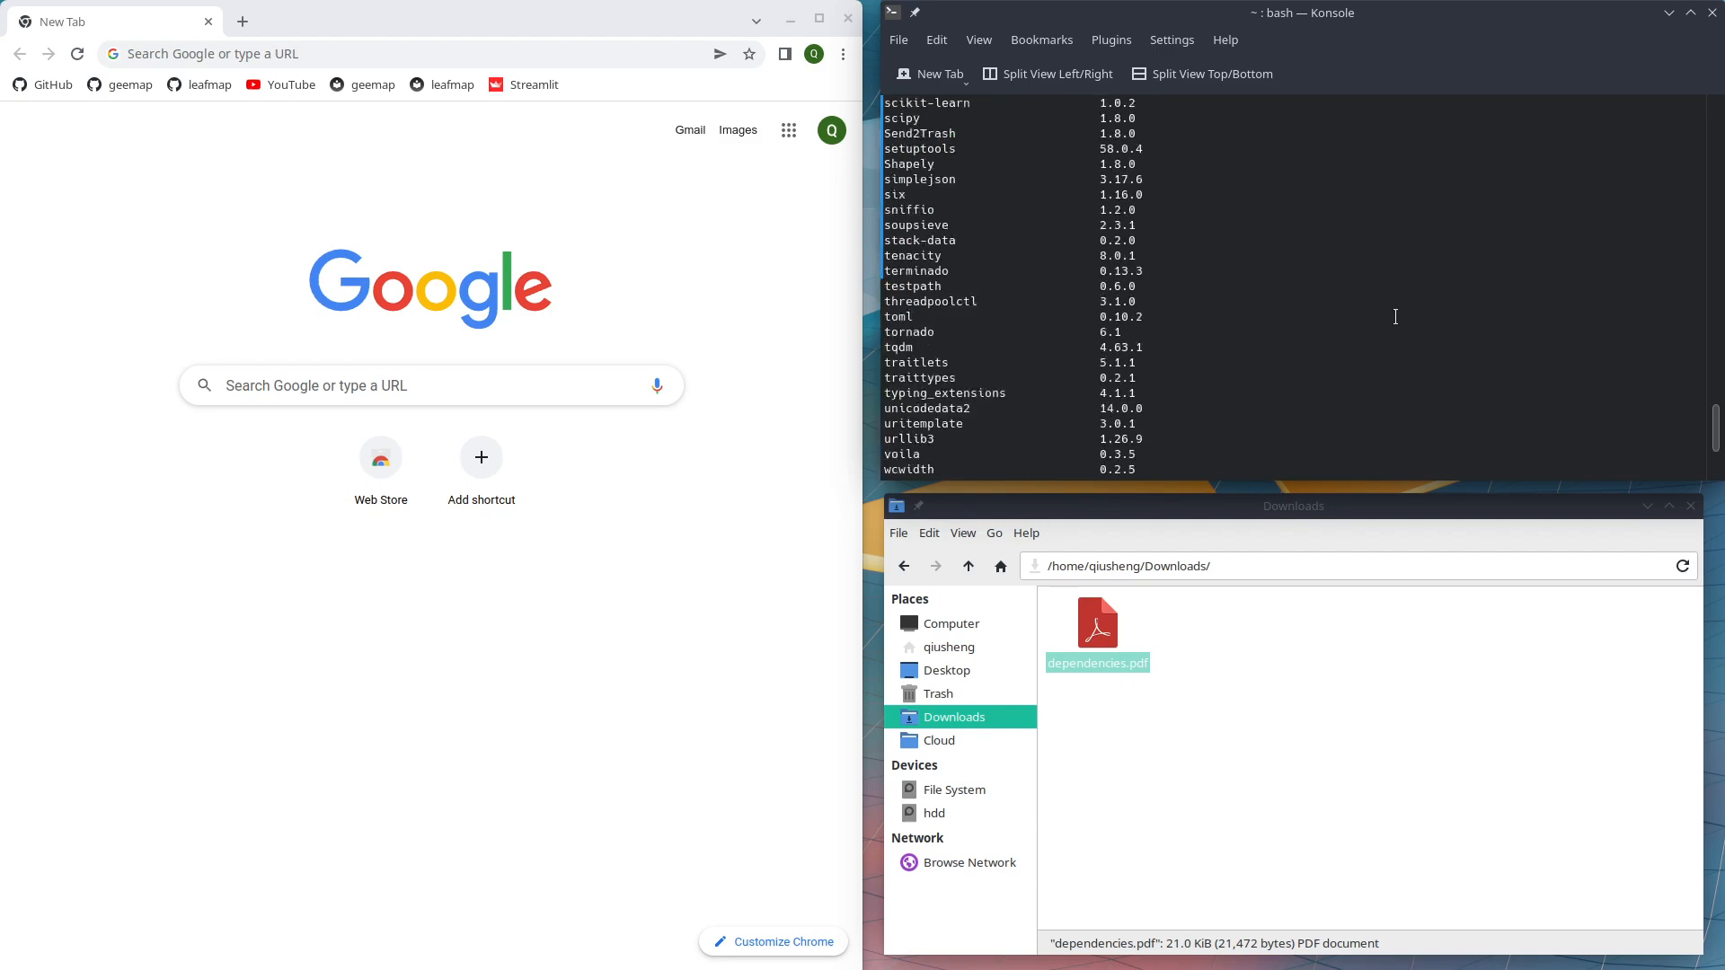
pyautogui.scroll(3)
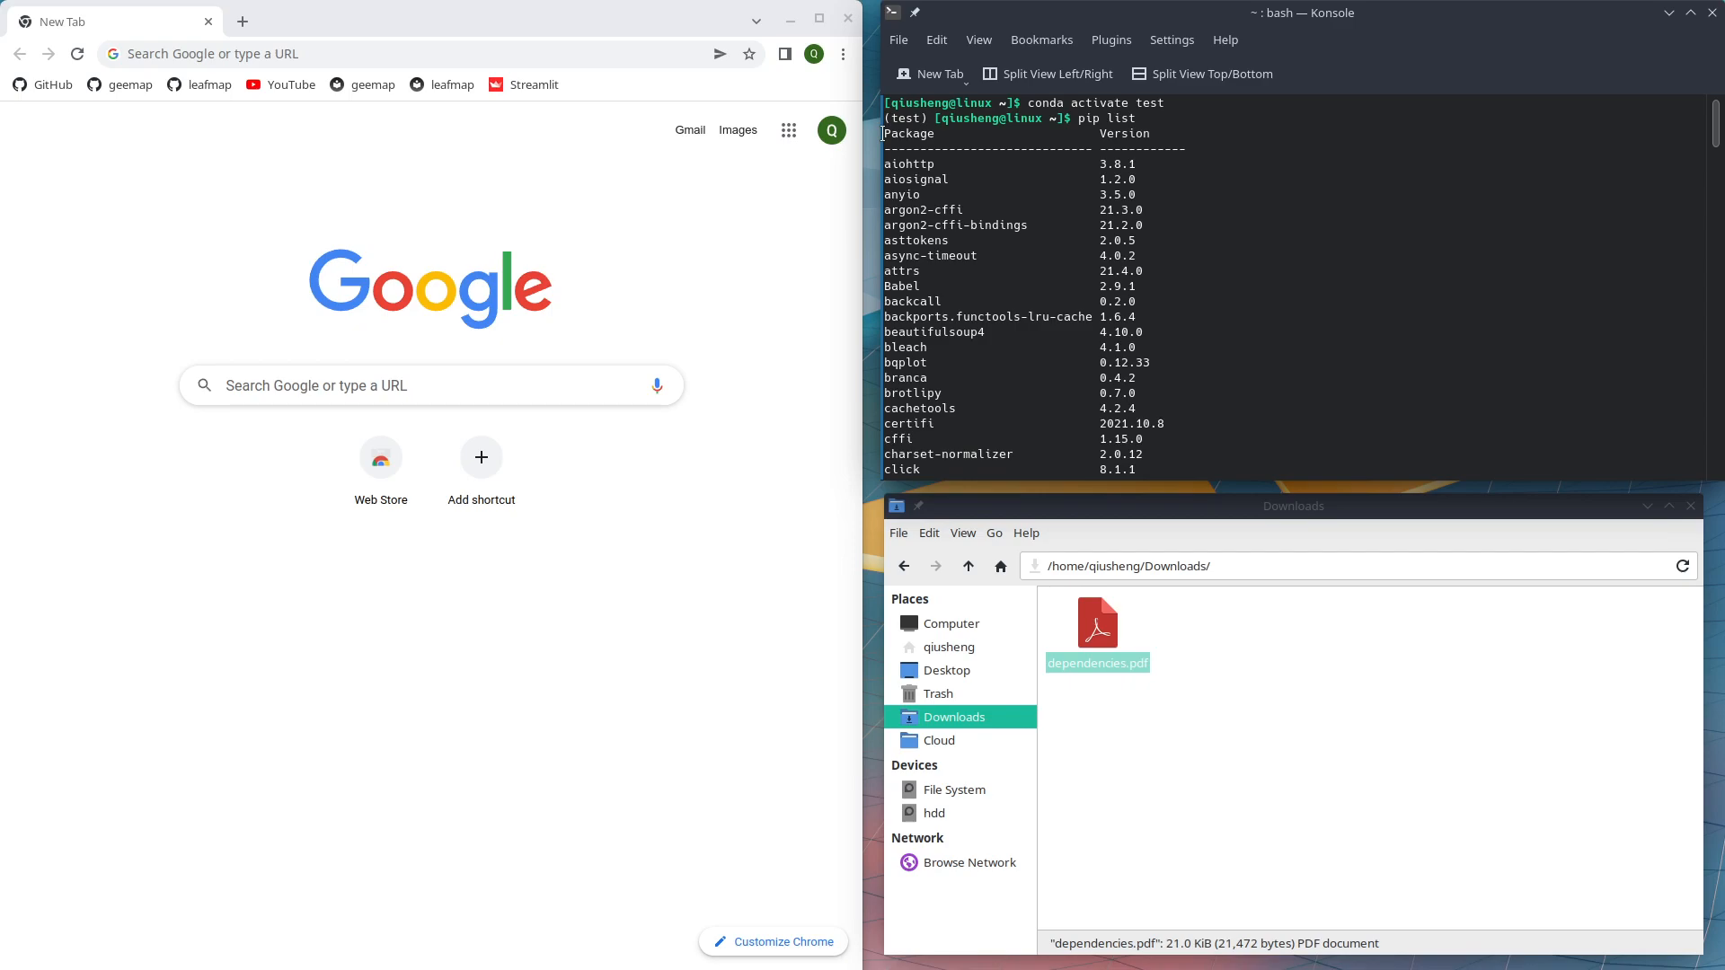
pyautogui.moveTo(1121, 220)
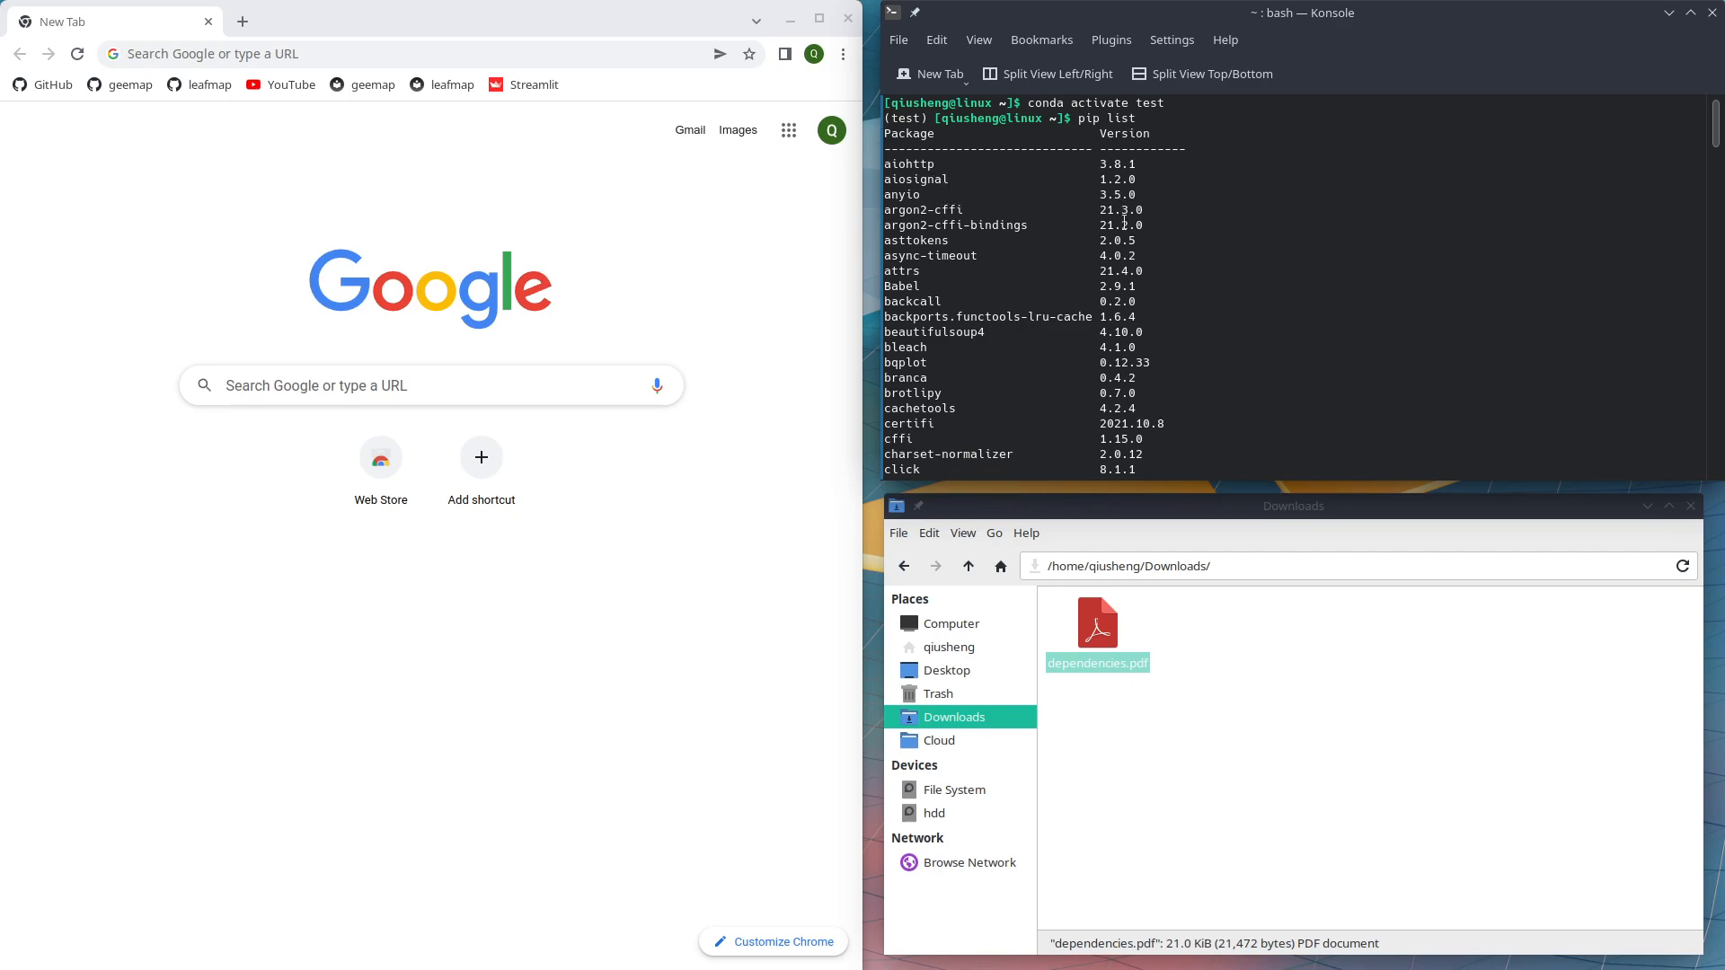
pyautogui.scroll(-3)
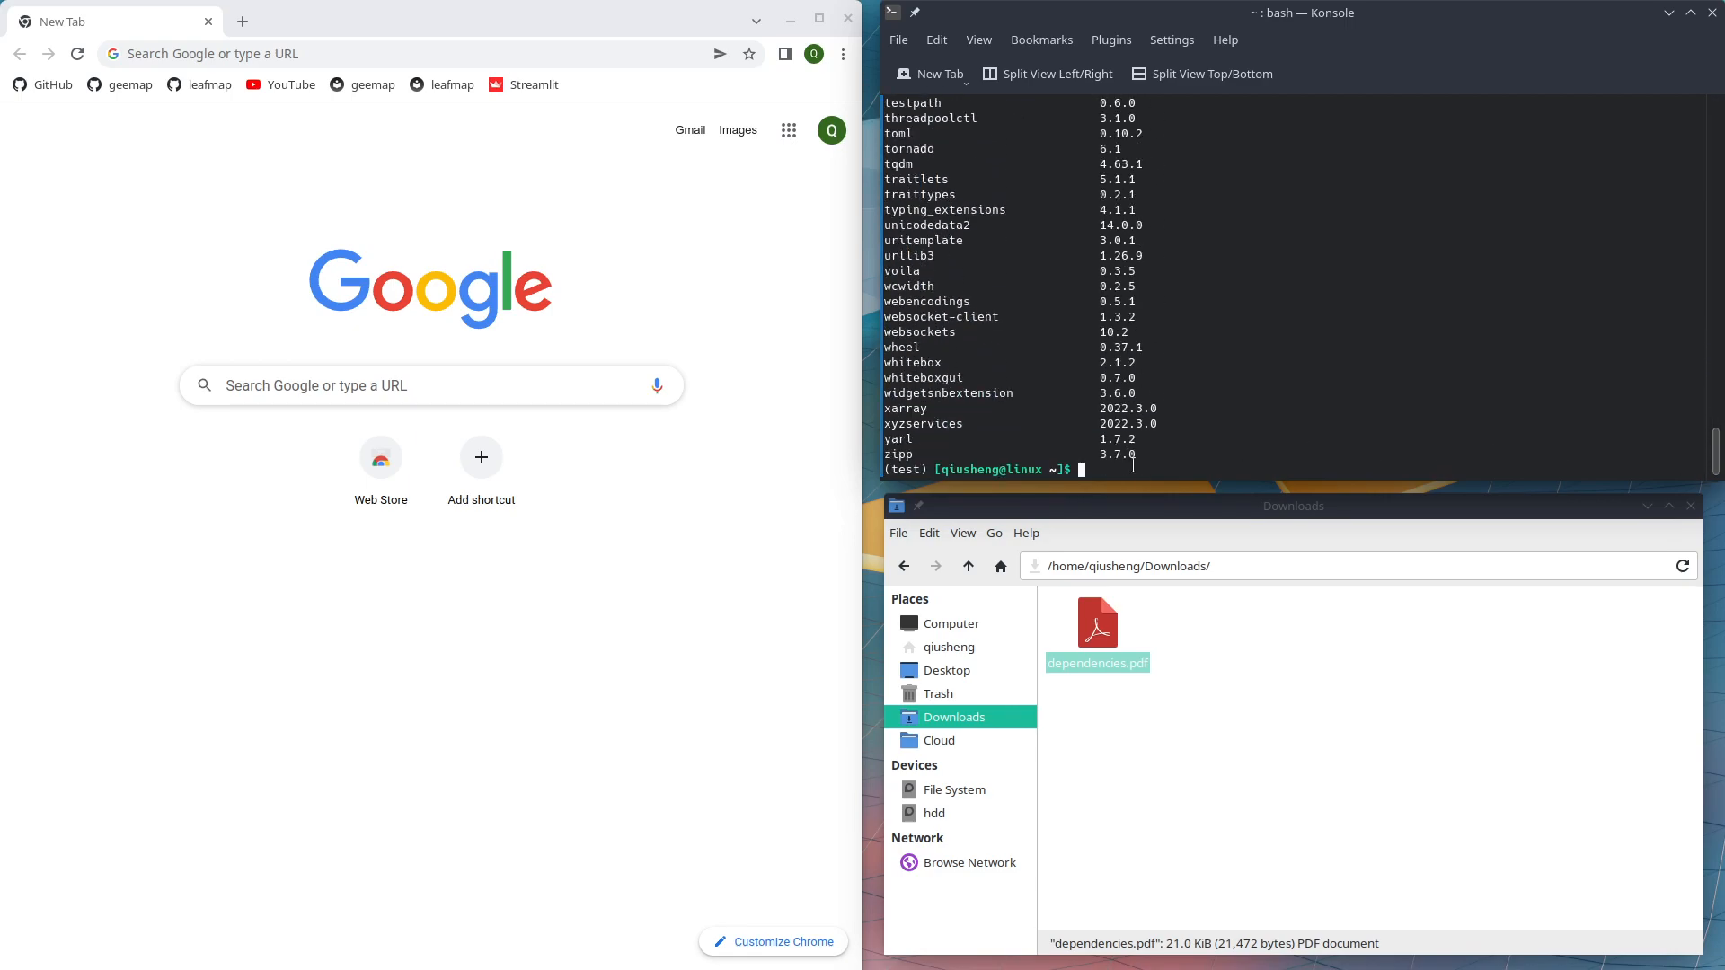
# - Write 'pip list' output to requirements.txt, then again inside Downloads
pyautogui.write('pip')
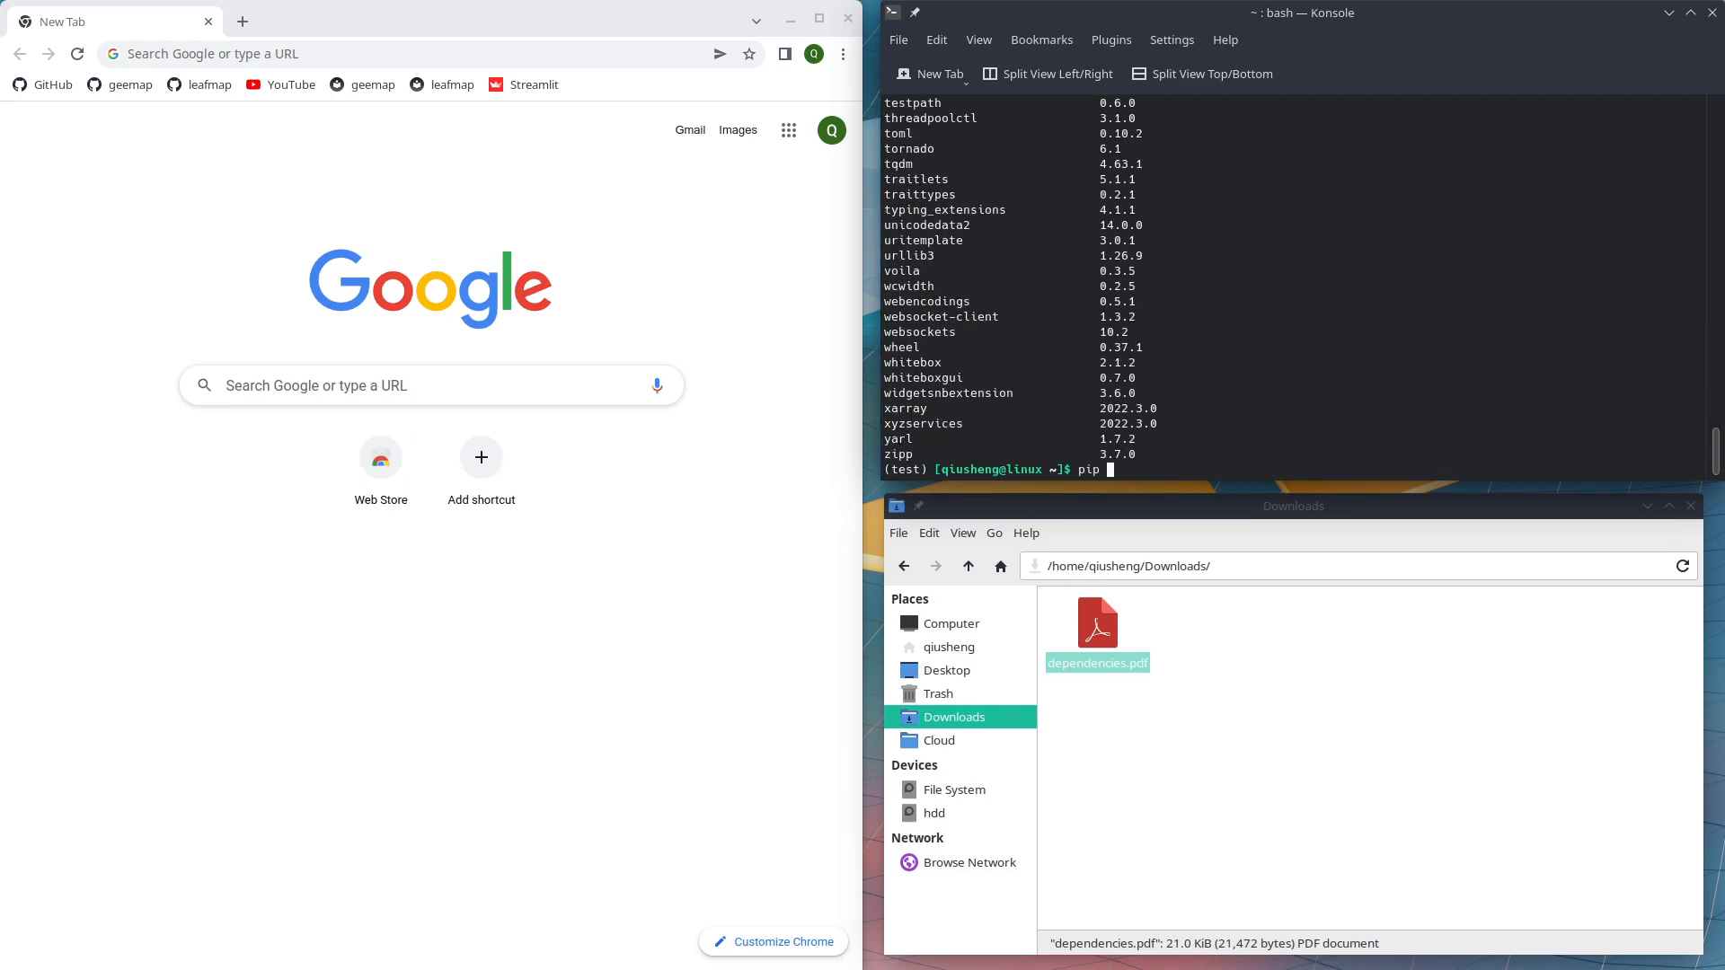
pyautogui.write('list')
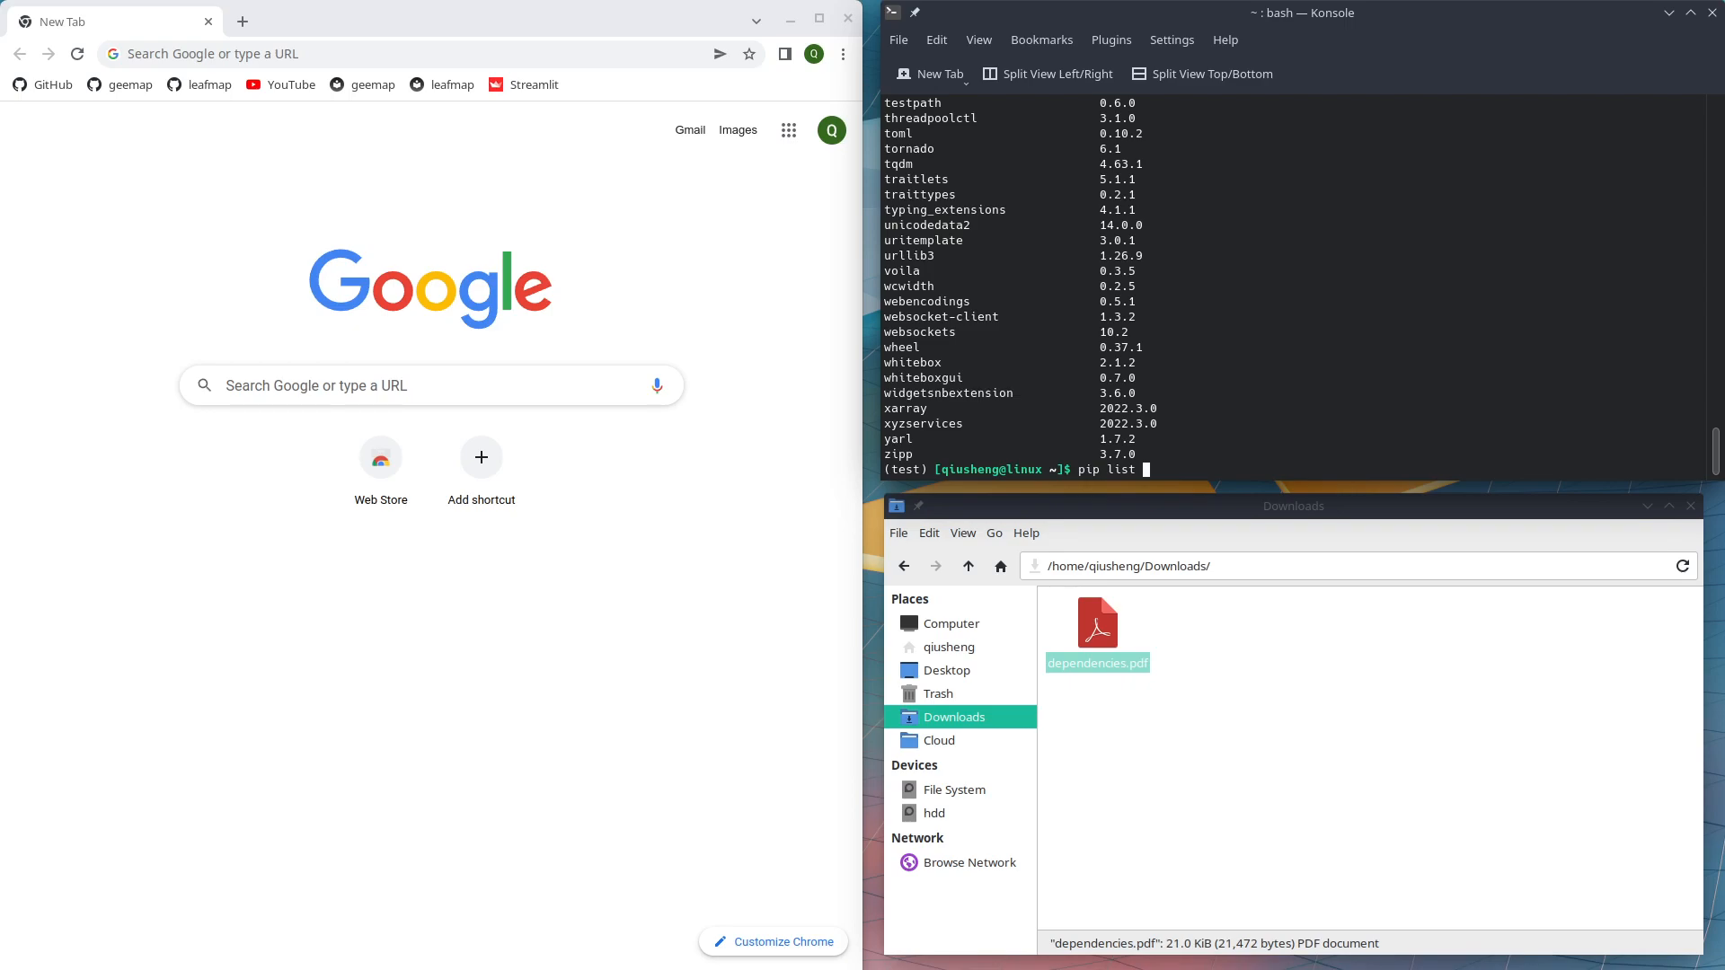
pyautogui.write('>')
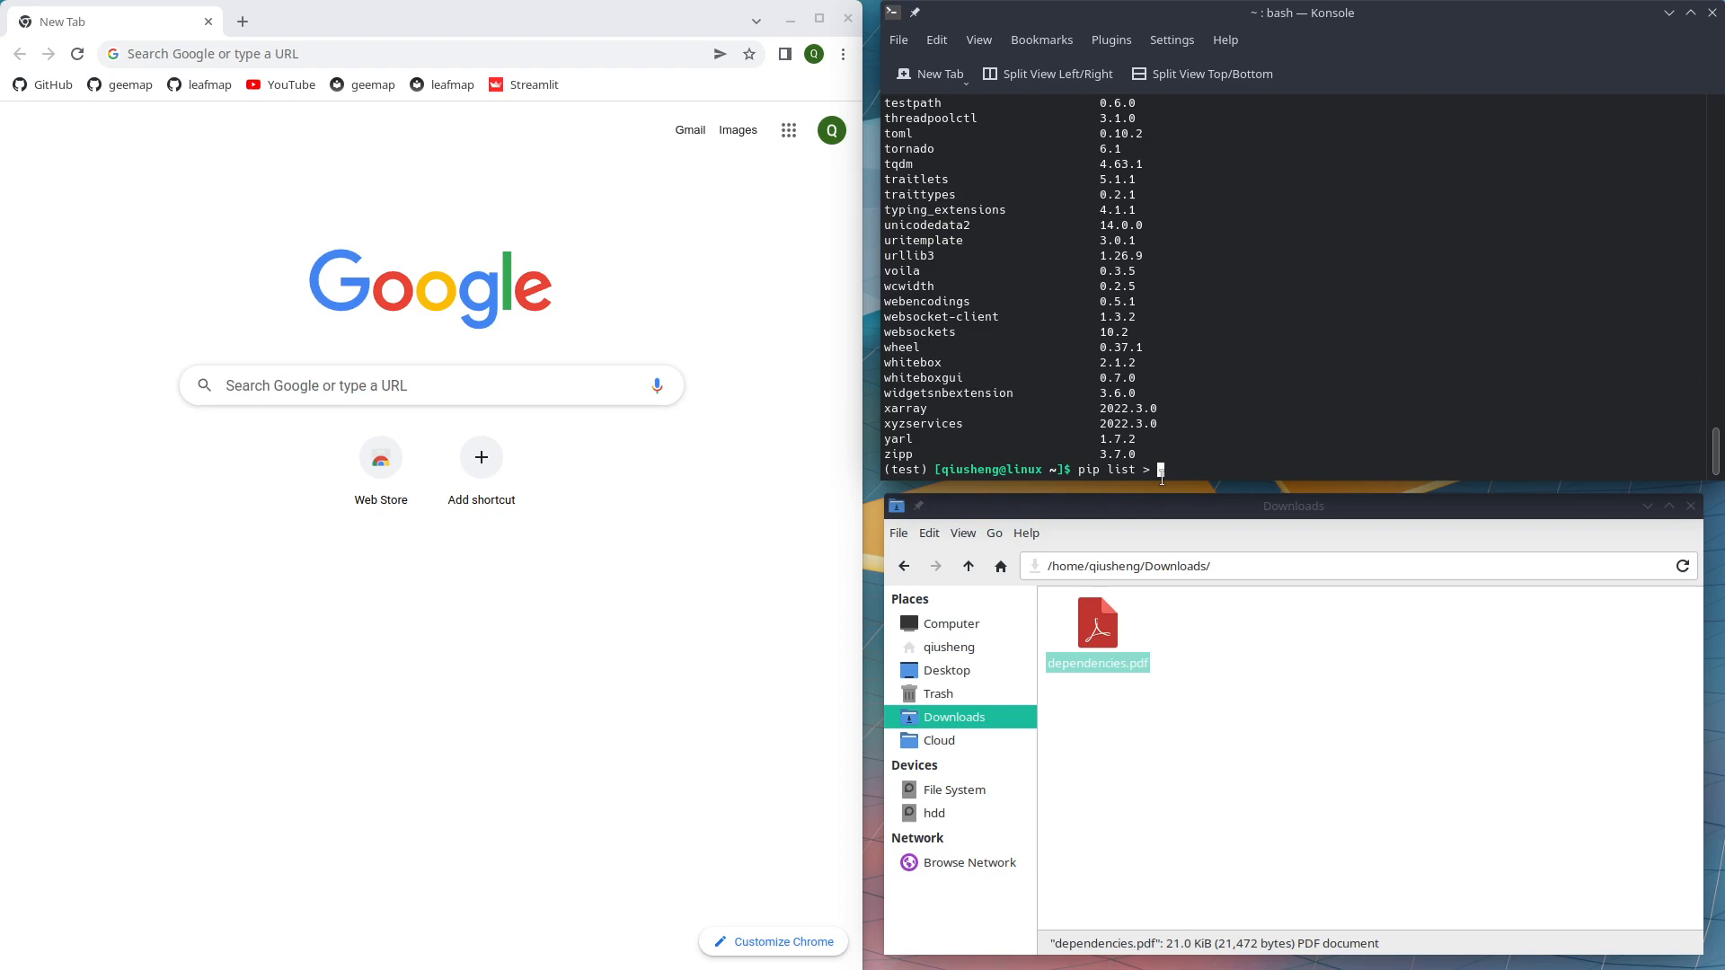
pyautogui.write('req')
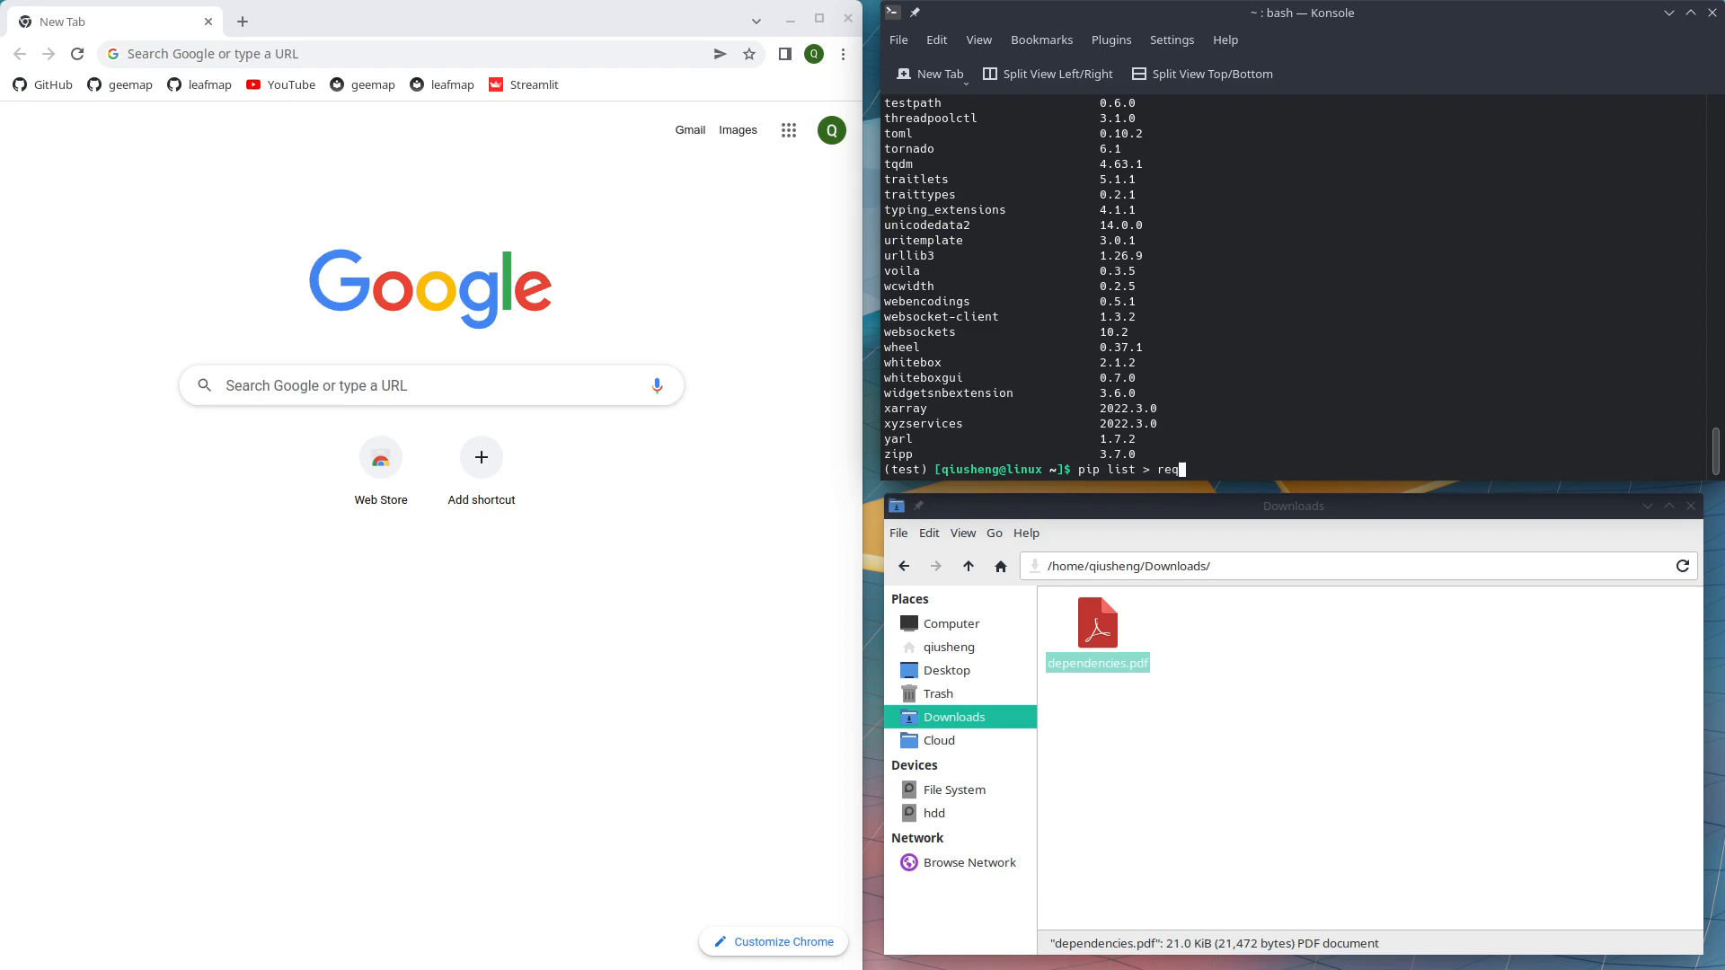
pyautogui.write('uirements.txt')
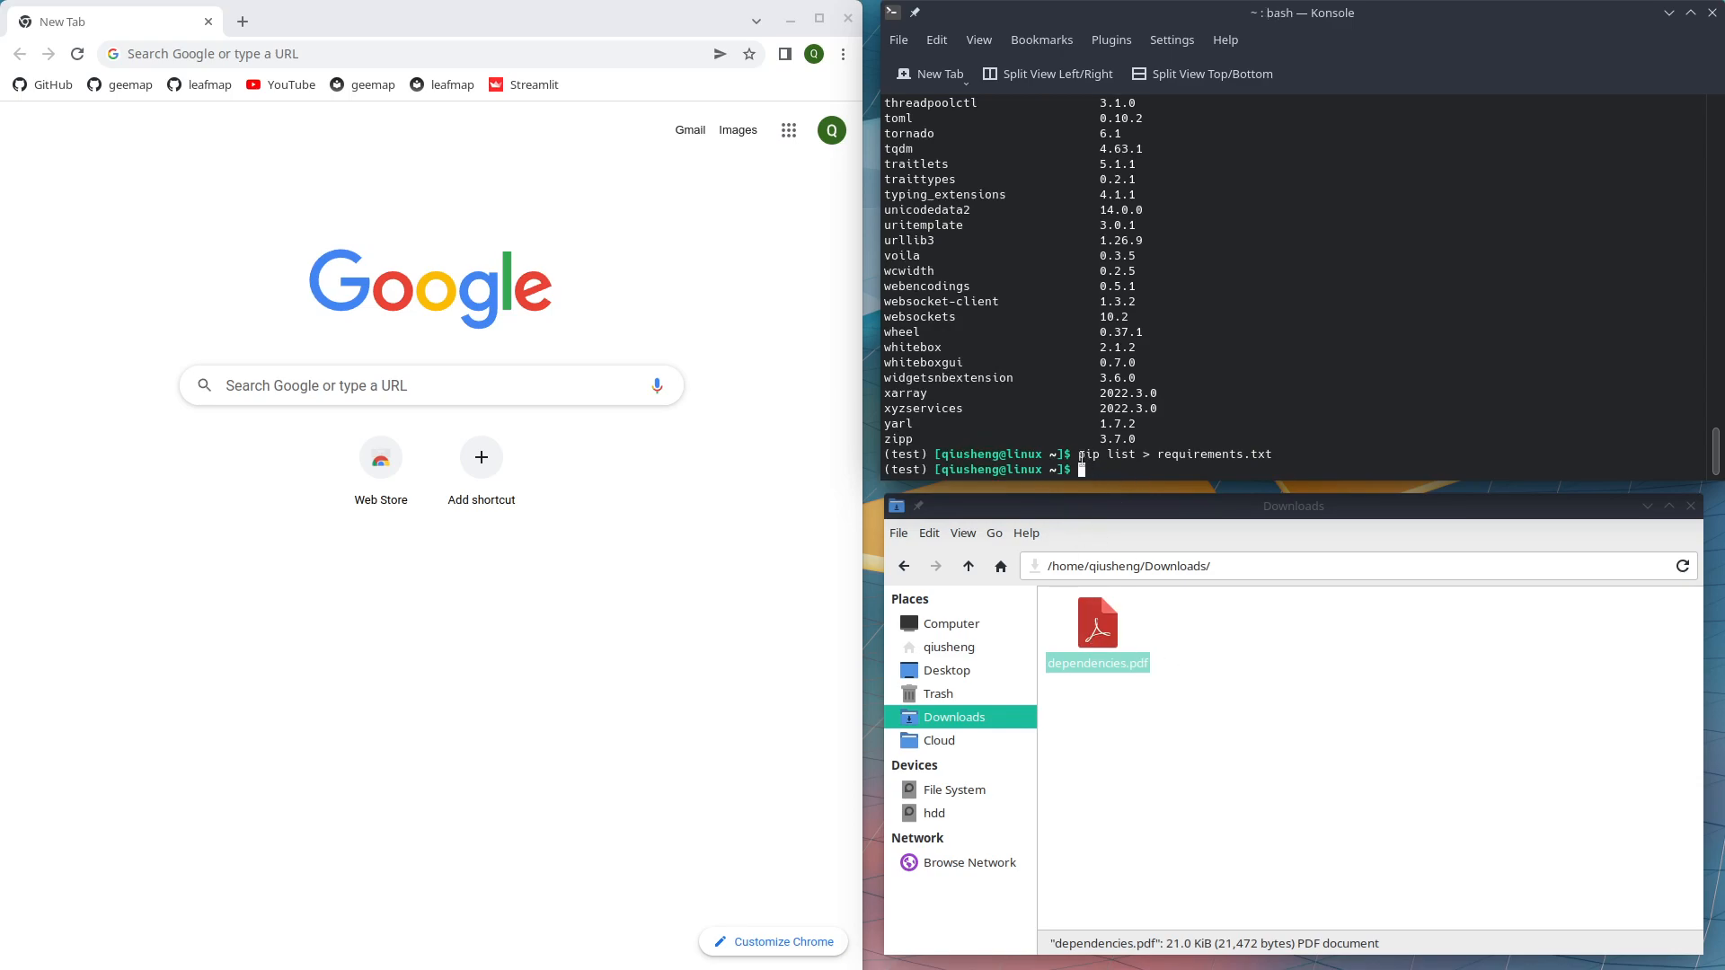
pyautogui.moveTo(1176, 617)
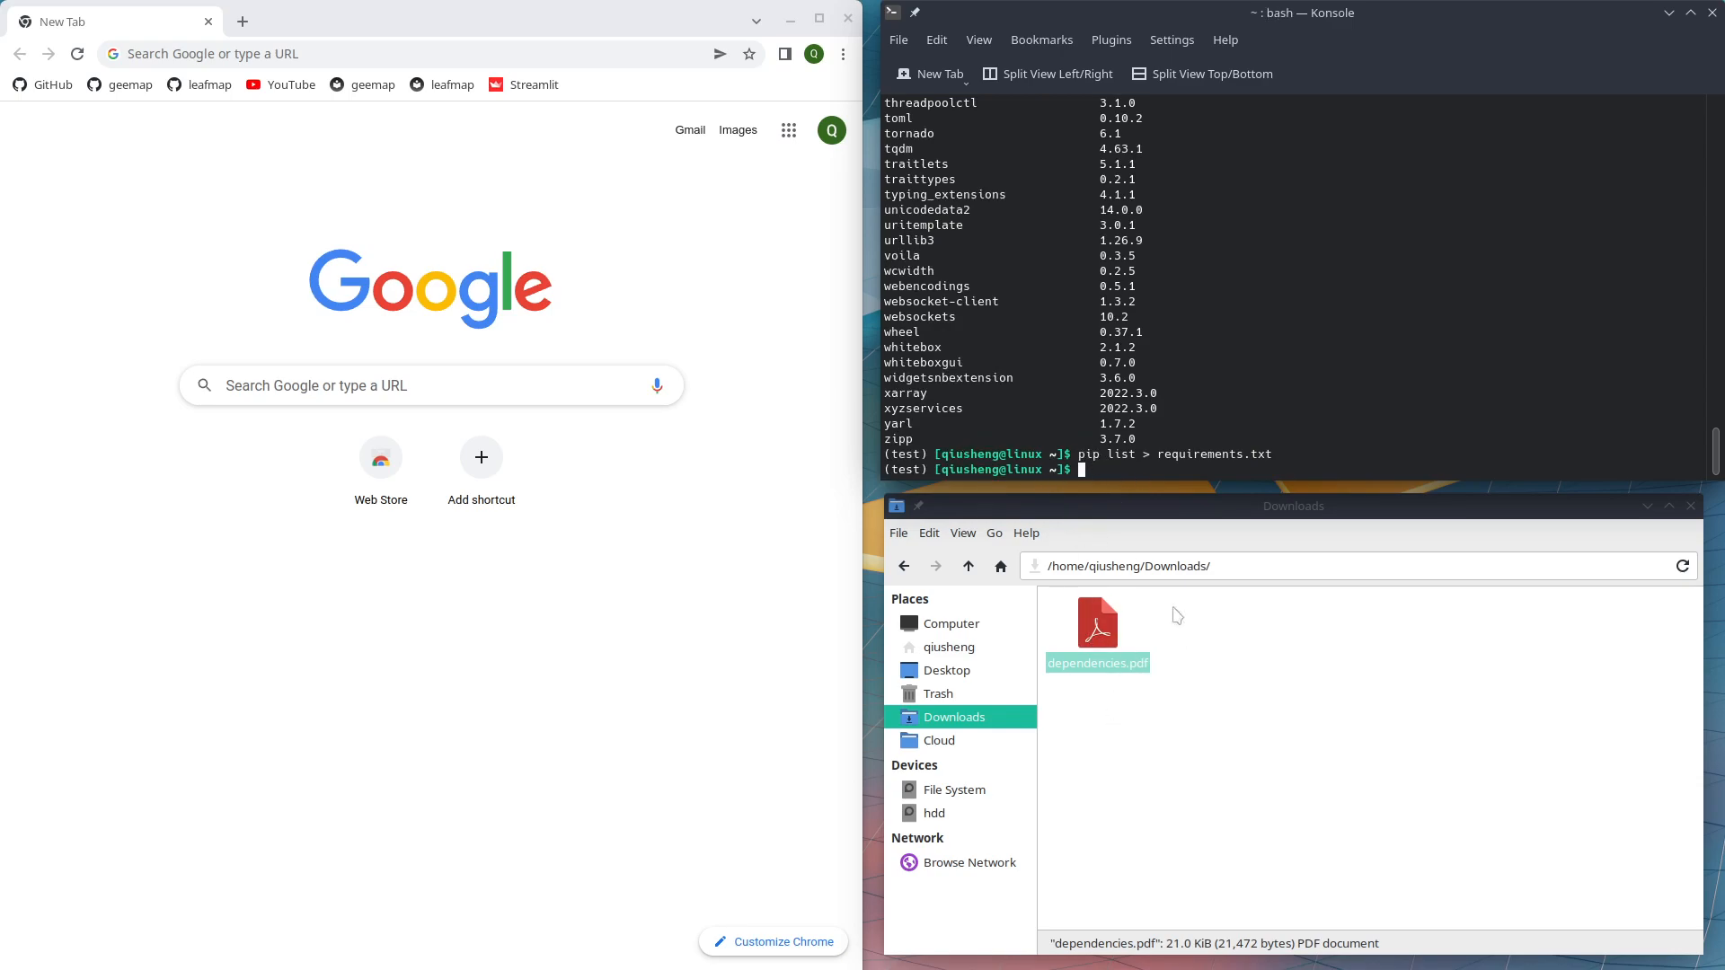
pyautogui.write('cd Downloads/')
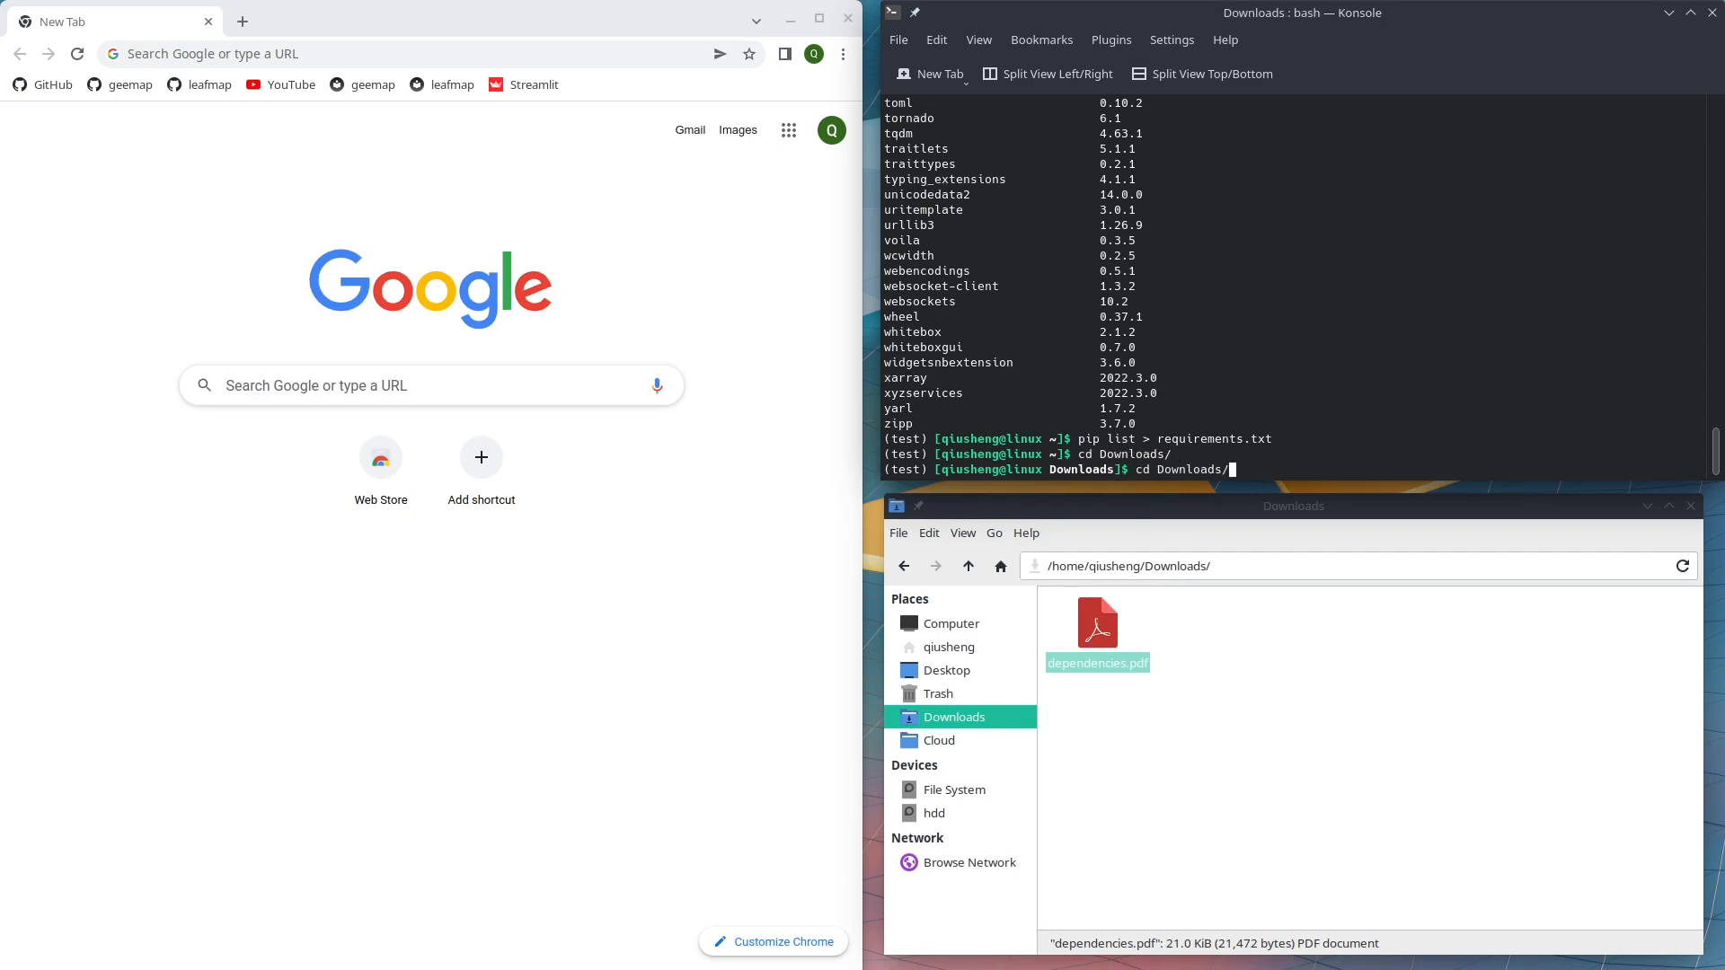
pyautogui.write('pip list > requirements.txt')
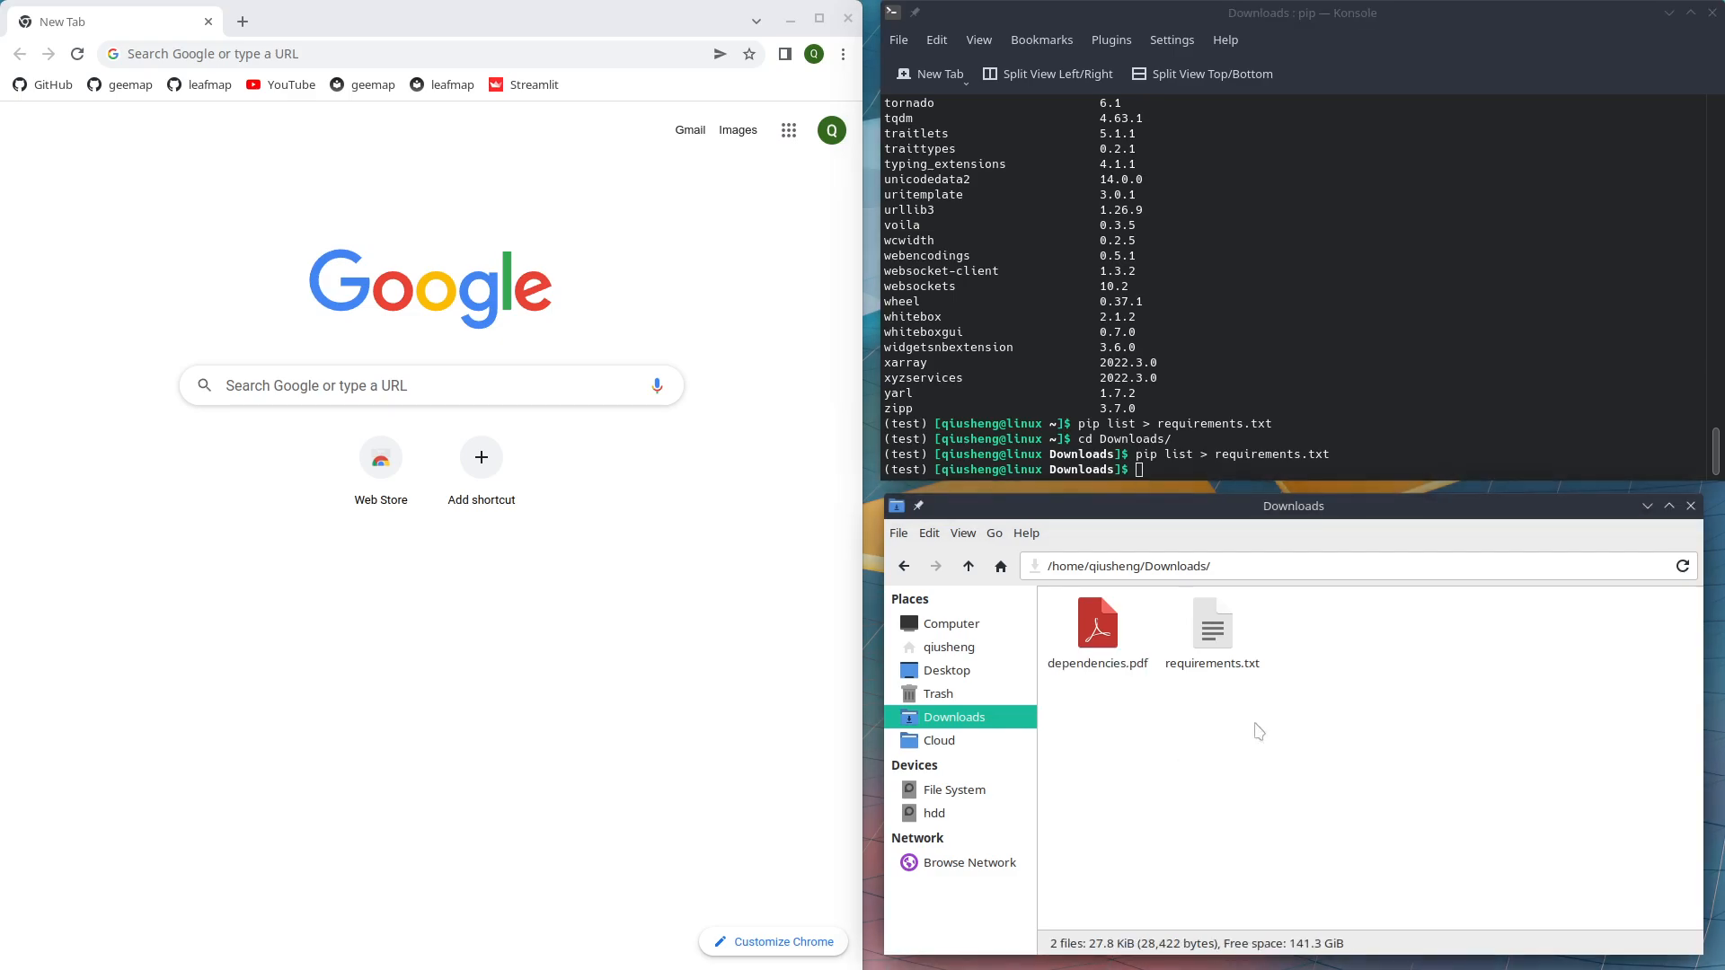
pyautogui.click(1211, 625)
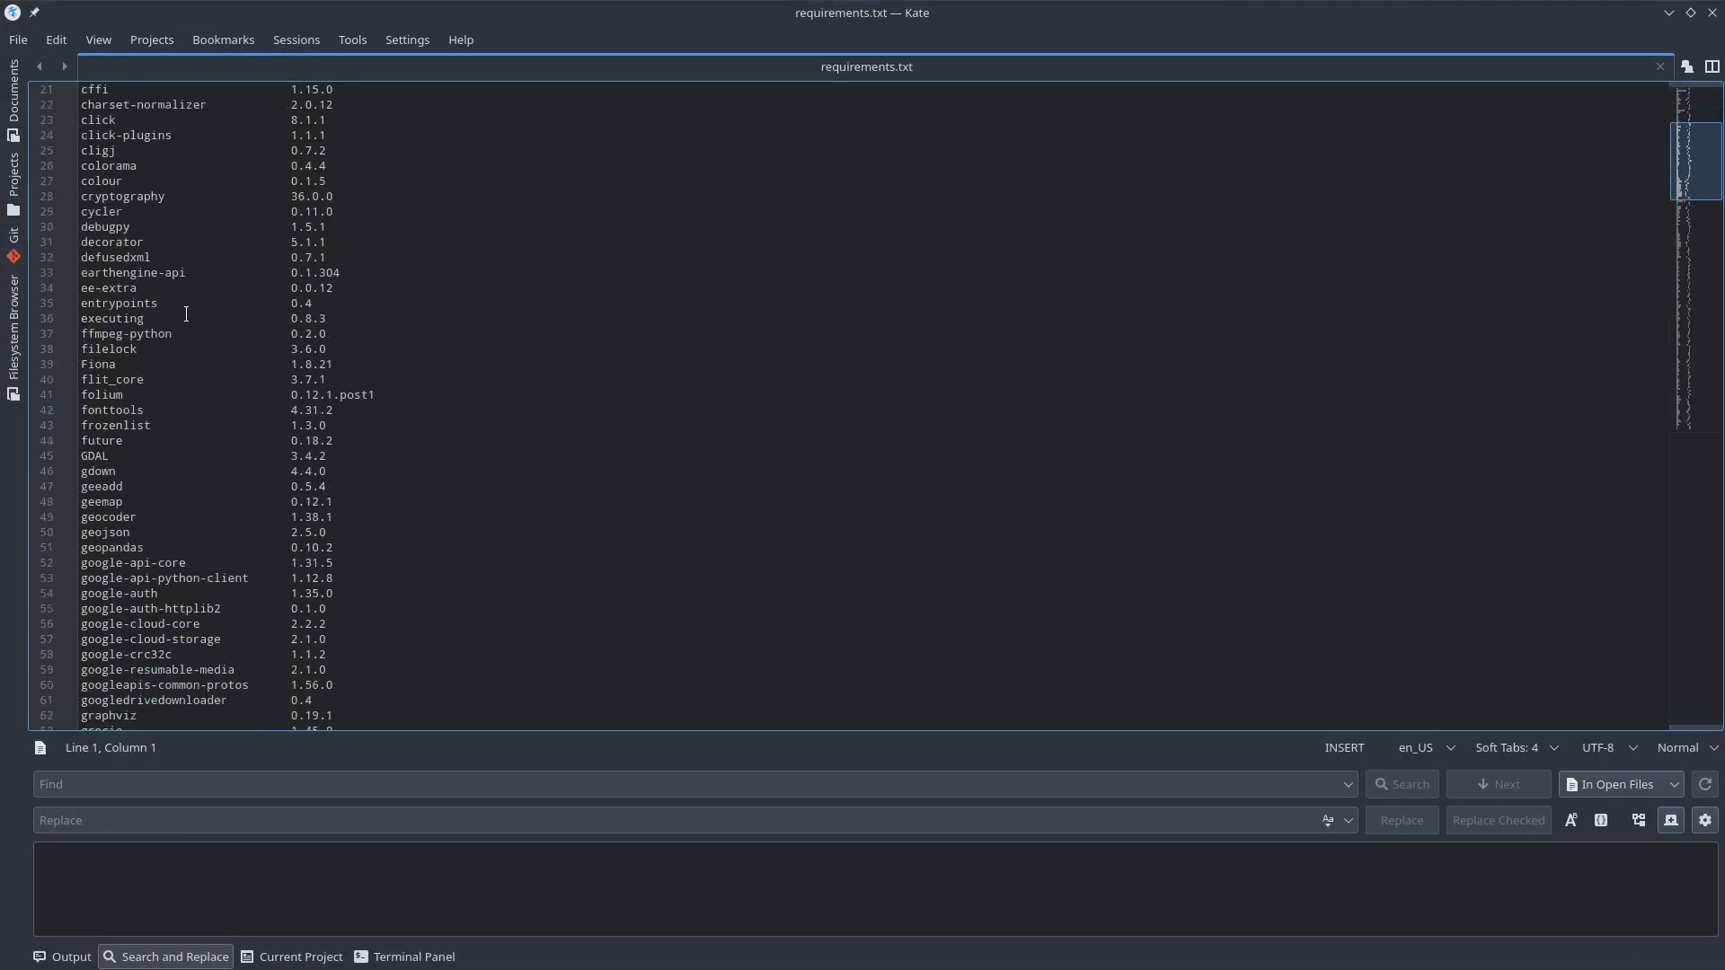
pyautogui.scroll(-3)
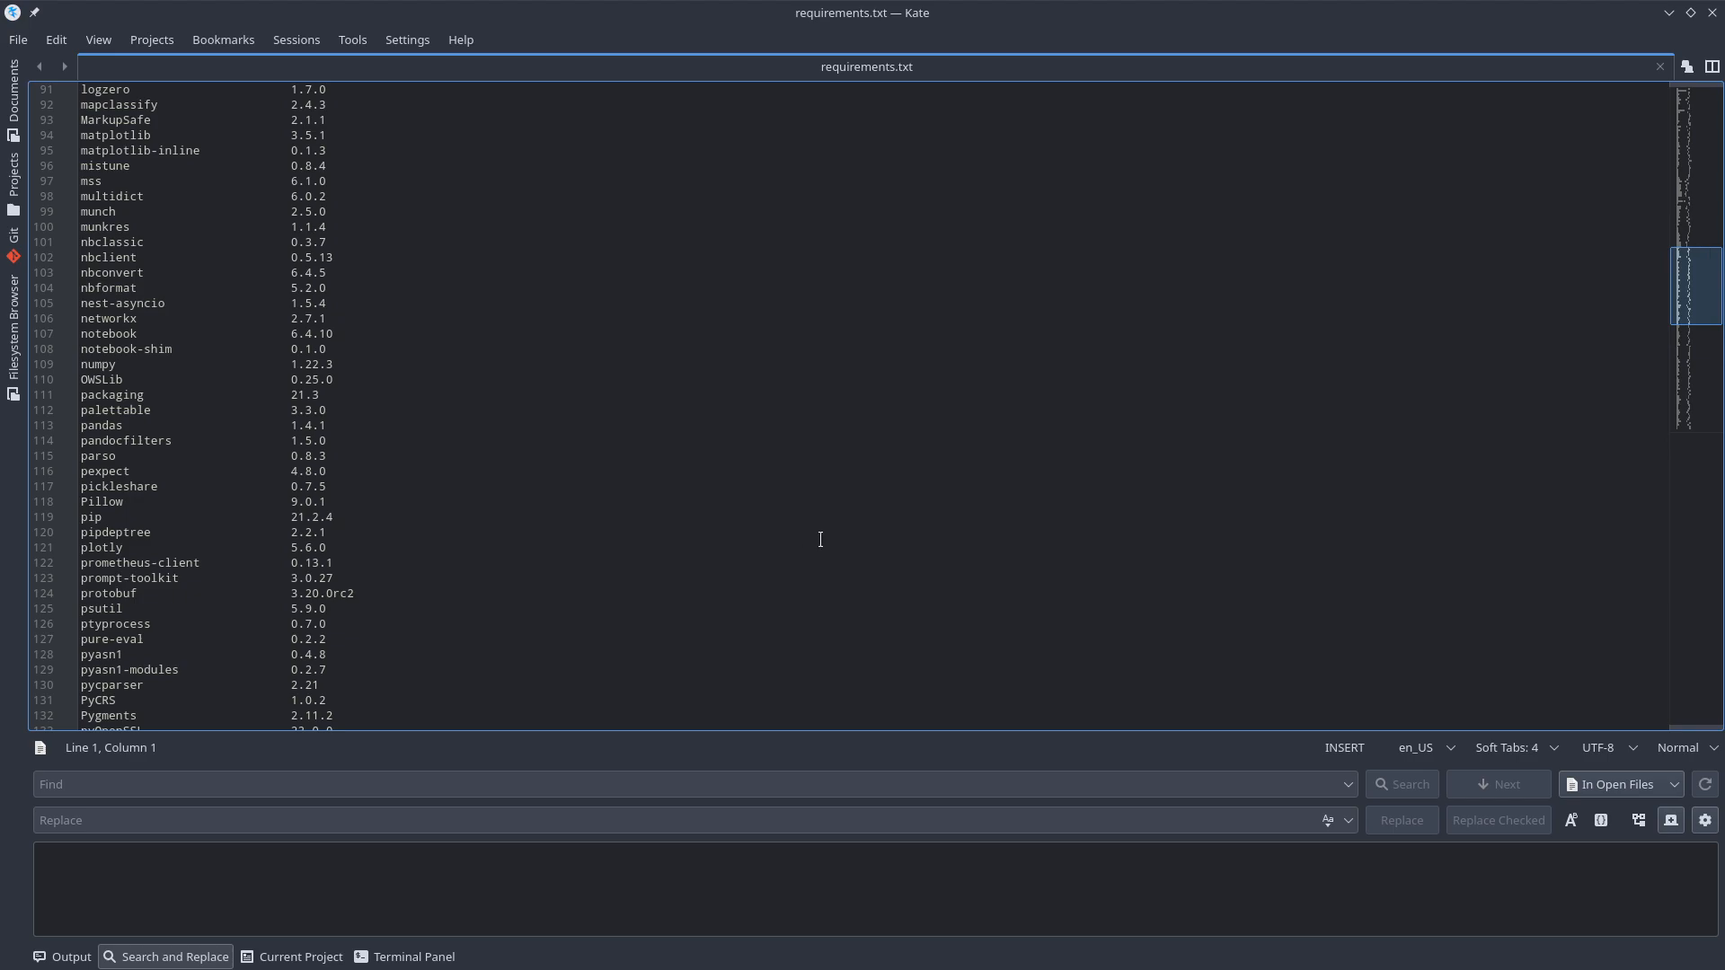
pyautogui.moveTo(1668, 36)
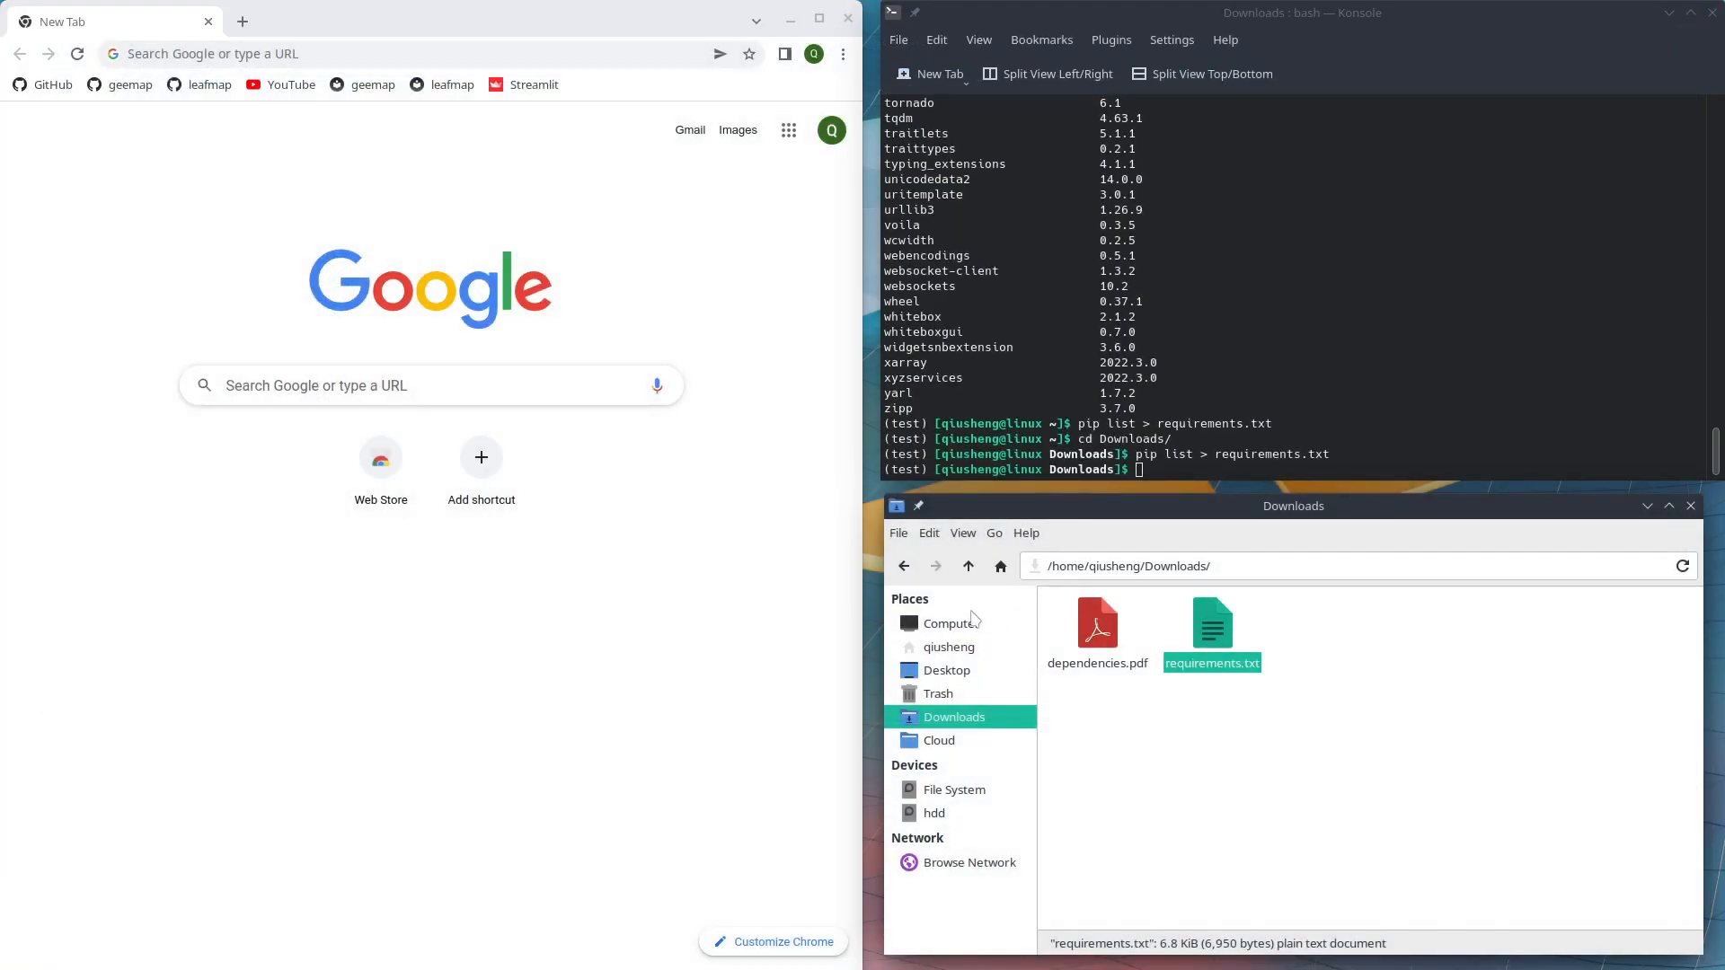
# - Search Google for pipdeptree and go to its GitHub repository home page
pyautogui.click(1226, 726)
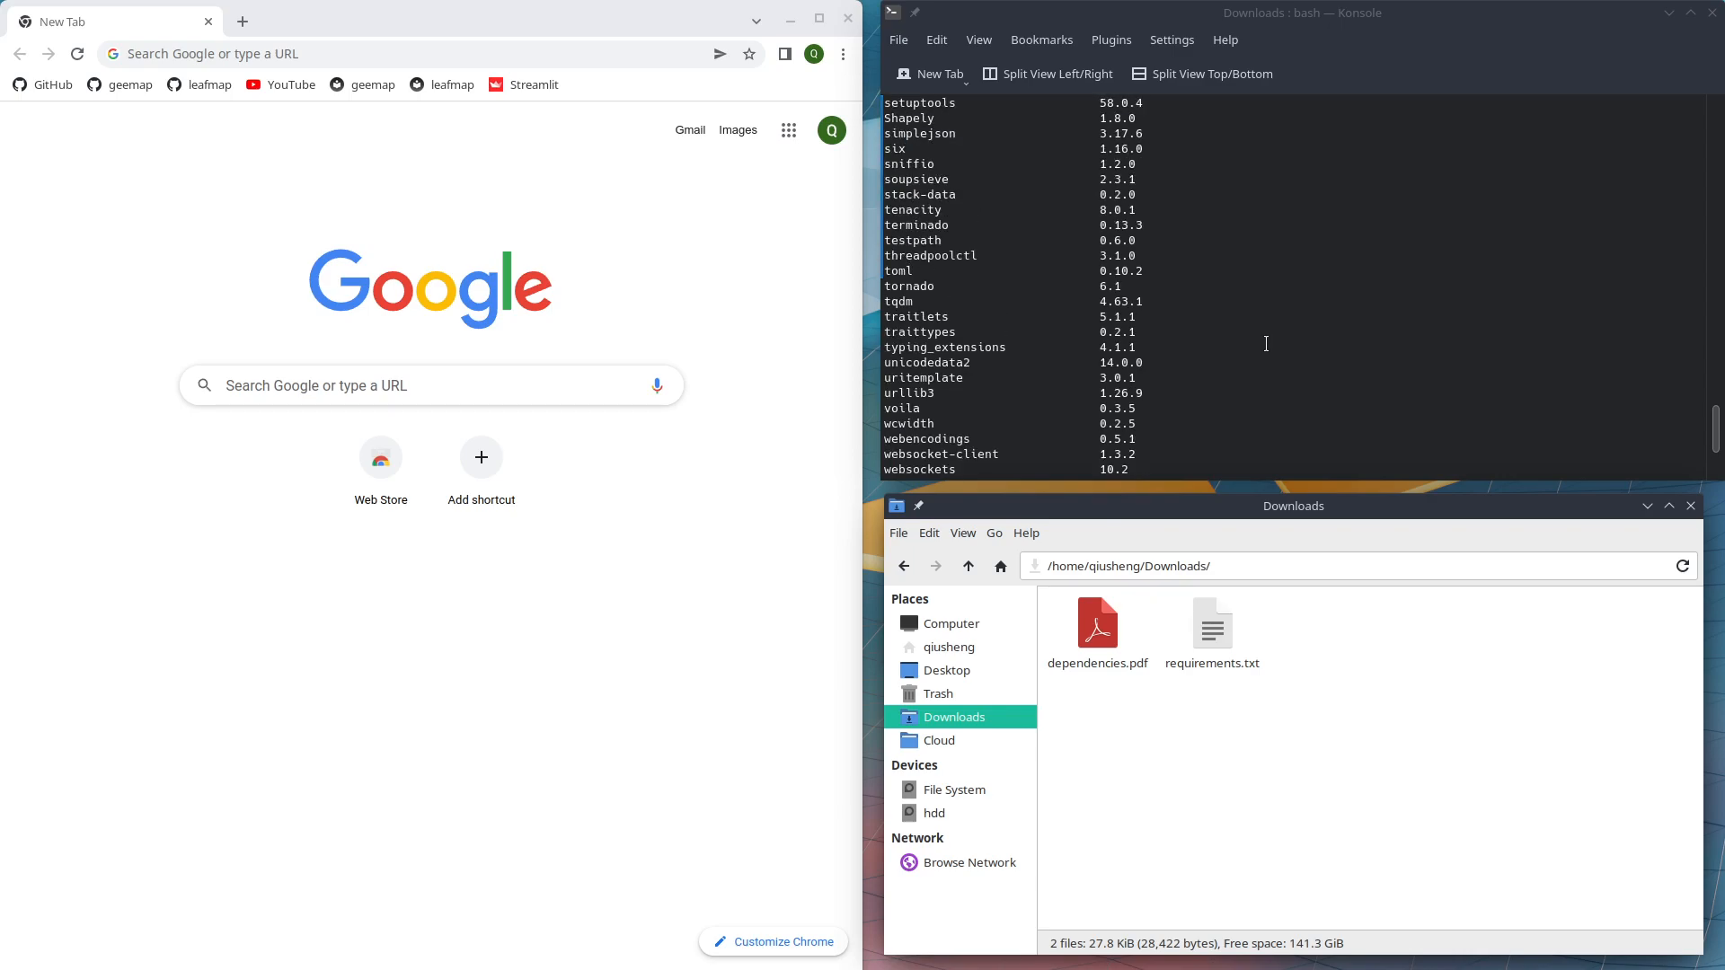
pyautogui.moveTo(1176, 352)
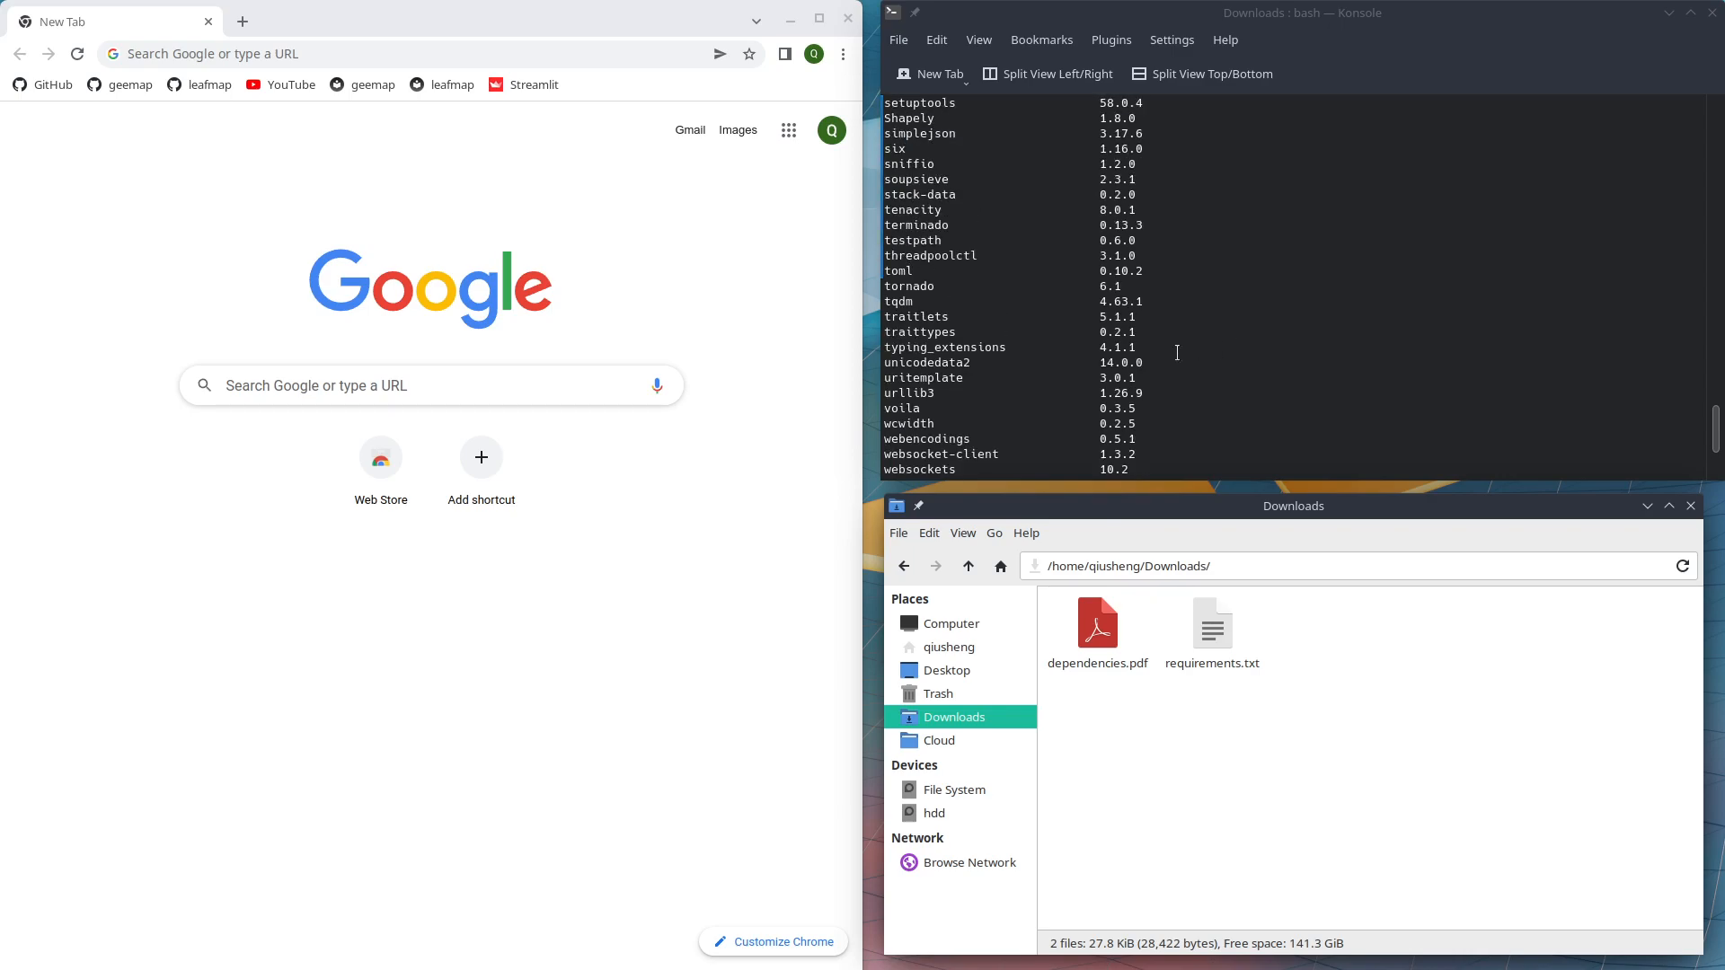
pyautogui.moveTo(710, 270)
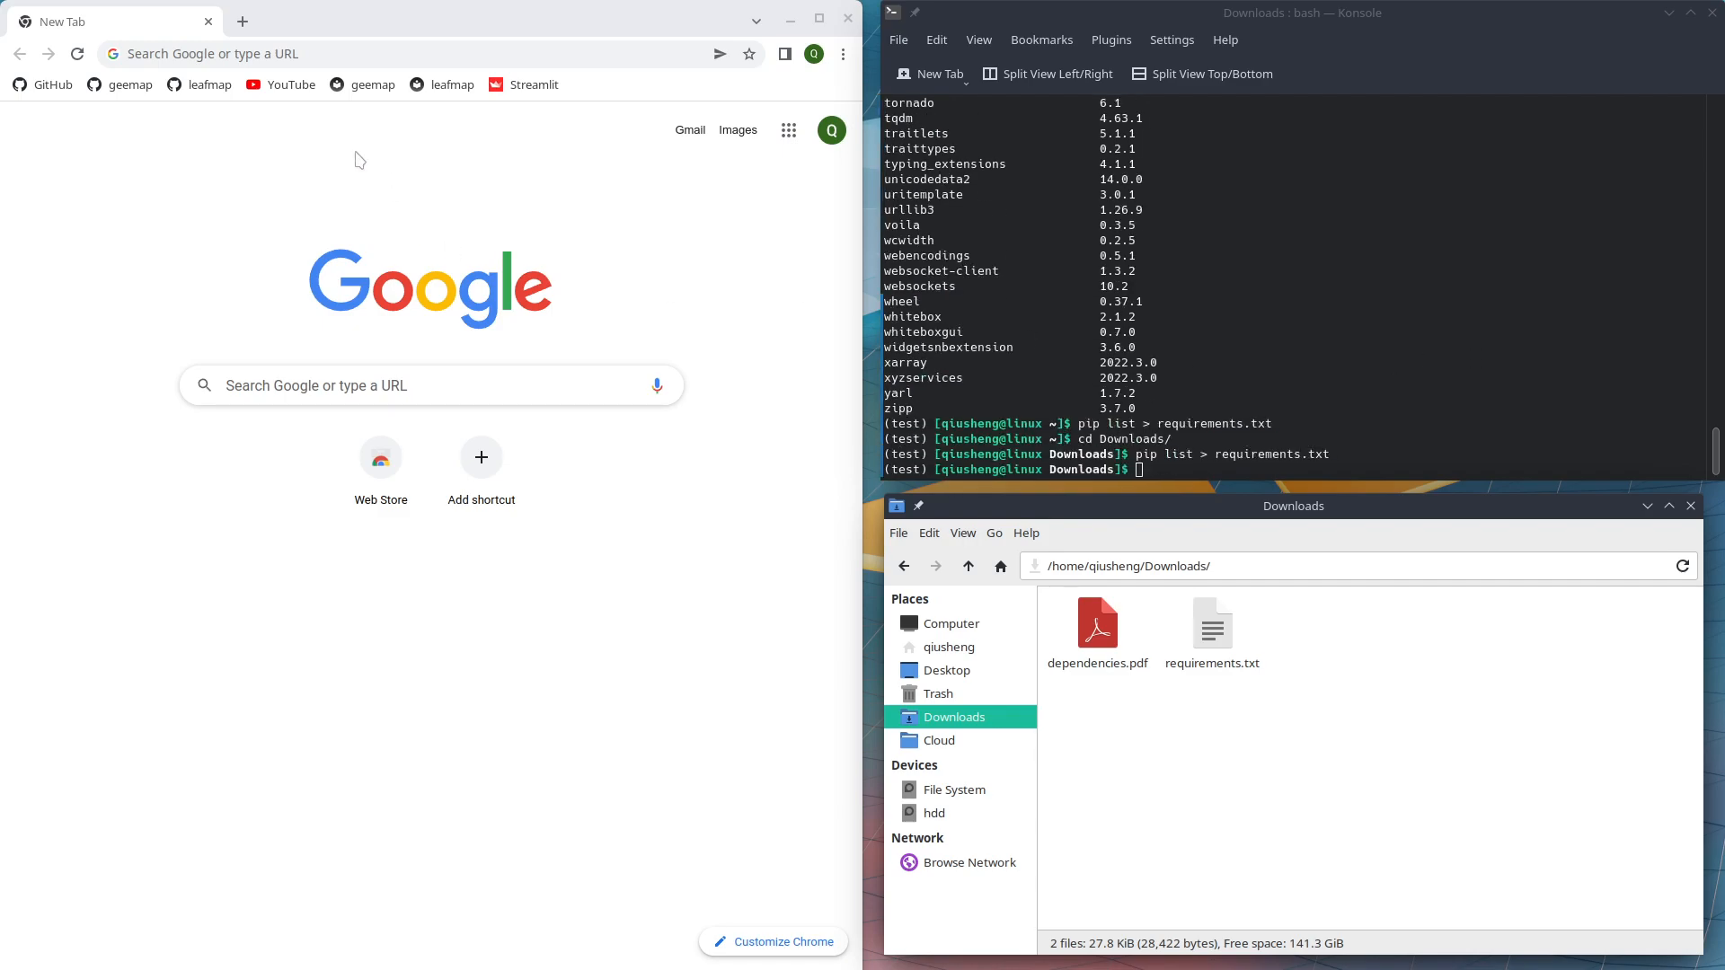
pyautogui.write('pipdeptree')
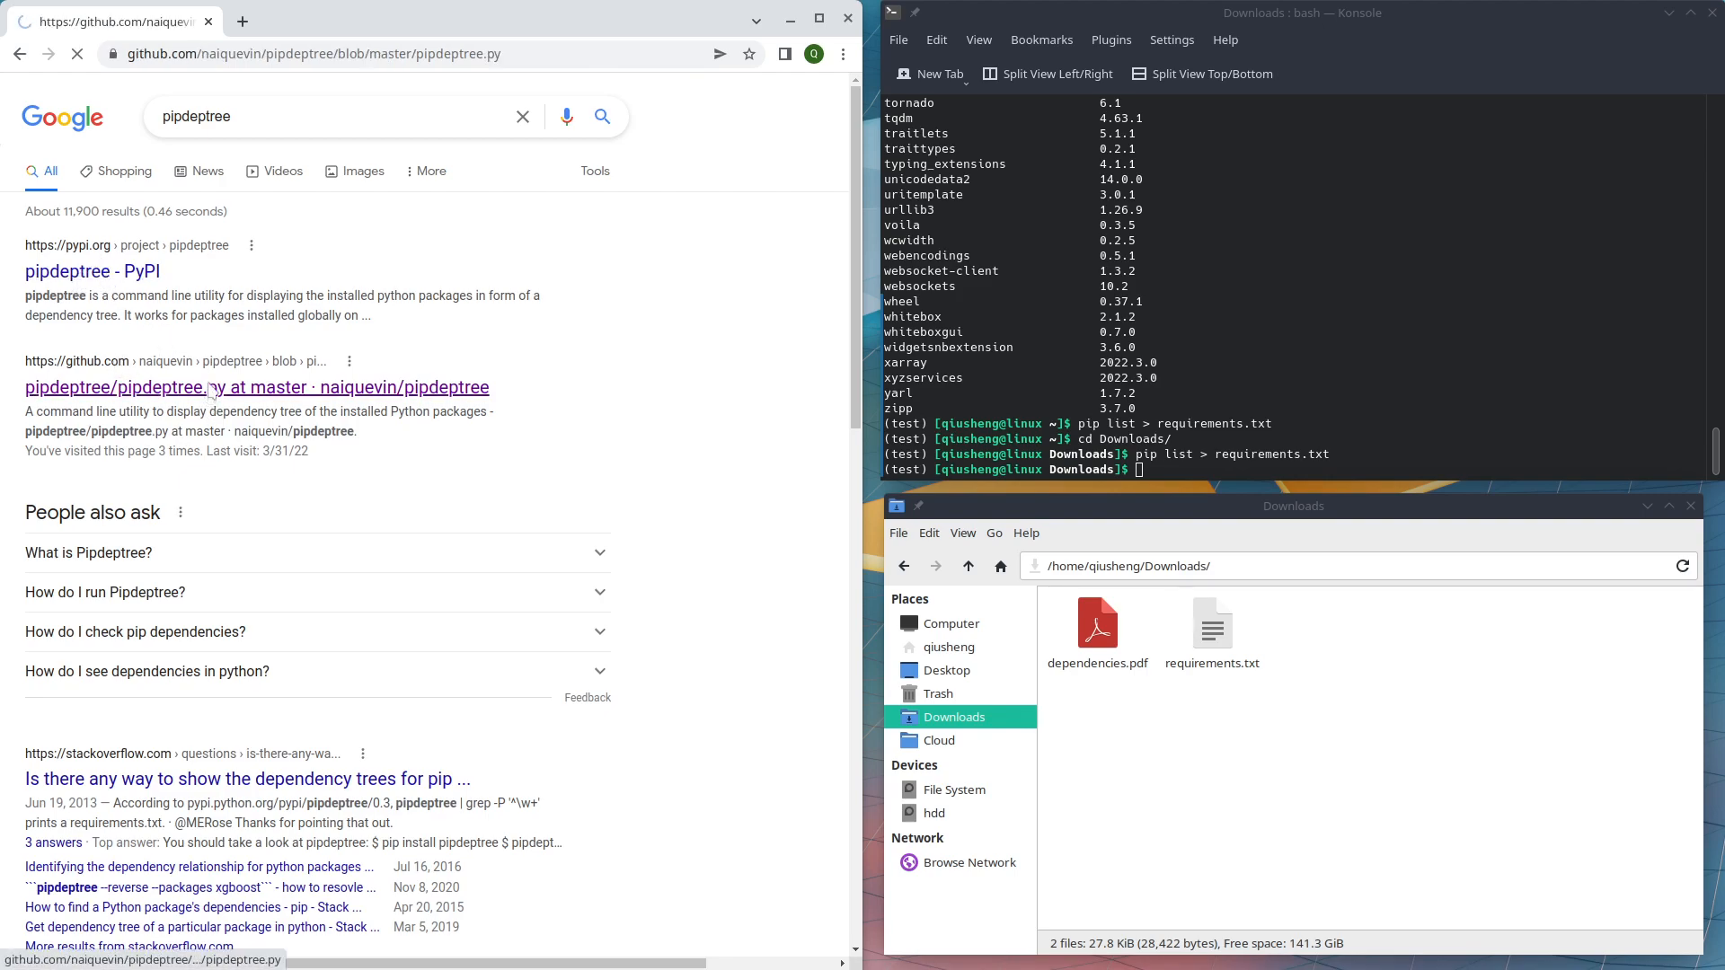
pyautogui.click(256, 387)
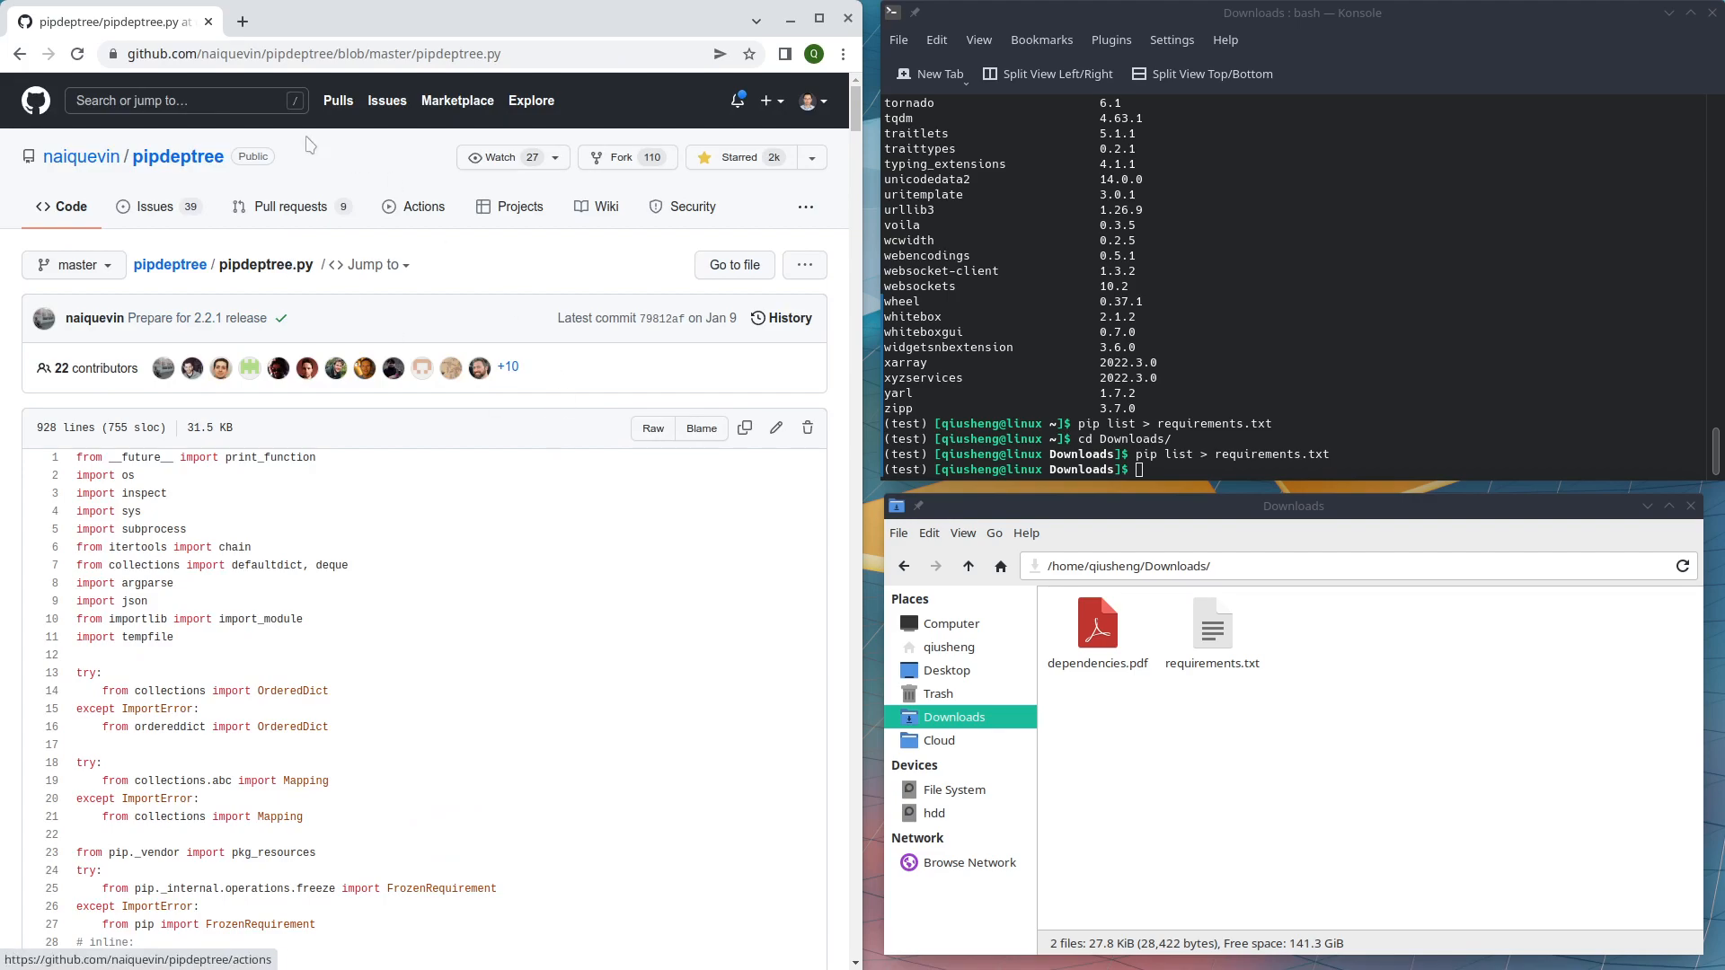
pyautogui.click(177, 157)
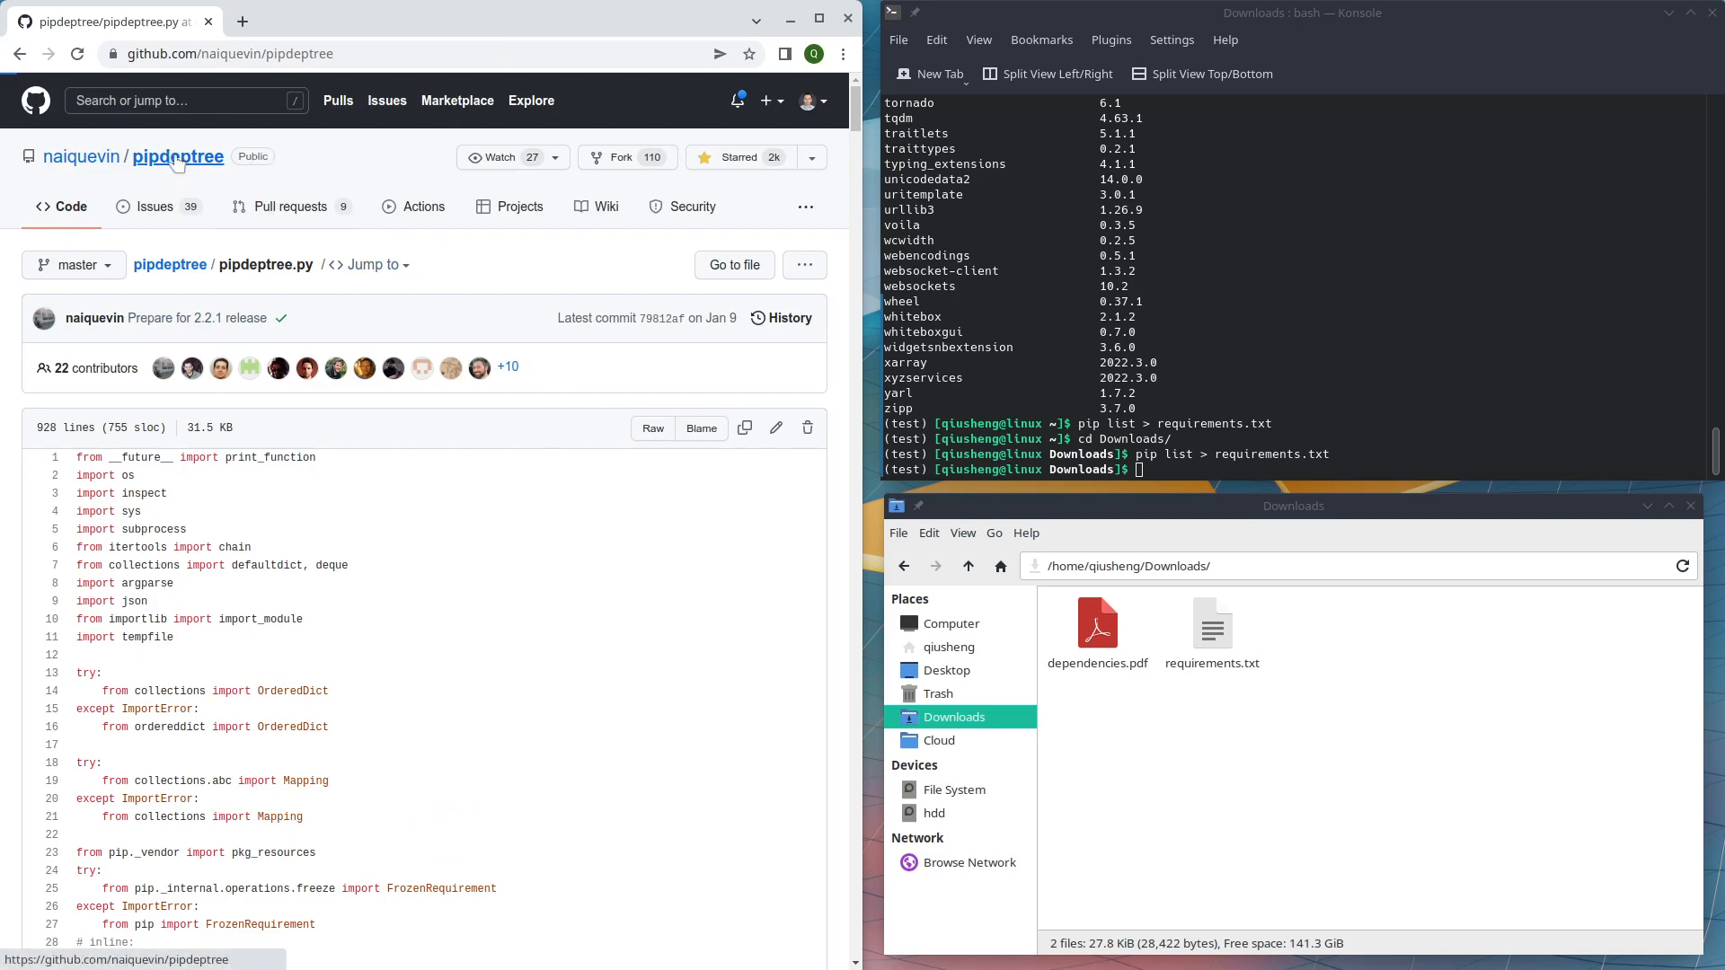
pyautogui.click(177, 156)
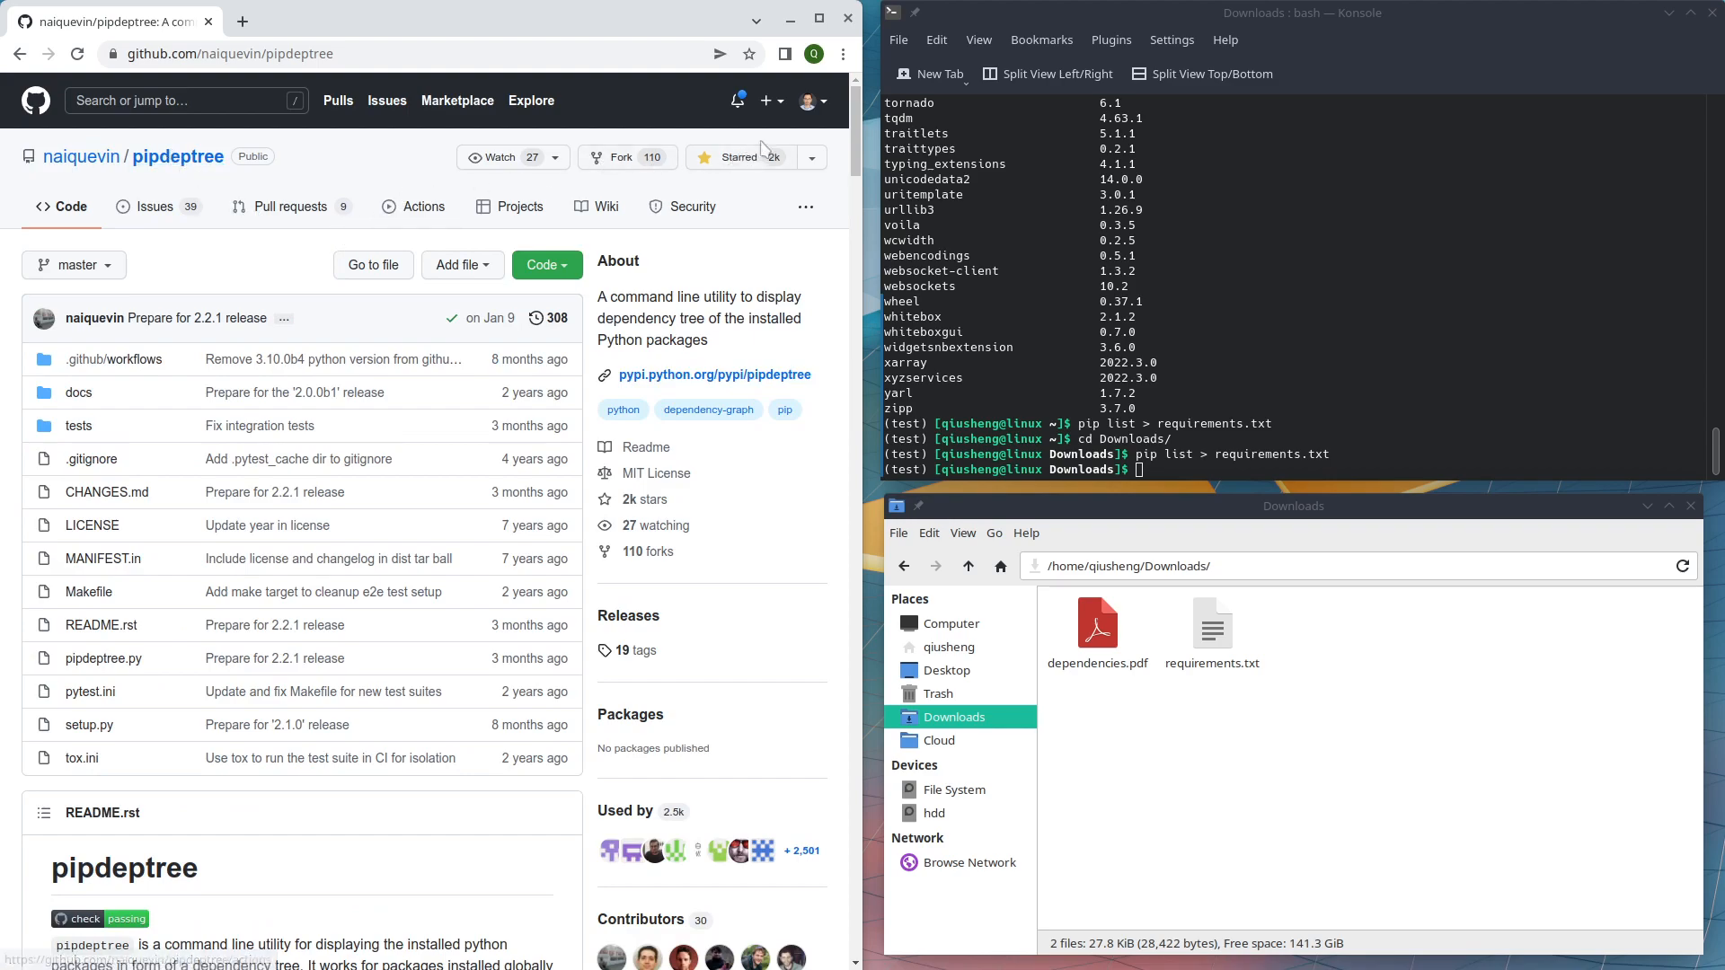
# - Scroll the pipdeptree README to 'Visualizing the dependency graph' with GraphViz
pyautogui.scroll(-3)
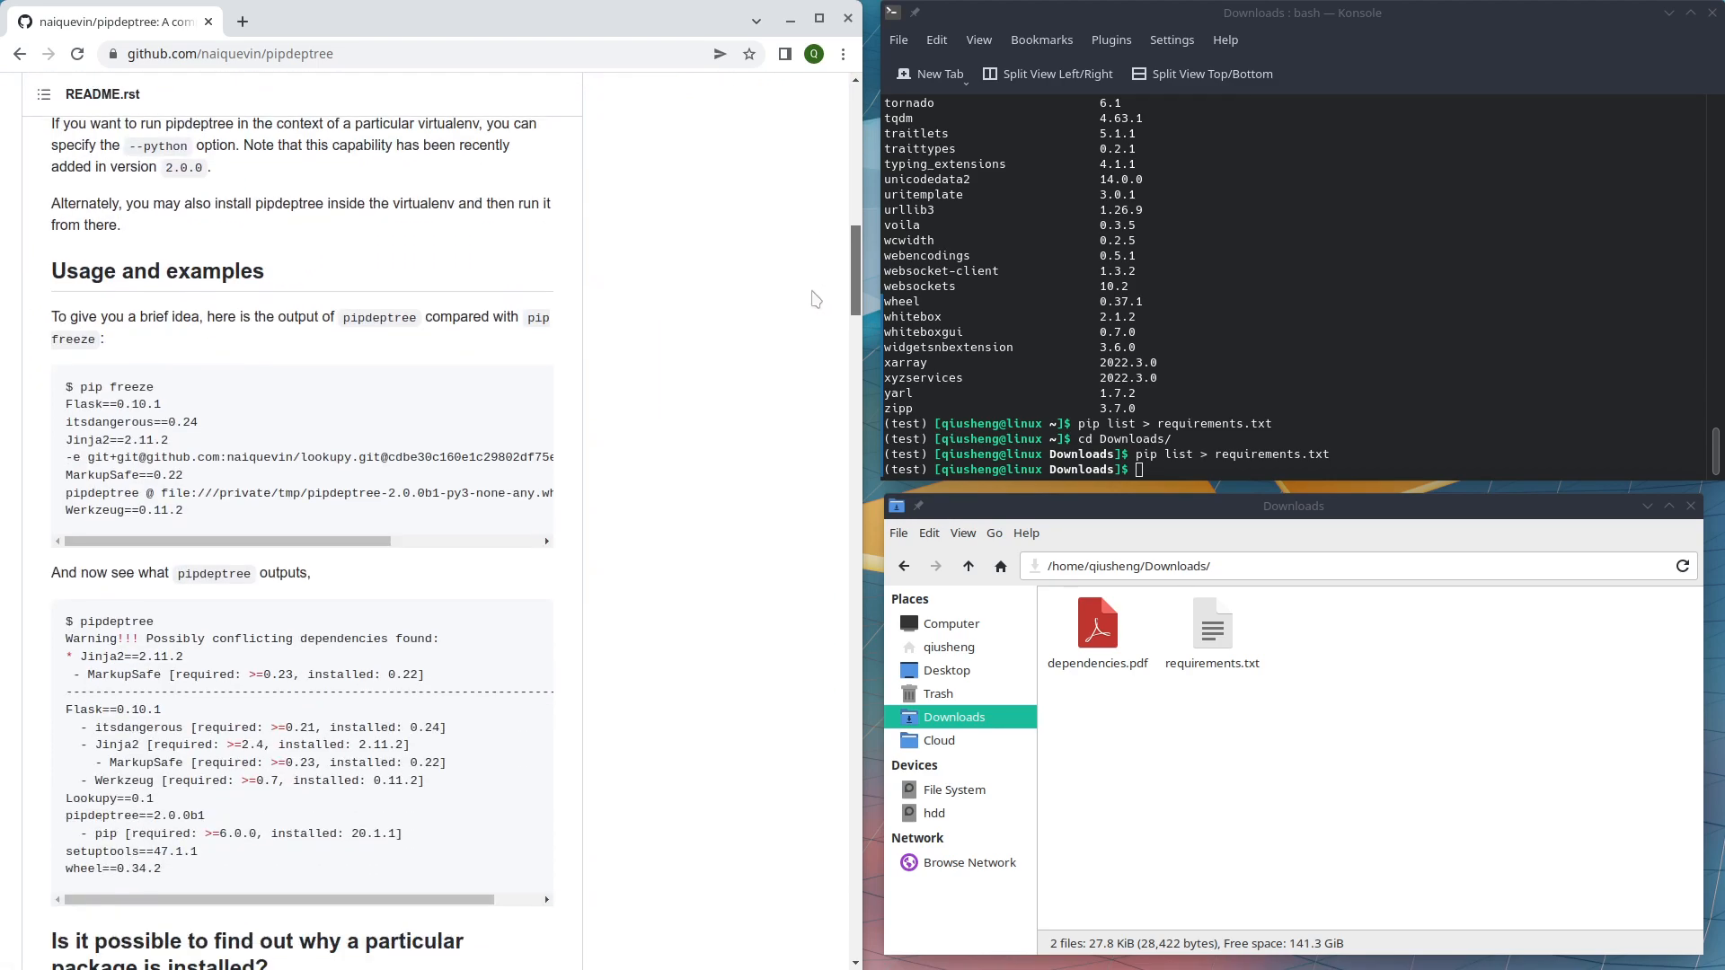
pyautogui.scroll(-3)
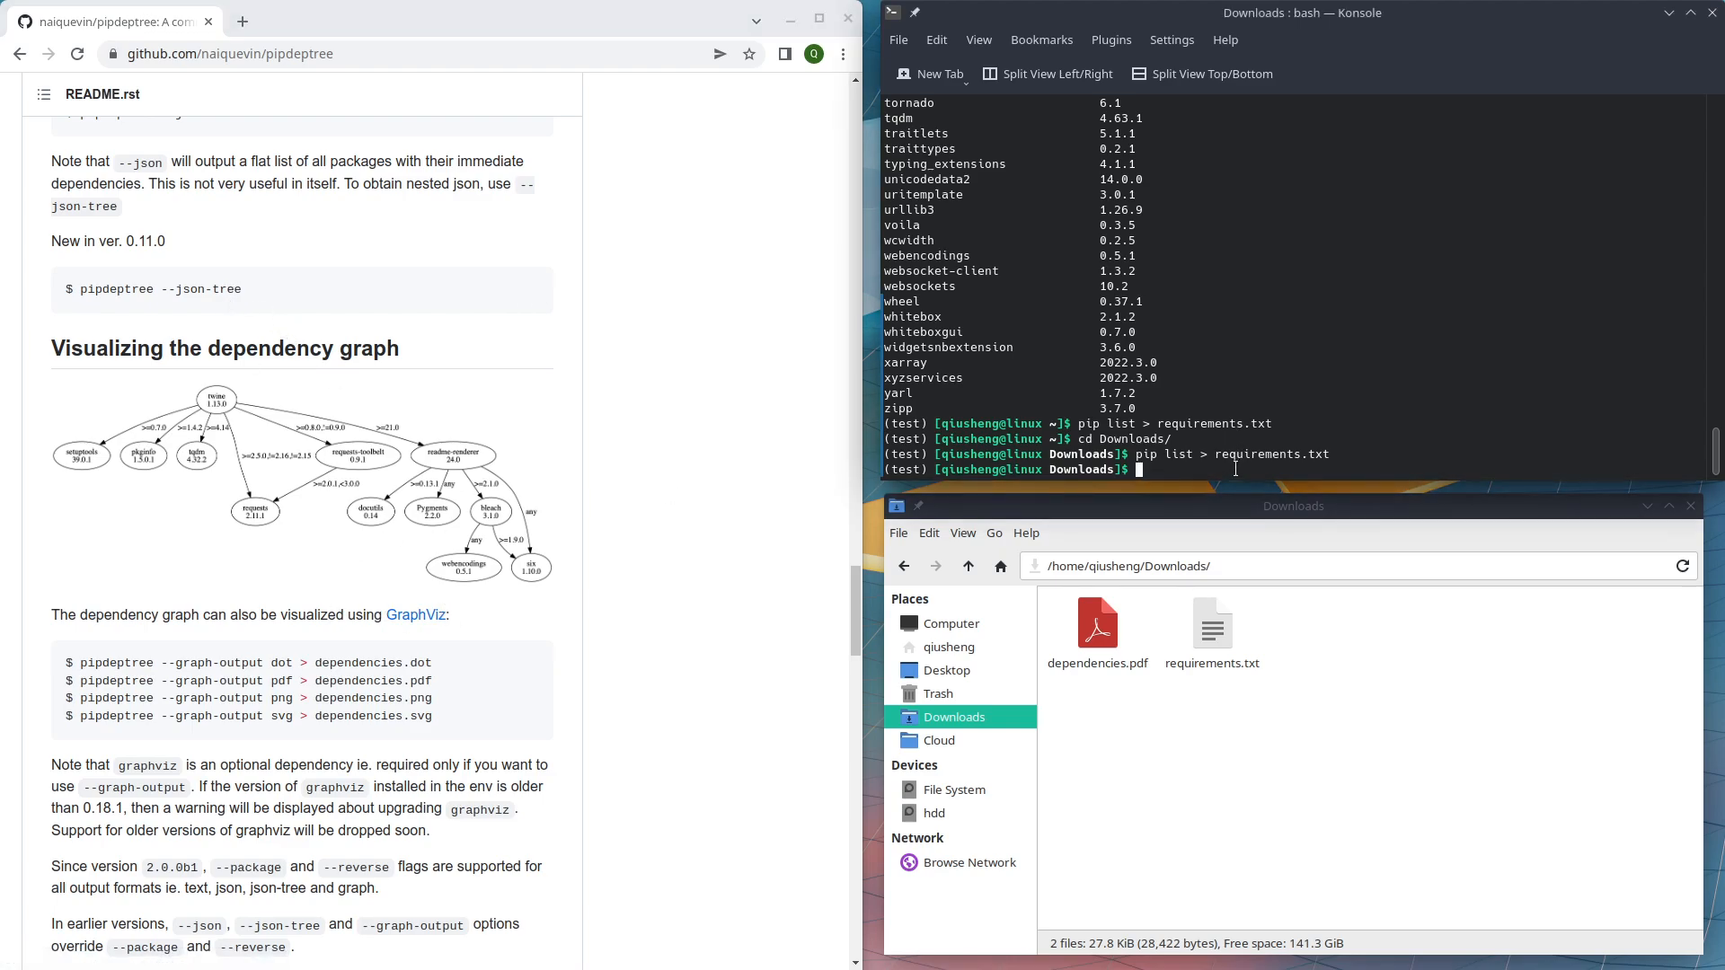
# - Run 'pip install pipdeptree graphviz' in the test environment
pyautogui.write('pip install')
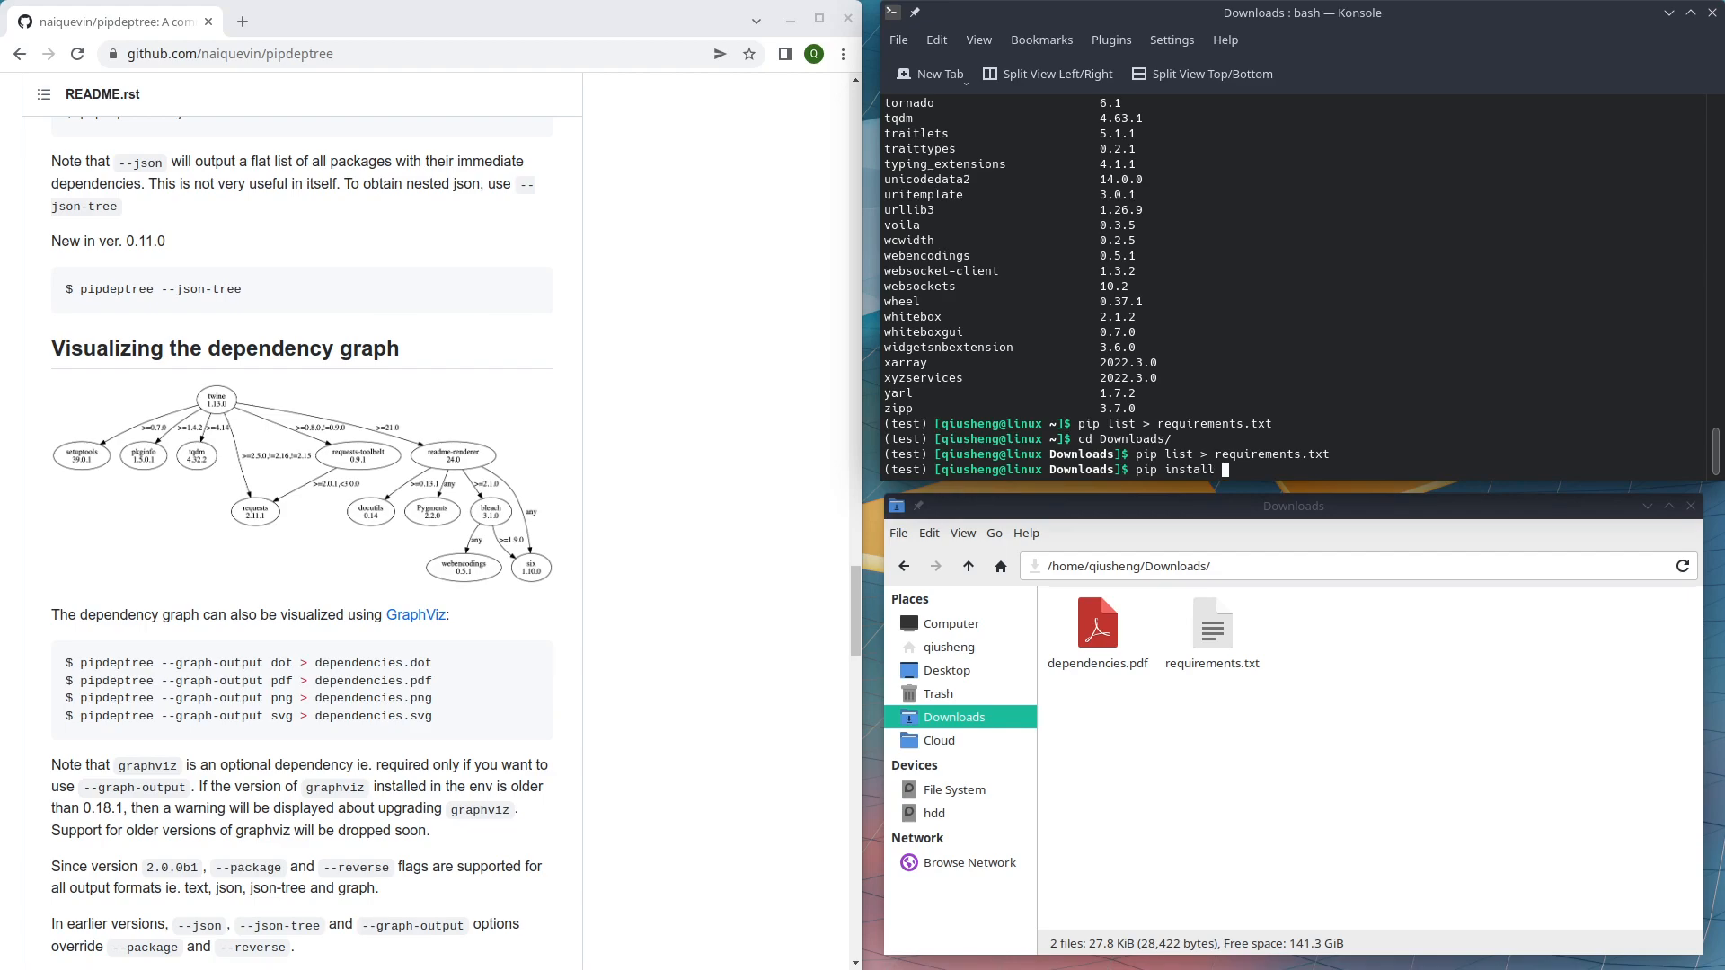
pyautogui.write('pipdeptree')
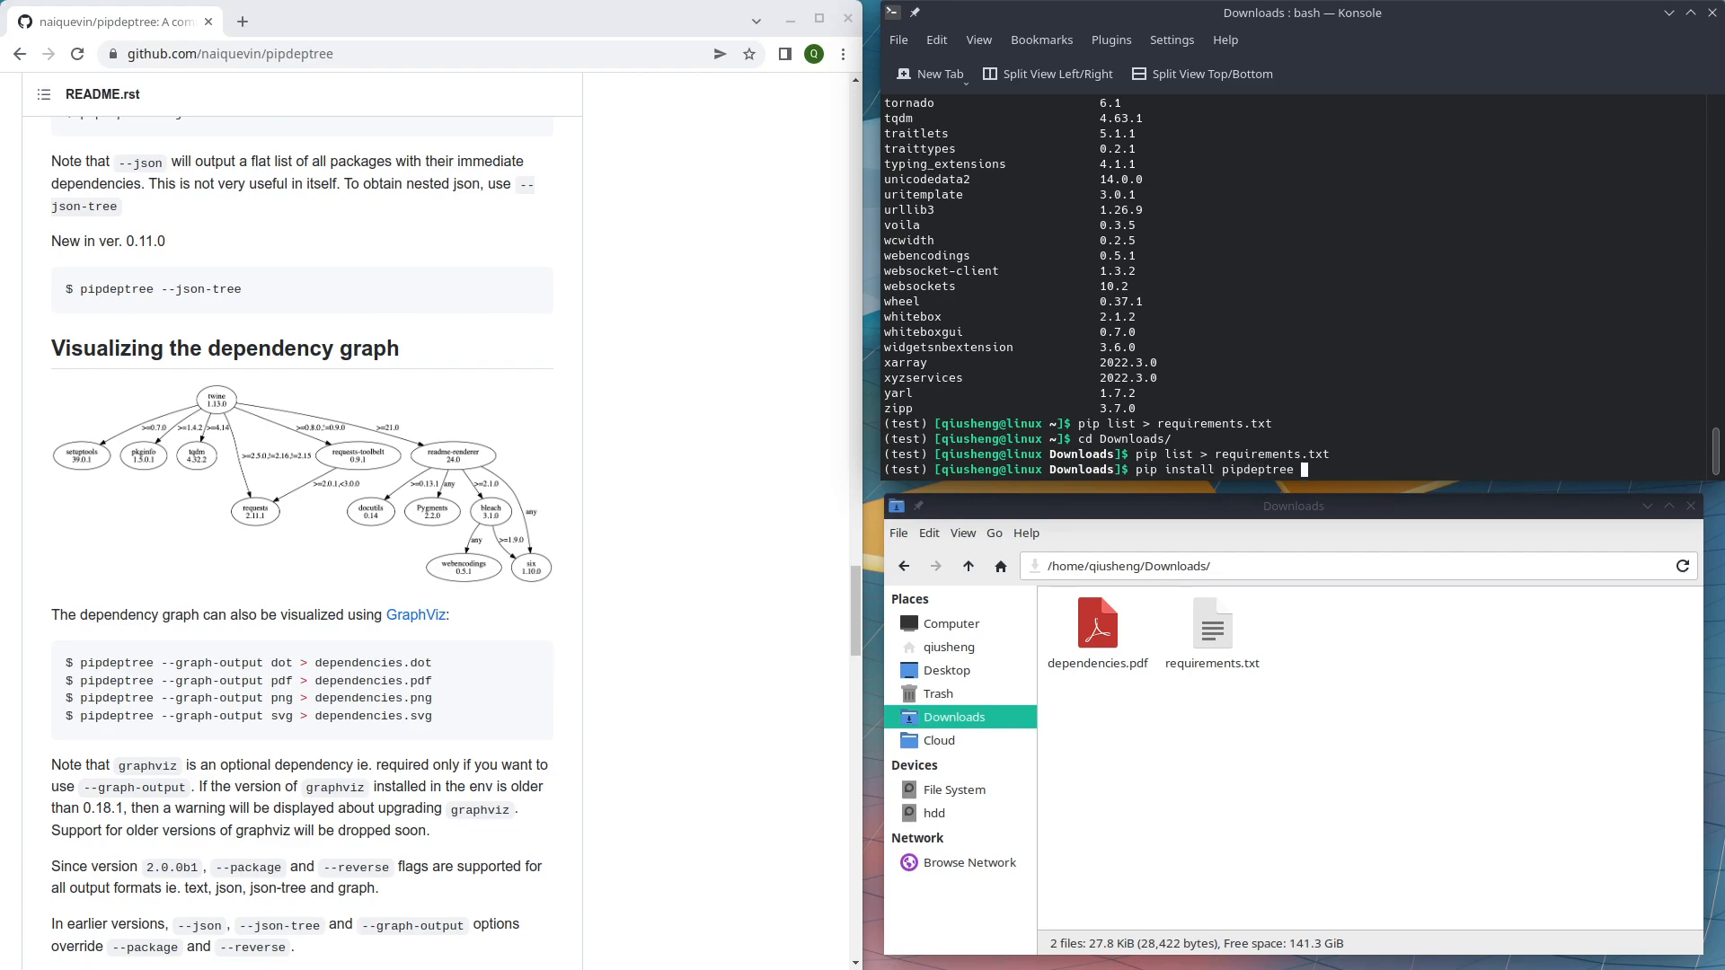
pyautogui.write('graphviz')
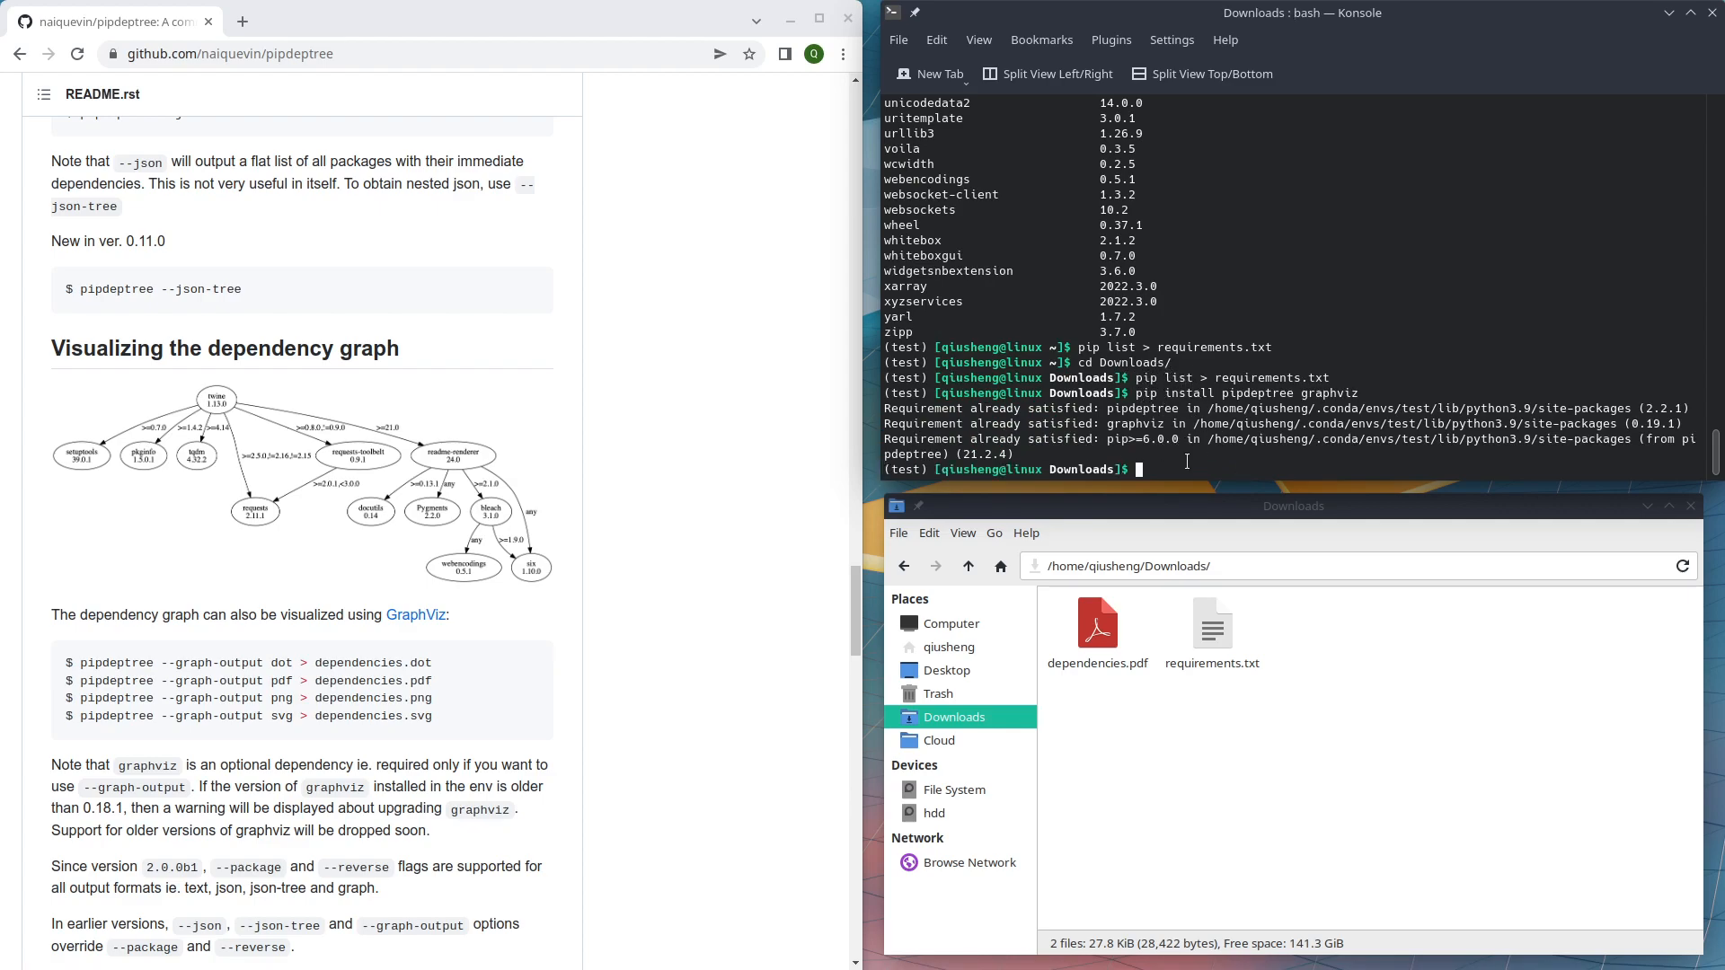
pyautogui.moveTo(804, 545)
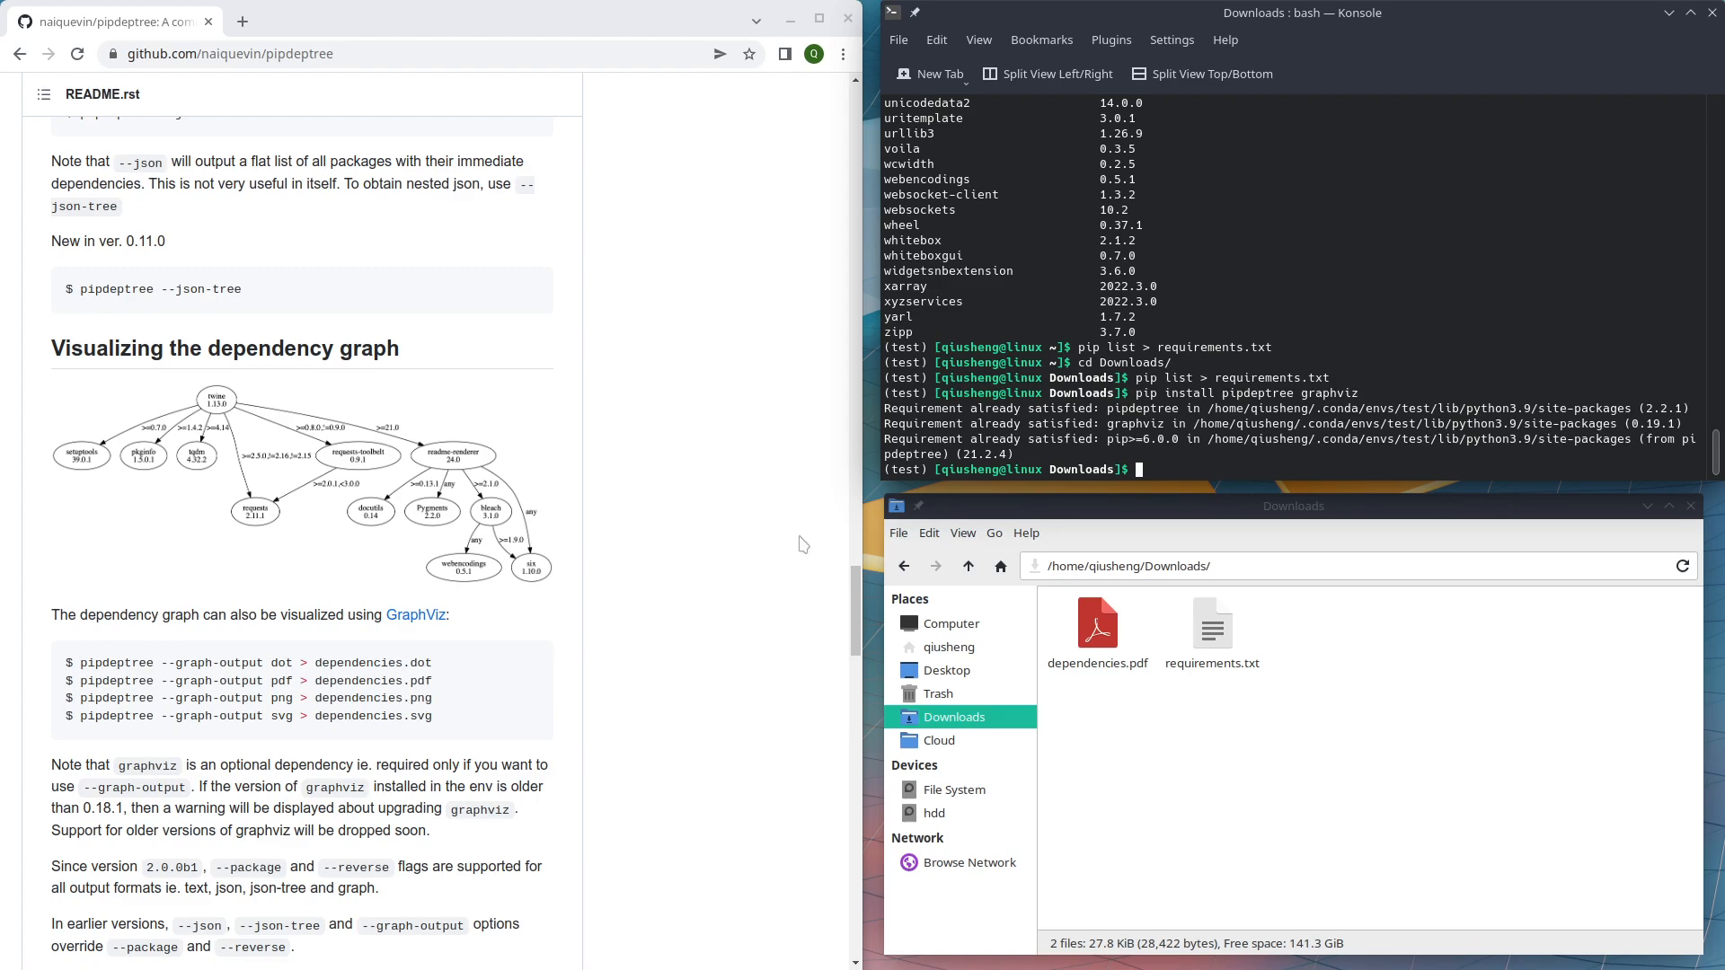
pyautogui.moveTo(857, 614)
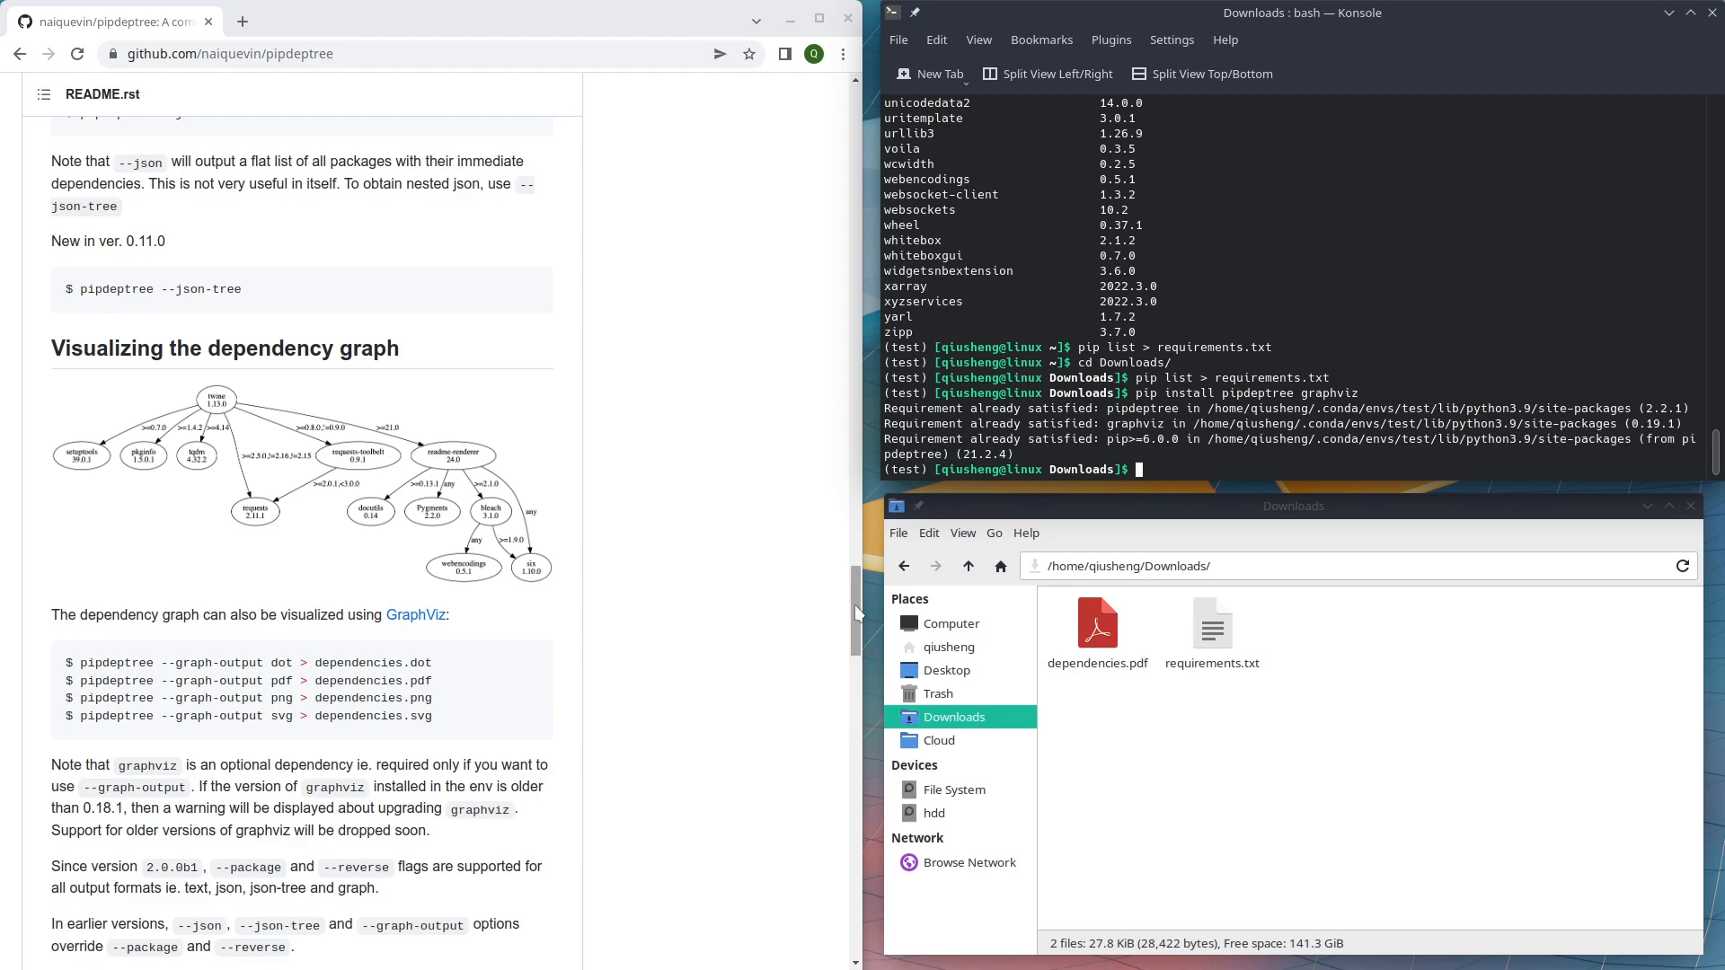
pyautogui.scroll(3)
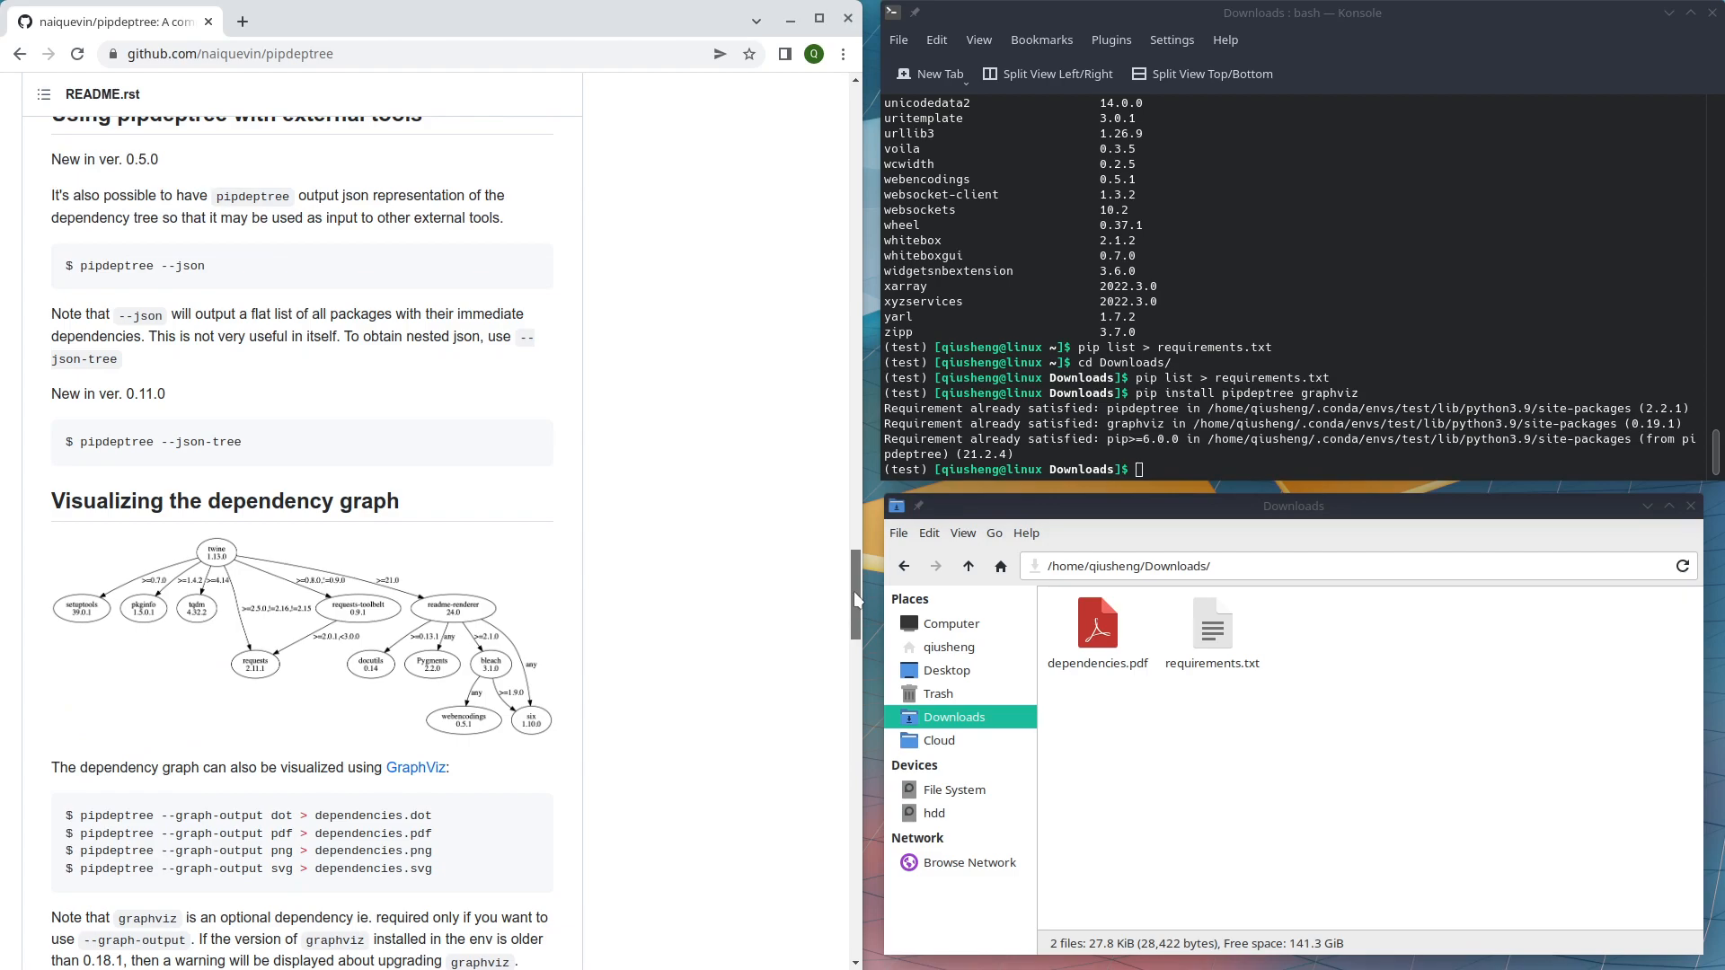
pyautogui.moveTo(729, 590)
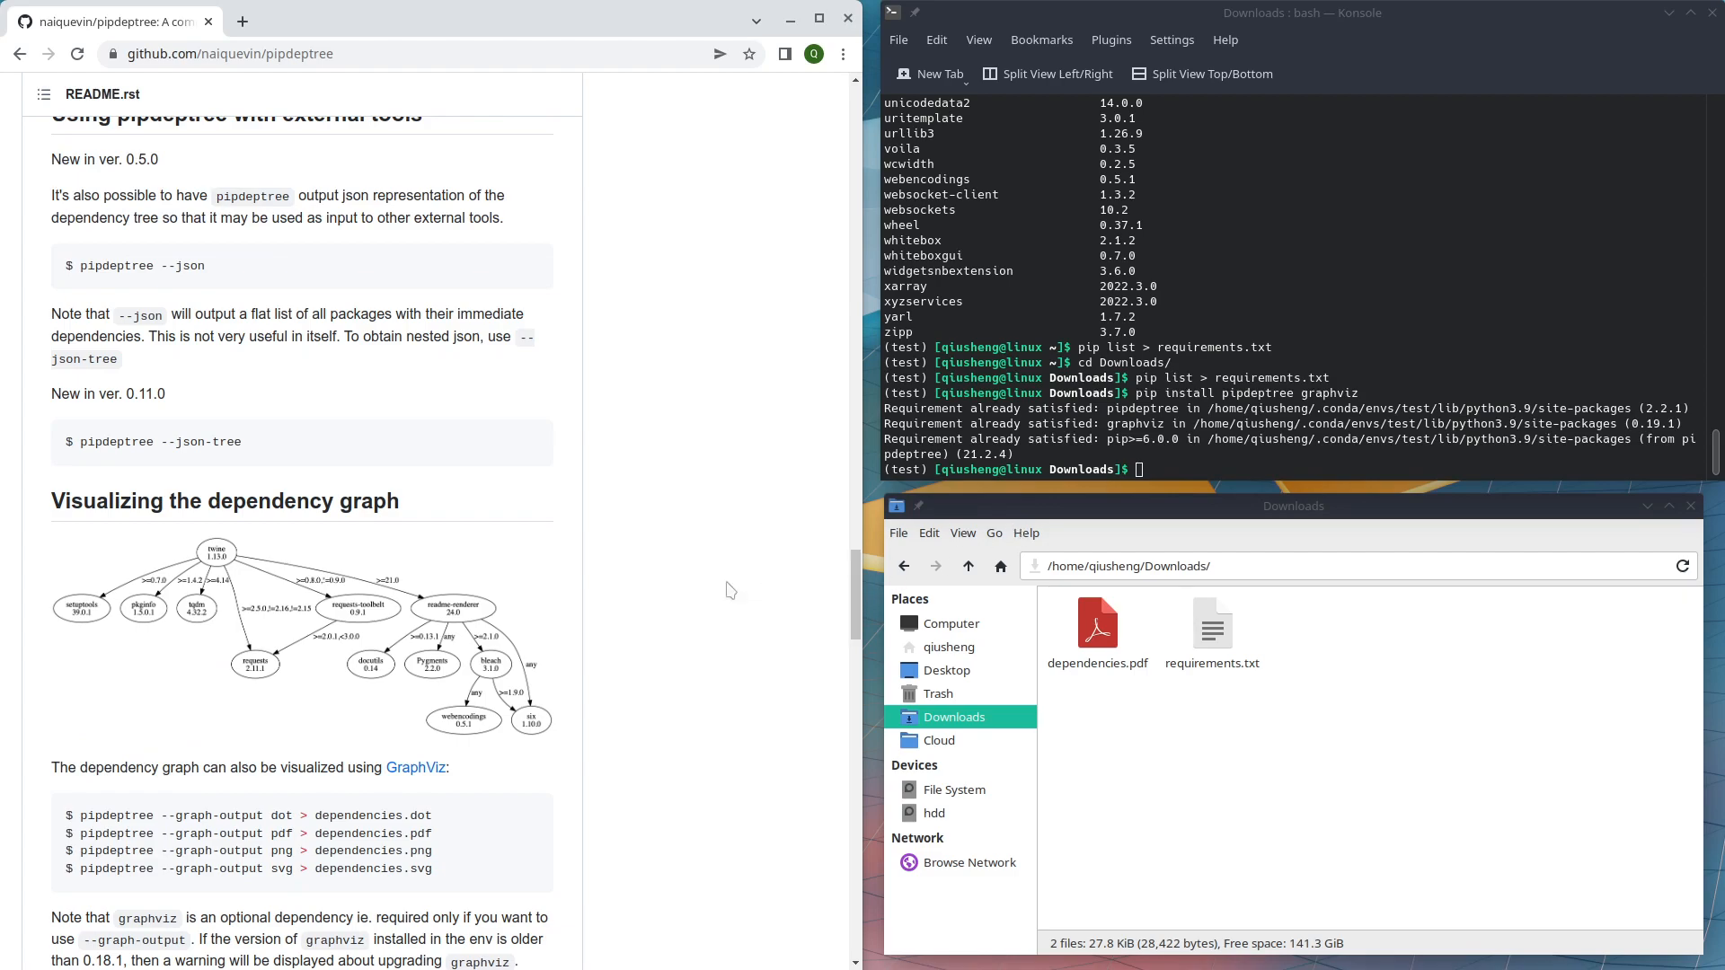
pyautogui.scroll(-3)
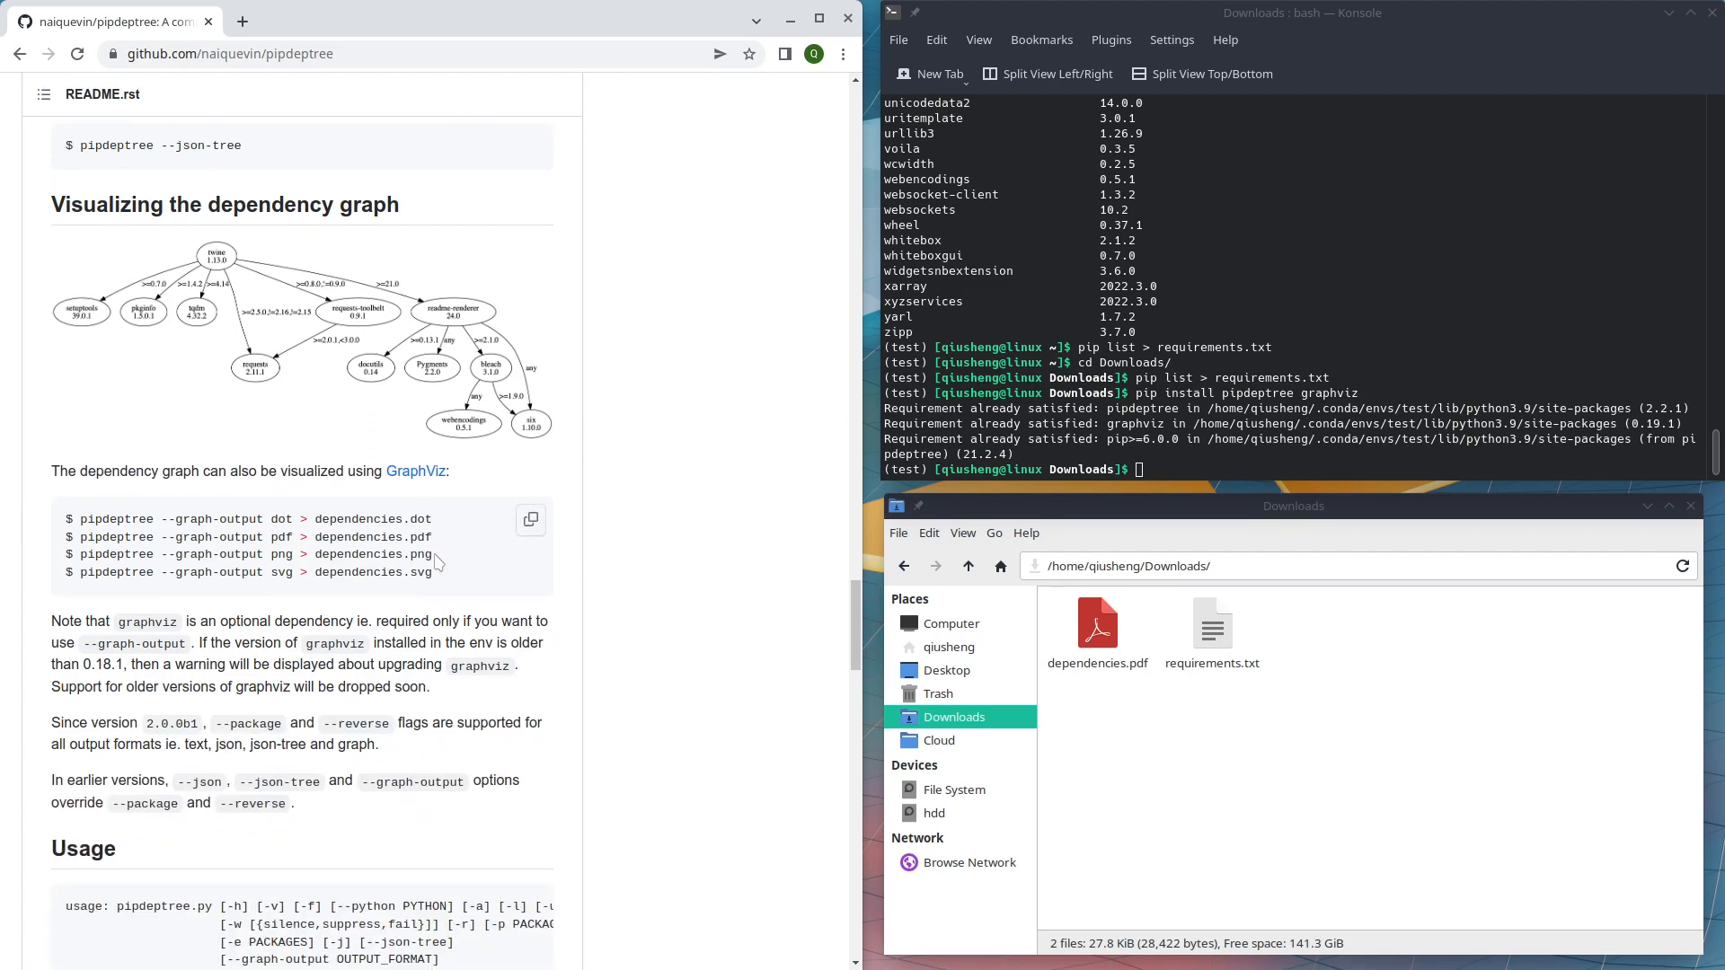
pyautogui.moveTo(98, 555)
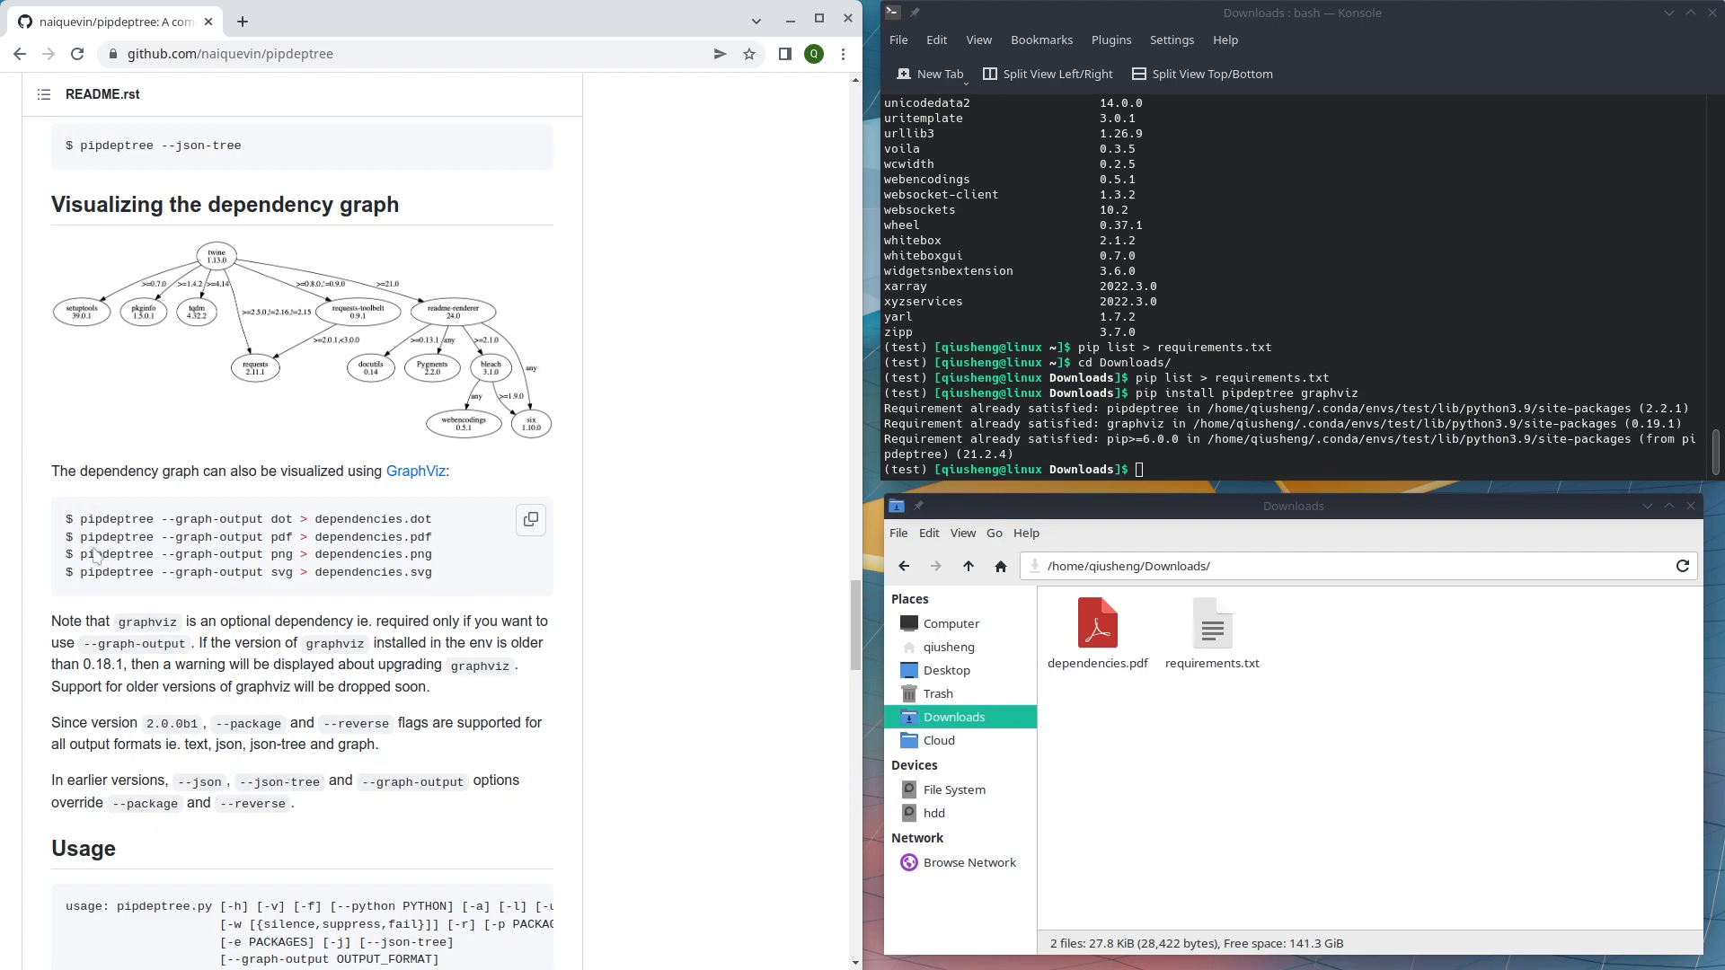
pyautogui.moveTo(435, 548)
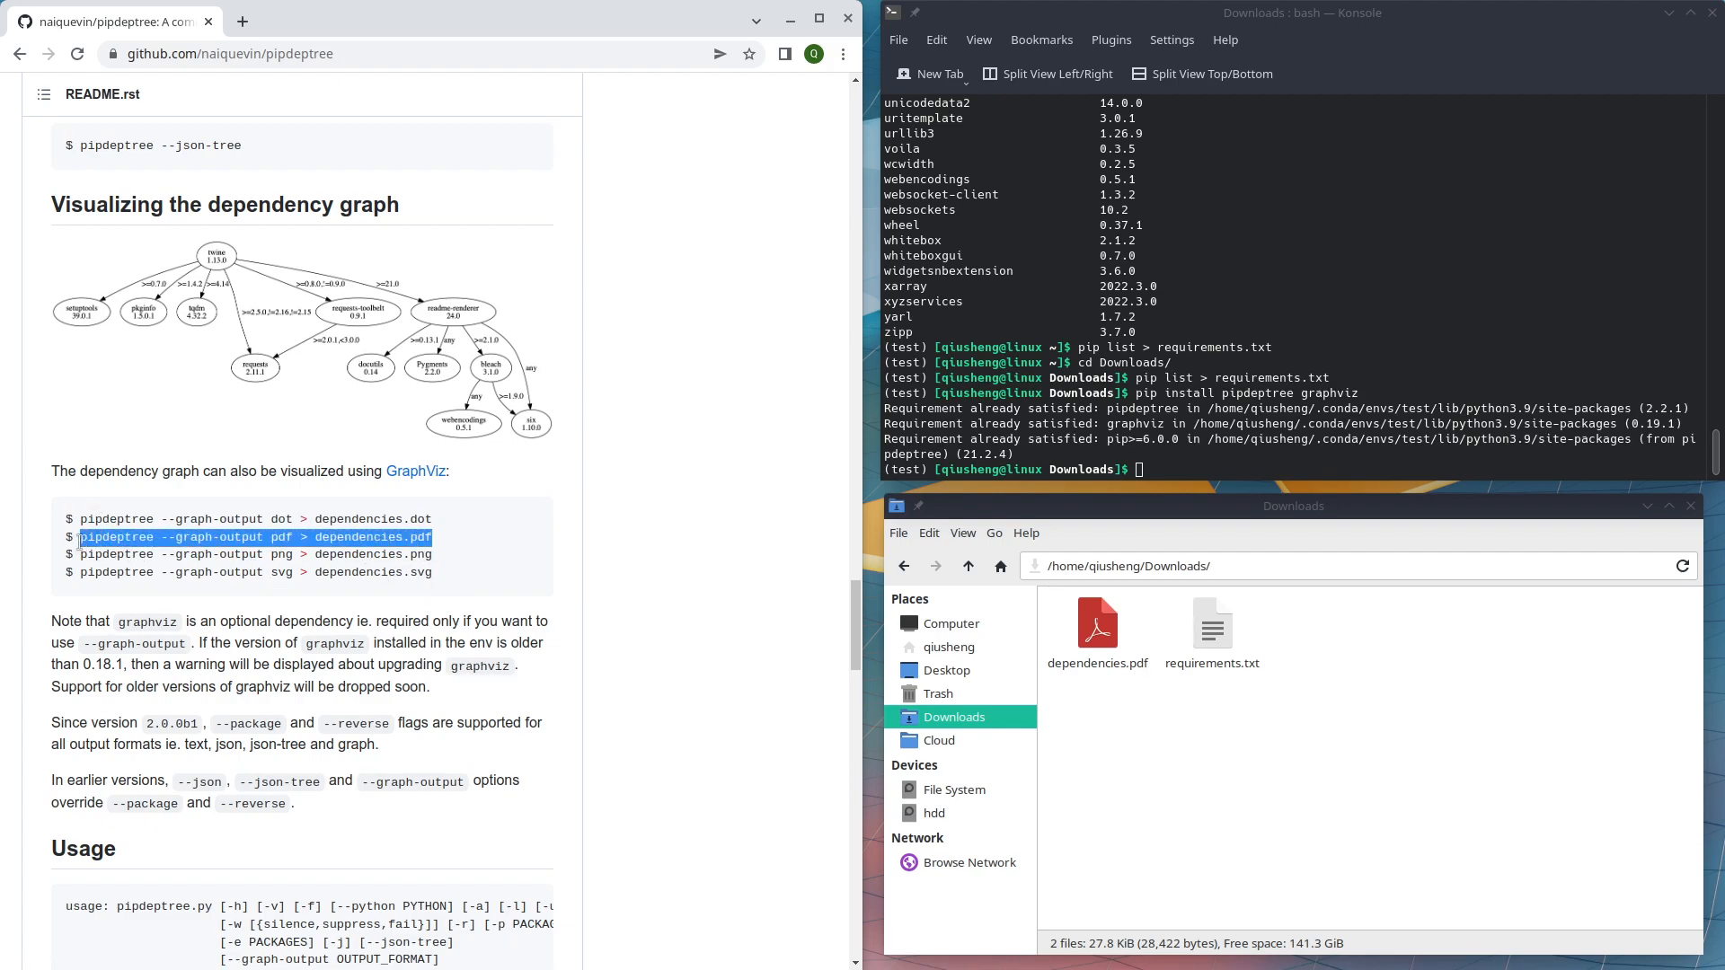
# - Run 'pipdeptree --graph-output pdf > dependencies.pdf' and open the resulting PDF
pyautogui.click(99, 538)
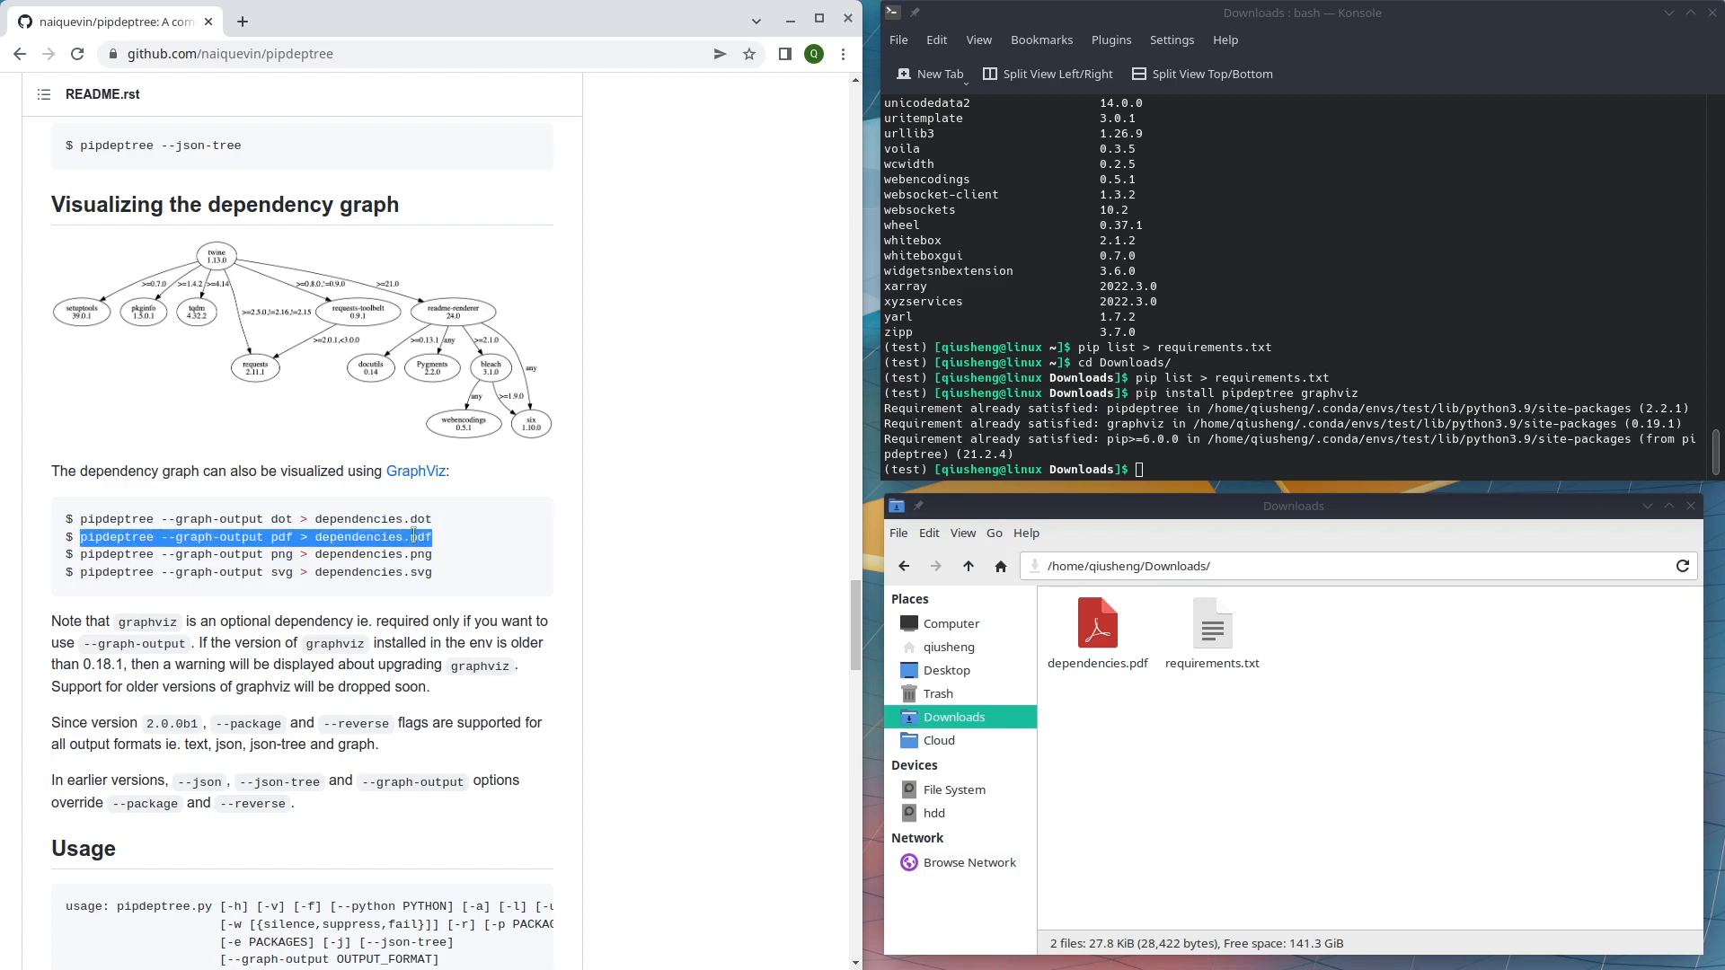
pyautogui.write('pipdeptree --graph-output pdf > dependencies.pdf')
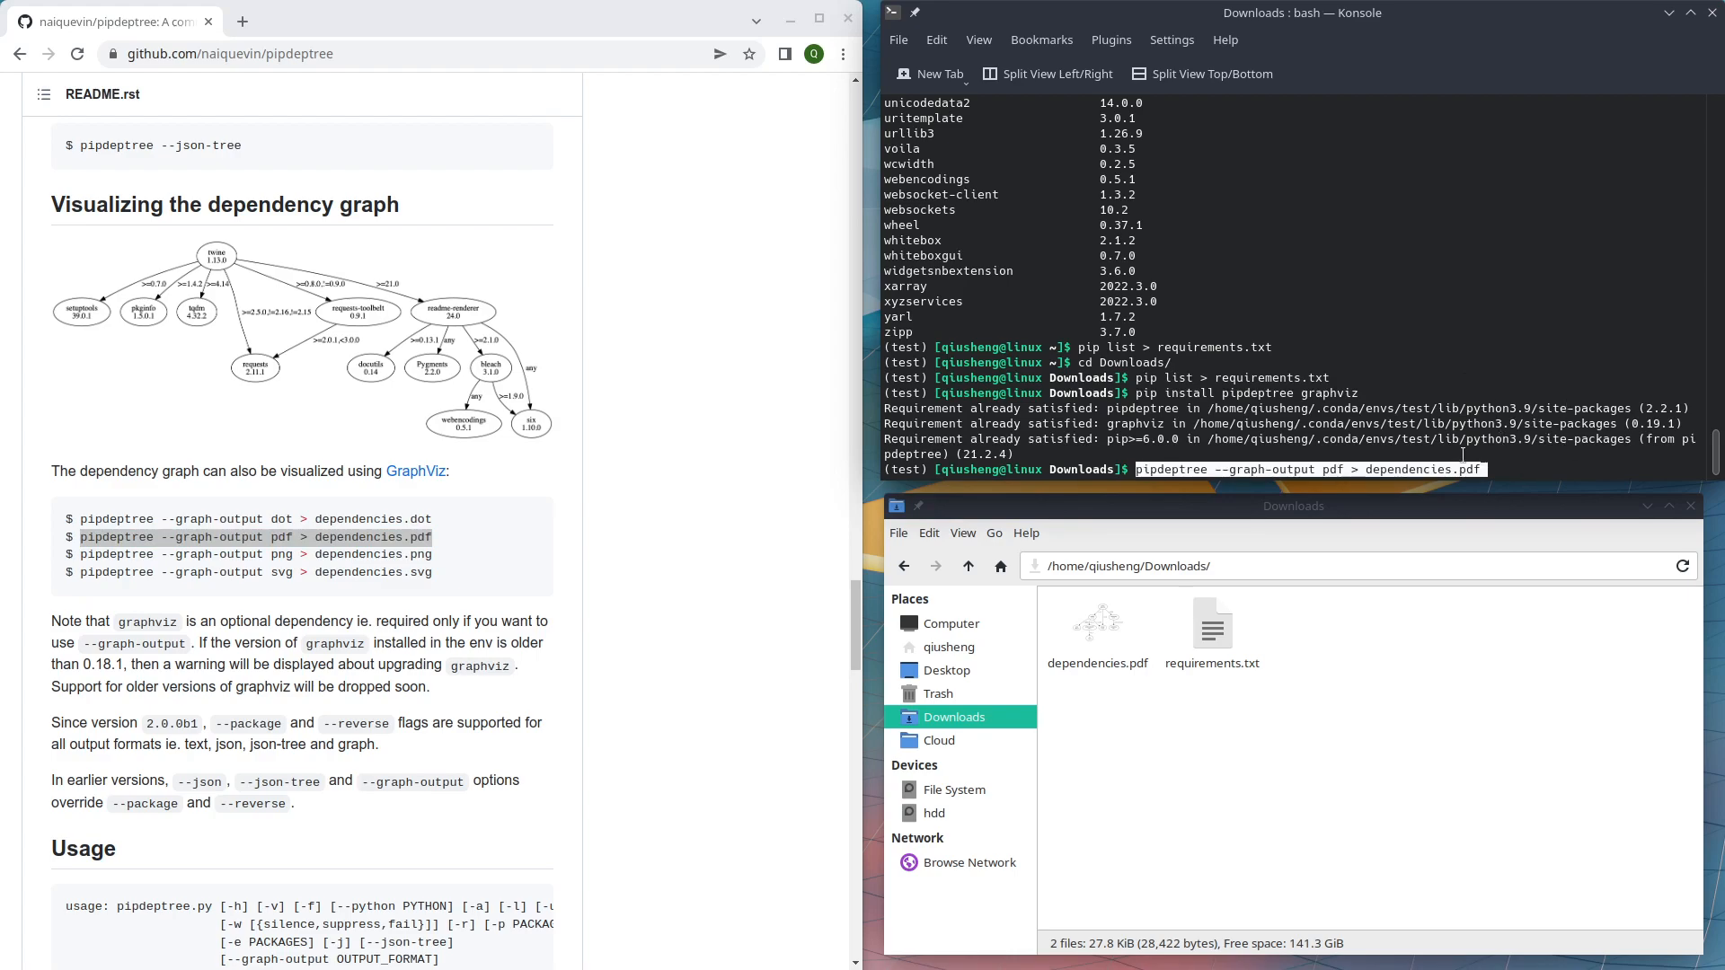
pyautogui.moveTo(1506, 469)
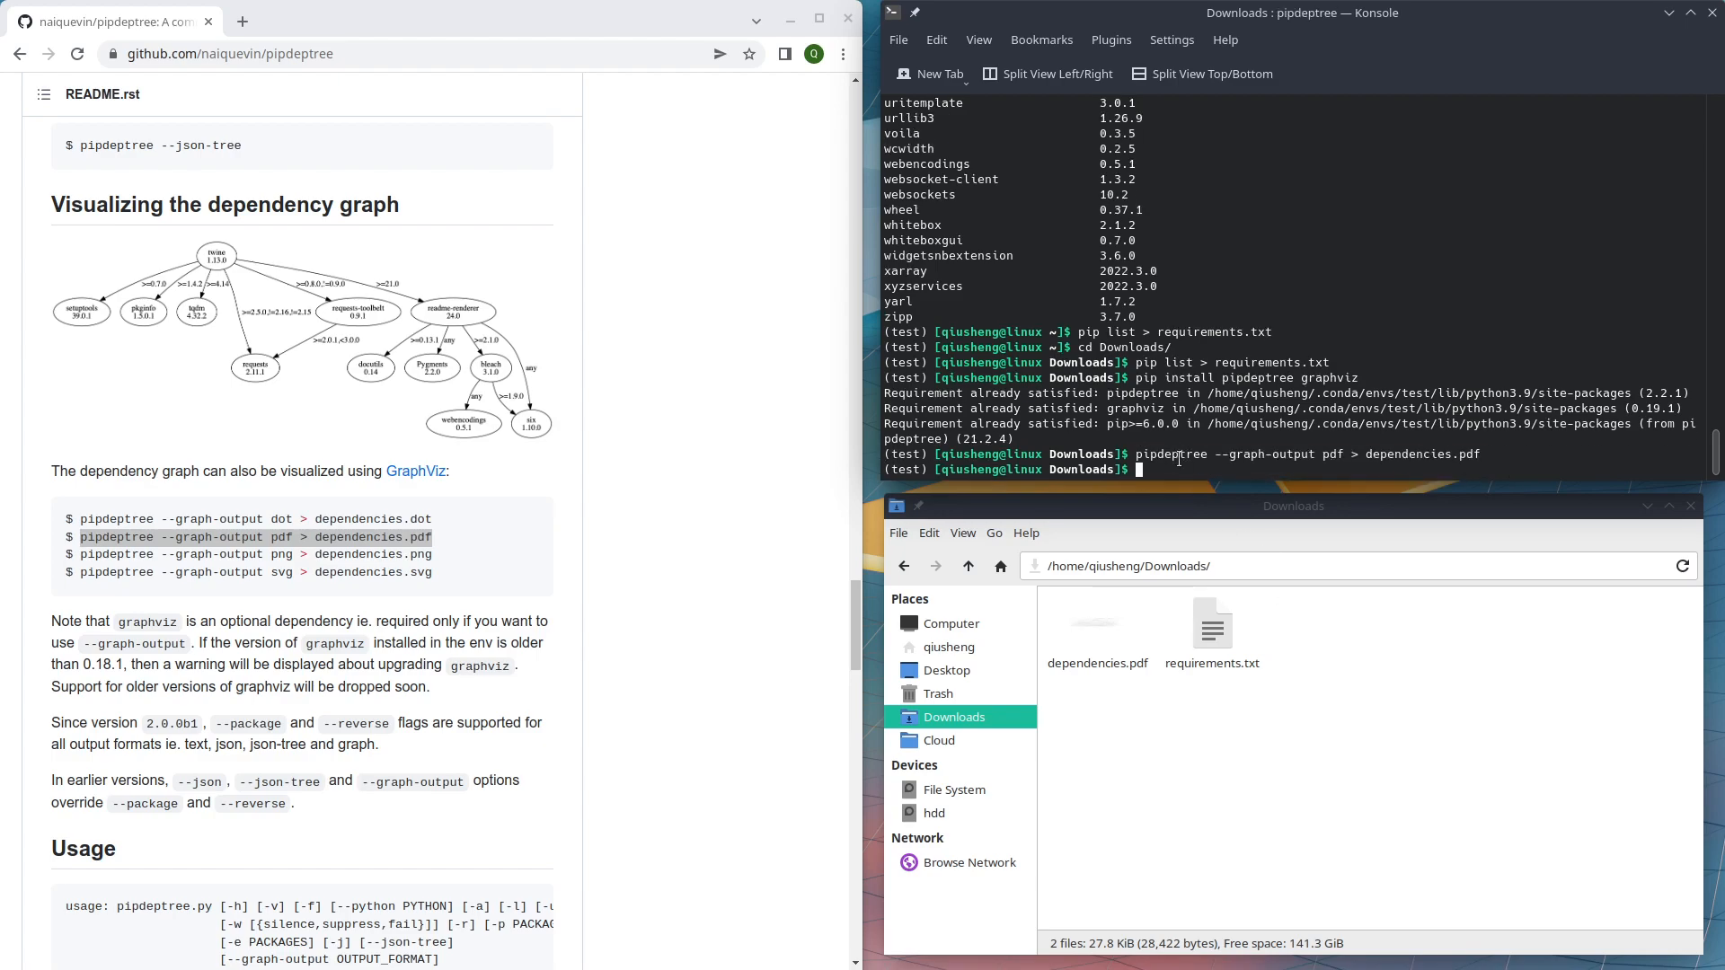
pyautogui.click(1098, 633)
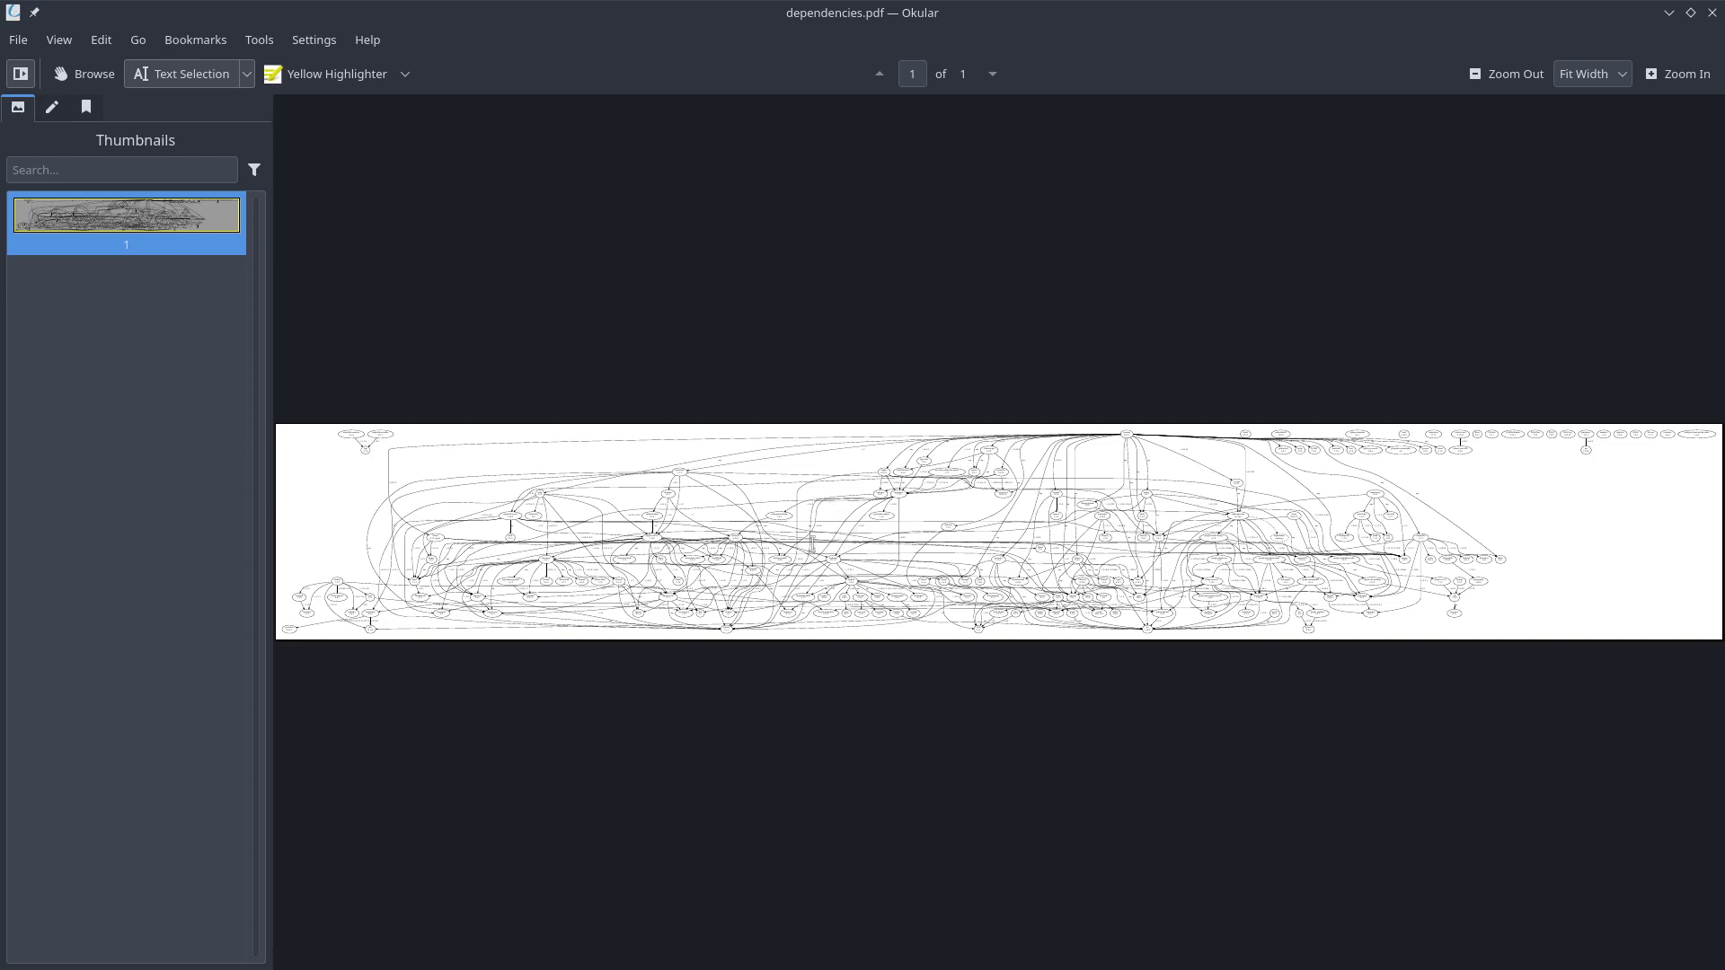
pyautogui.moveTo(1452, 195)
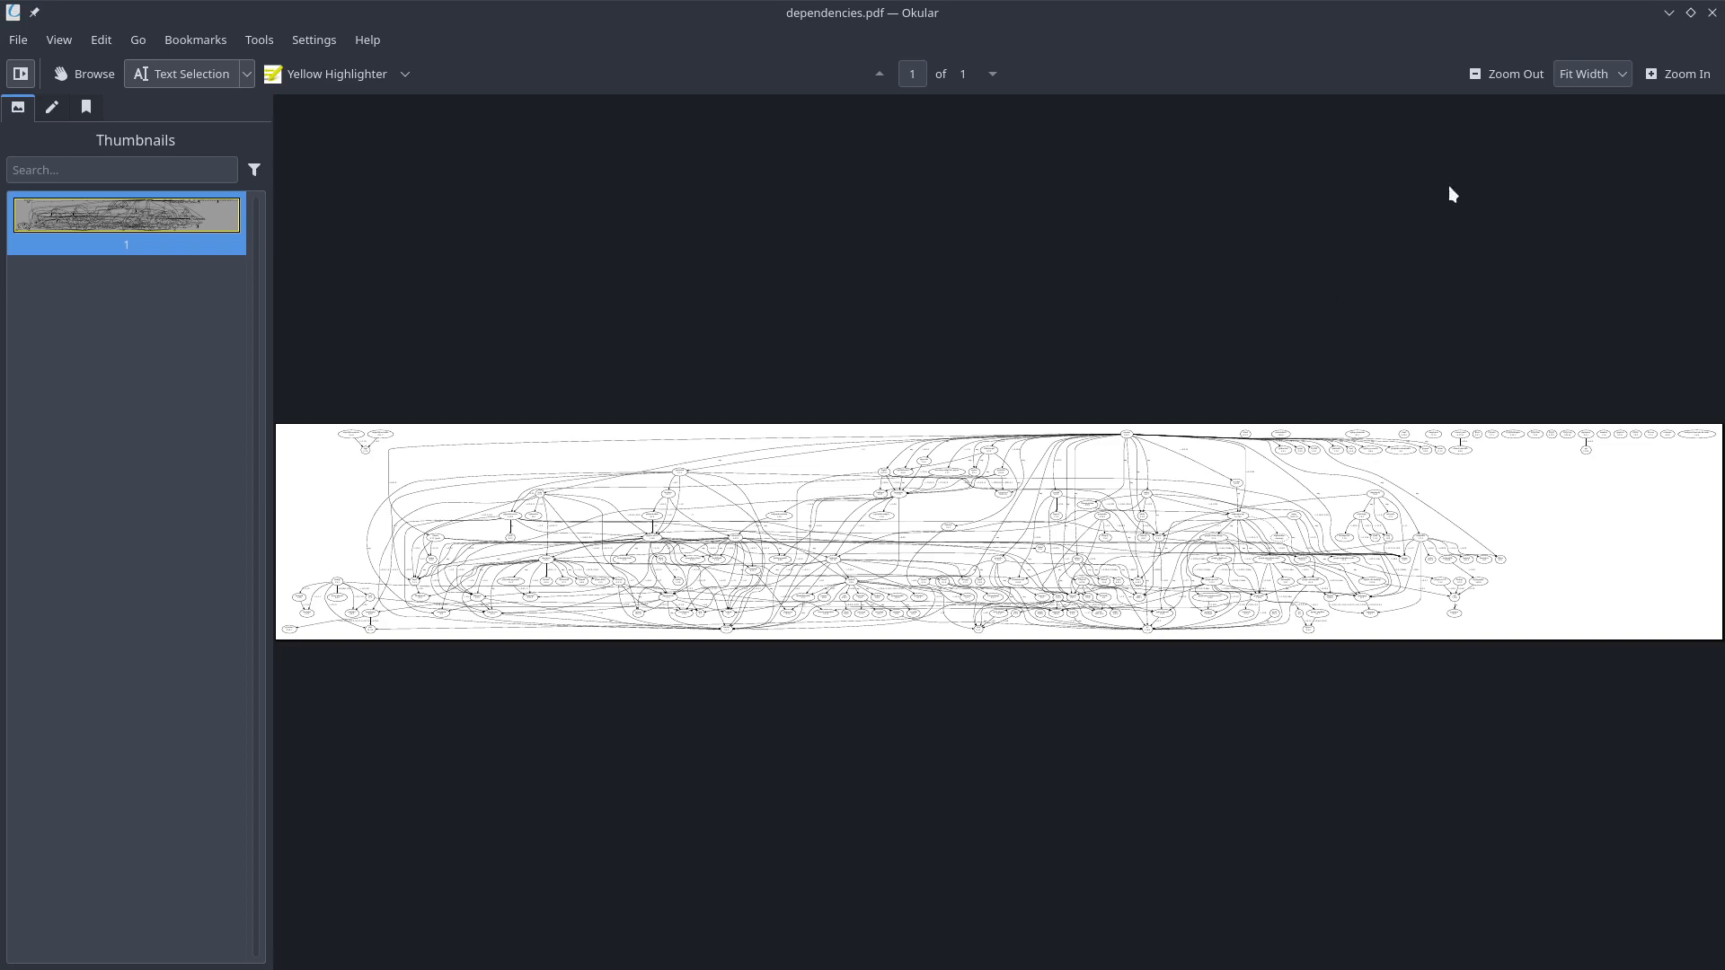
# - Zoom the dependency graph to 150%, scroll through the nodes, then close Okular
pyautogui.click(1677, 74)
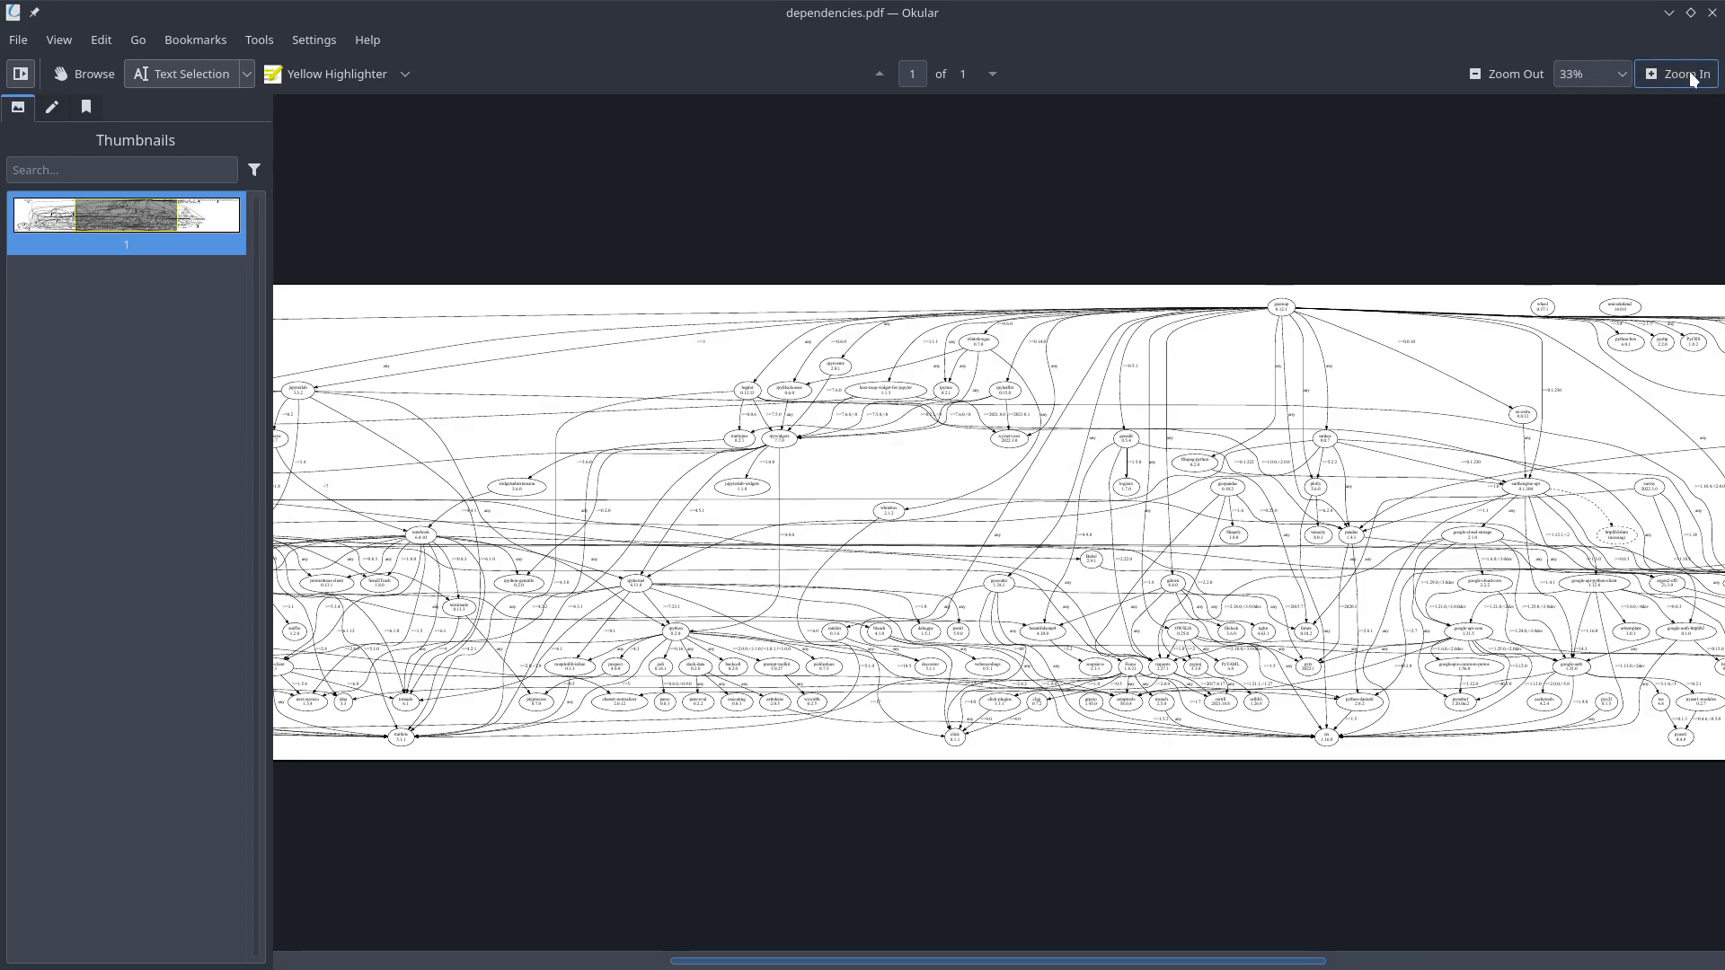
pyautogui.click(1677, 74)
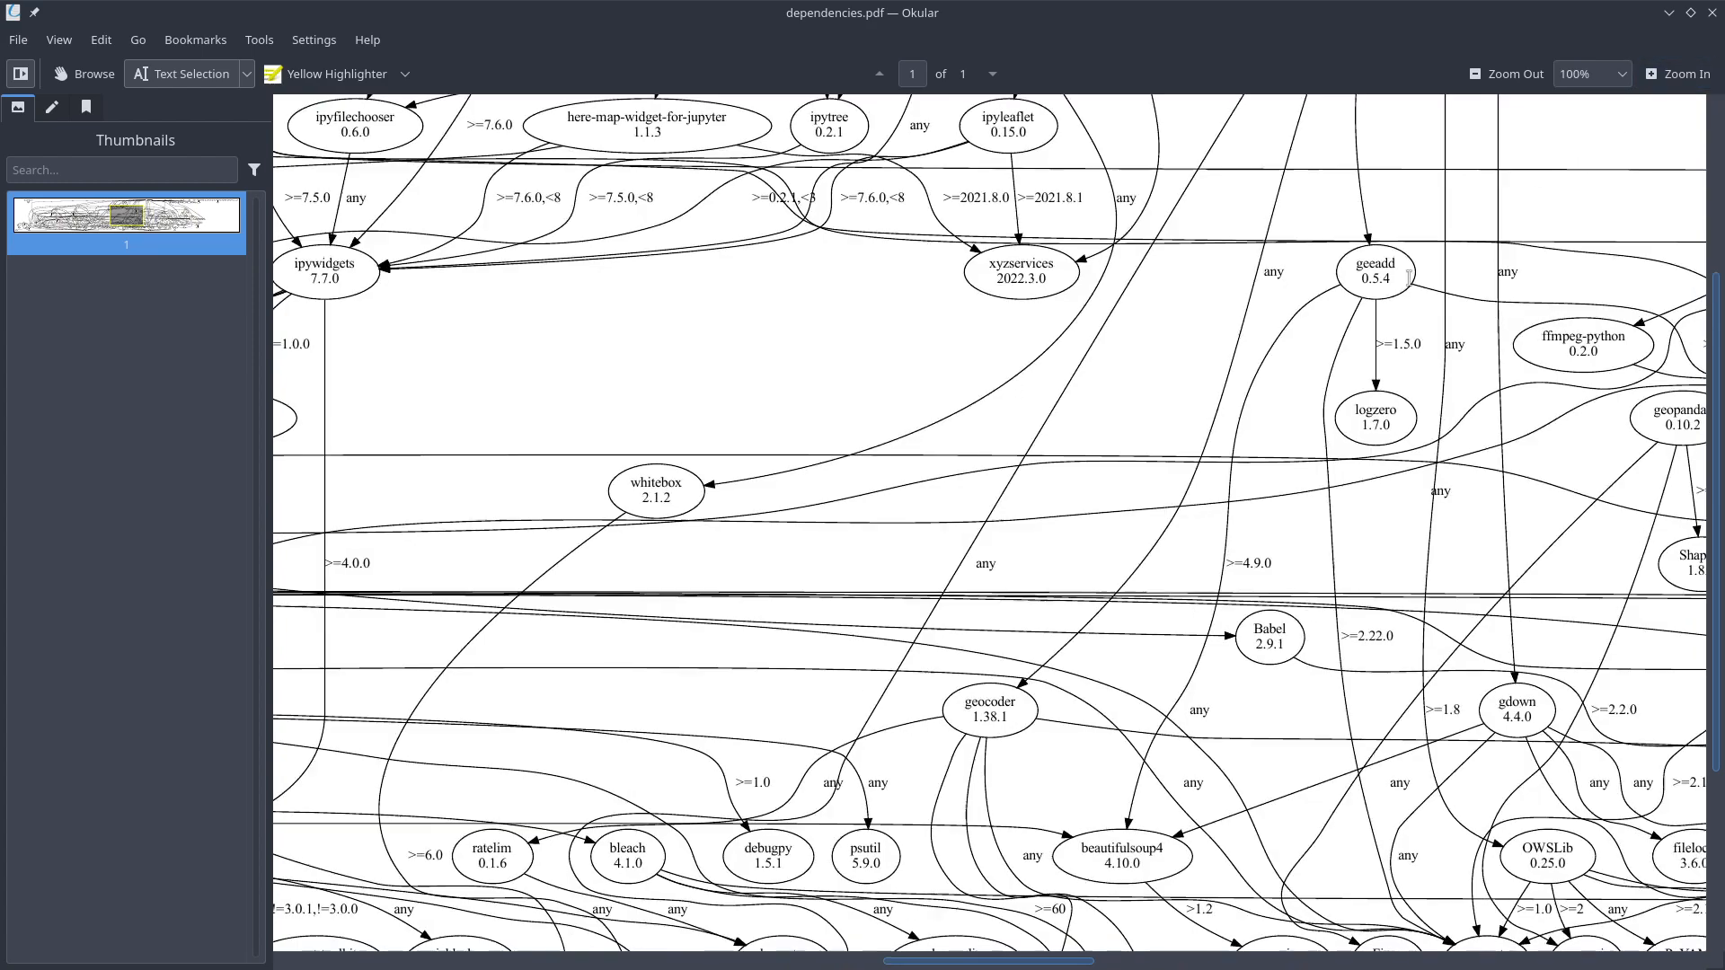
pyautogui.click(1677, 74)
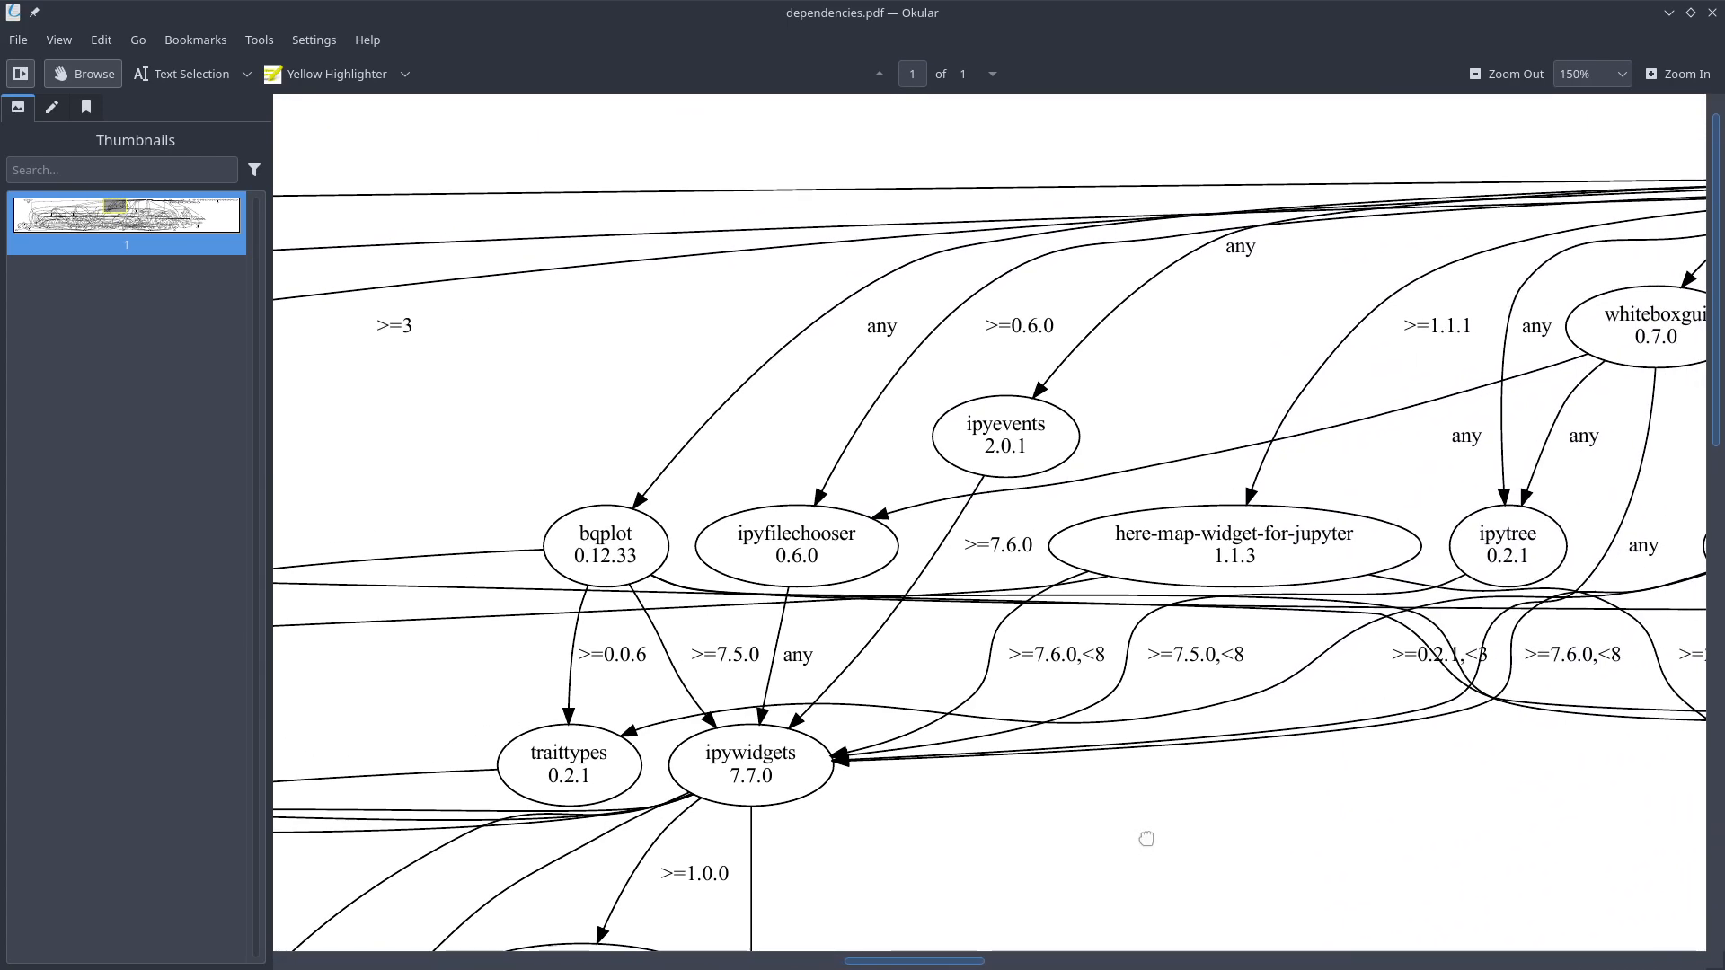
pyautogui.scroll(-3)
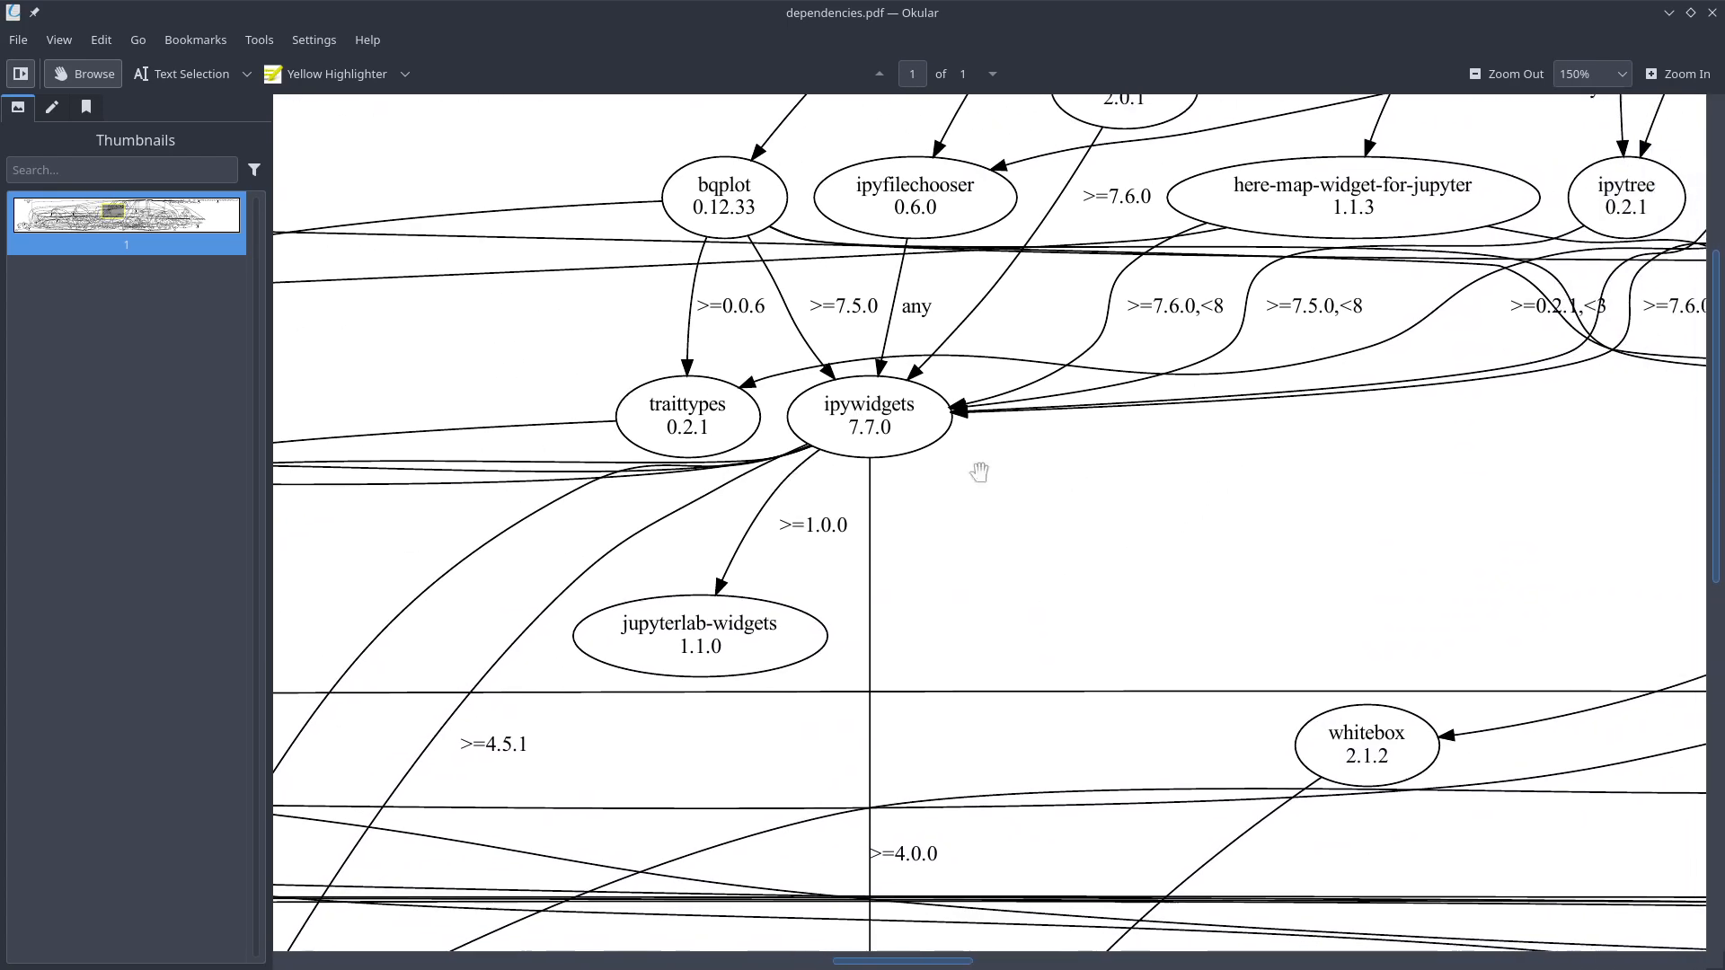
pyautogui.click(1513, 74)
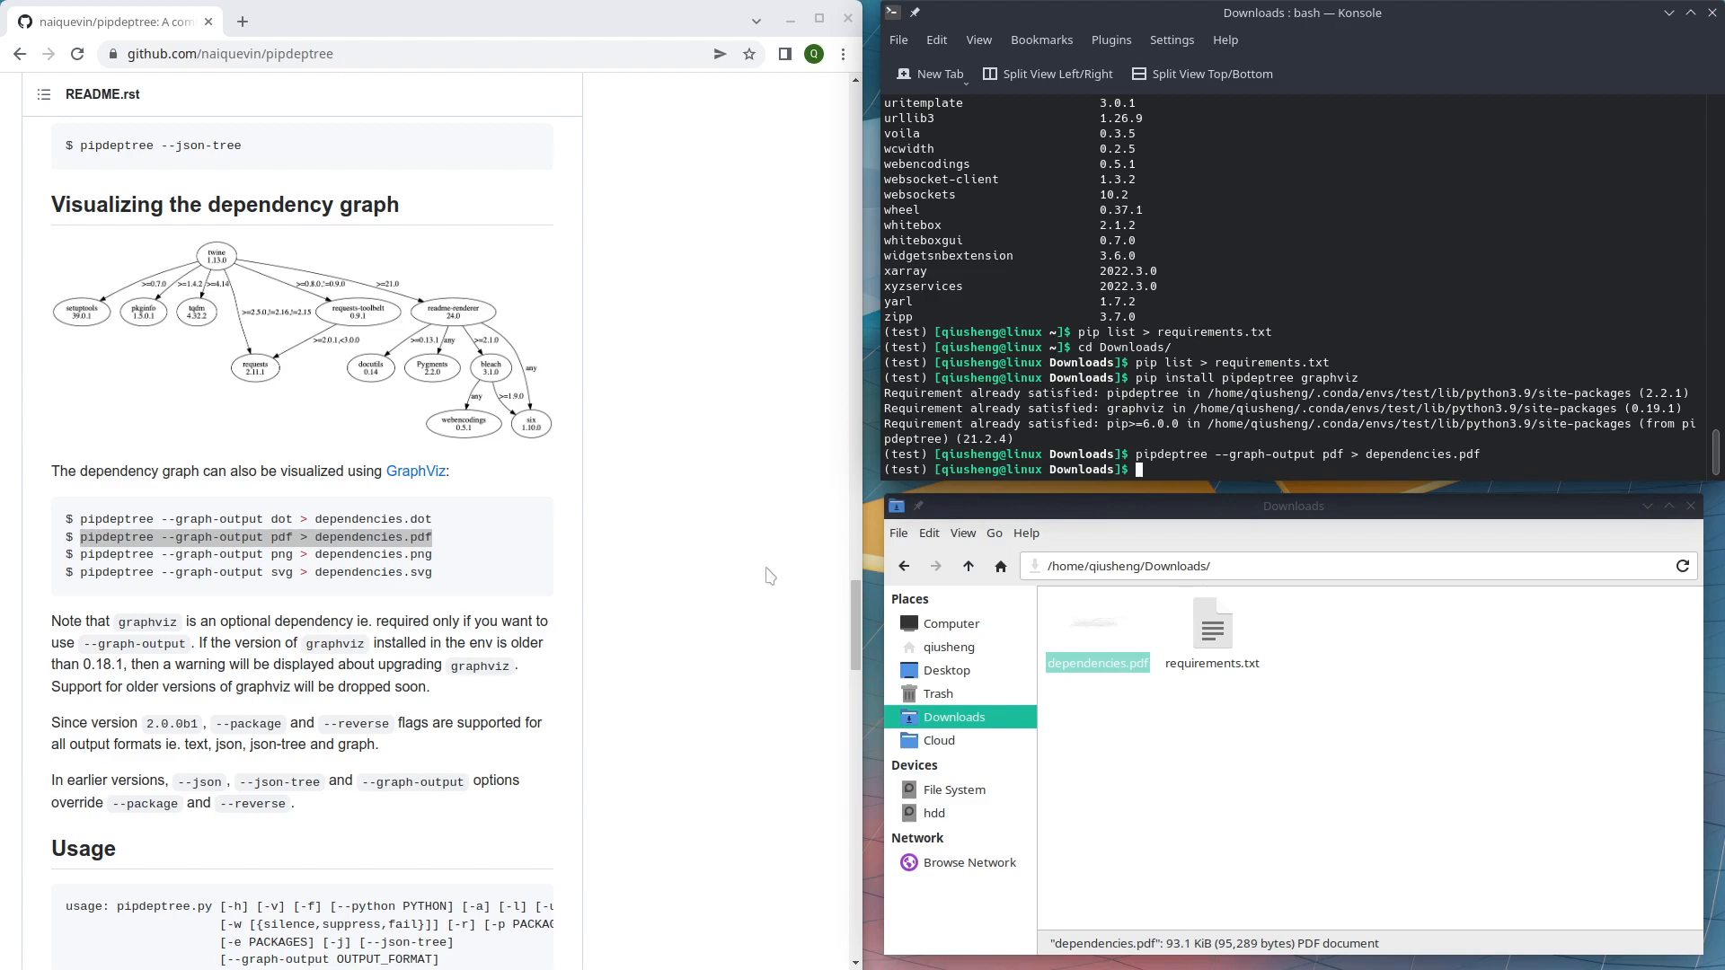
# - Scroll the README down to Usage options such as -p PACKAGES
pyautogui.scroll(-3)
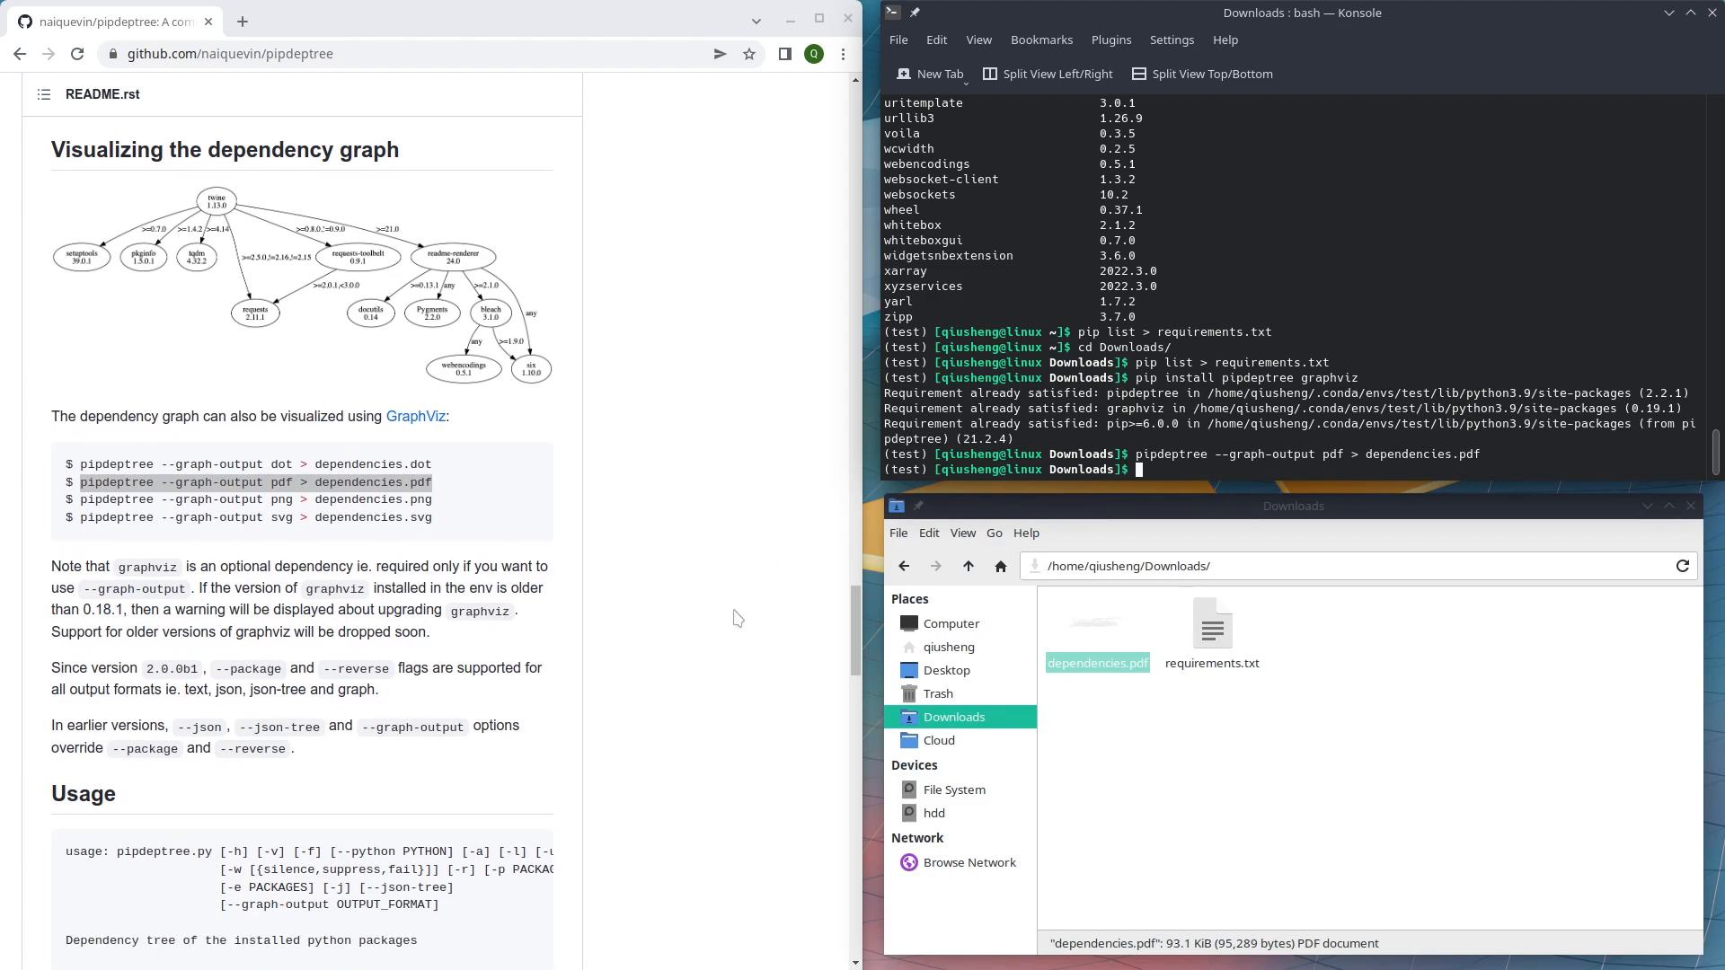
pyautogui.scroll(-3)
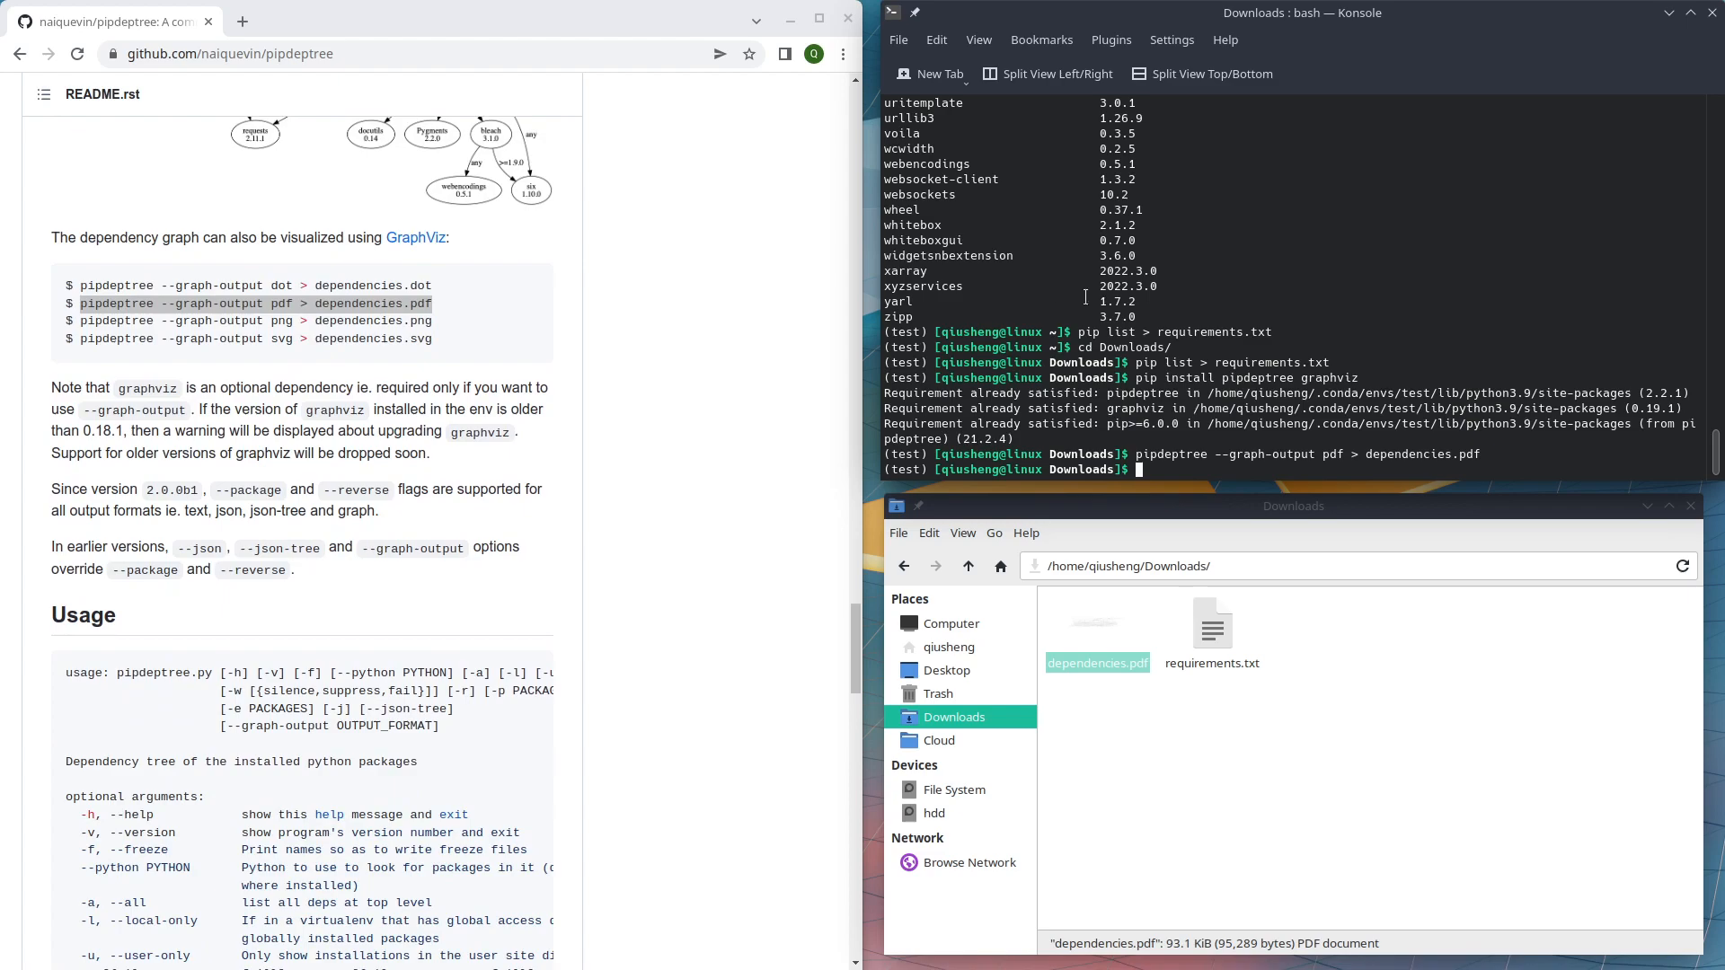
pyautogui.doubleClick(255, 303)
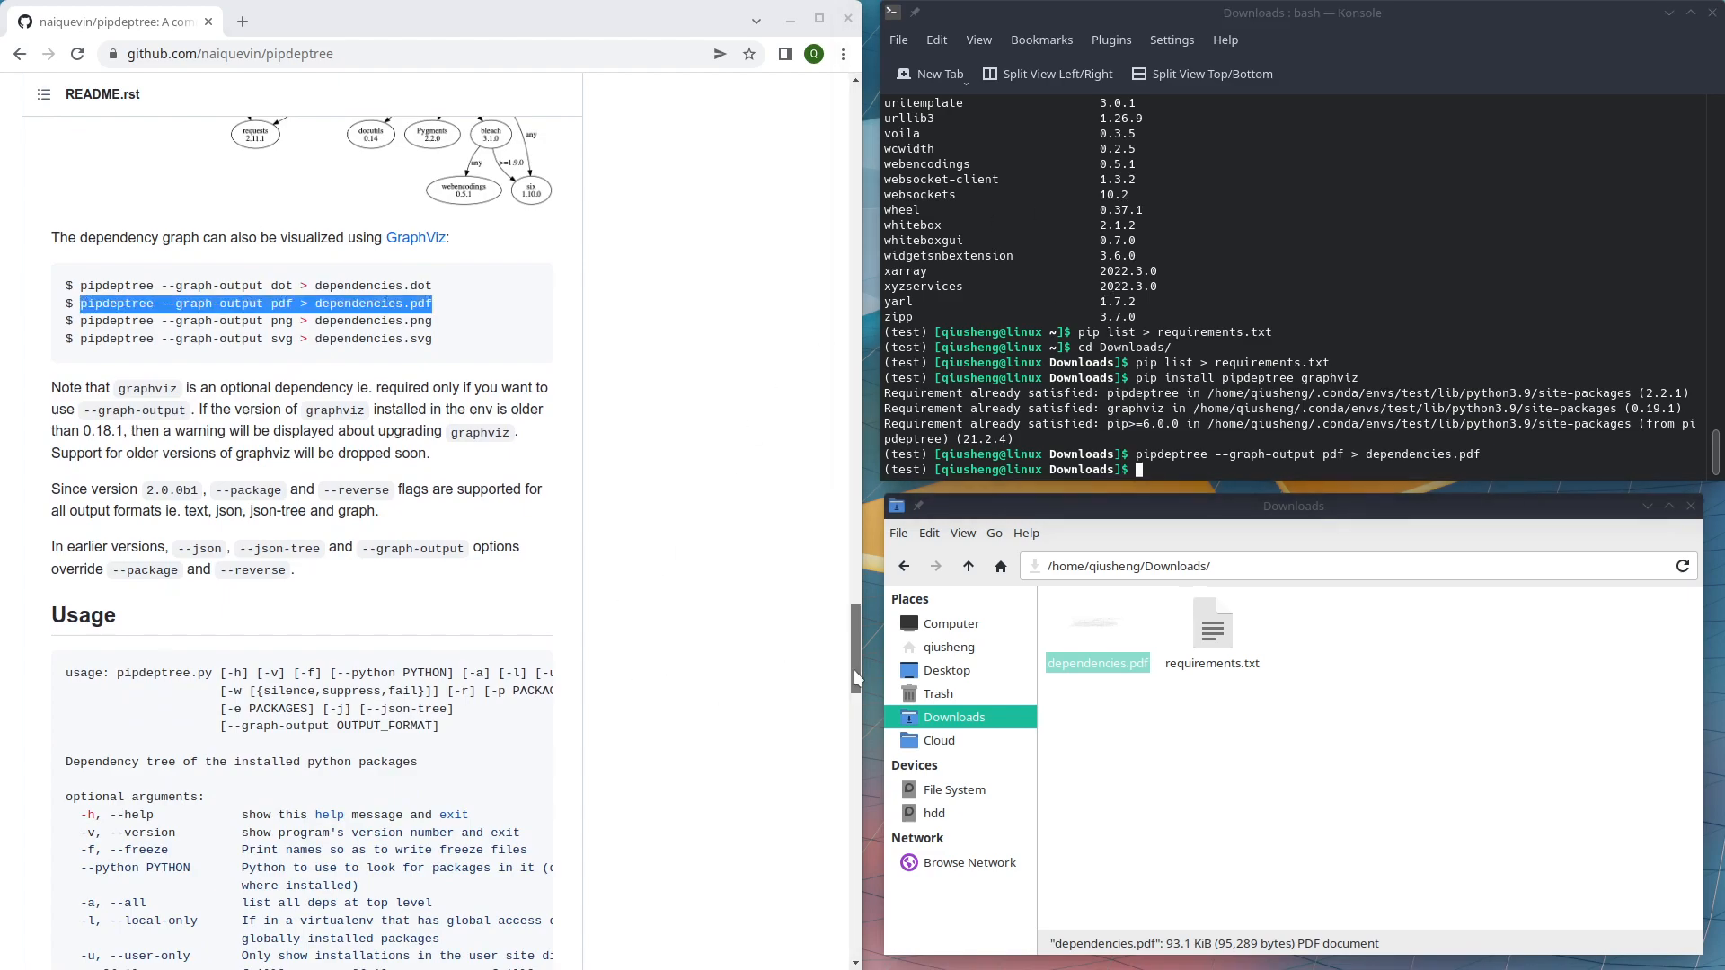
pyautogui.scroll(-3)
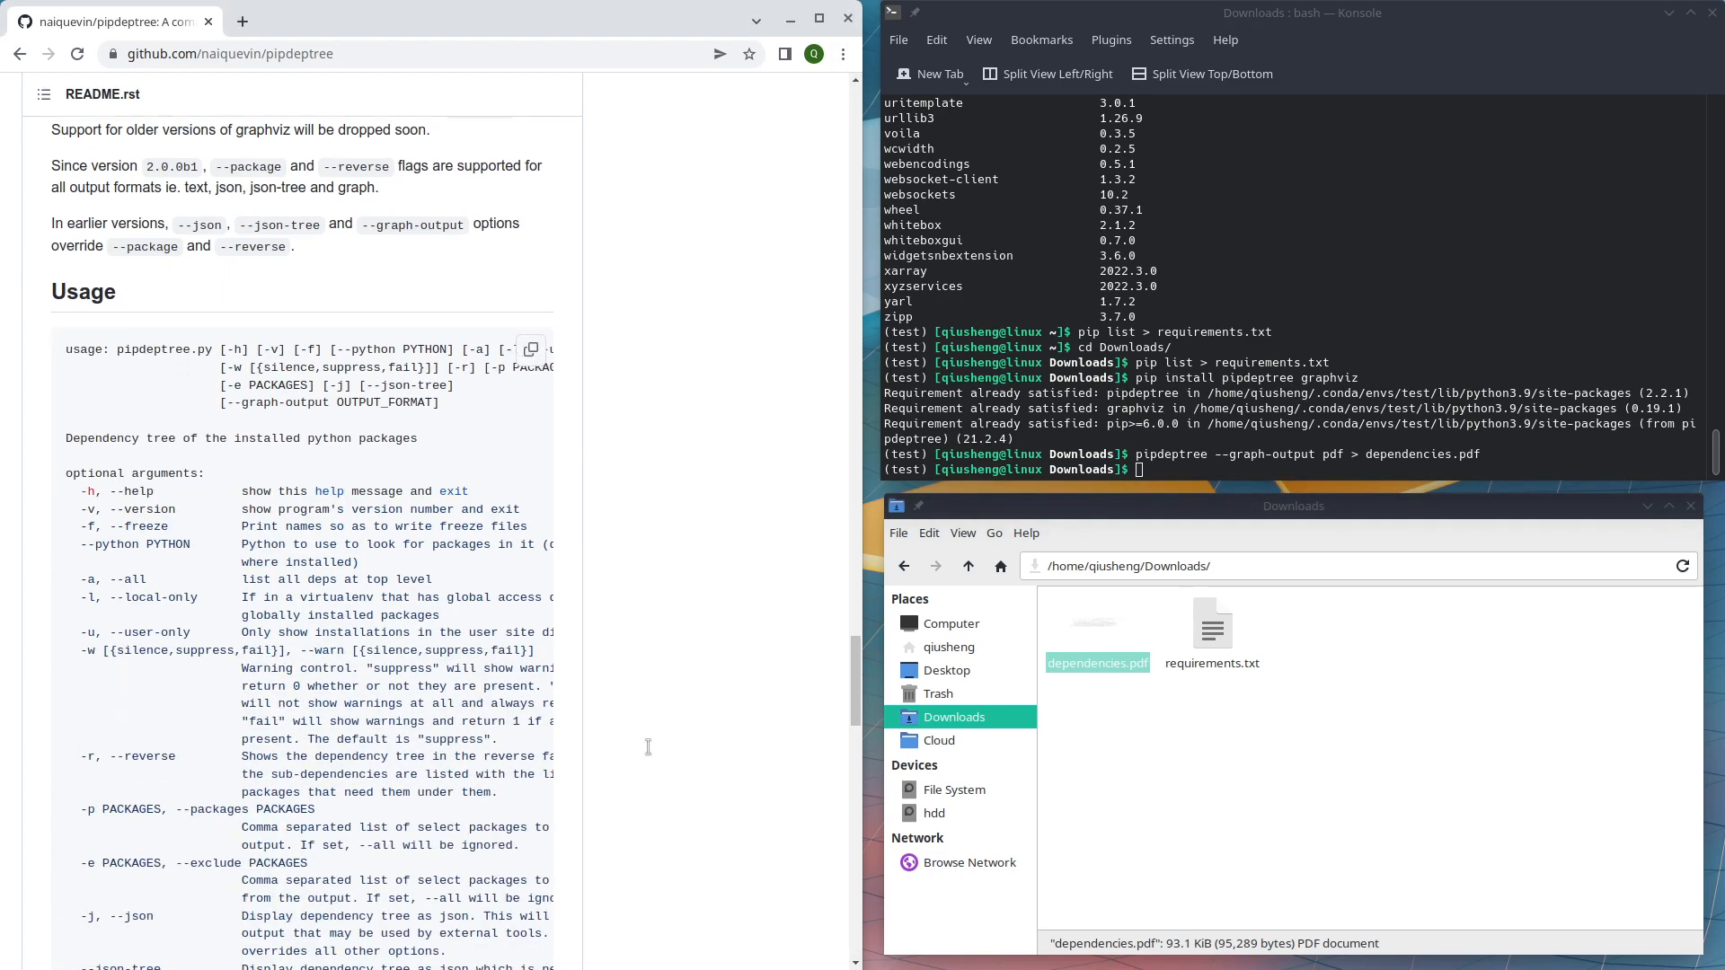
pyautogui.scroll(-3)
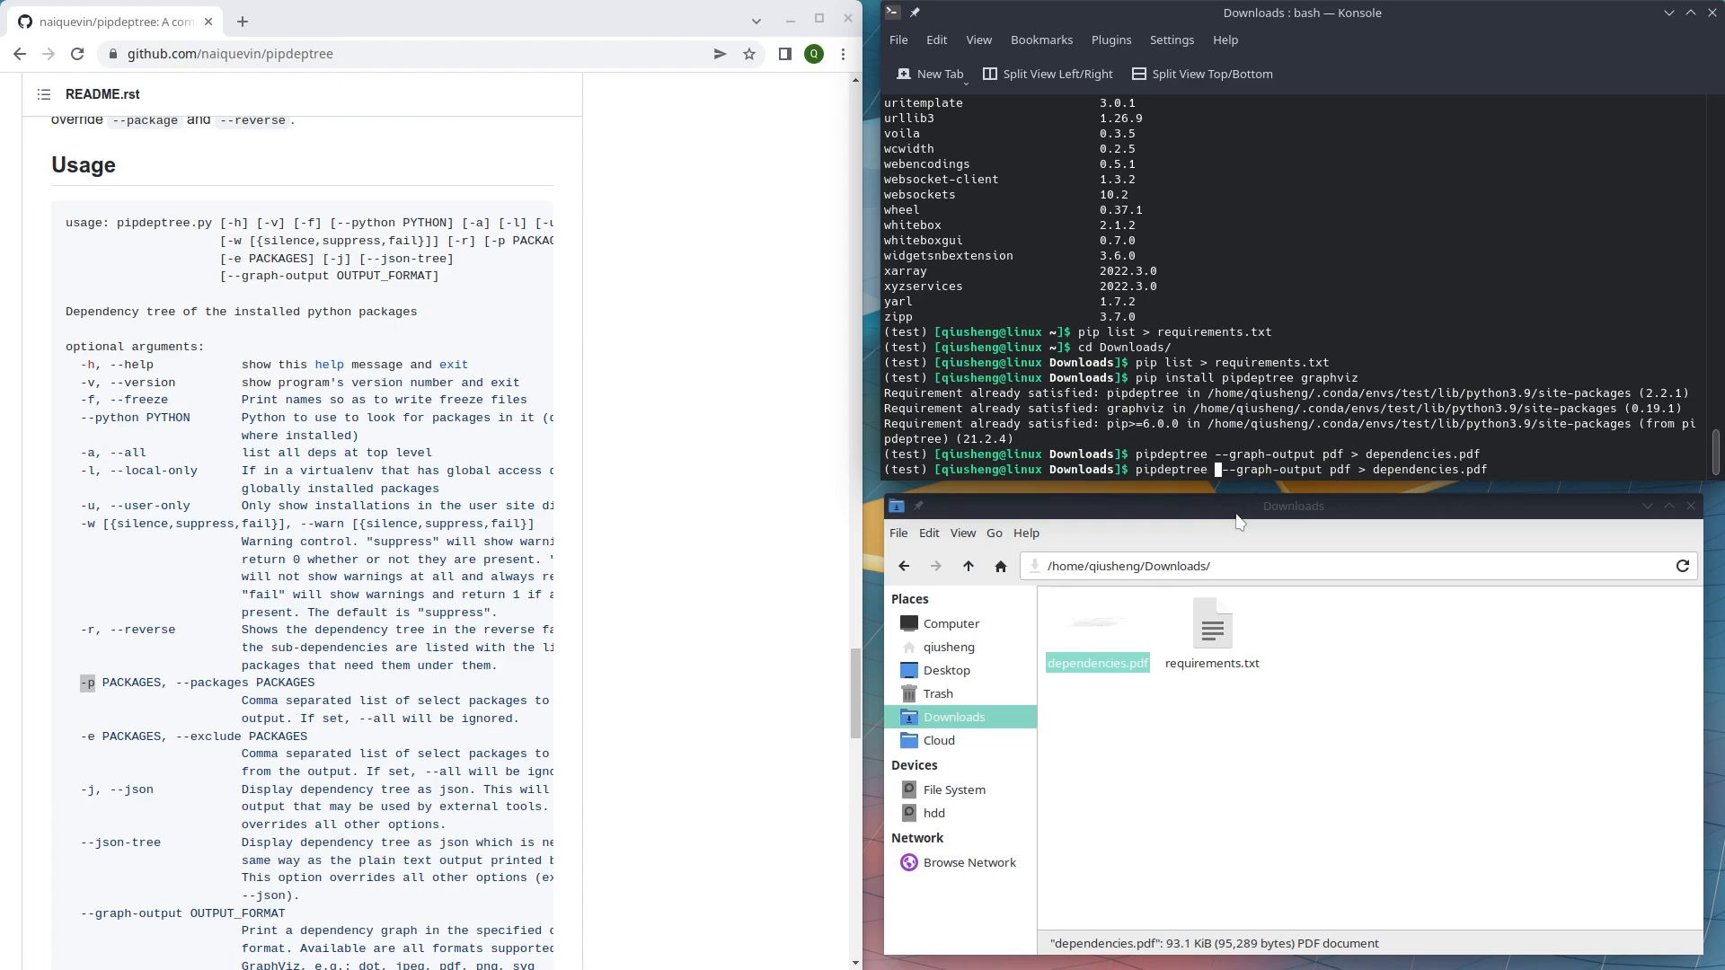
# - Rerun the pdf export with '-p xarray' to graph only xarray's dependencies
pyautogui.write('-p -')
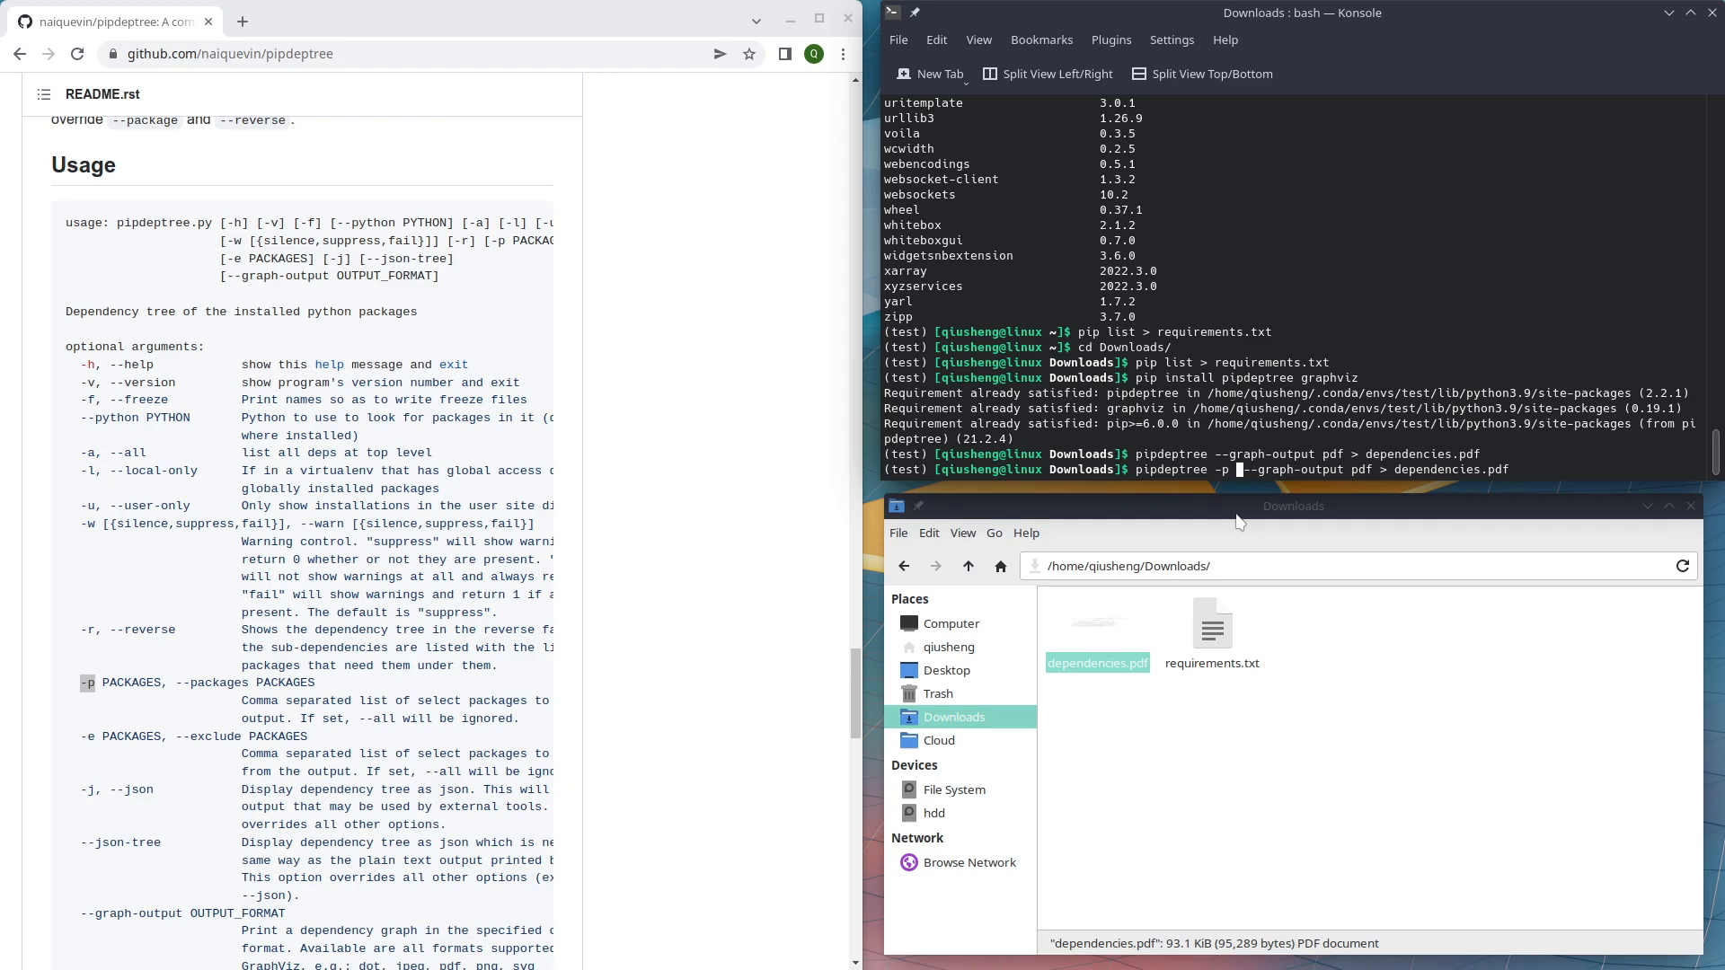
pyautogui.write('xarray')
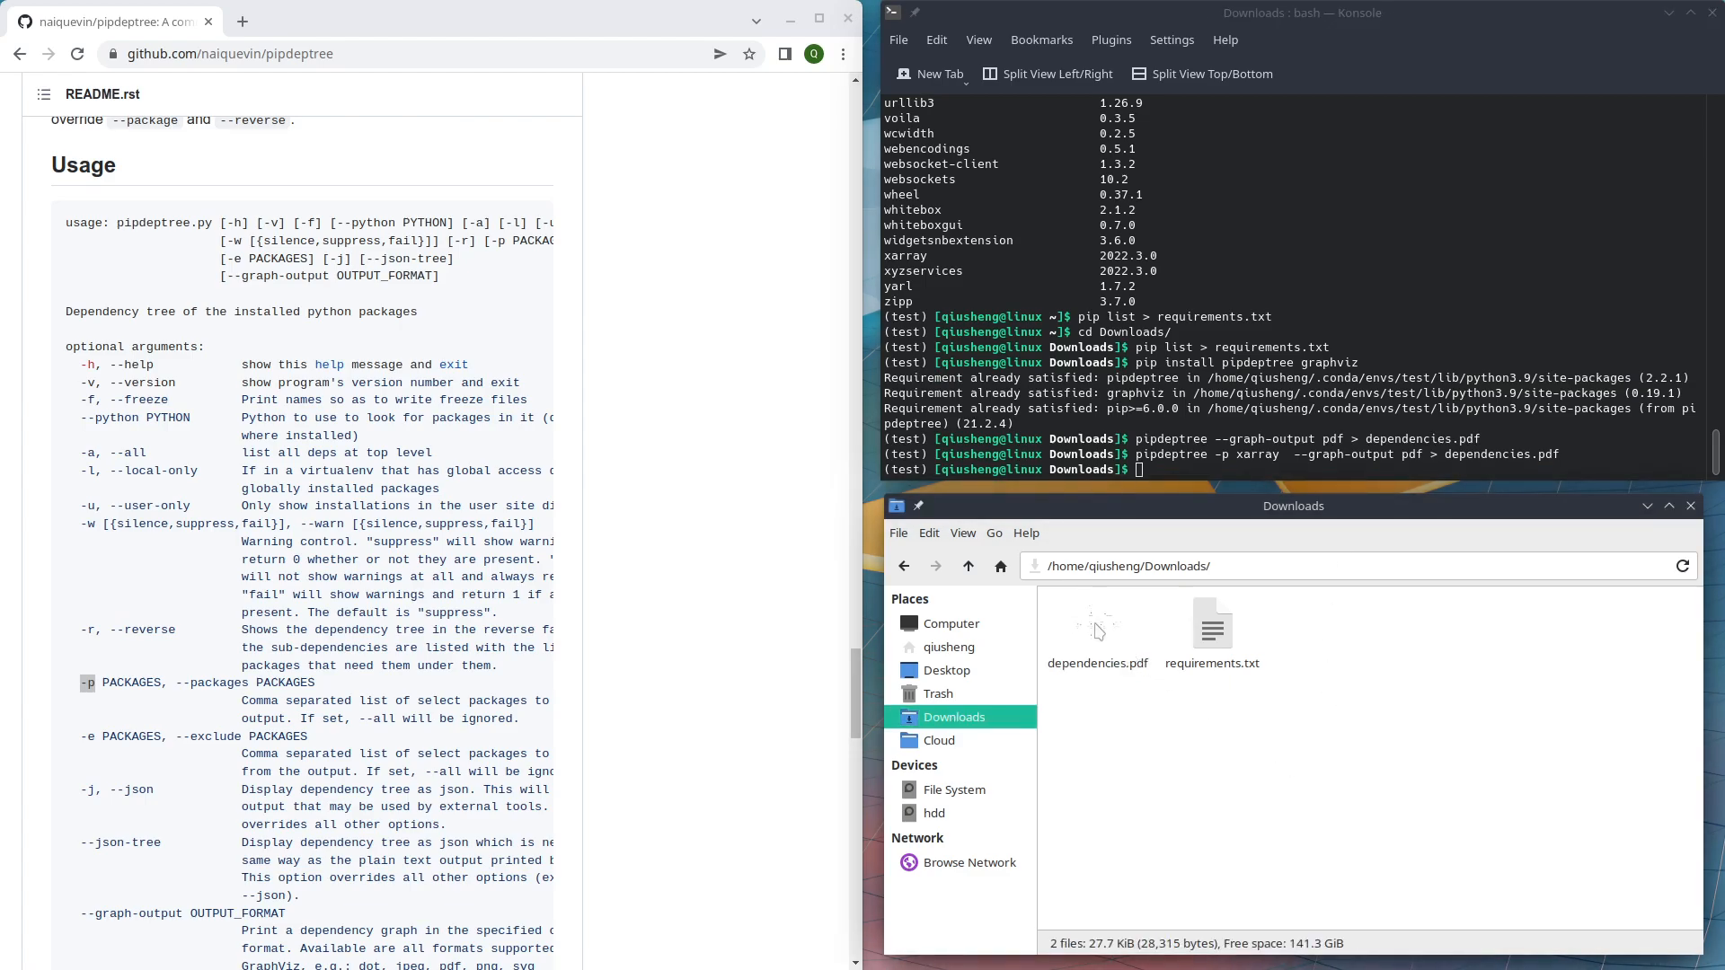
# - Open the regenerated dependencies.pdf and scroll through xarray's pandas, numpy and packaging nodes
pyautogui.doubleClick(1097, 627)
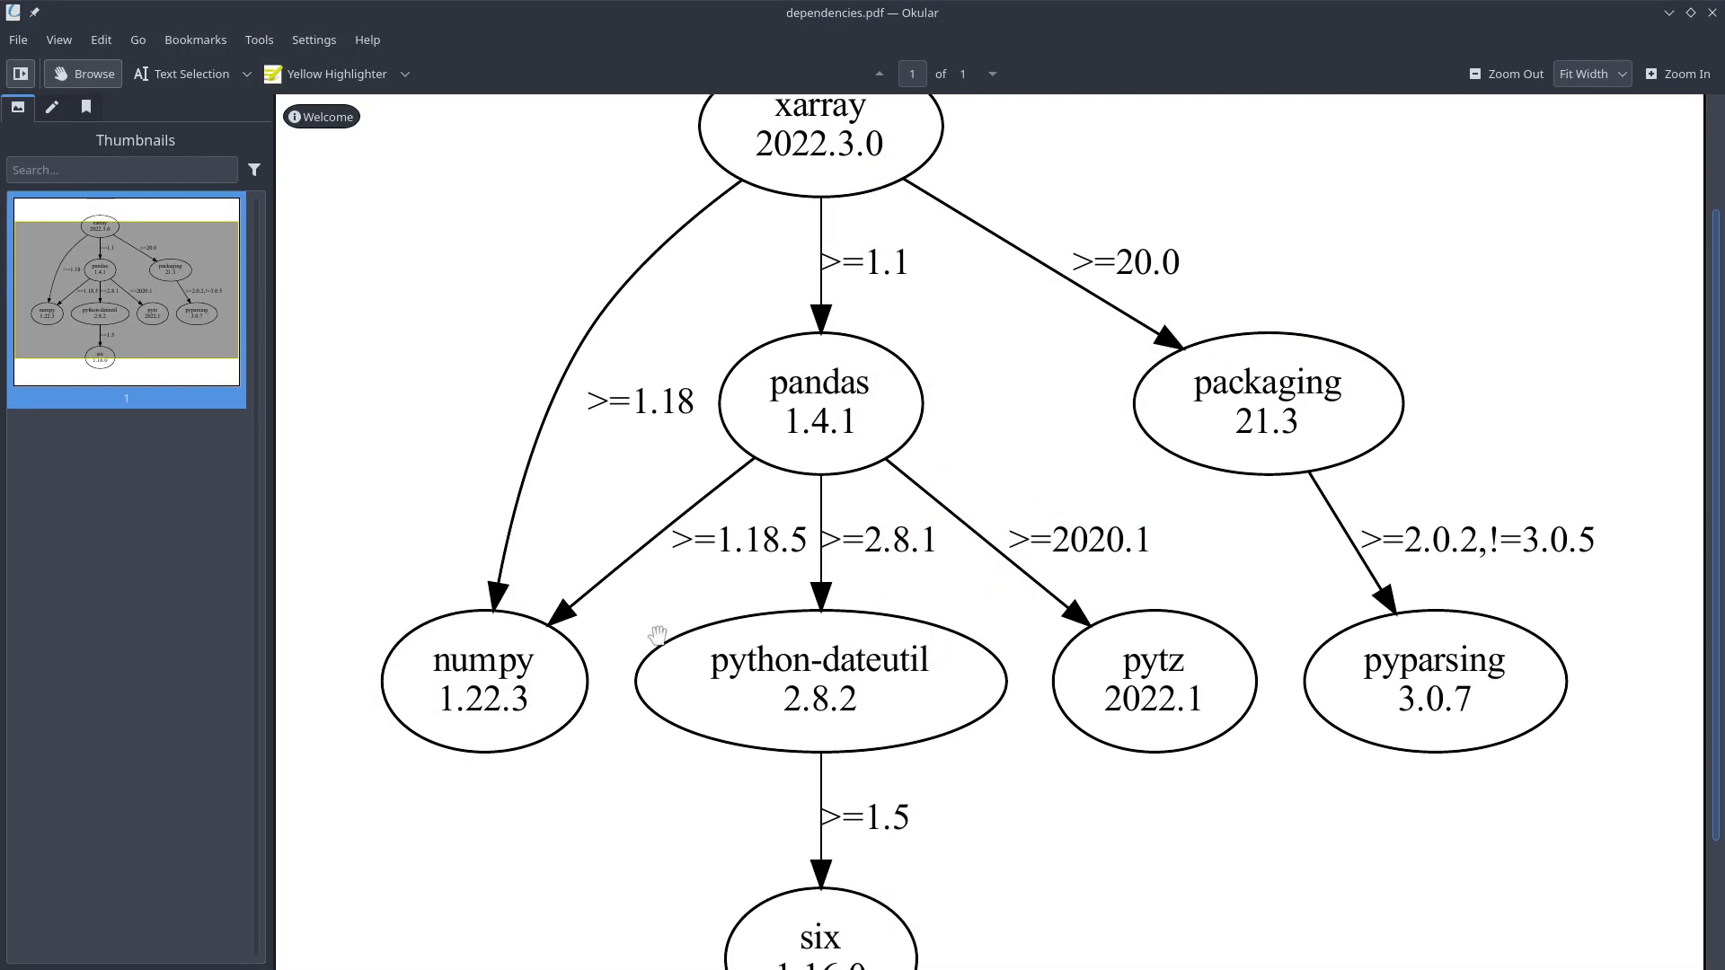
pyautogui.scroll(-3)
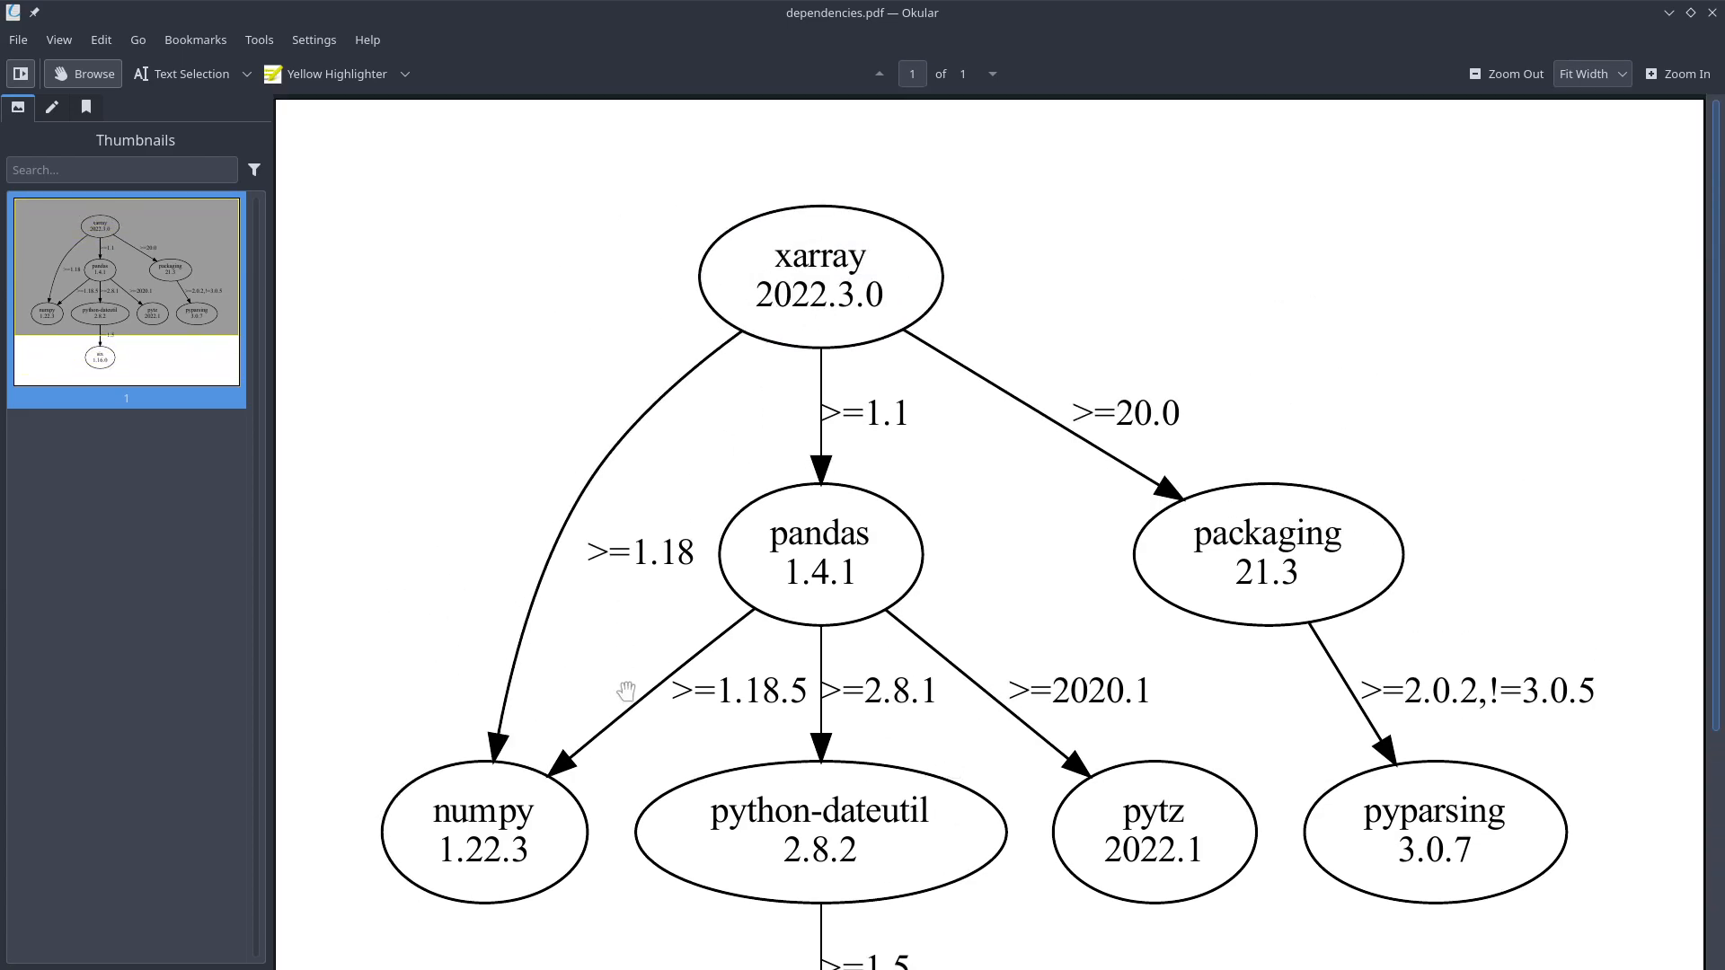
pyautogui.scroll(-3)
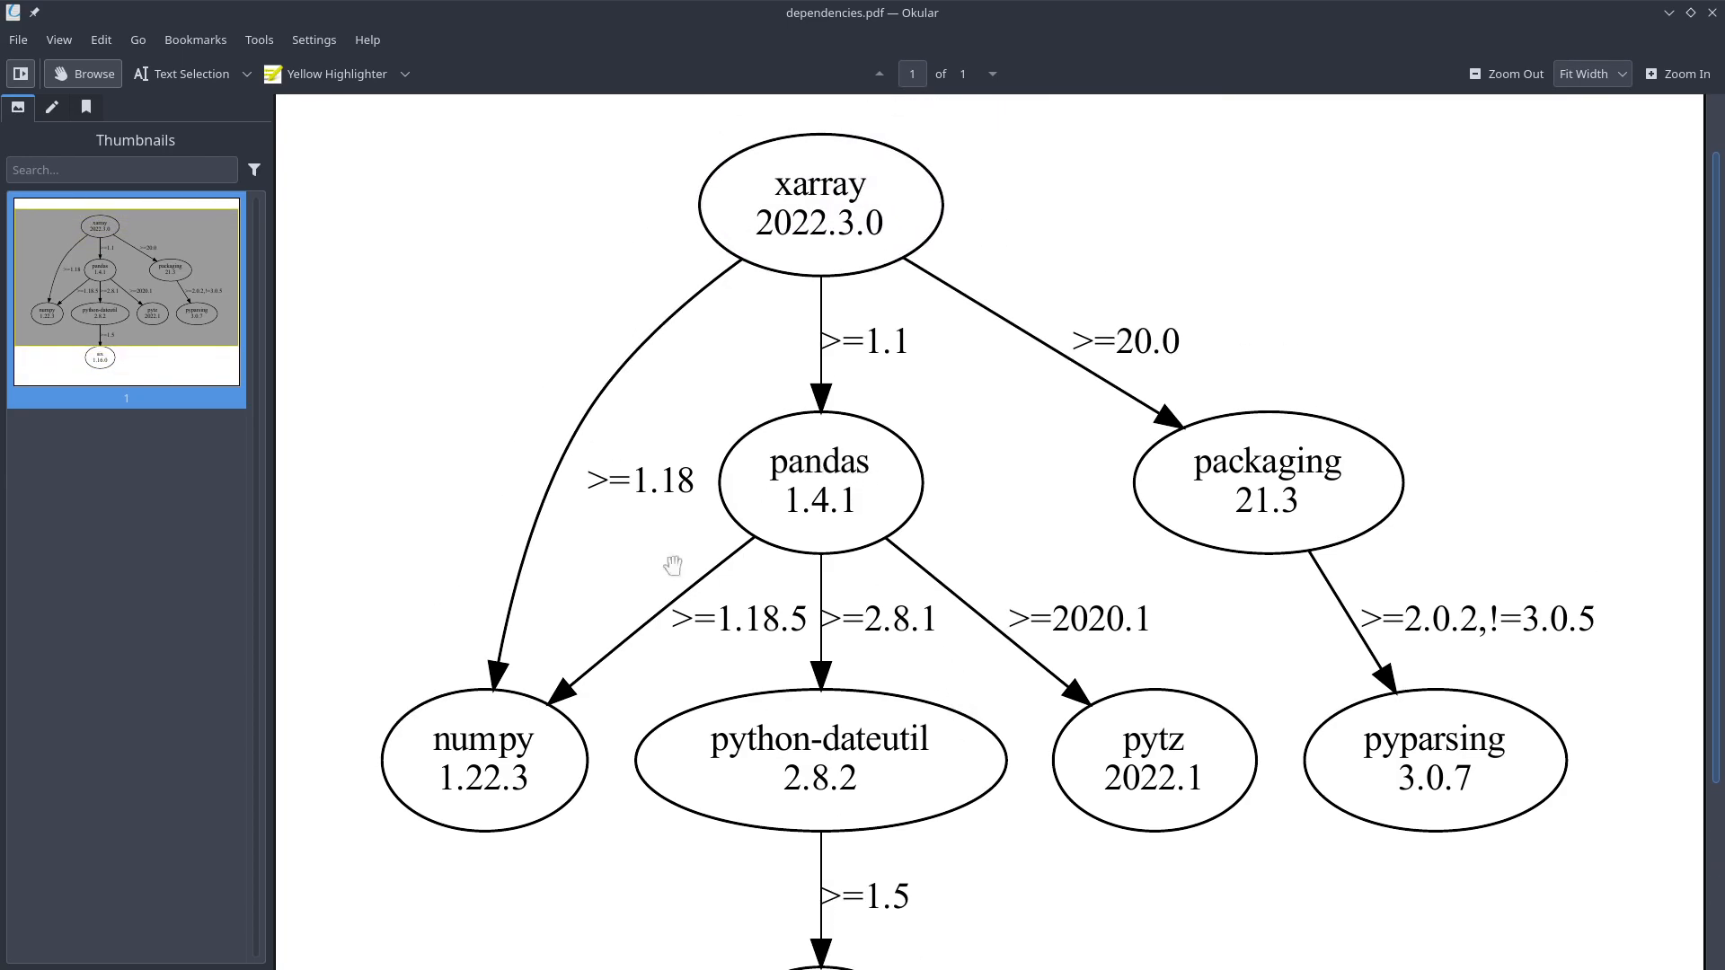
pyautogui.moveTo(1710, 39)
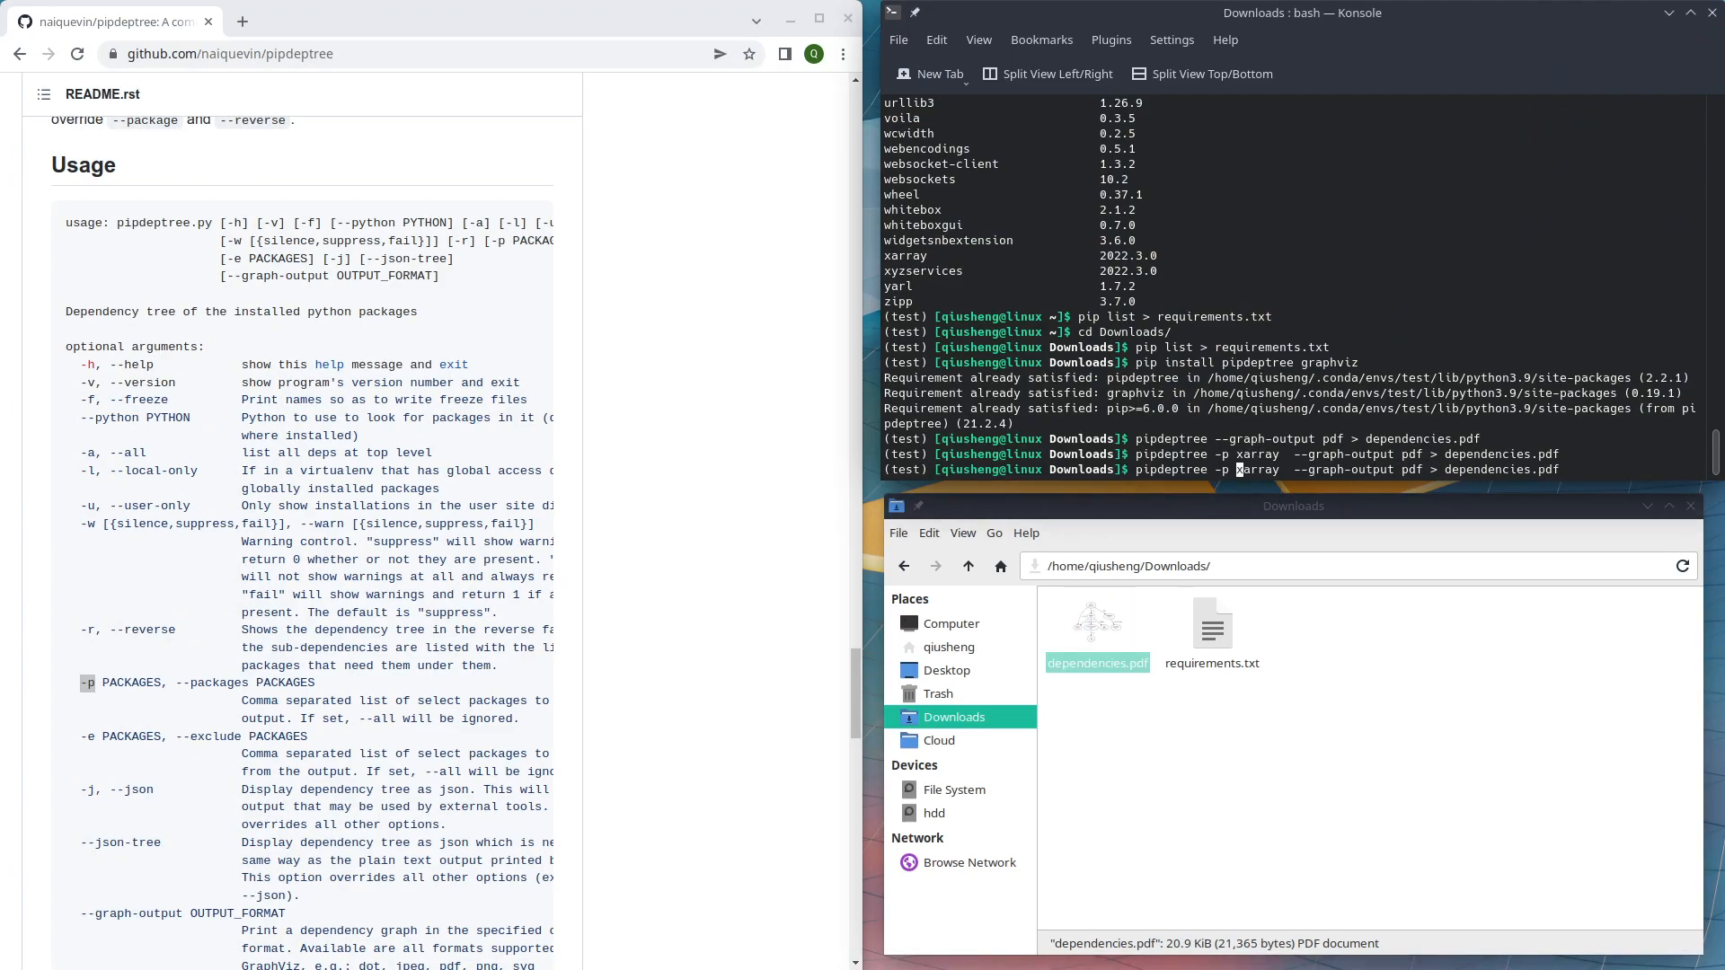
# - Export the geopandas-only graph as PNG to dependencies.png and open the image
pyautogui.write('geopandas')
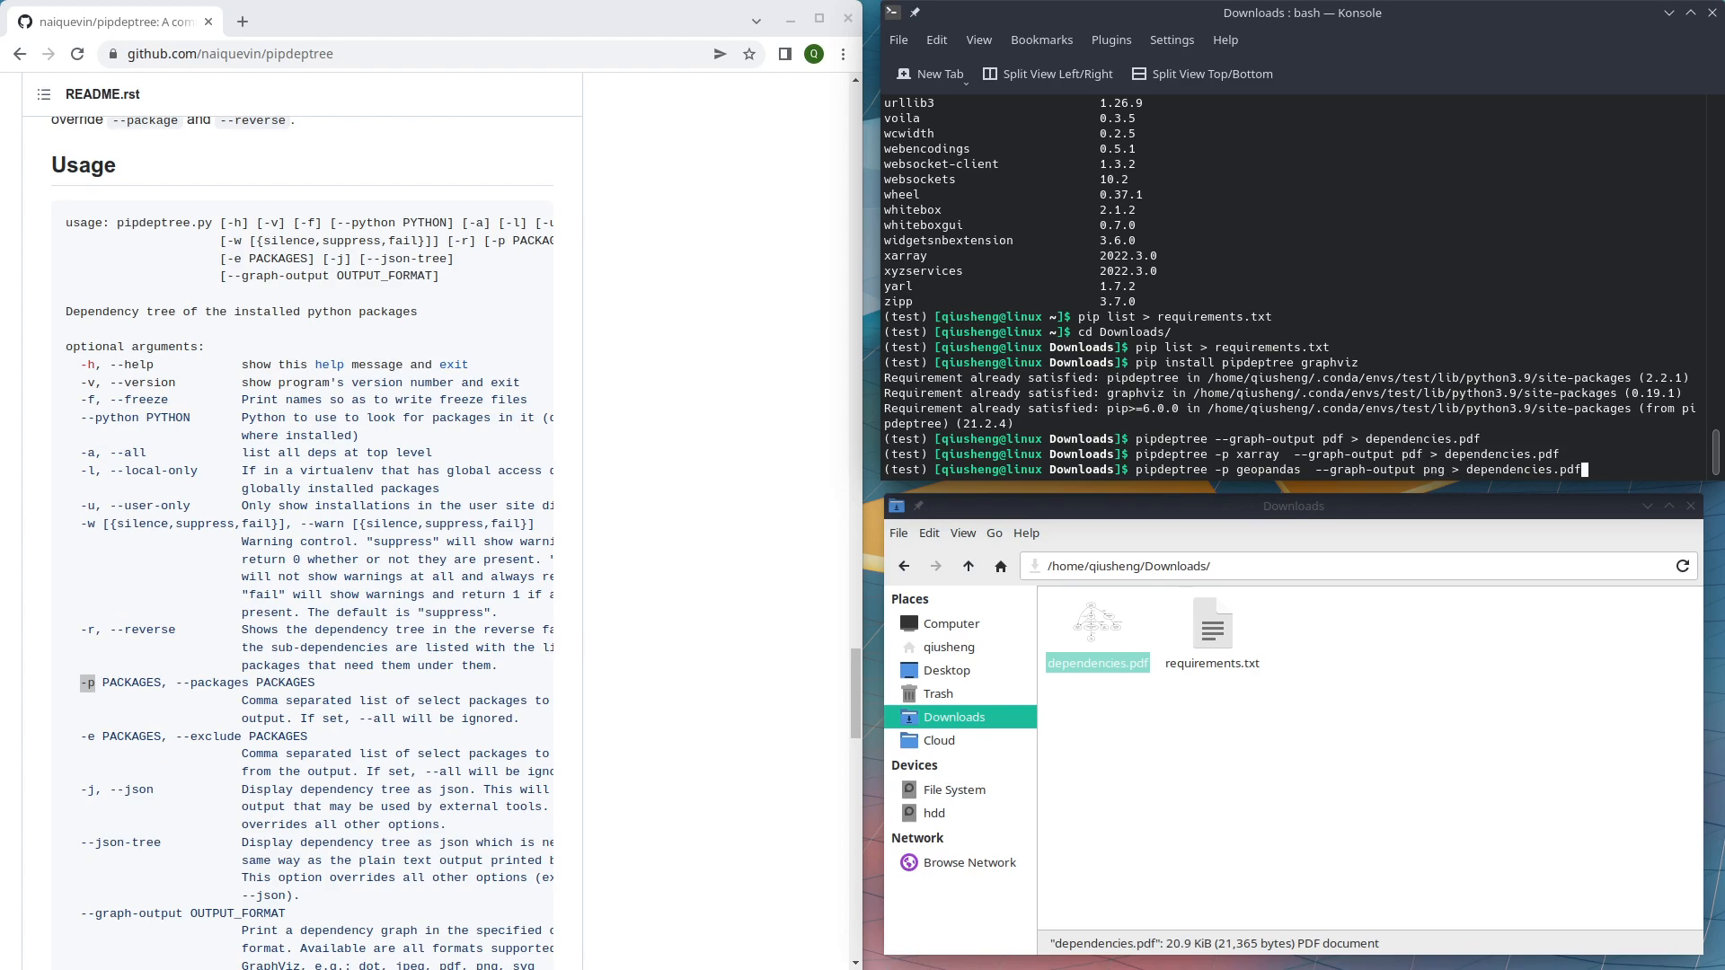
pyautogui.write('png')
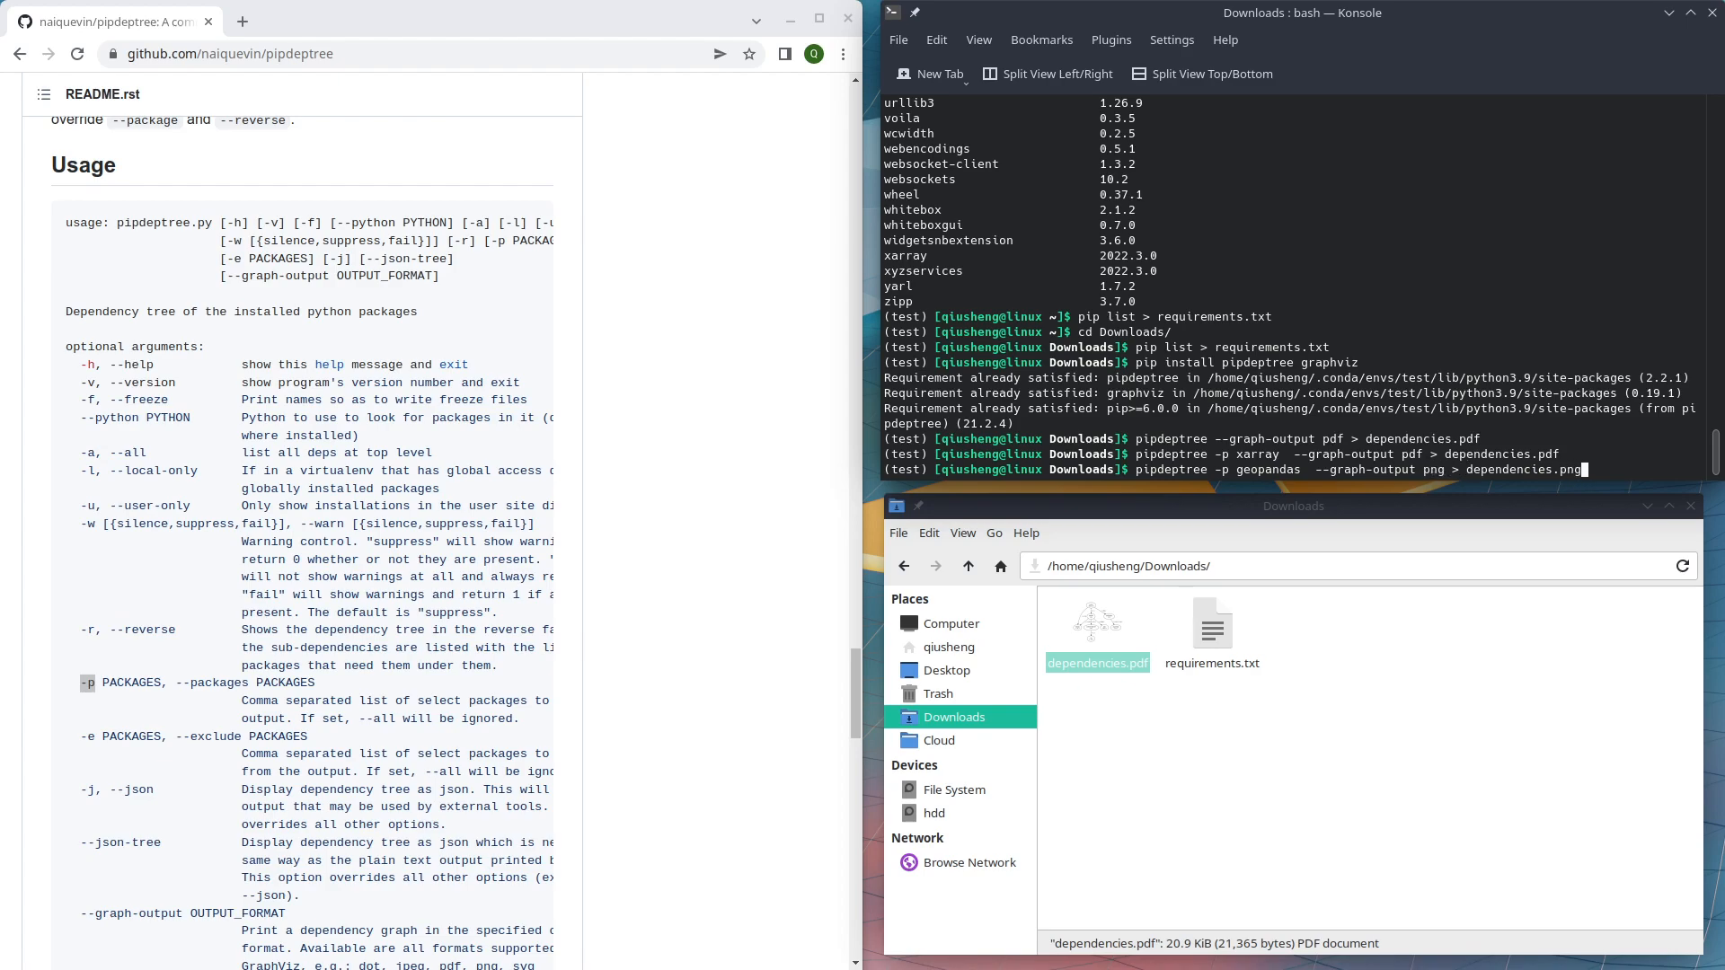
pyautogui.press('Return')
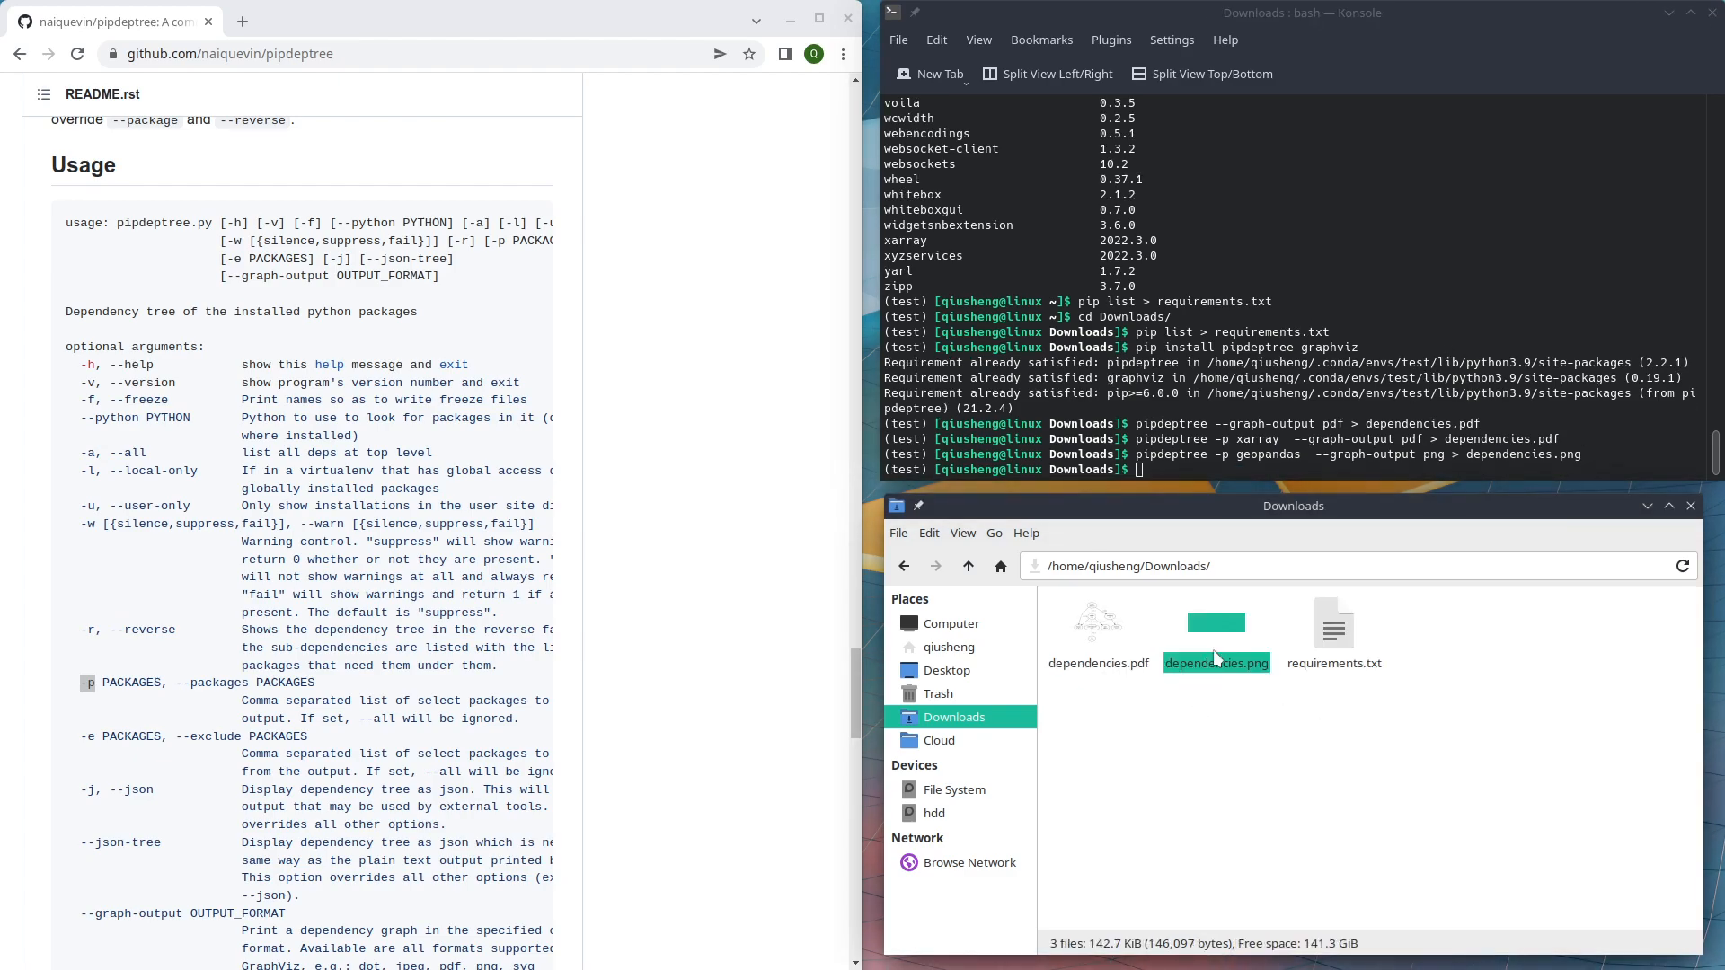
pyautogui.doubleClick(1216, 633)
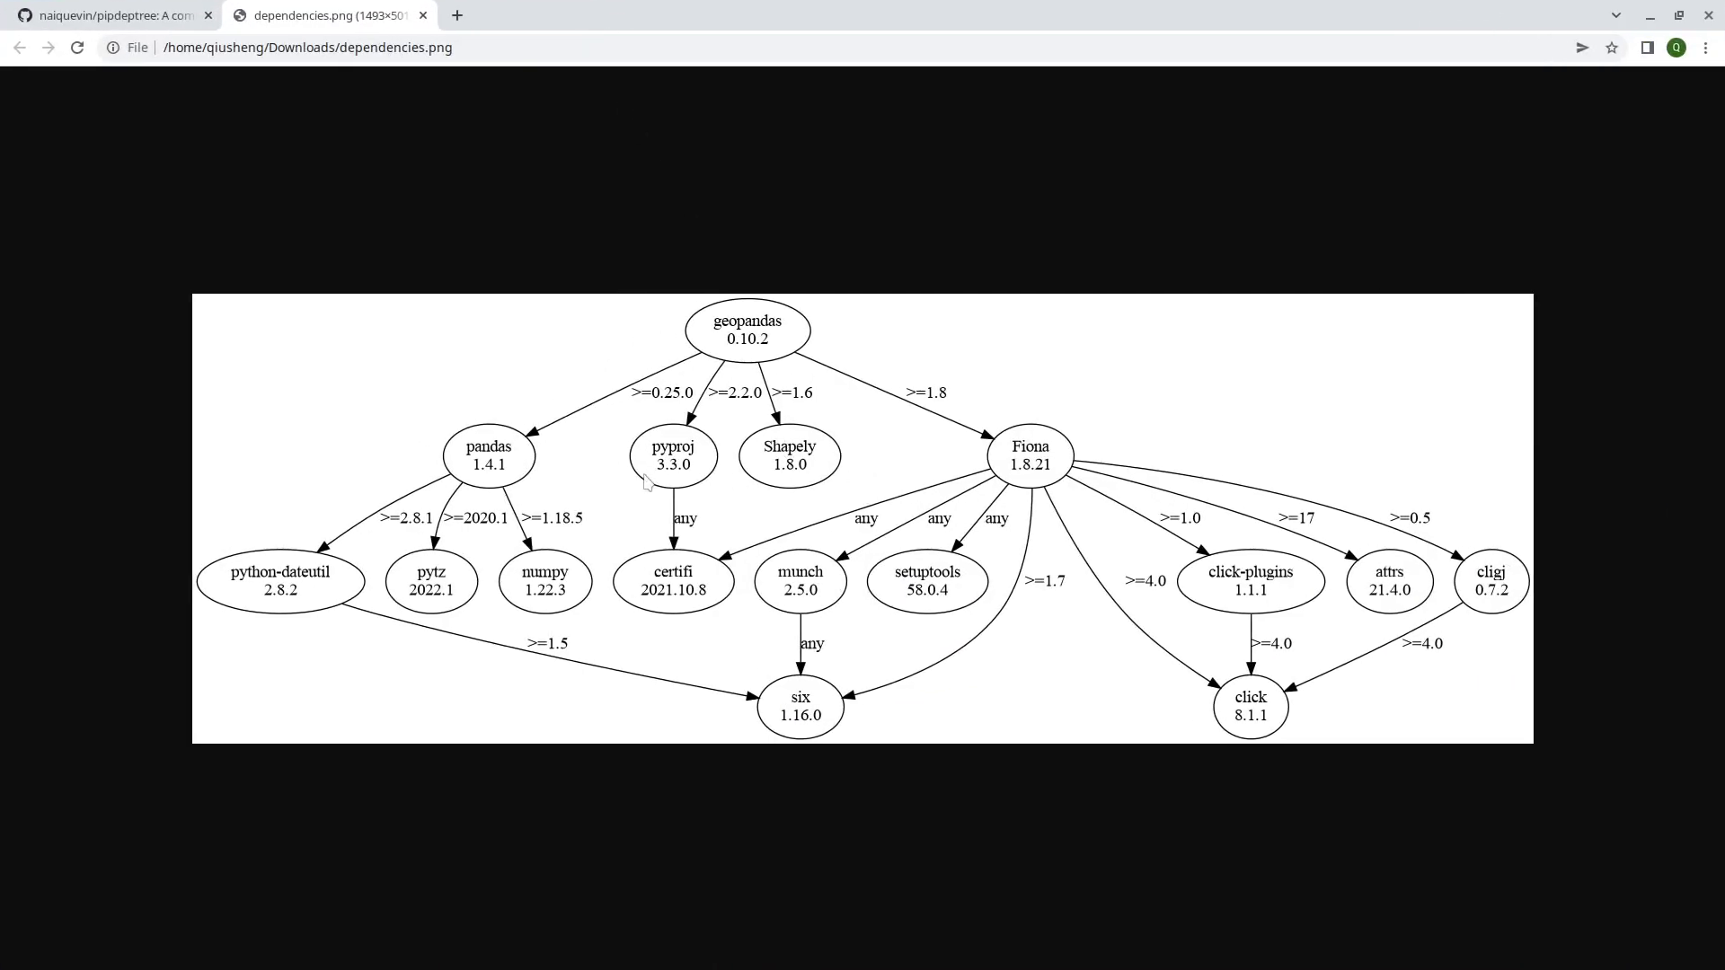
pyautogui.moveTo(751, 412)
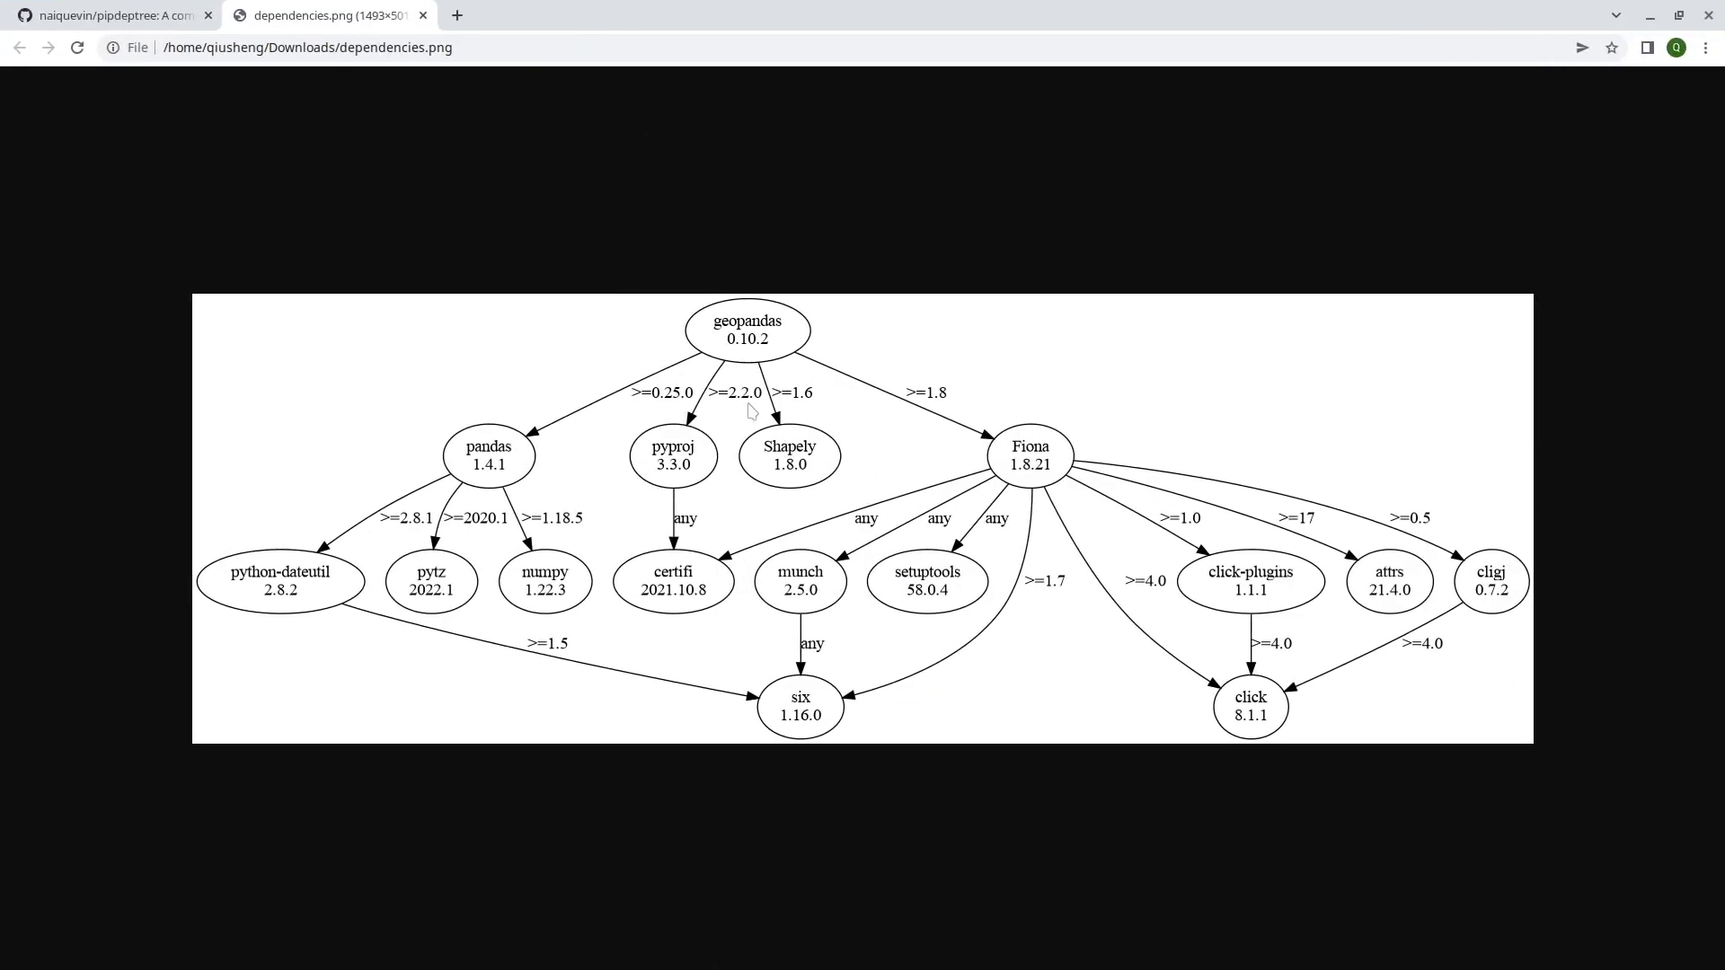
pyautogui.moveTo(952, 506)
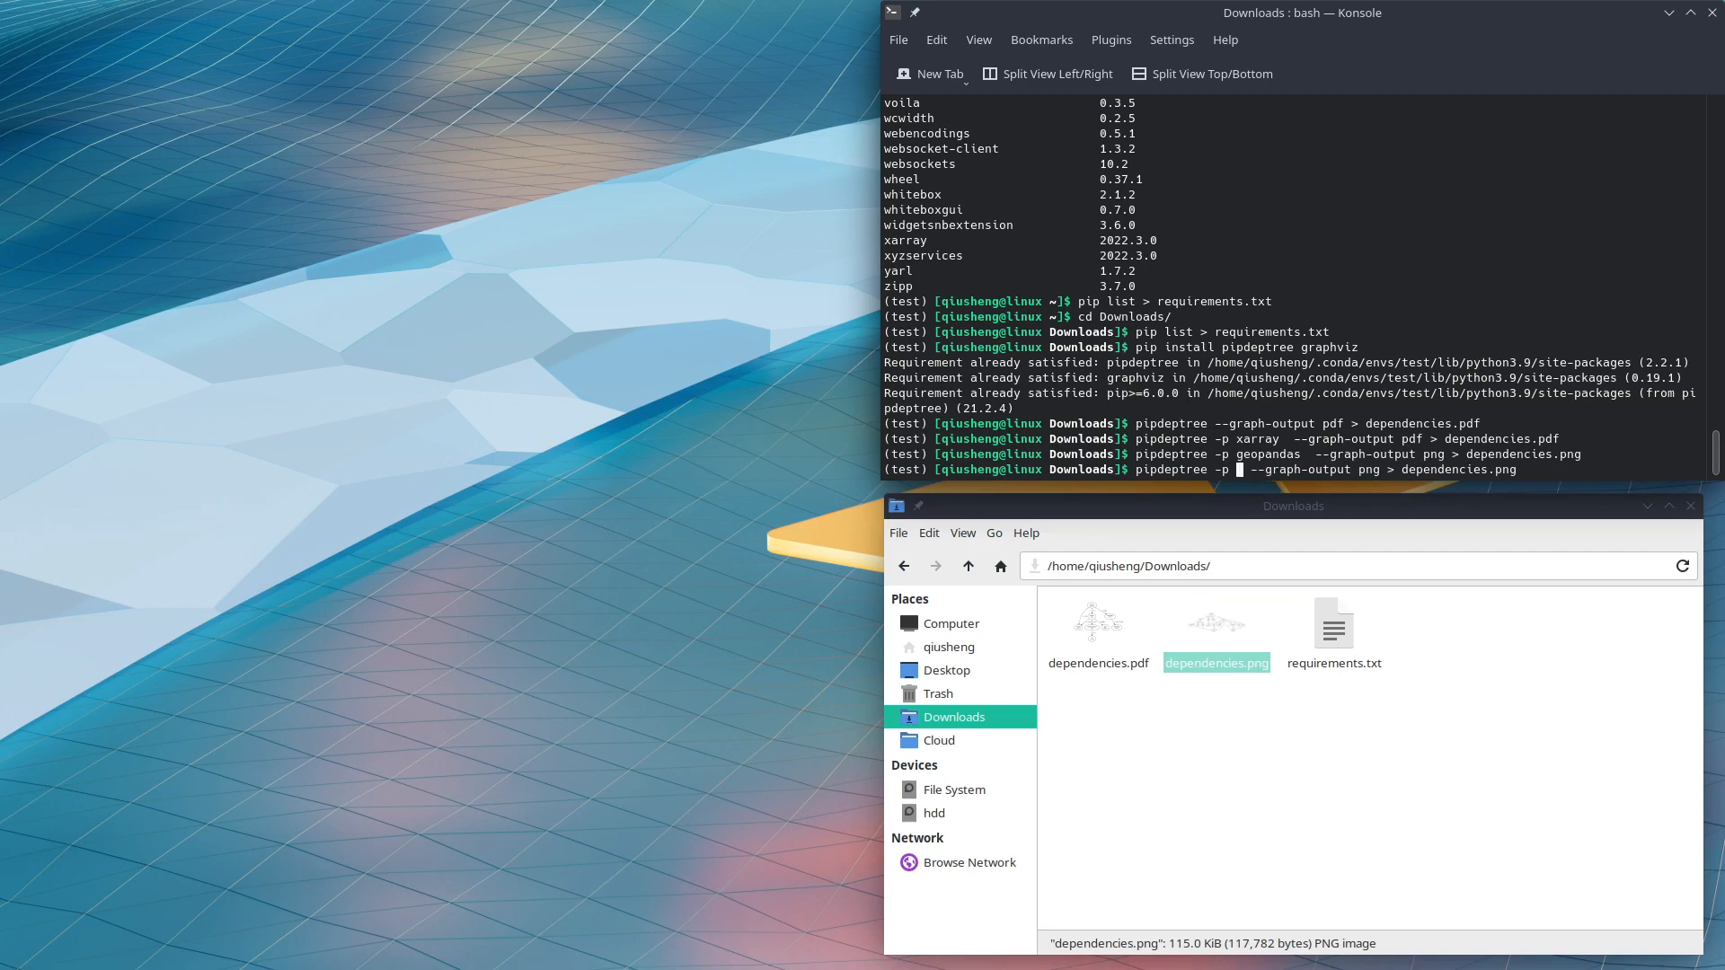
# - Change the pipdeptree command's package to jupyterlab for the PNG export
pyautogui.write('jupyter')
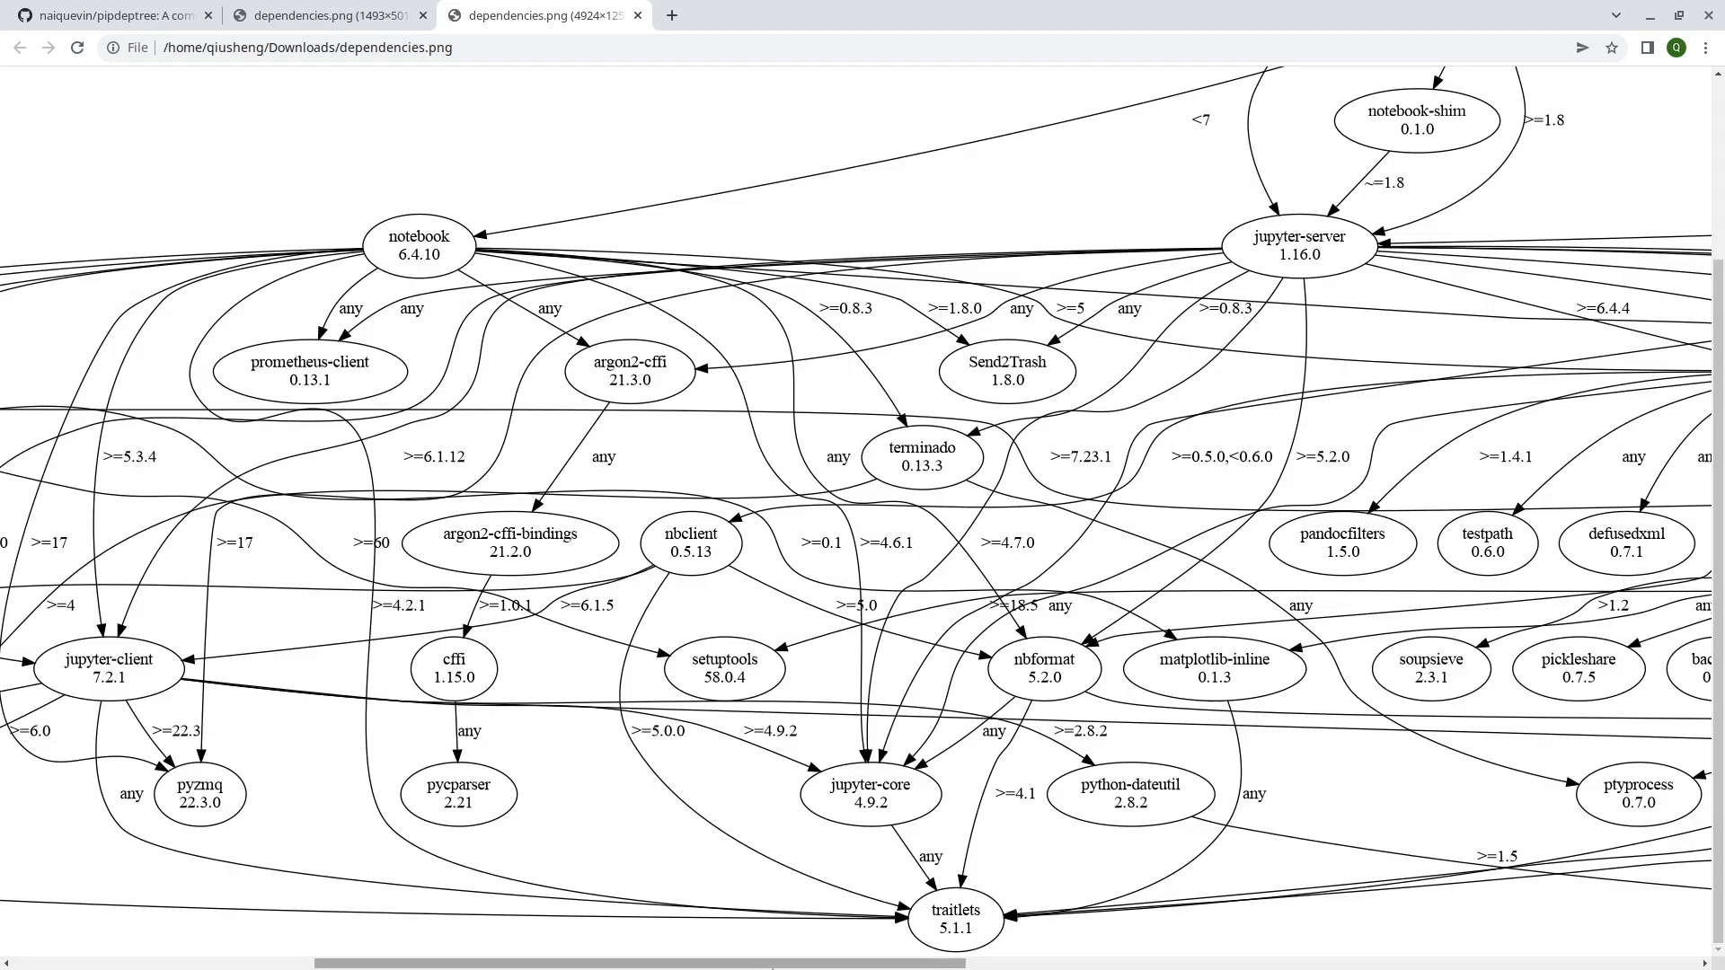
pyautogui.hscroll(3)
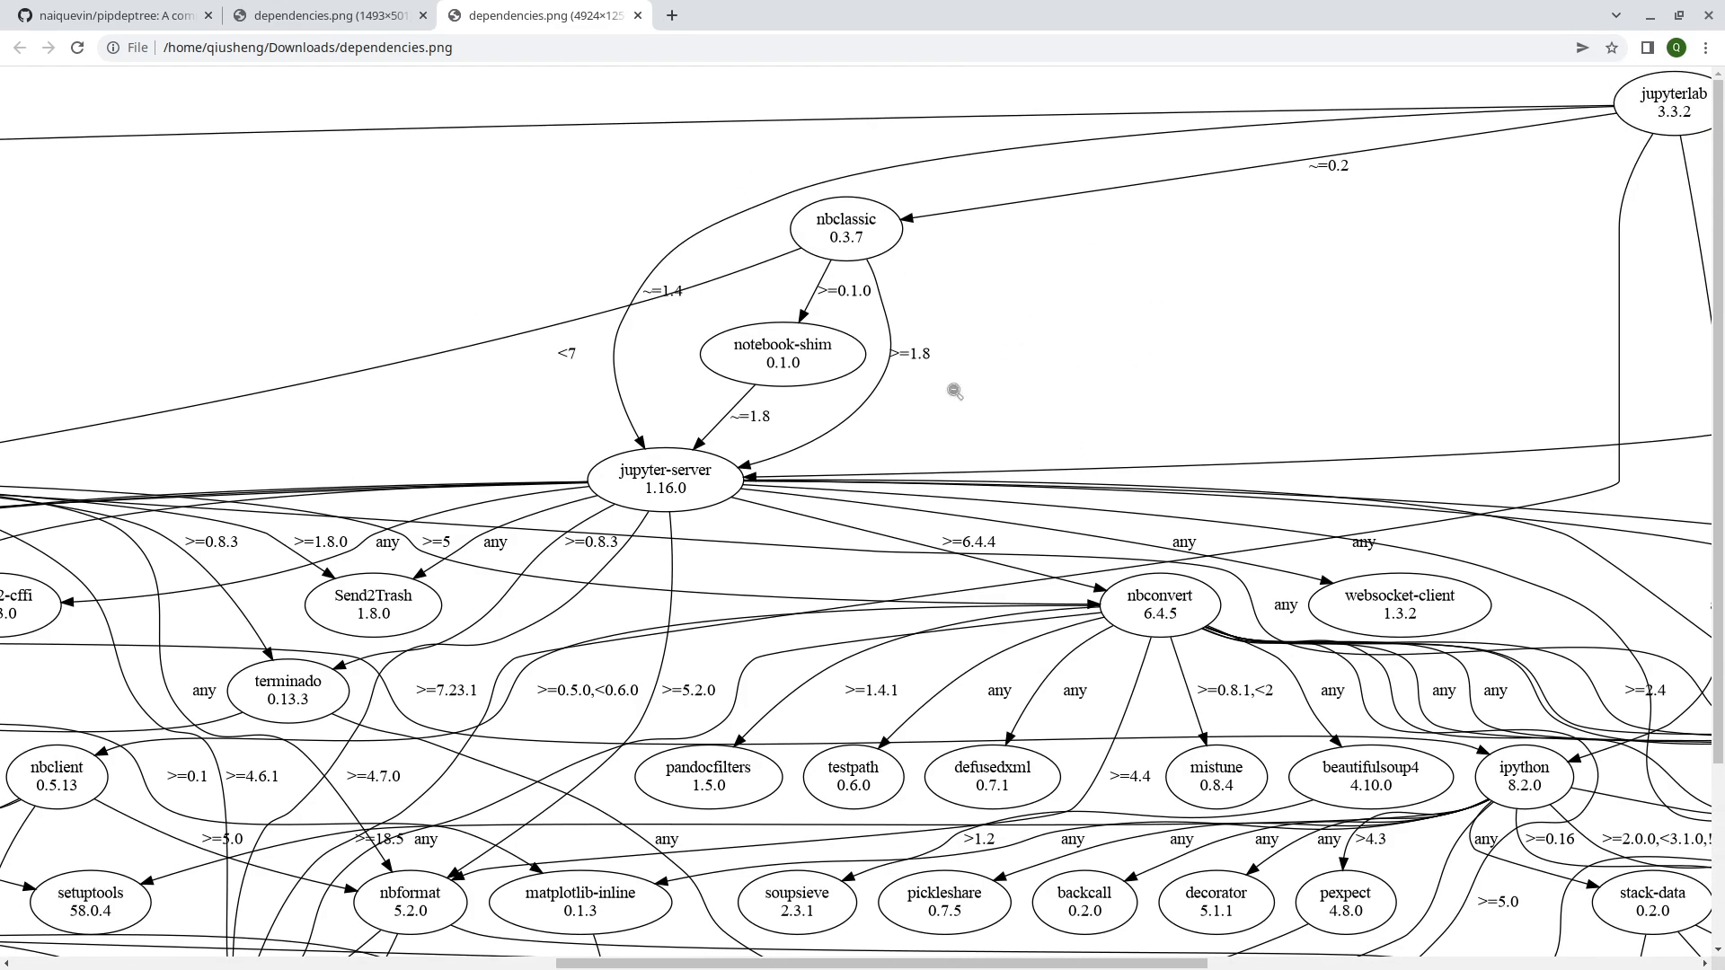
pyautogui.moveTo(906, 887)
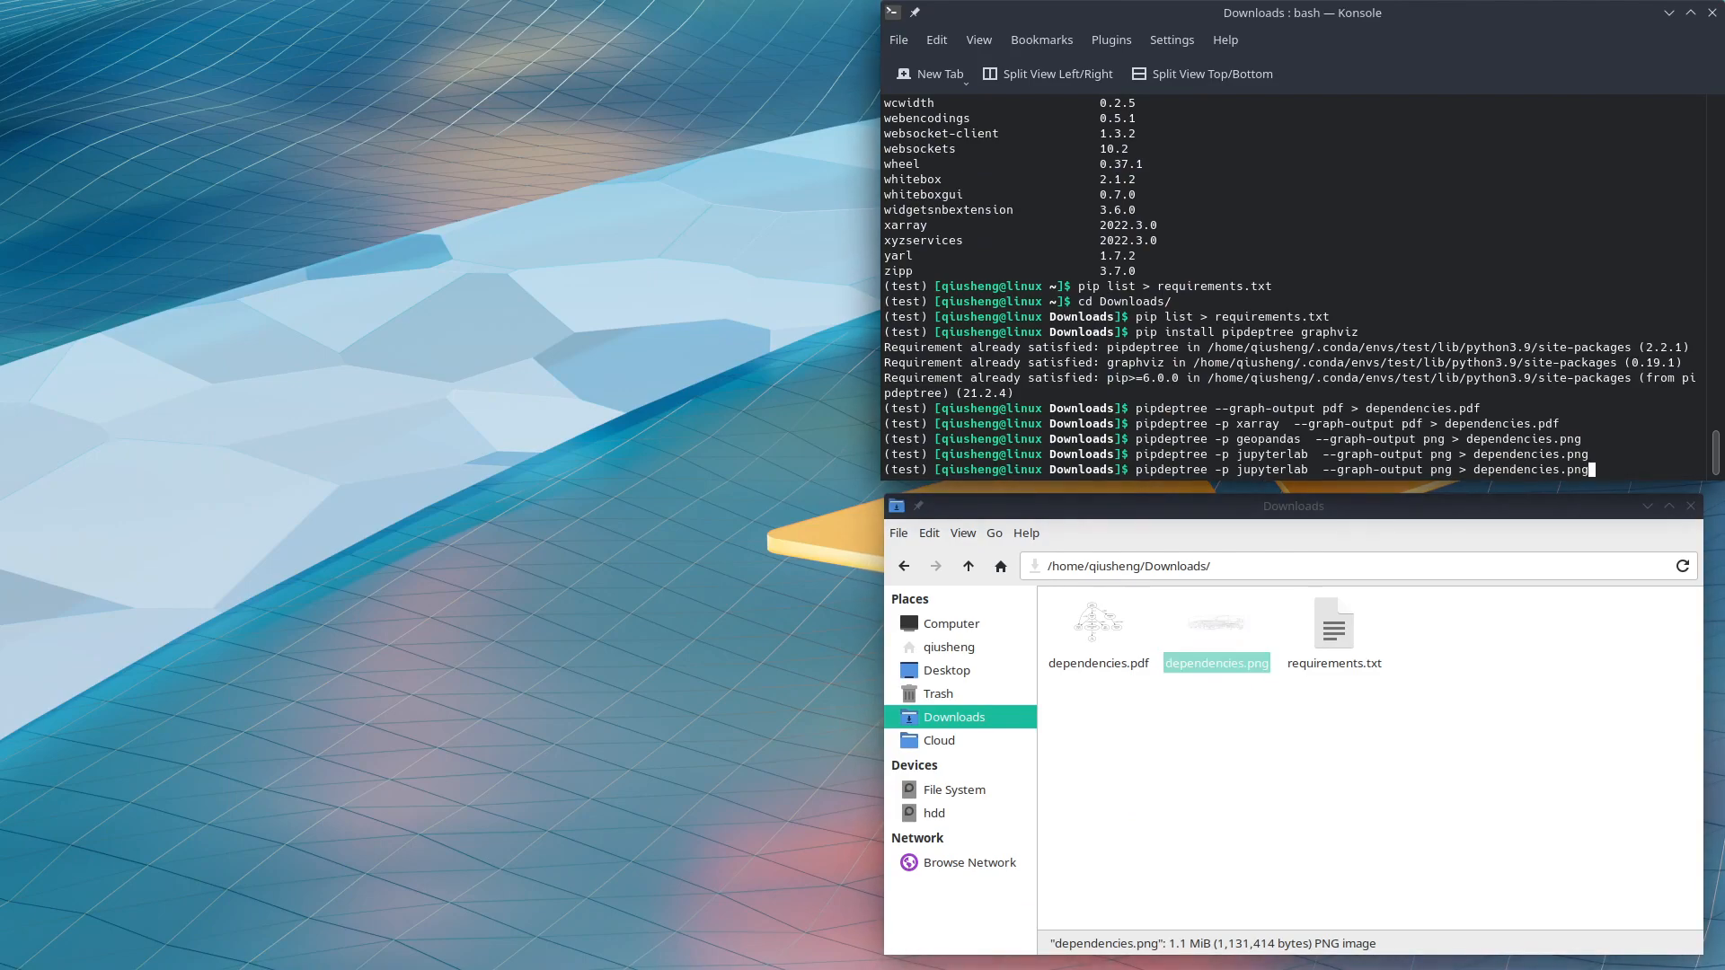
# - Recall the pipdeptree geopandas PNG export command for editing into the geemap PDF export
pyautogui.write('pipdeptree -p geopandas  --graph-output png > dependencies.png')
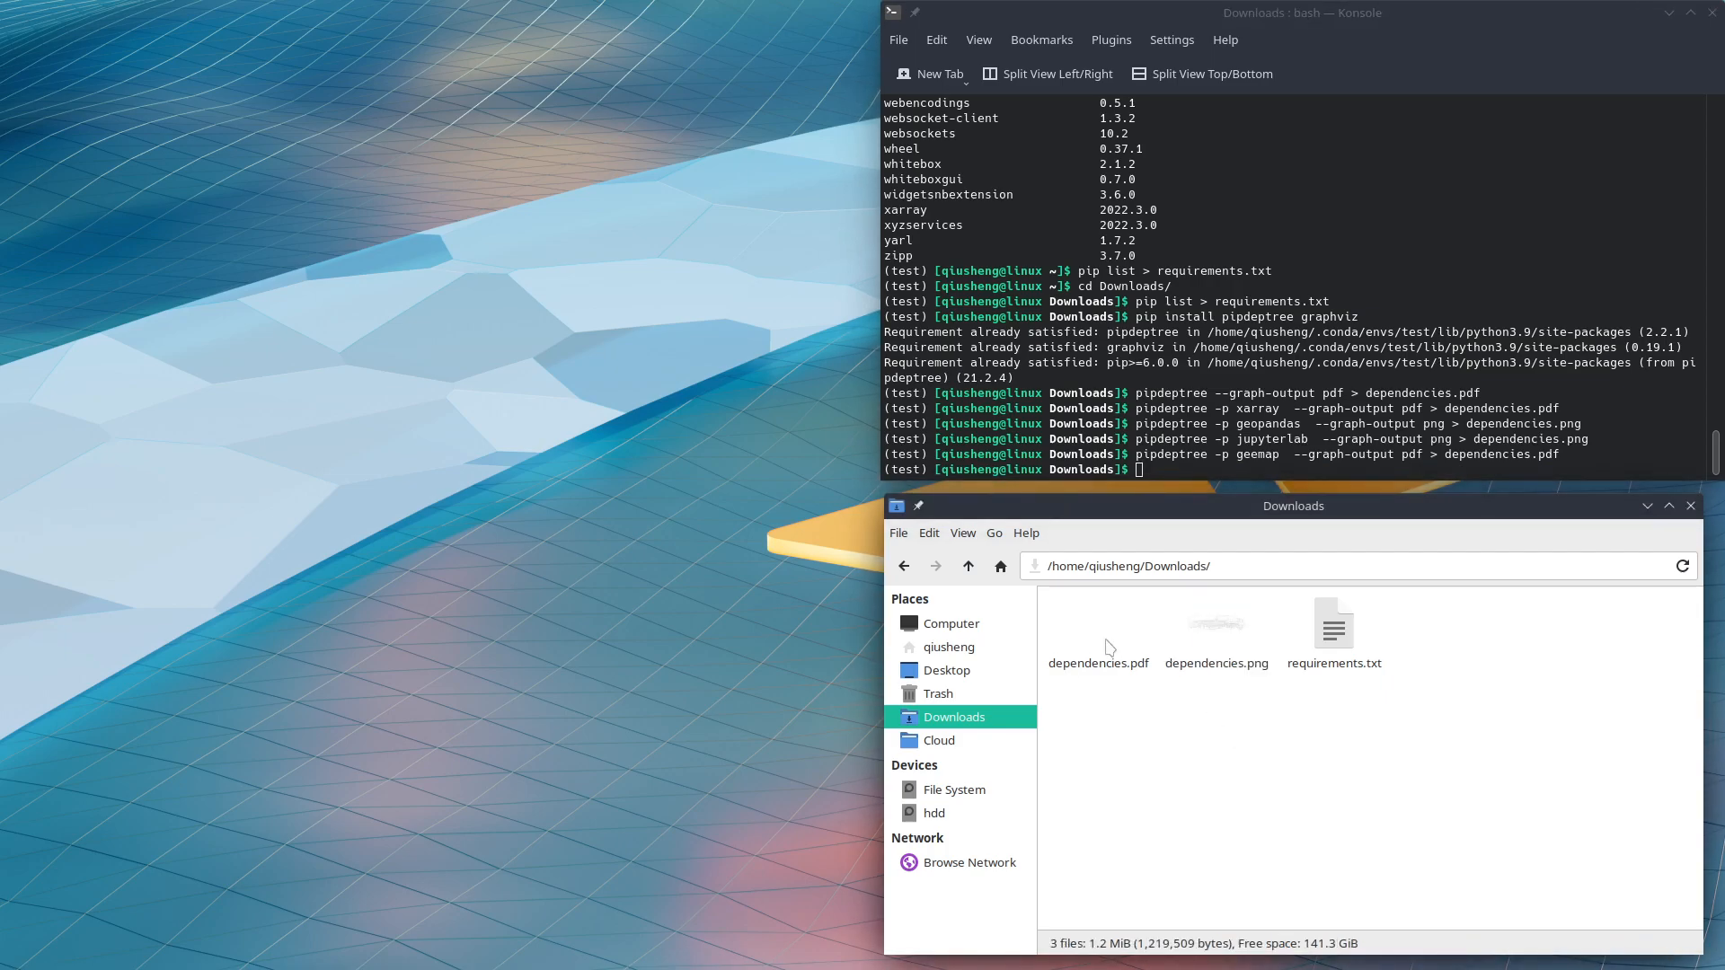
# - Open dependencies.pdf in Okular, zoom in three times and scroll right across the graph
pyautogui.doubleClick(1098, 632)
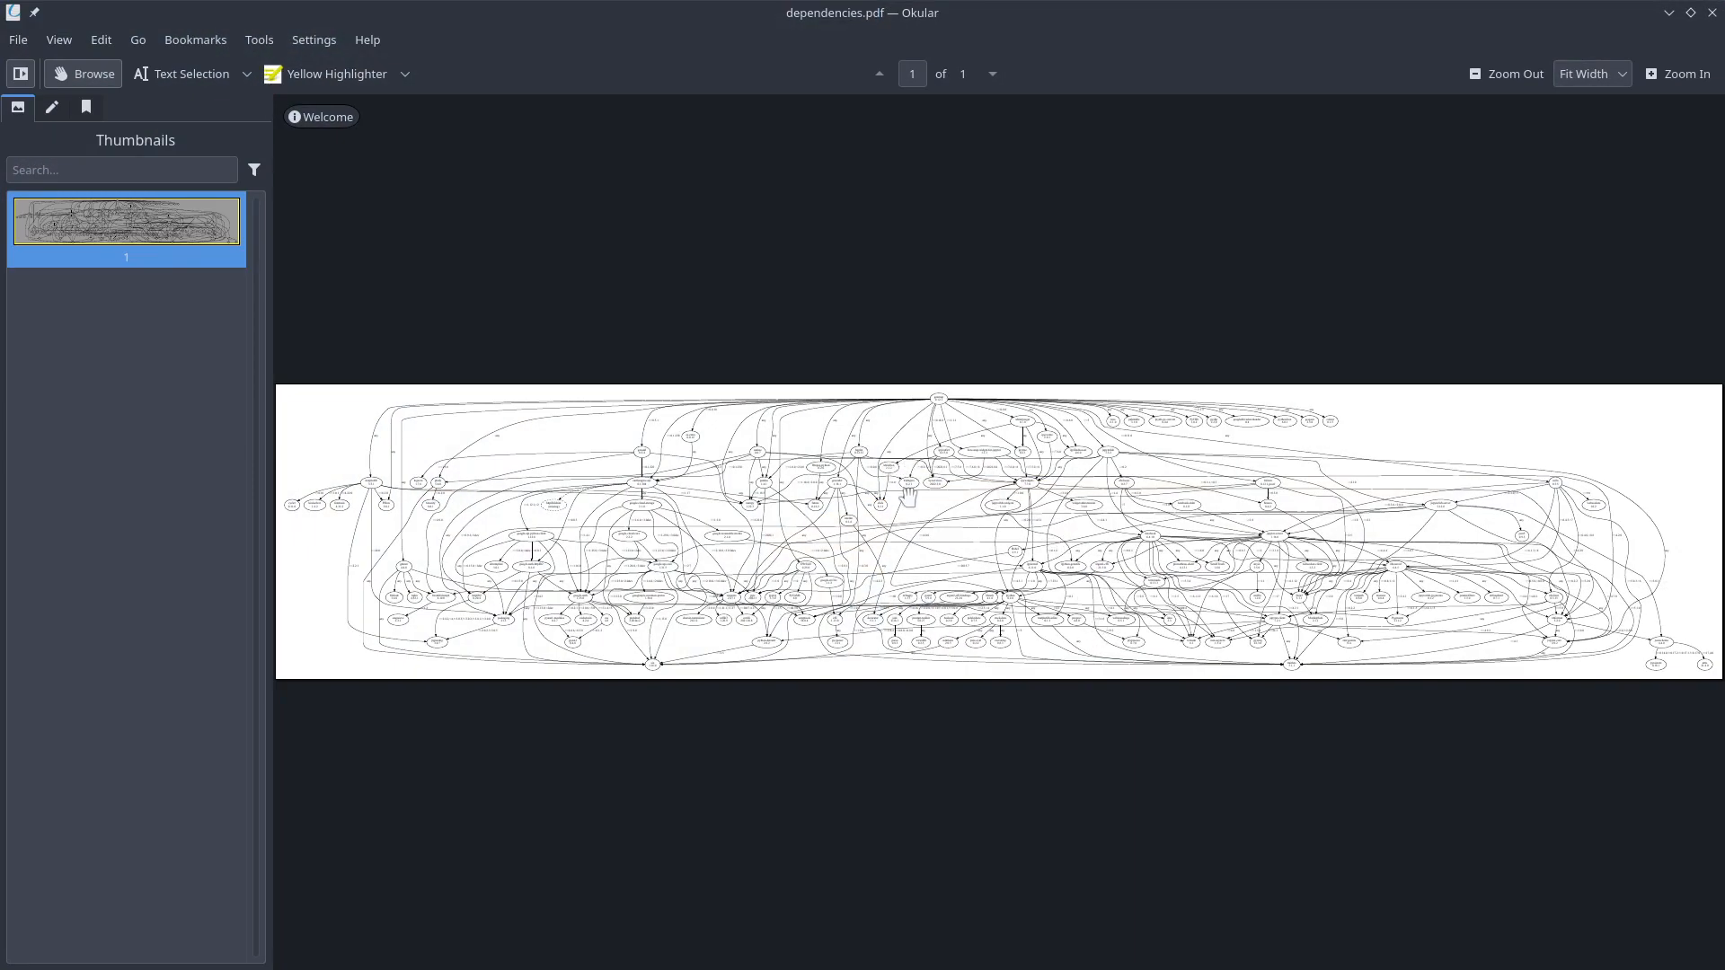
pyautogui.click(1677, 74)
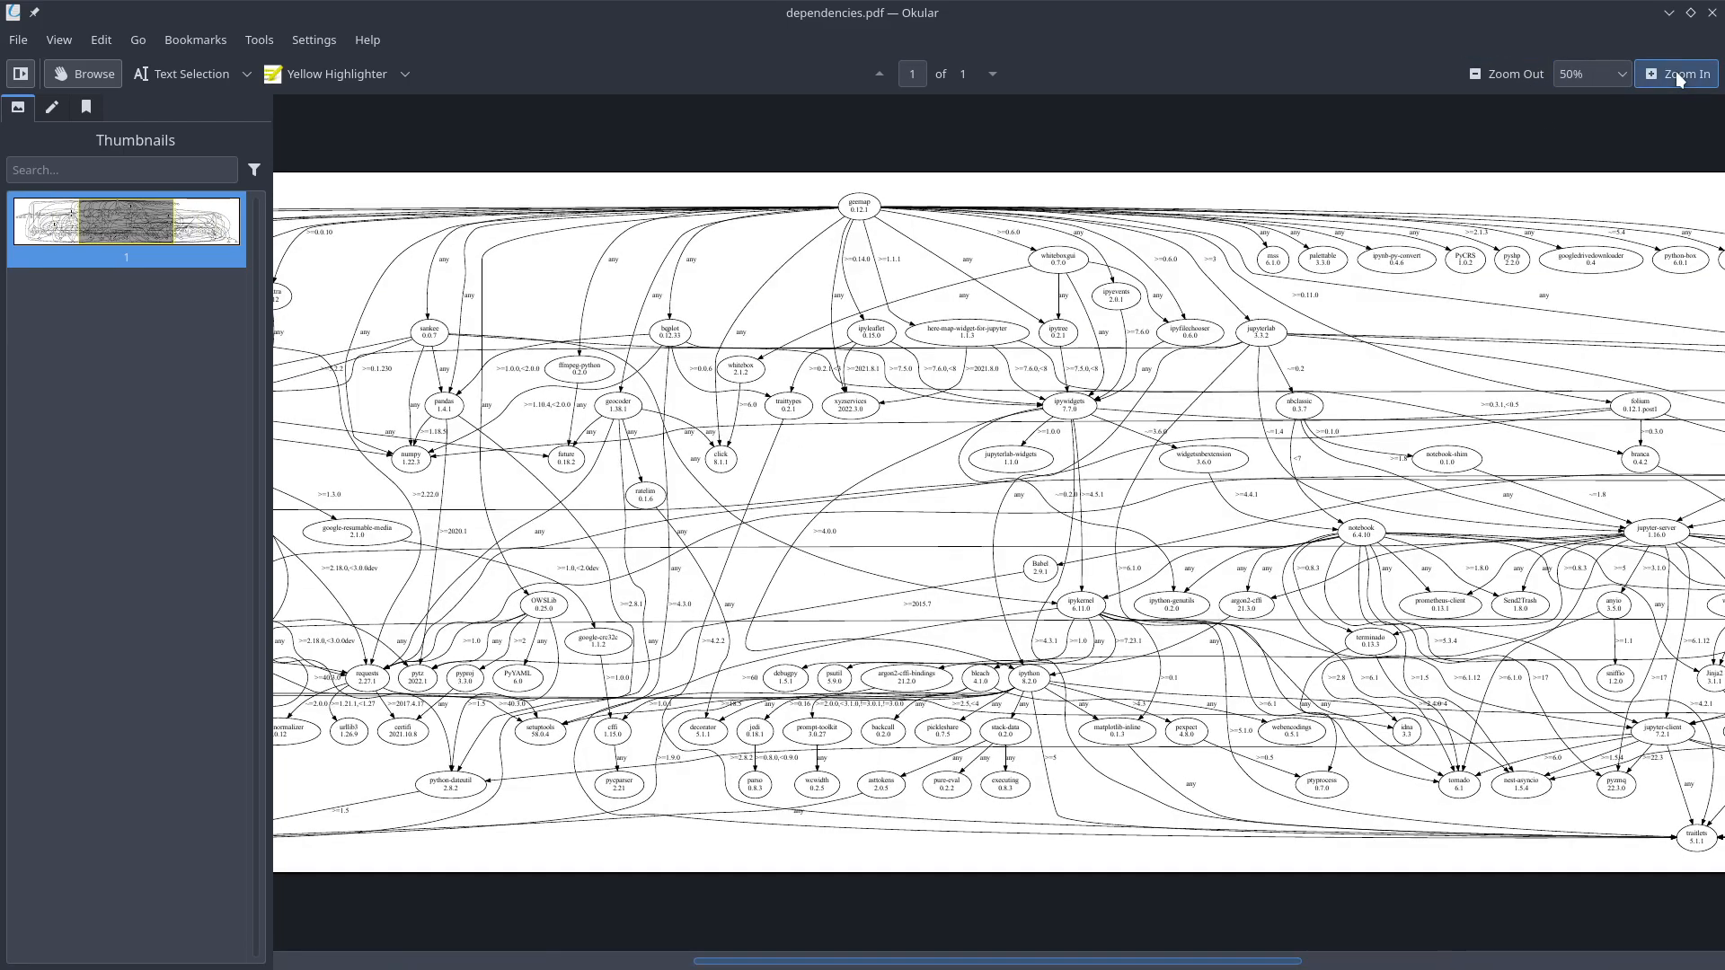
pyautogui.click(1676, 73)
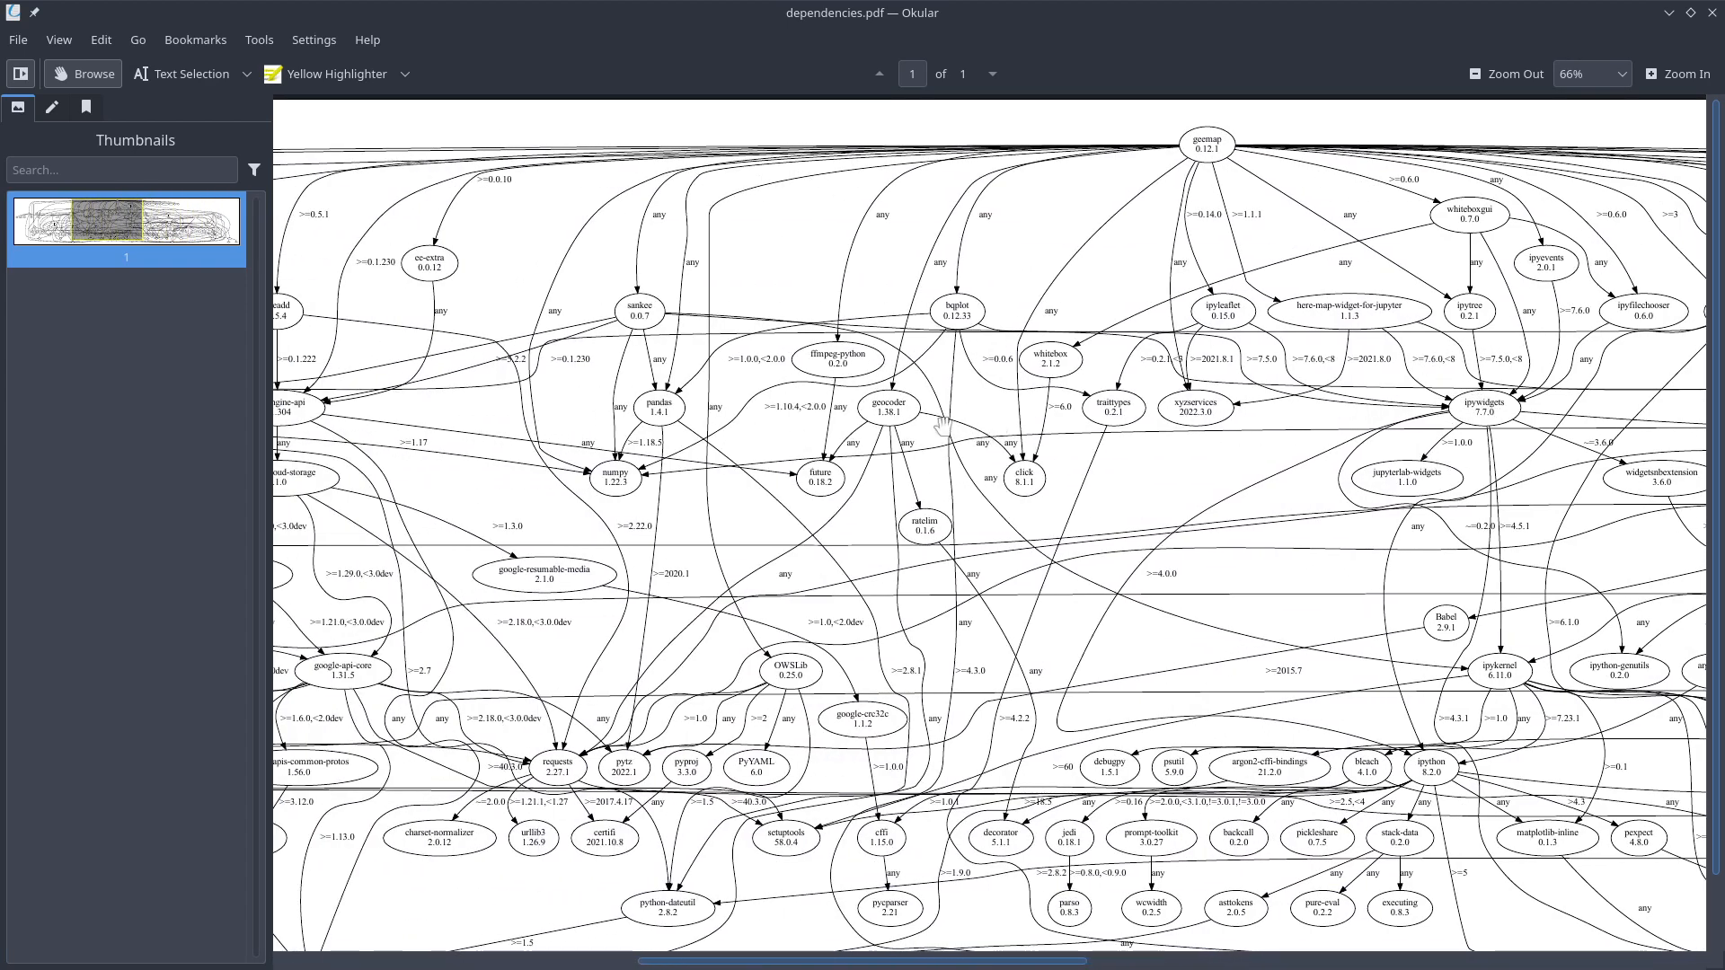
pyautogui.moveTo(1068, 325)
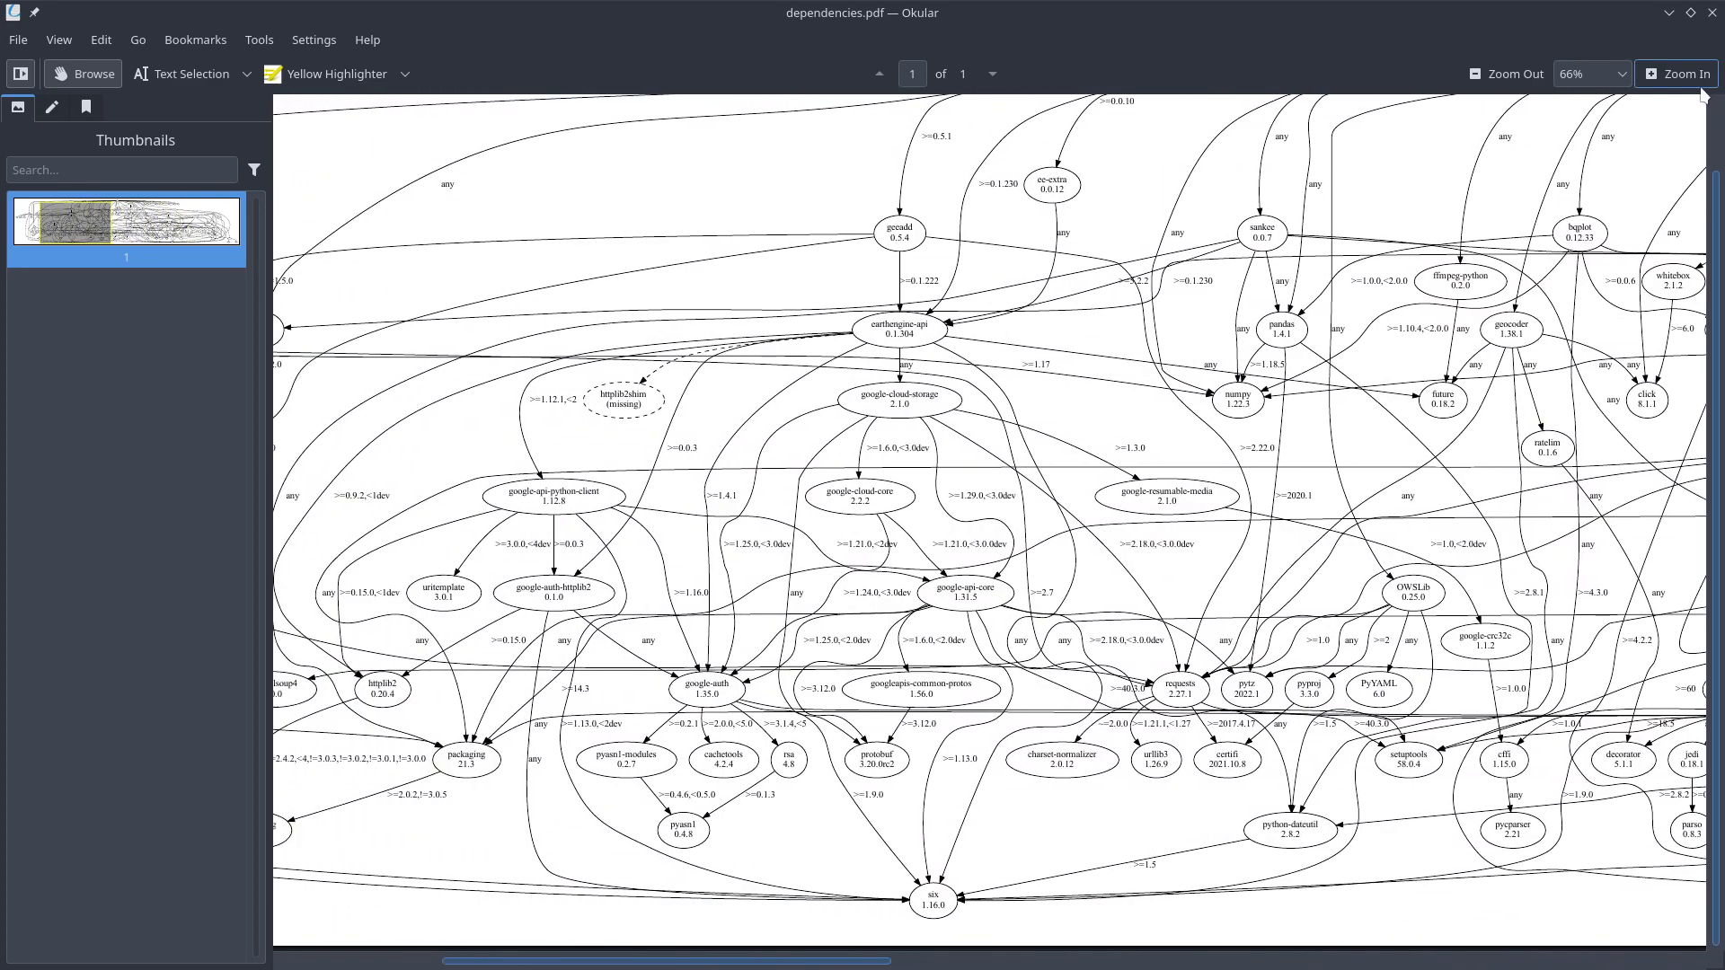
pyautogui.click(1506, 74)
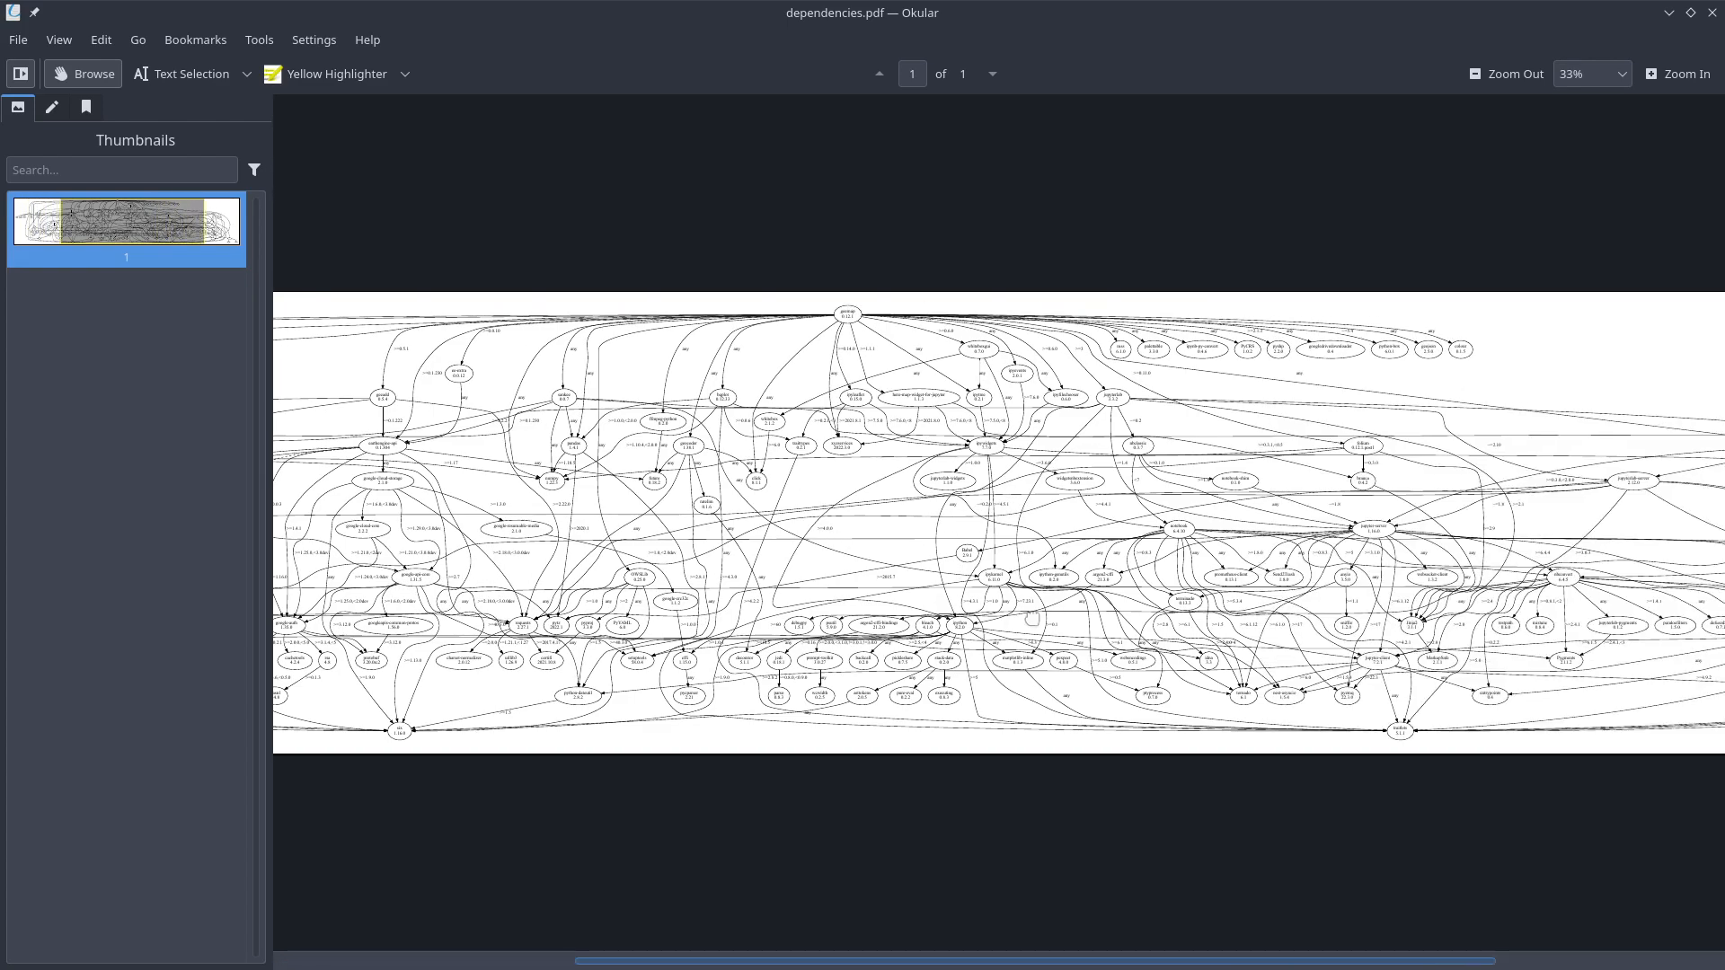
pyautogui.hscroll(3)
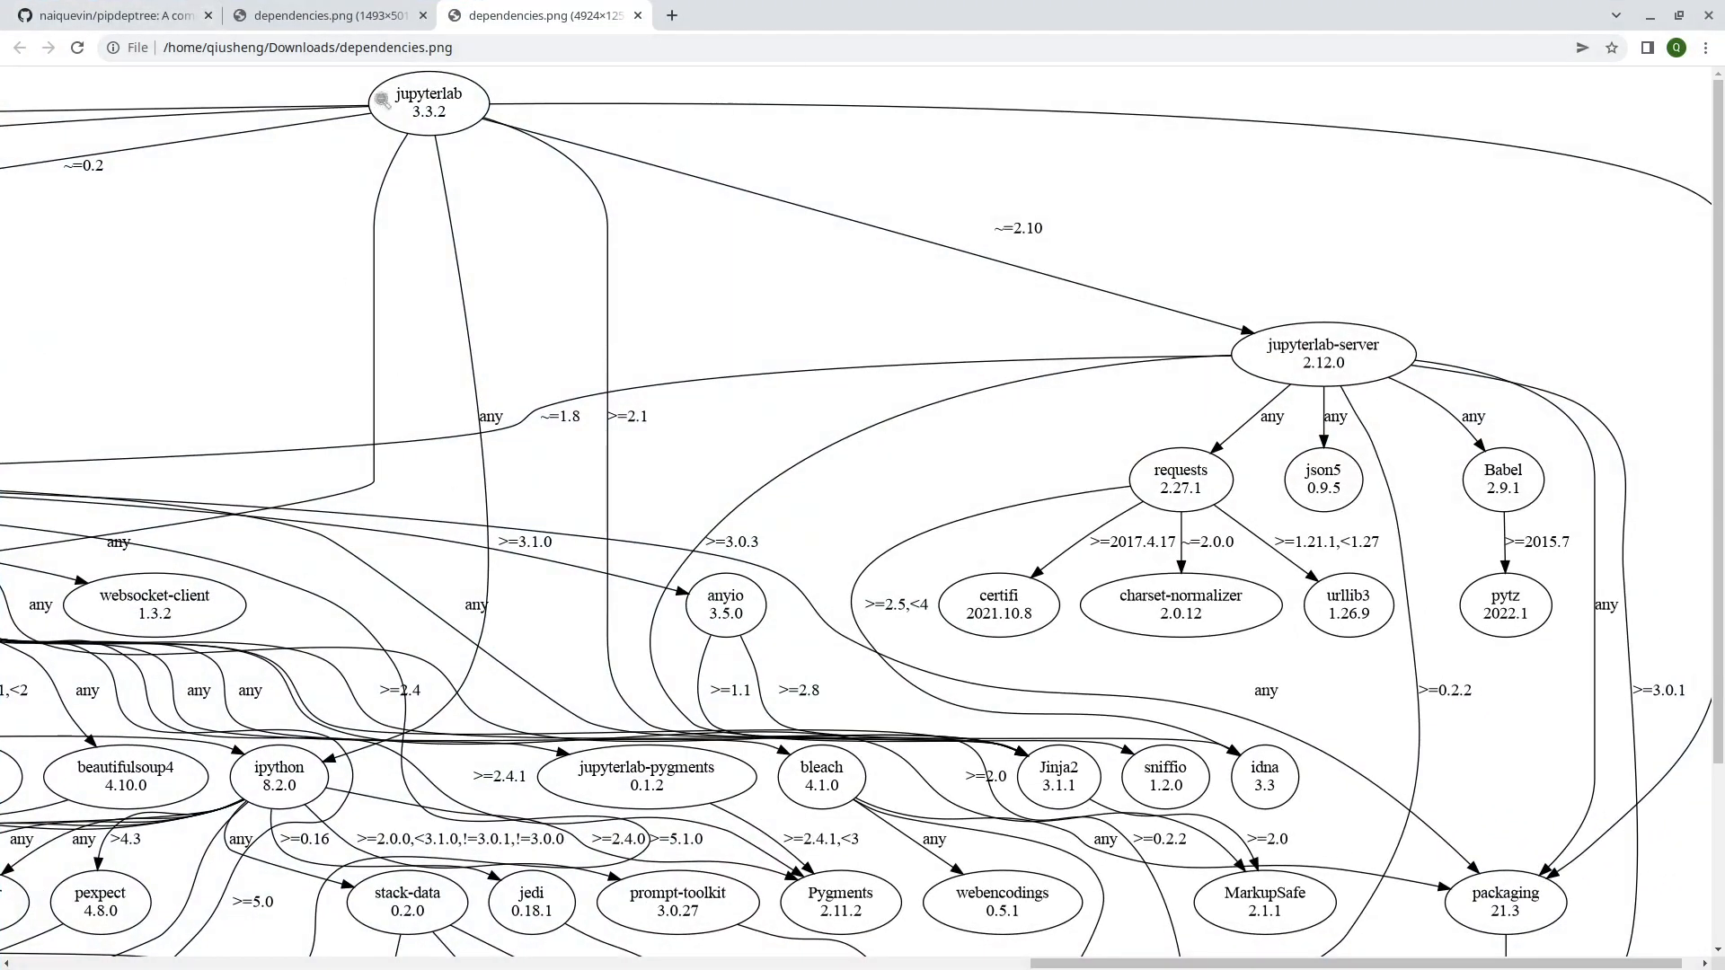
# - Return to the pipdeptree README tab and scroll through its examples
pyautogui.click(109, 16)
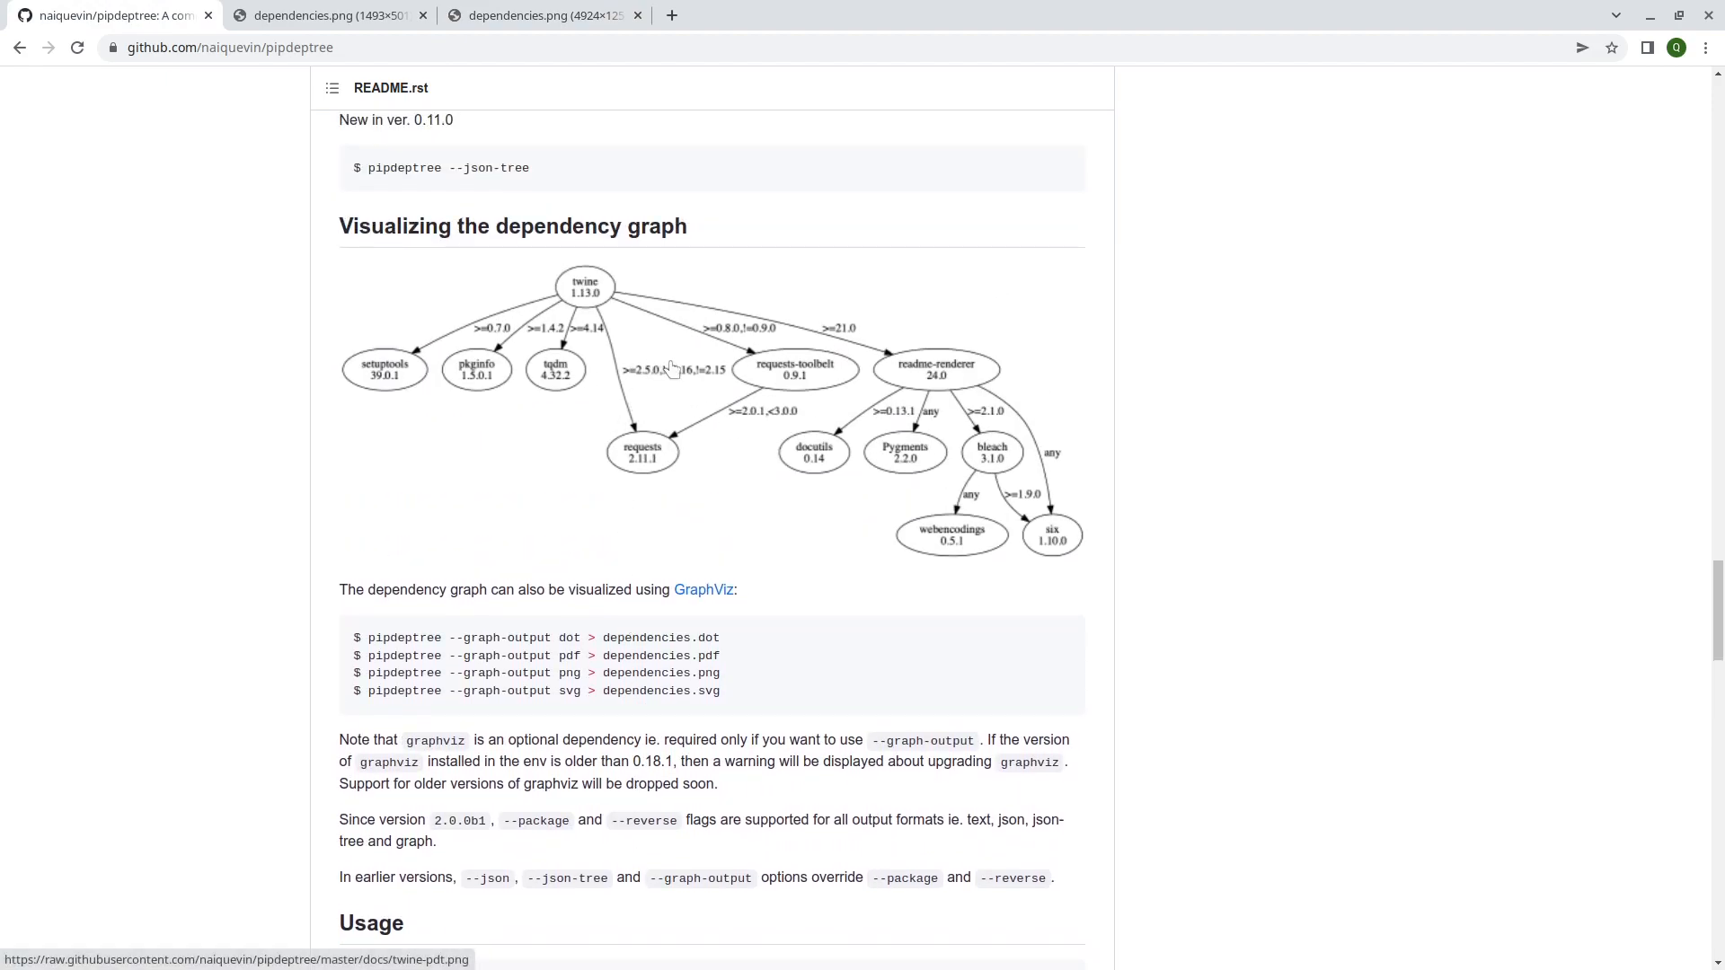
pyautogui.moveTo(1393, 568)
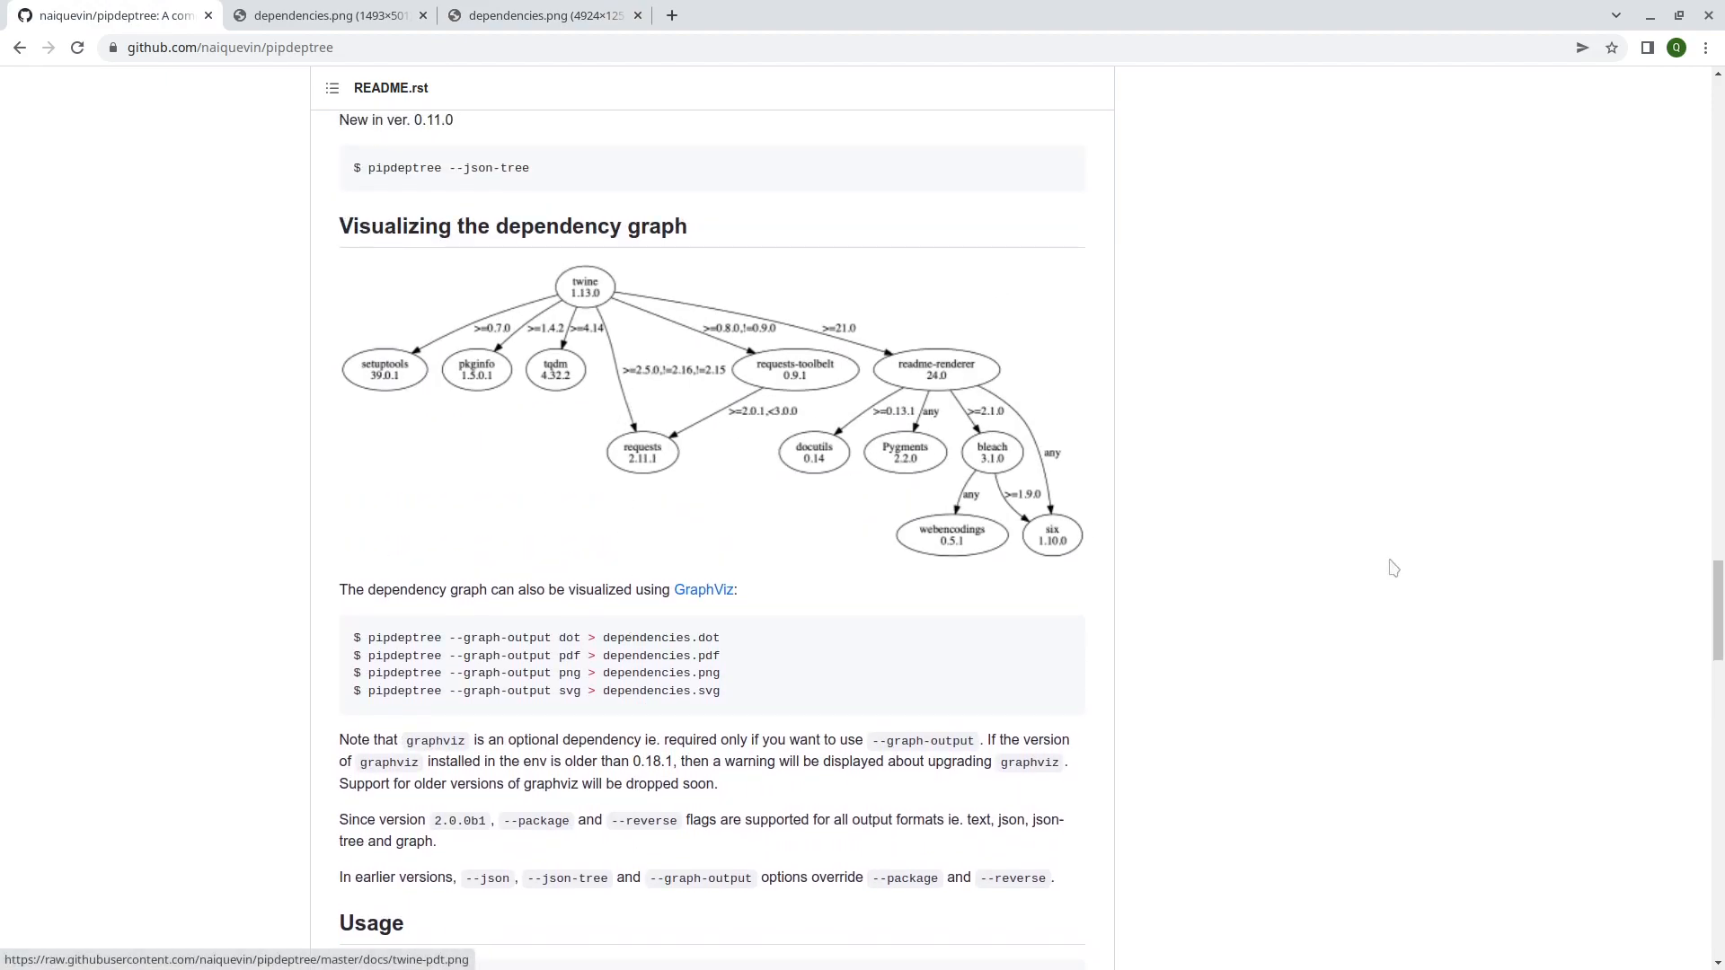
pyautogui.moveTo(1396, 586)
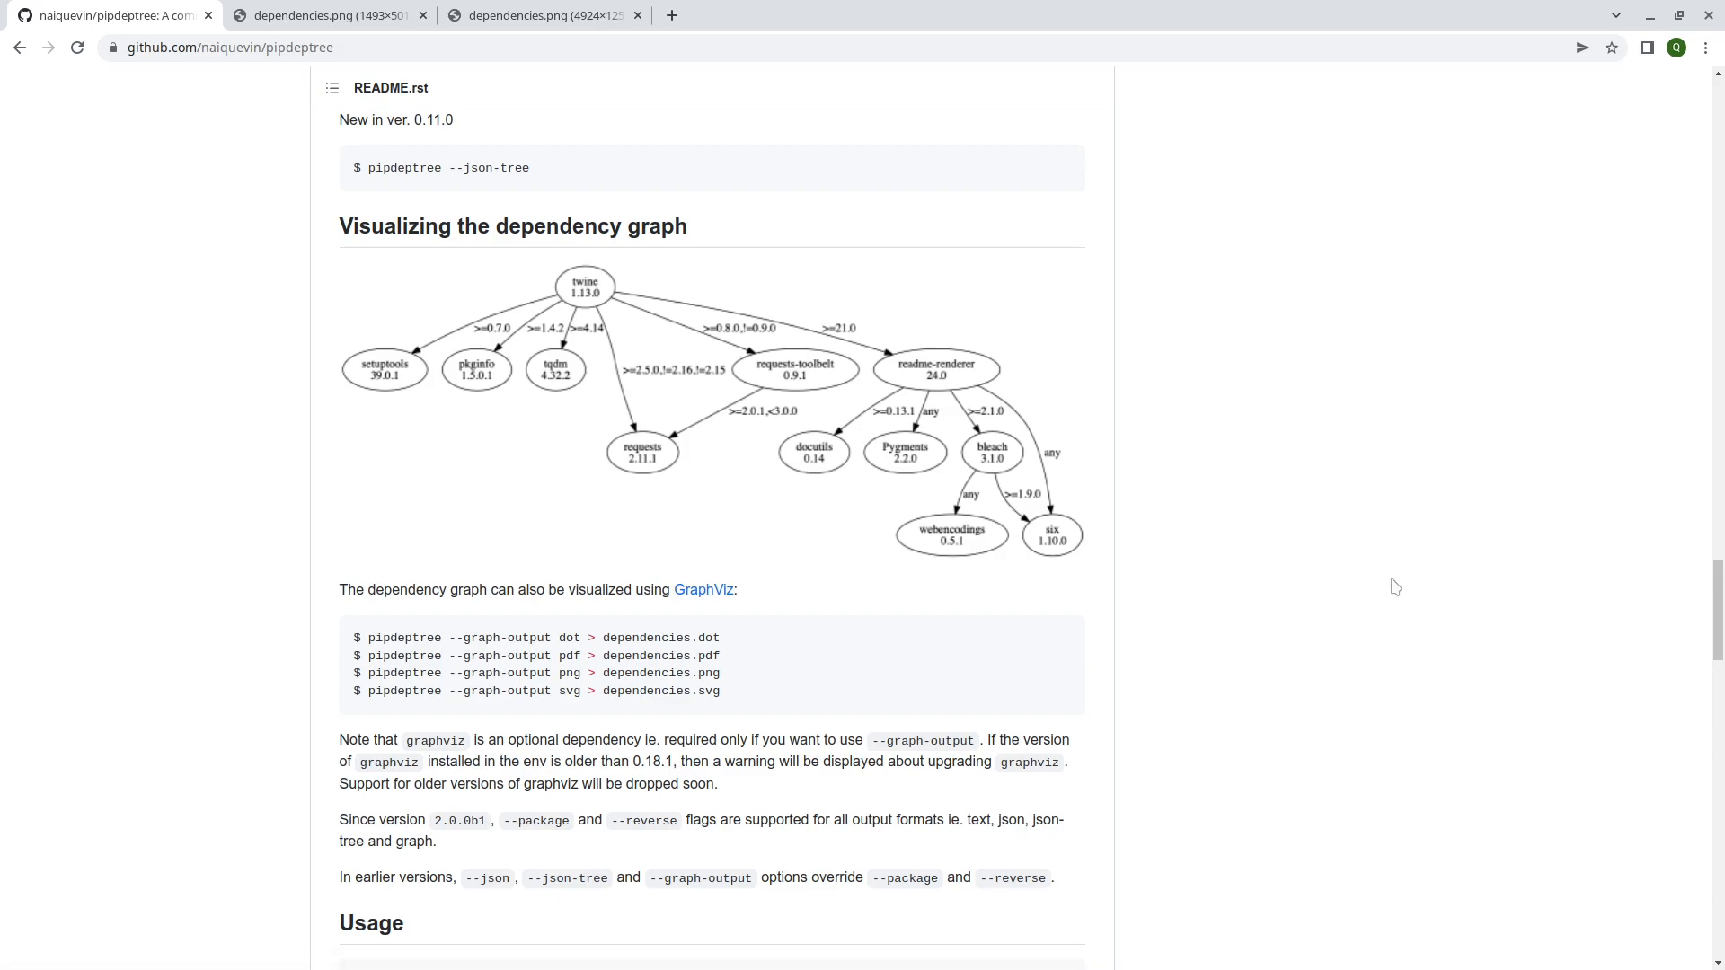
pyautogui.scroll(3)
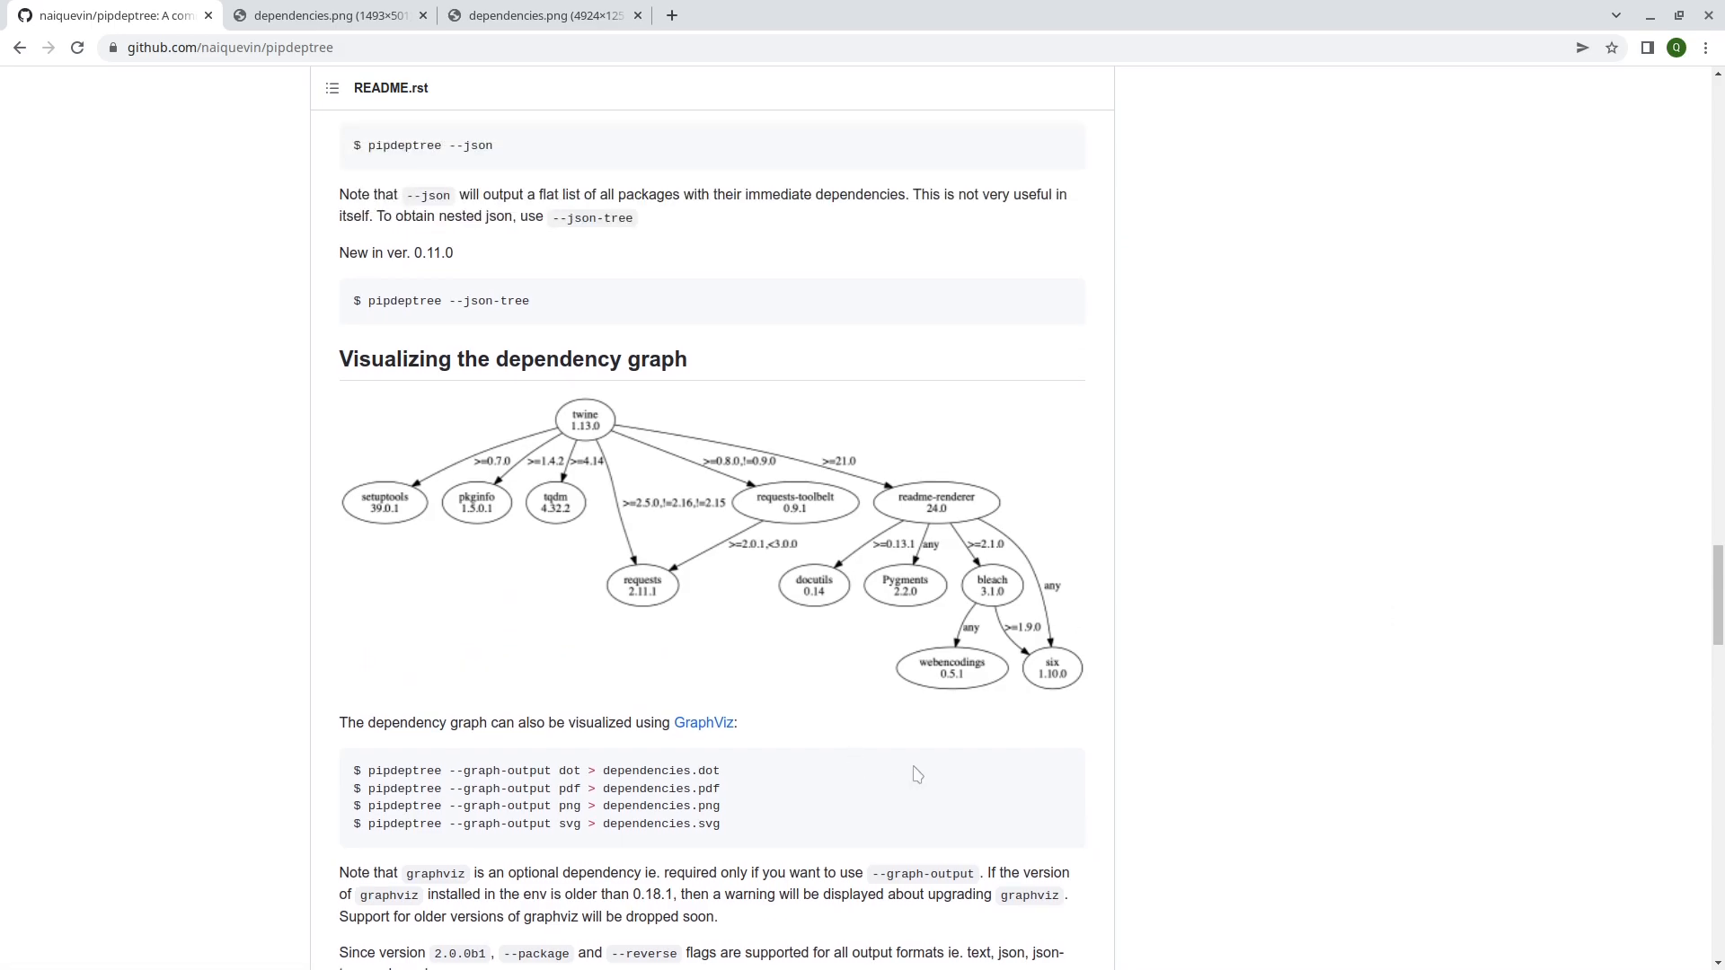
pyautogui.scroll(-3)
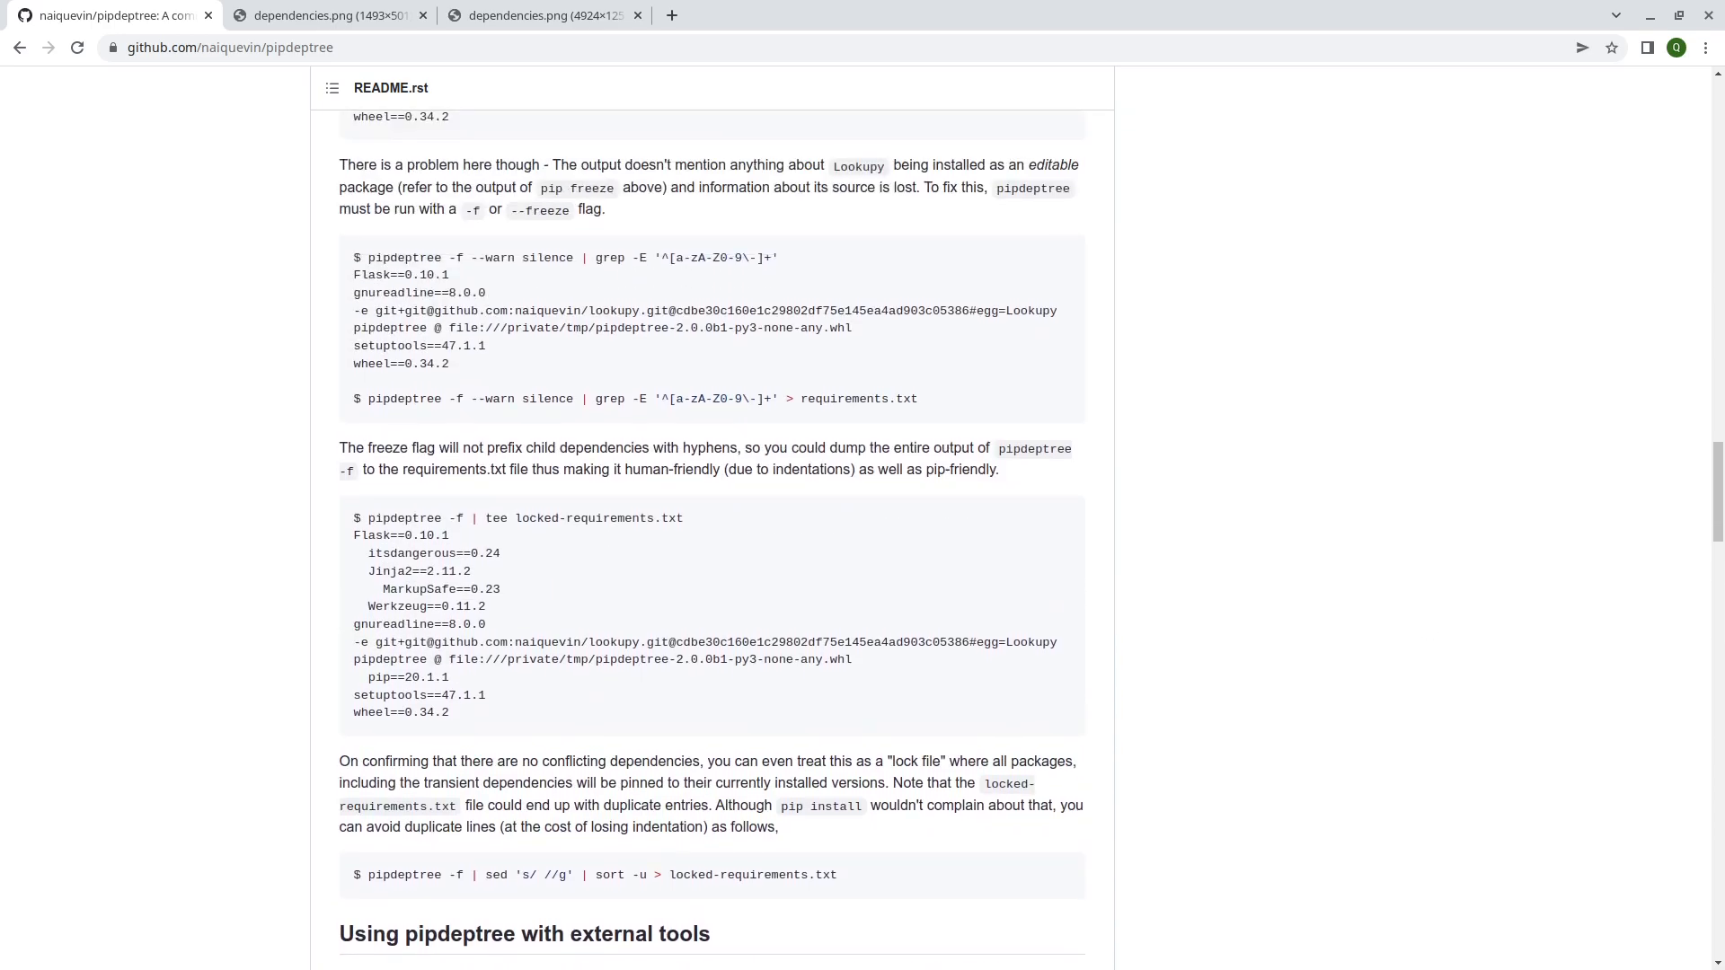